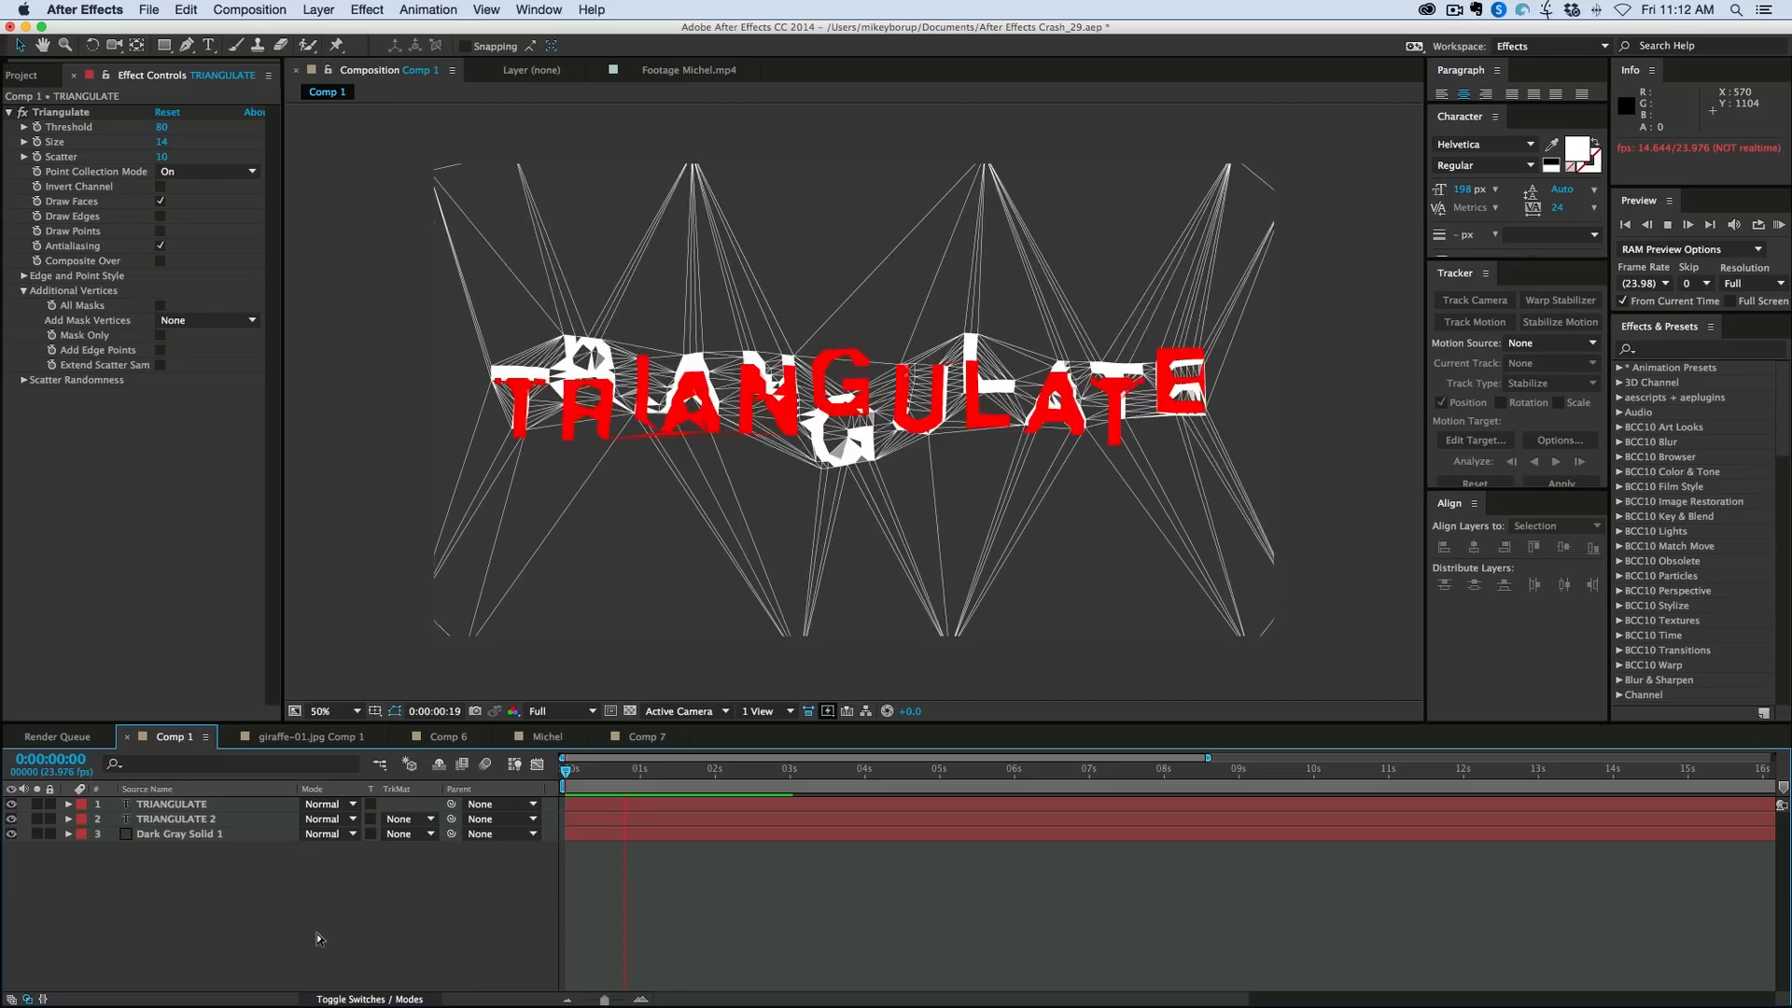
Step: Play the TRIANGULATE text preview, then switch to the giraffe-01.jpg Comp 1 composition
left_click(712, 767)
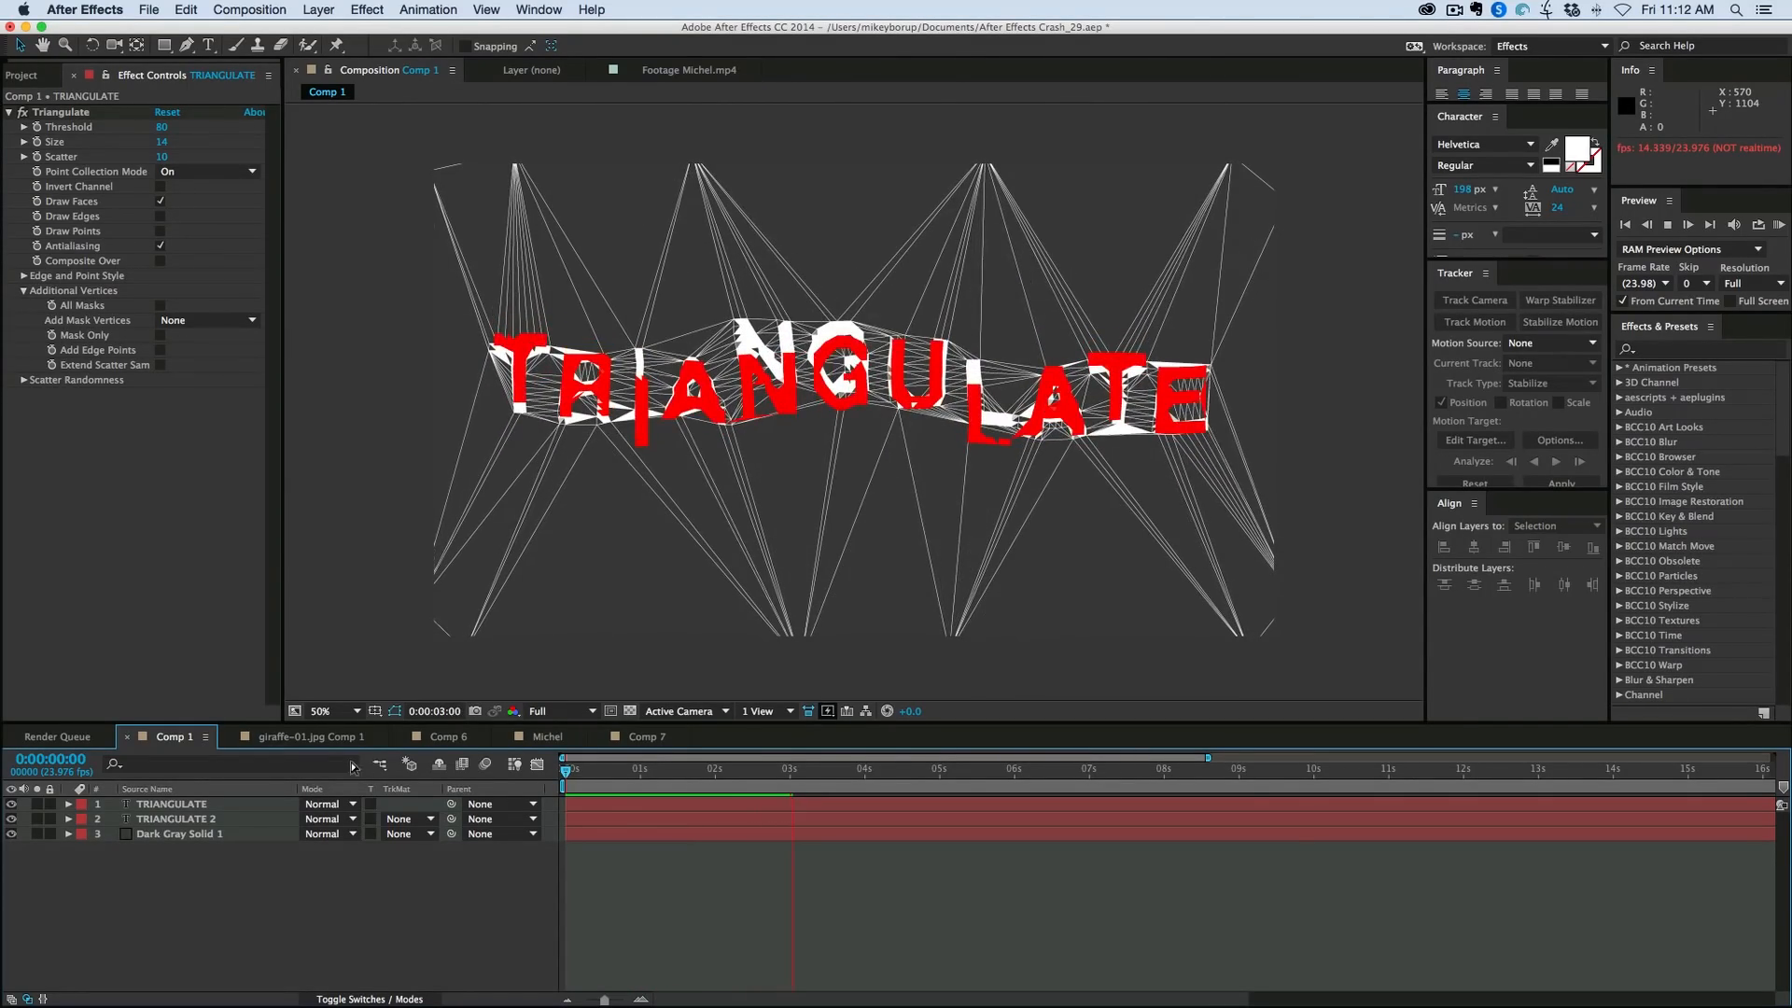
left_click(309, 736)
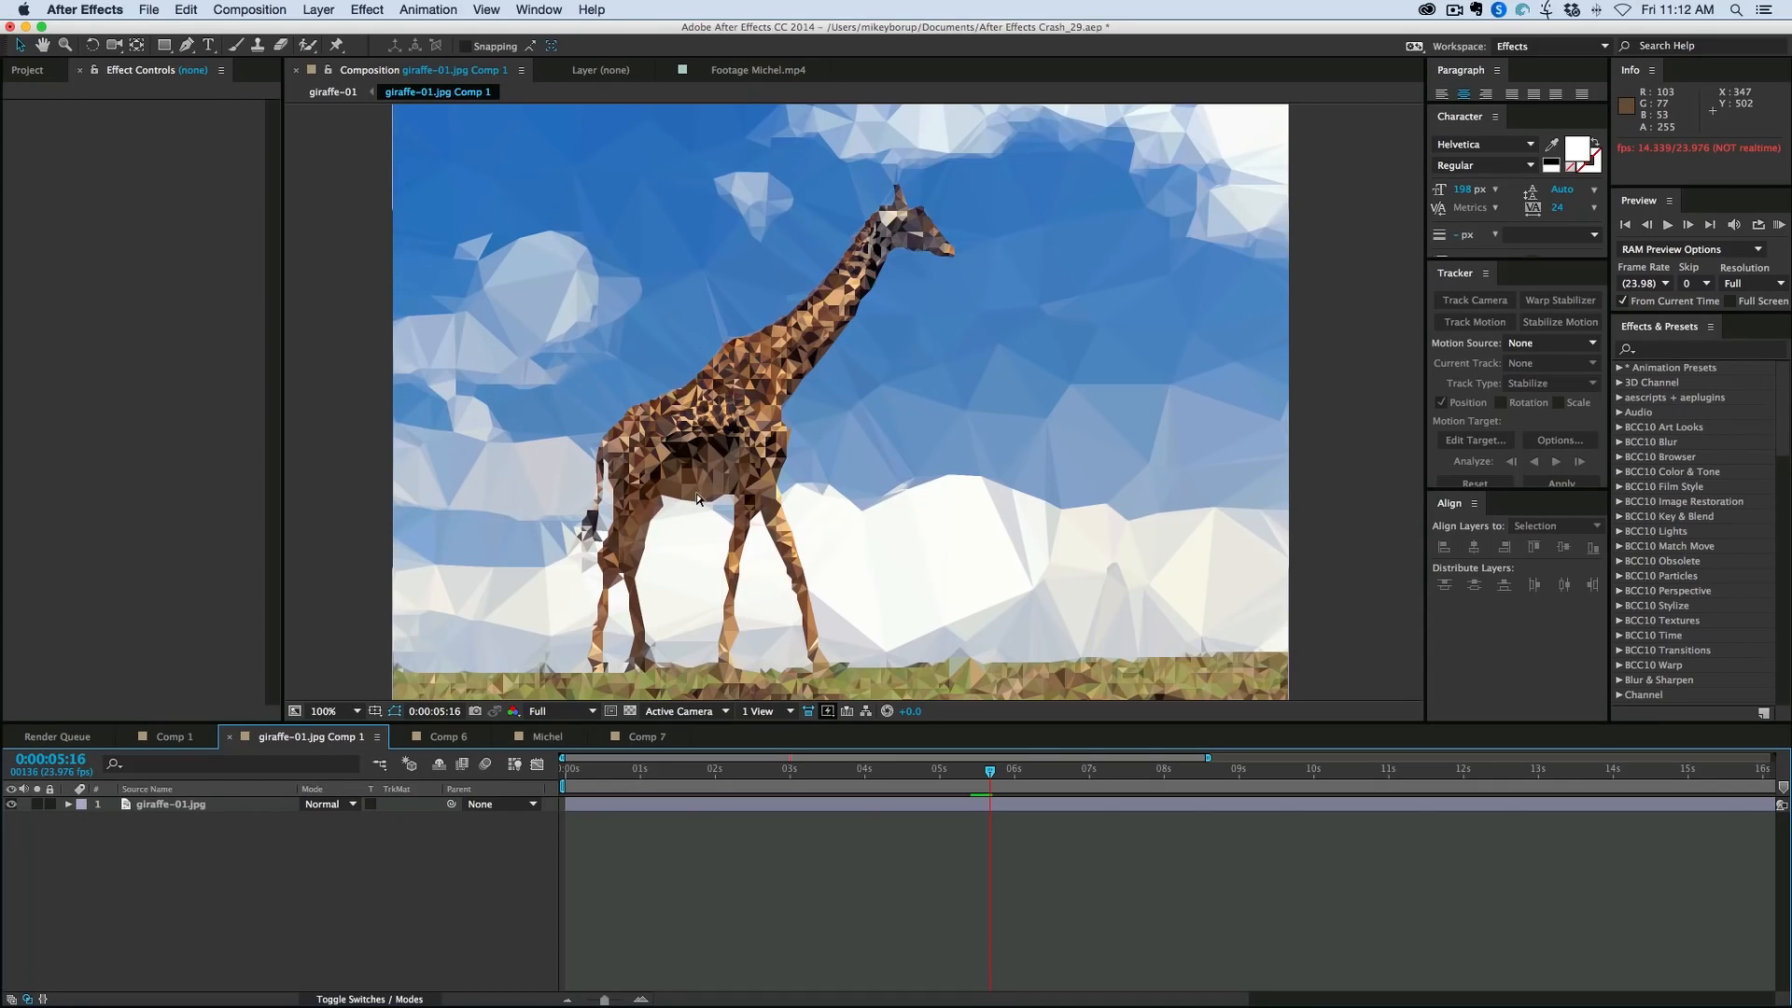
mouse_move(687, 535)
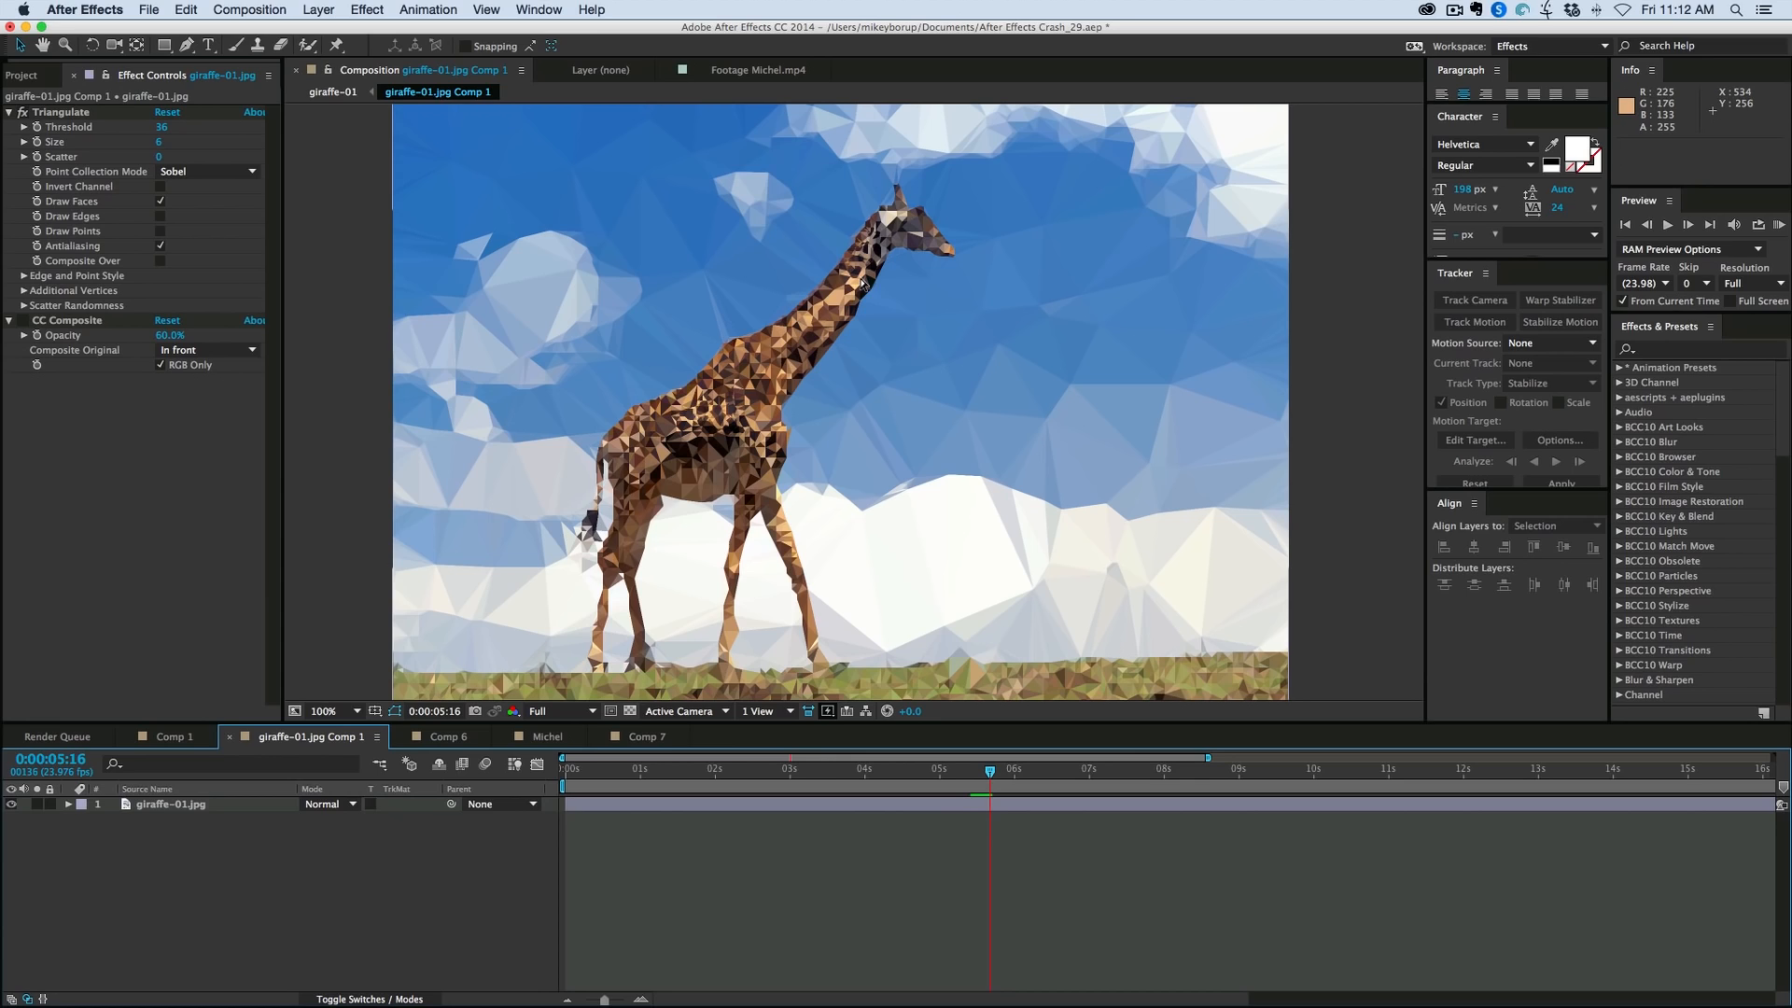
mouse_move(820, 299)
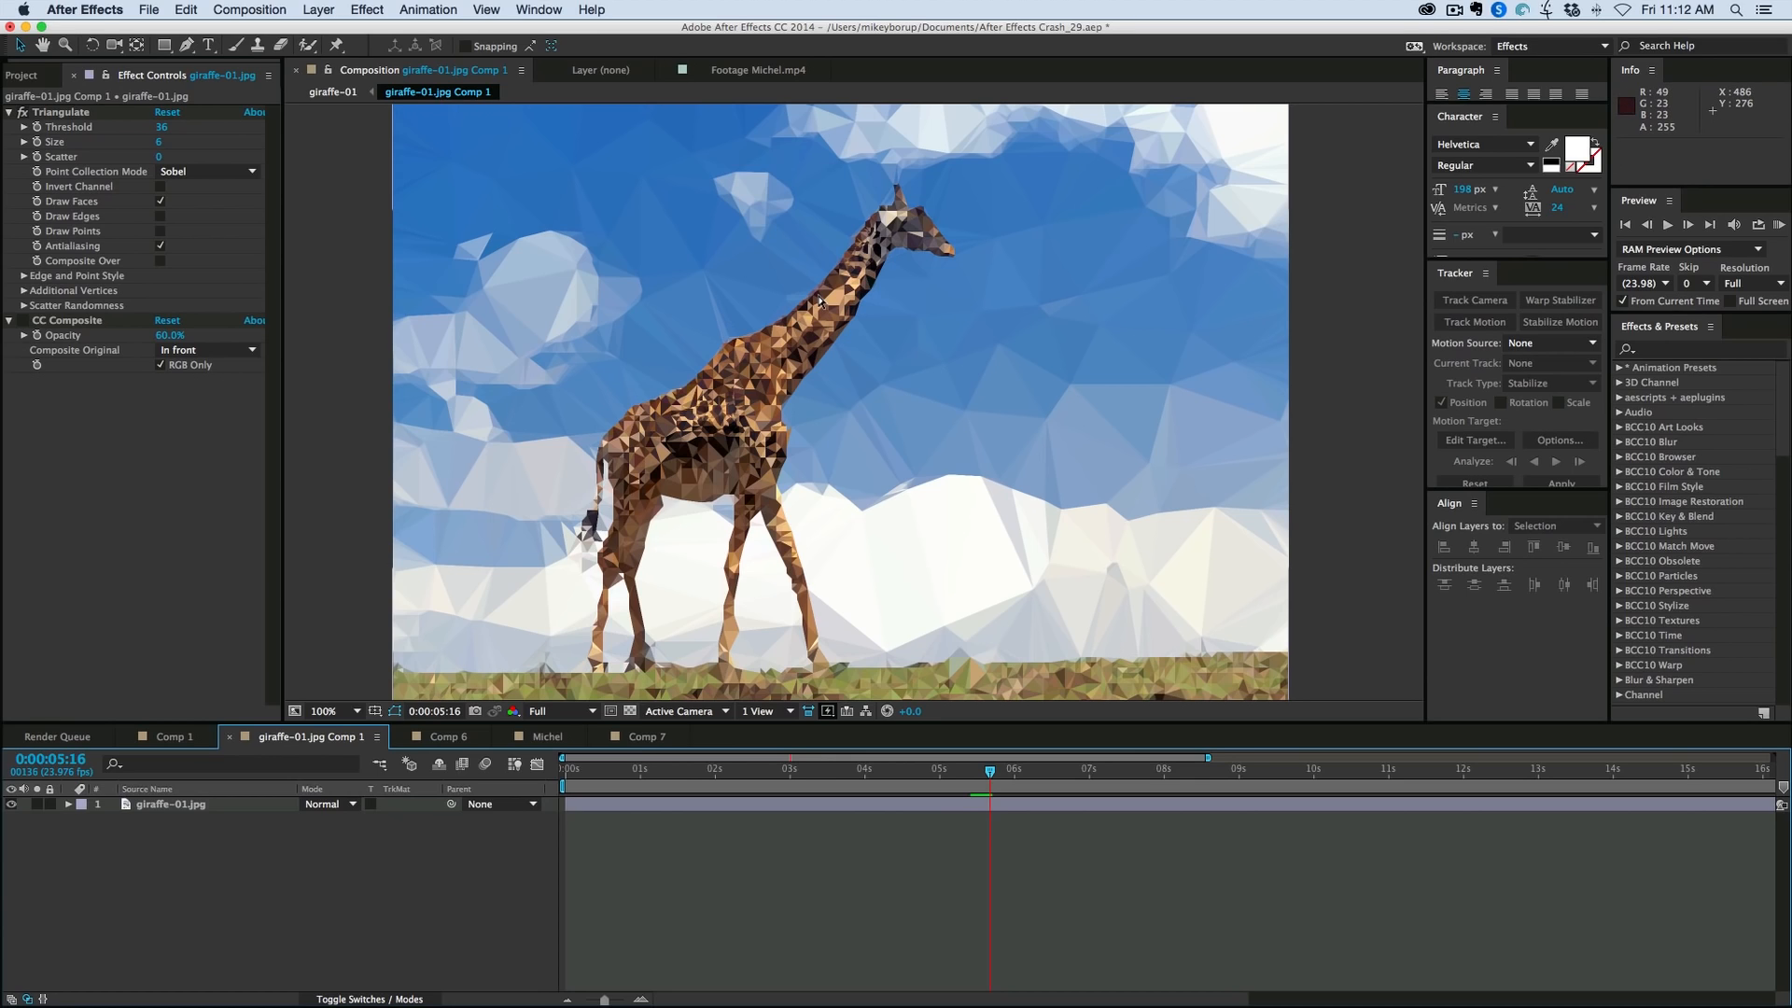
mouse_move(874, 286)
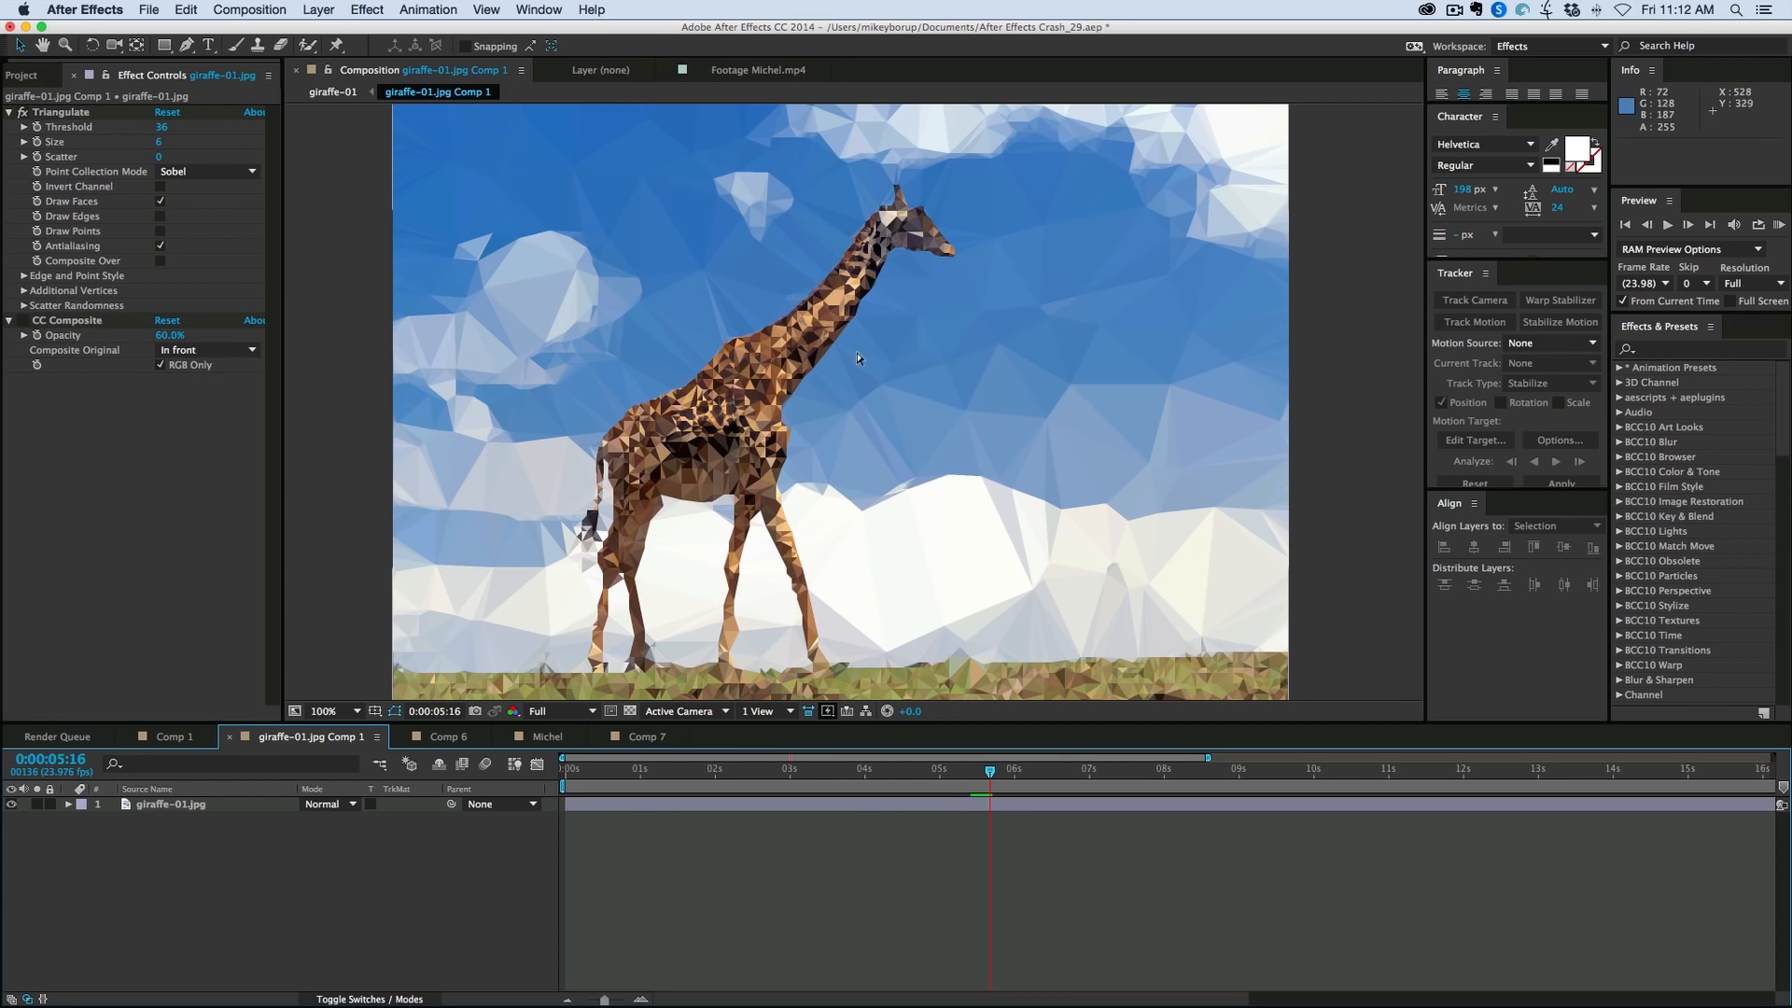
mouse_move(737, 660)
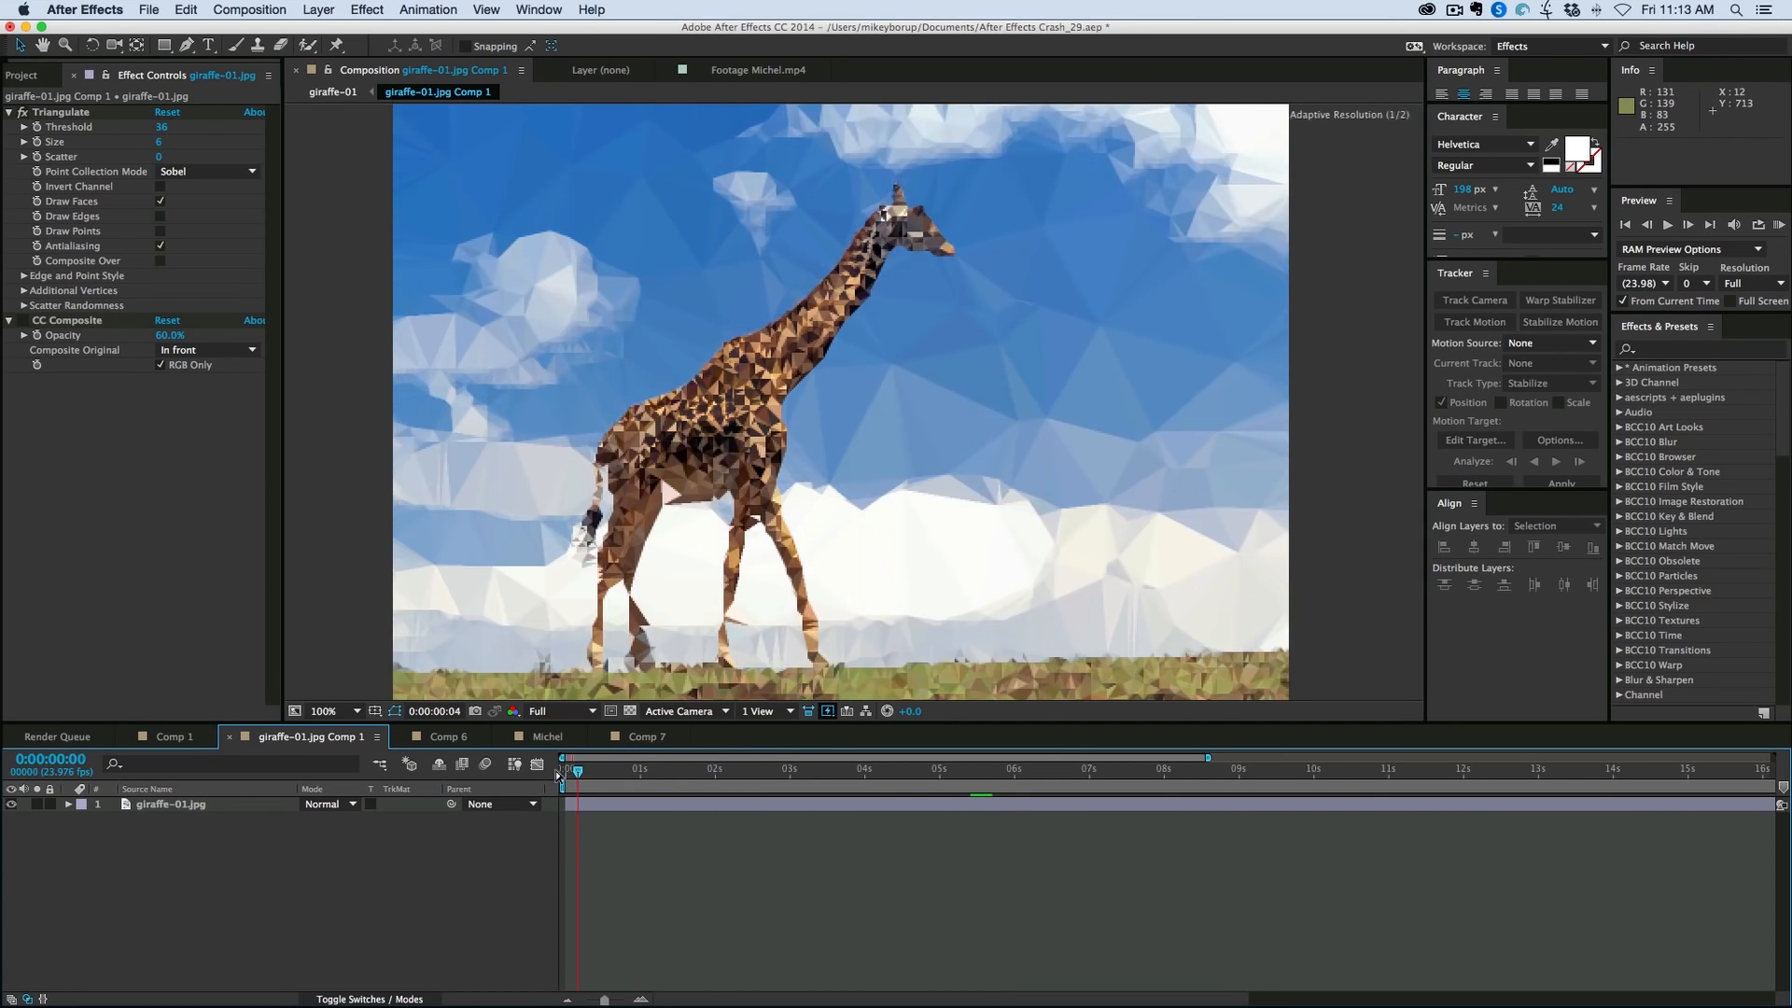
Step: Switch to Comp 6, fit its point field to the viewer, then view at 100%
left_click(448, 736)
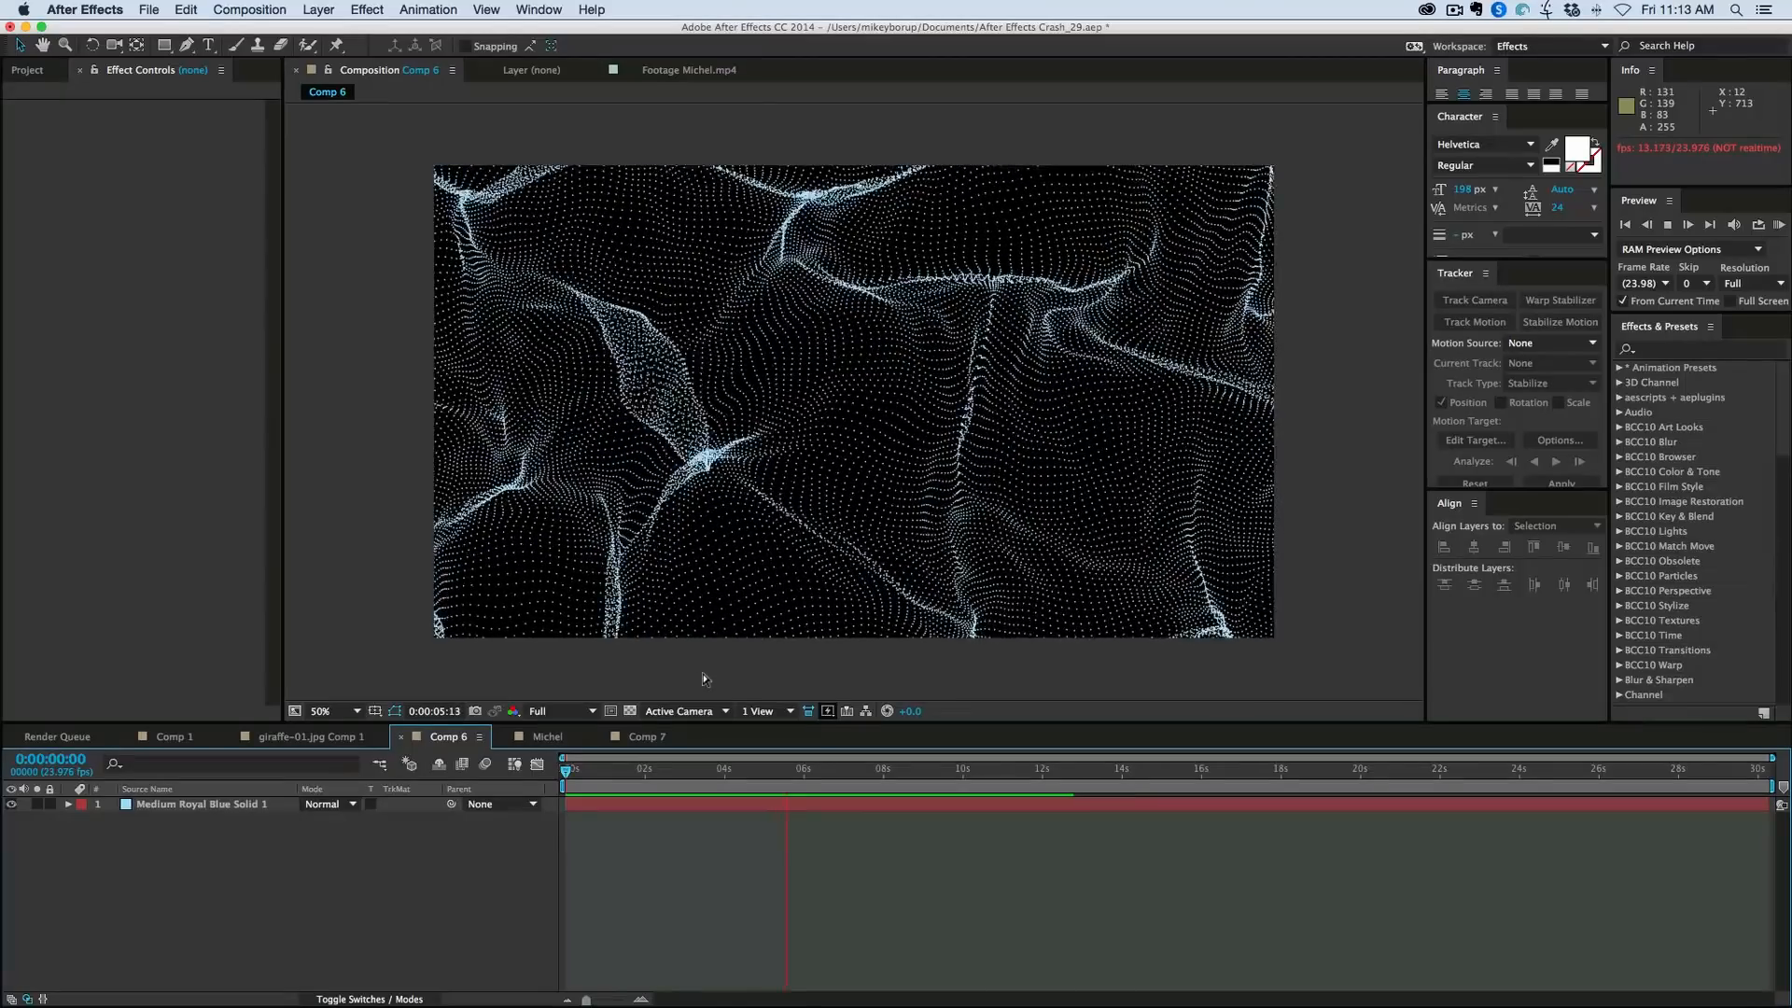
left_click(332, 711)
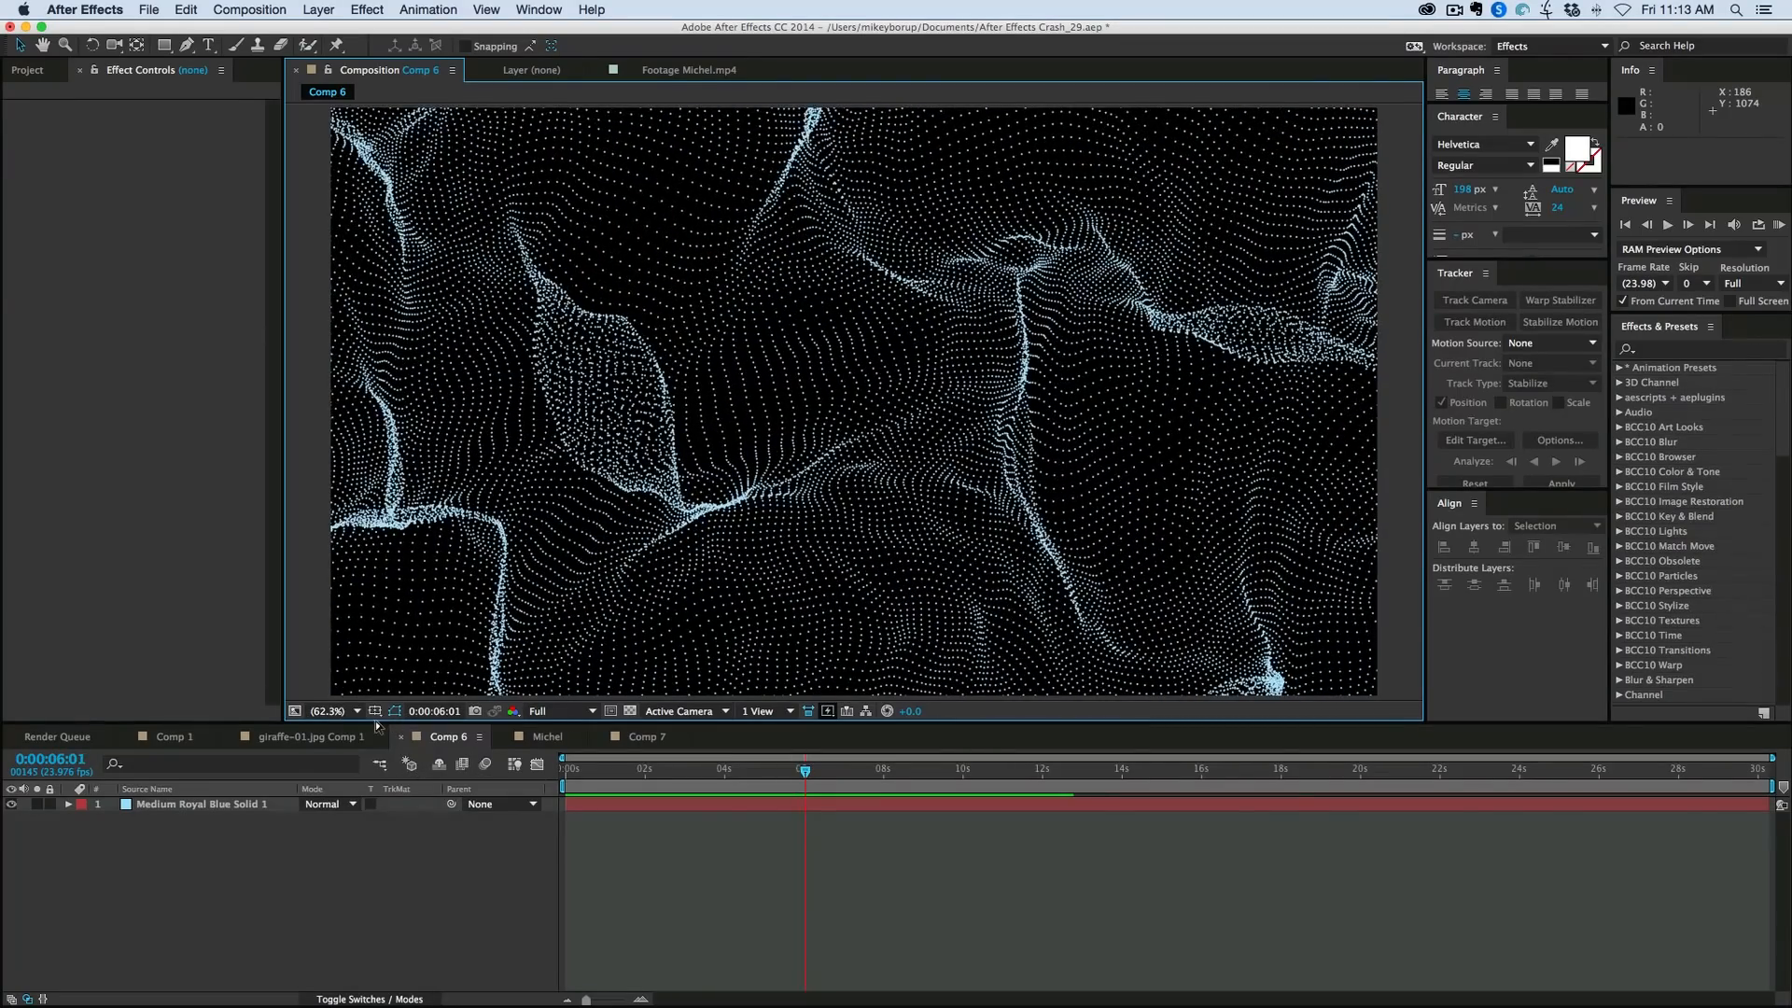
left_click(331, 709)
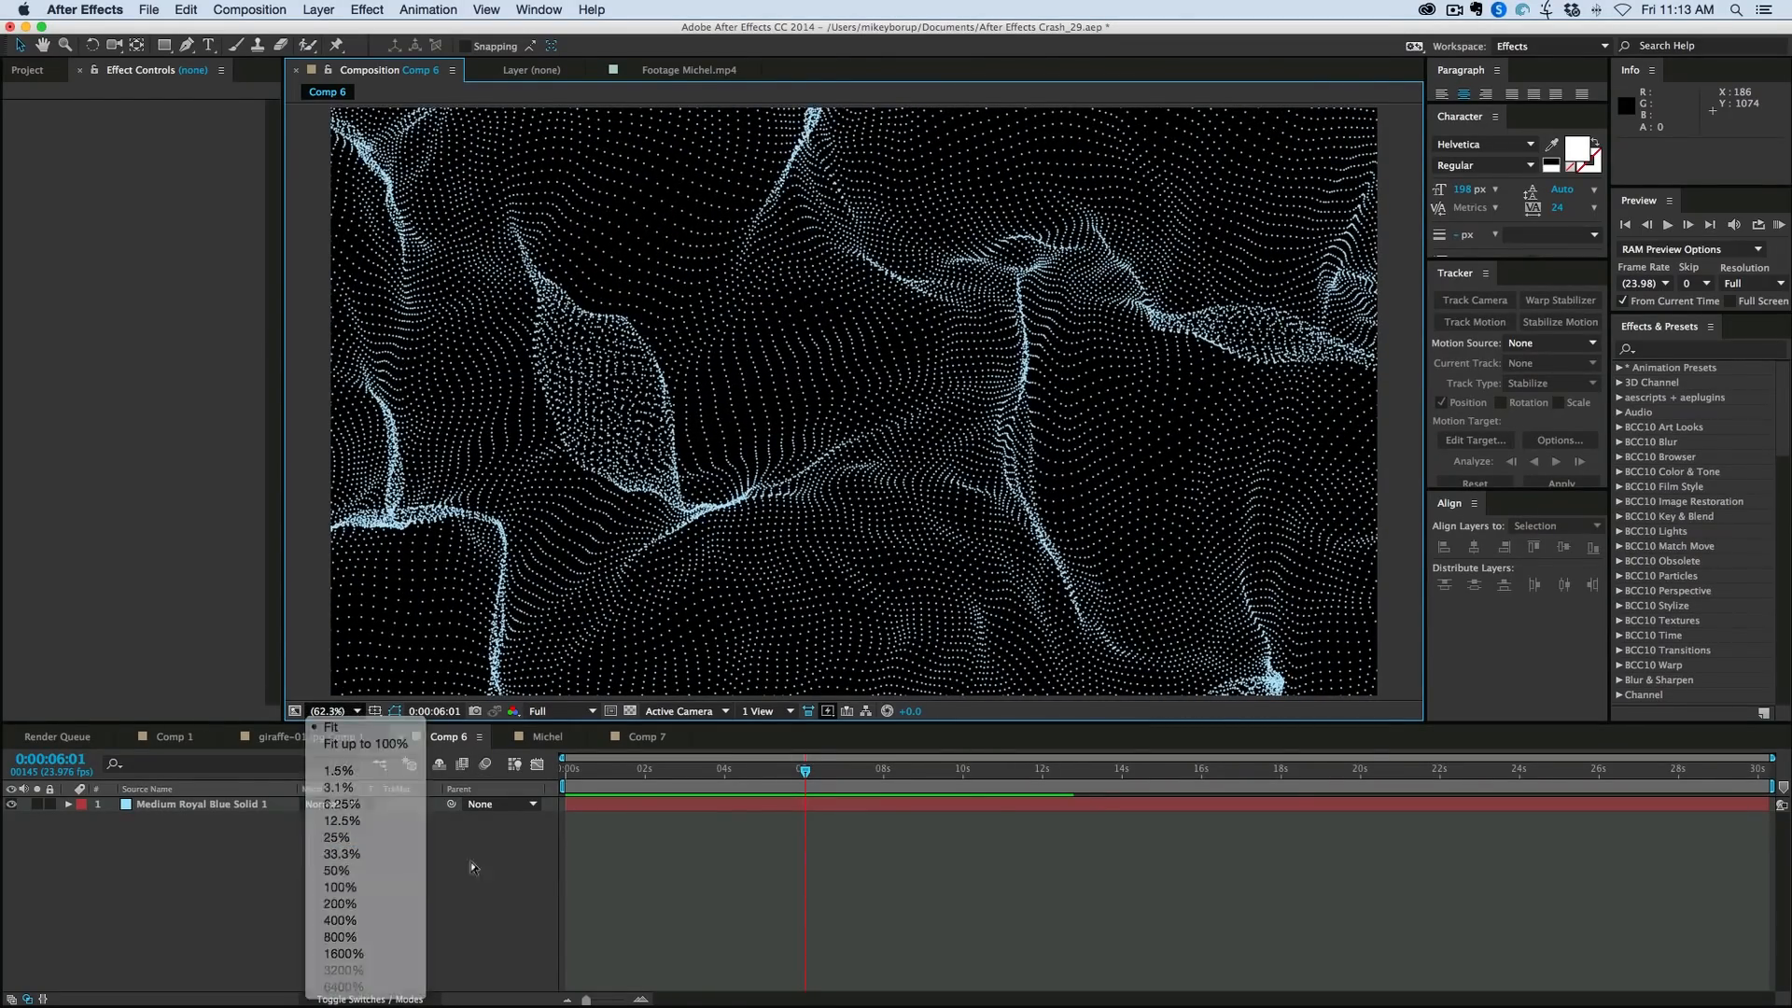
left_click(338, 886)
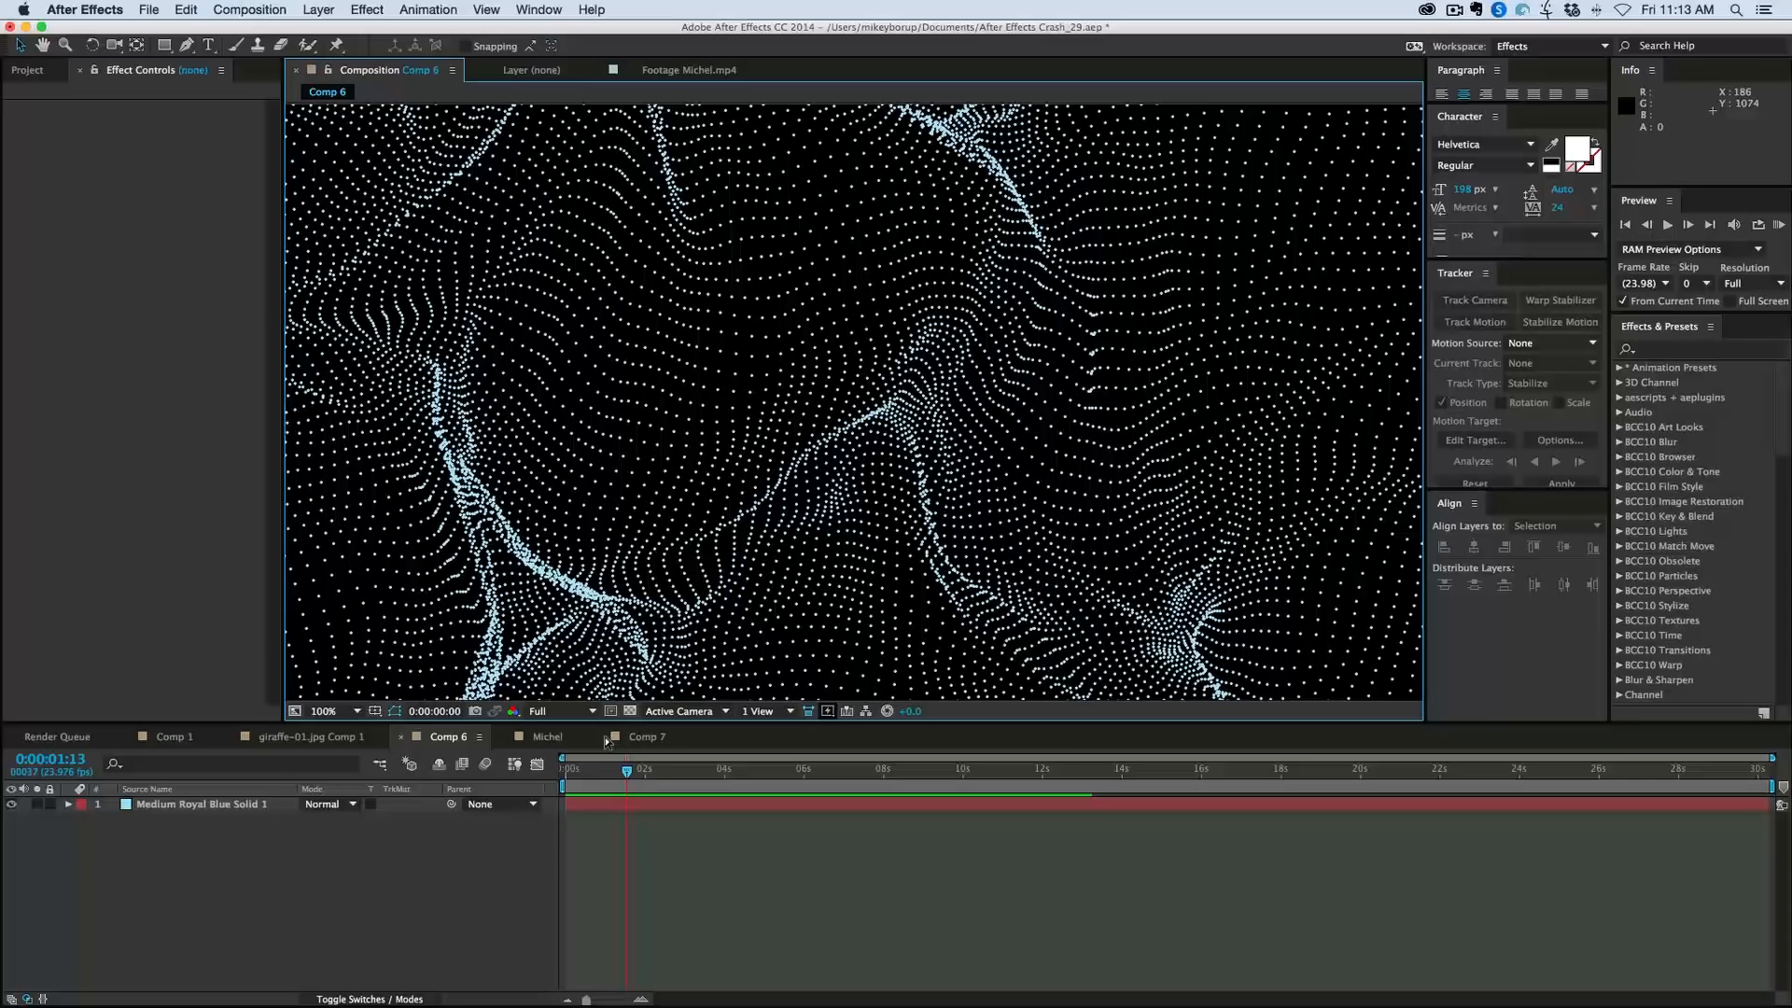
Step: Apply Cinema Spice Triangulate to the Michel composition with Antialiasing enabled
left_click(550, 736)
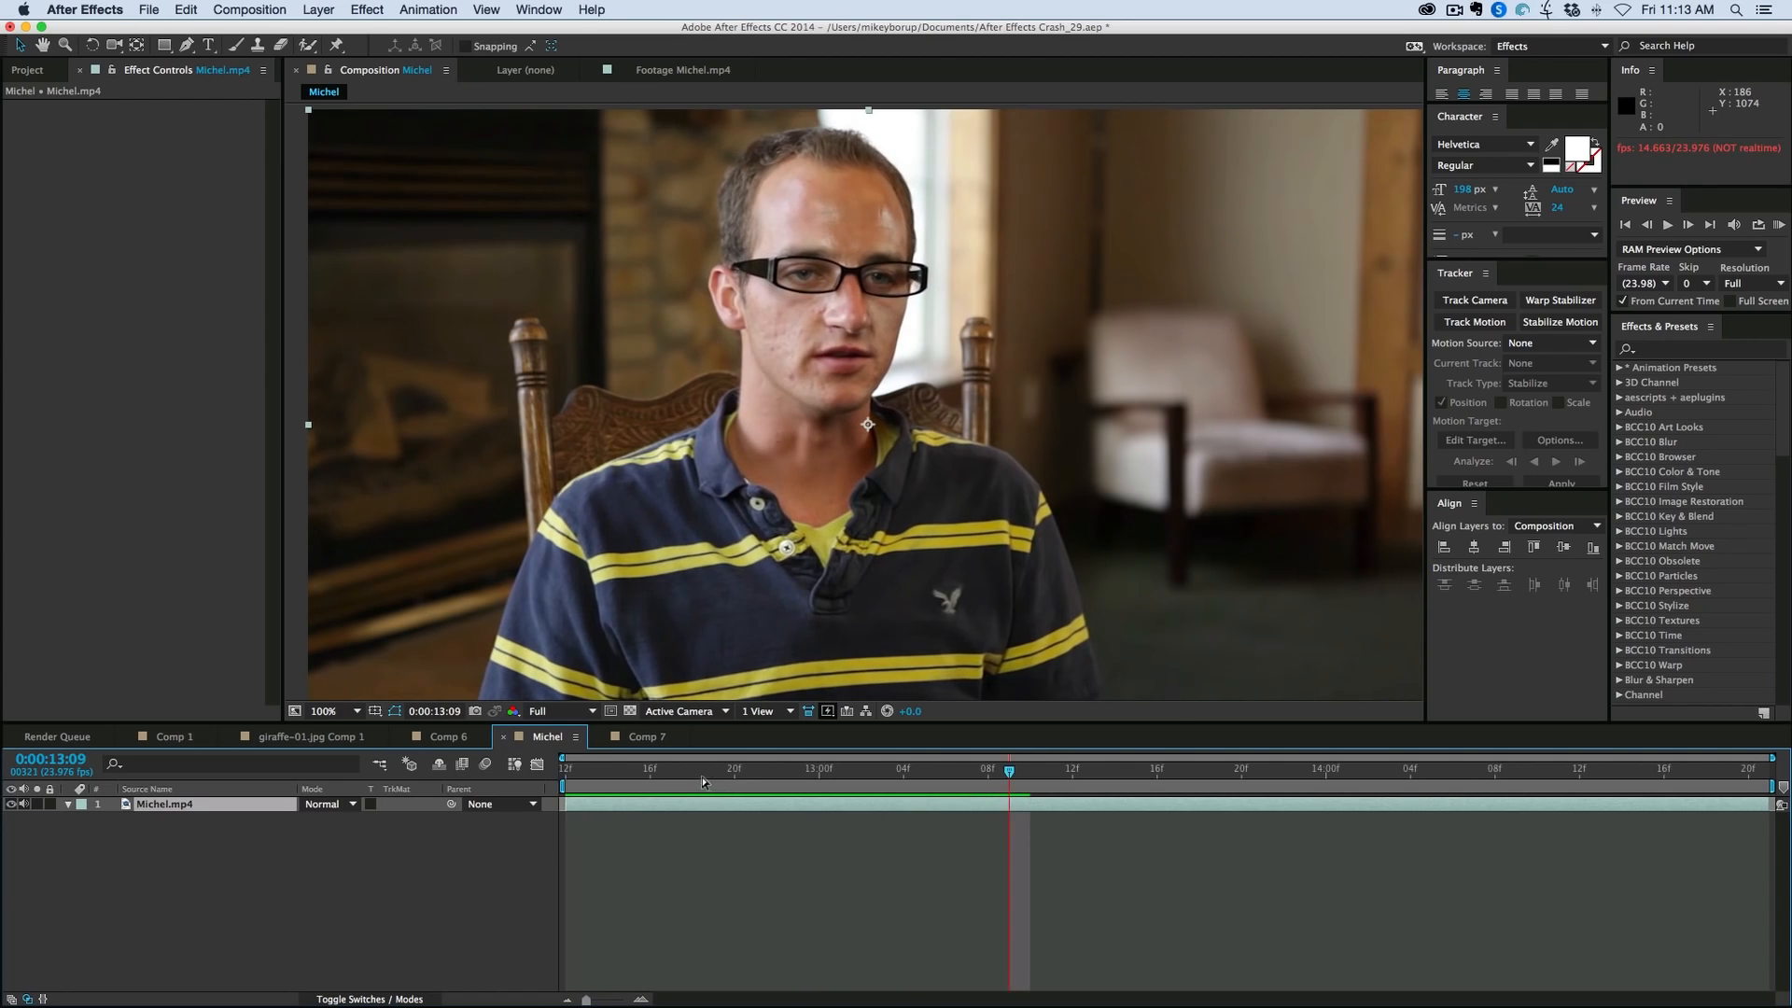
left_click(367, 9)
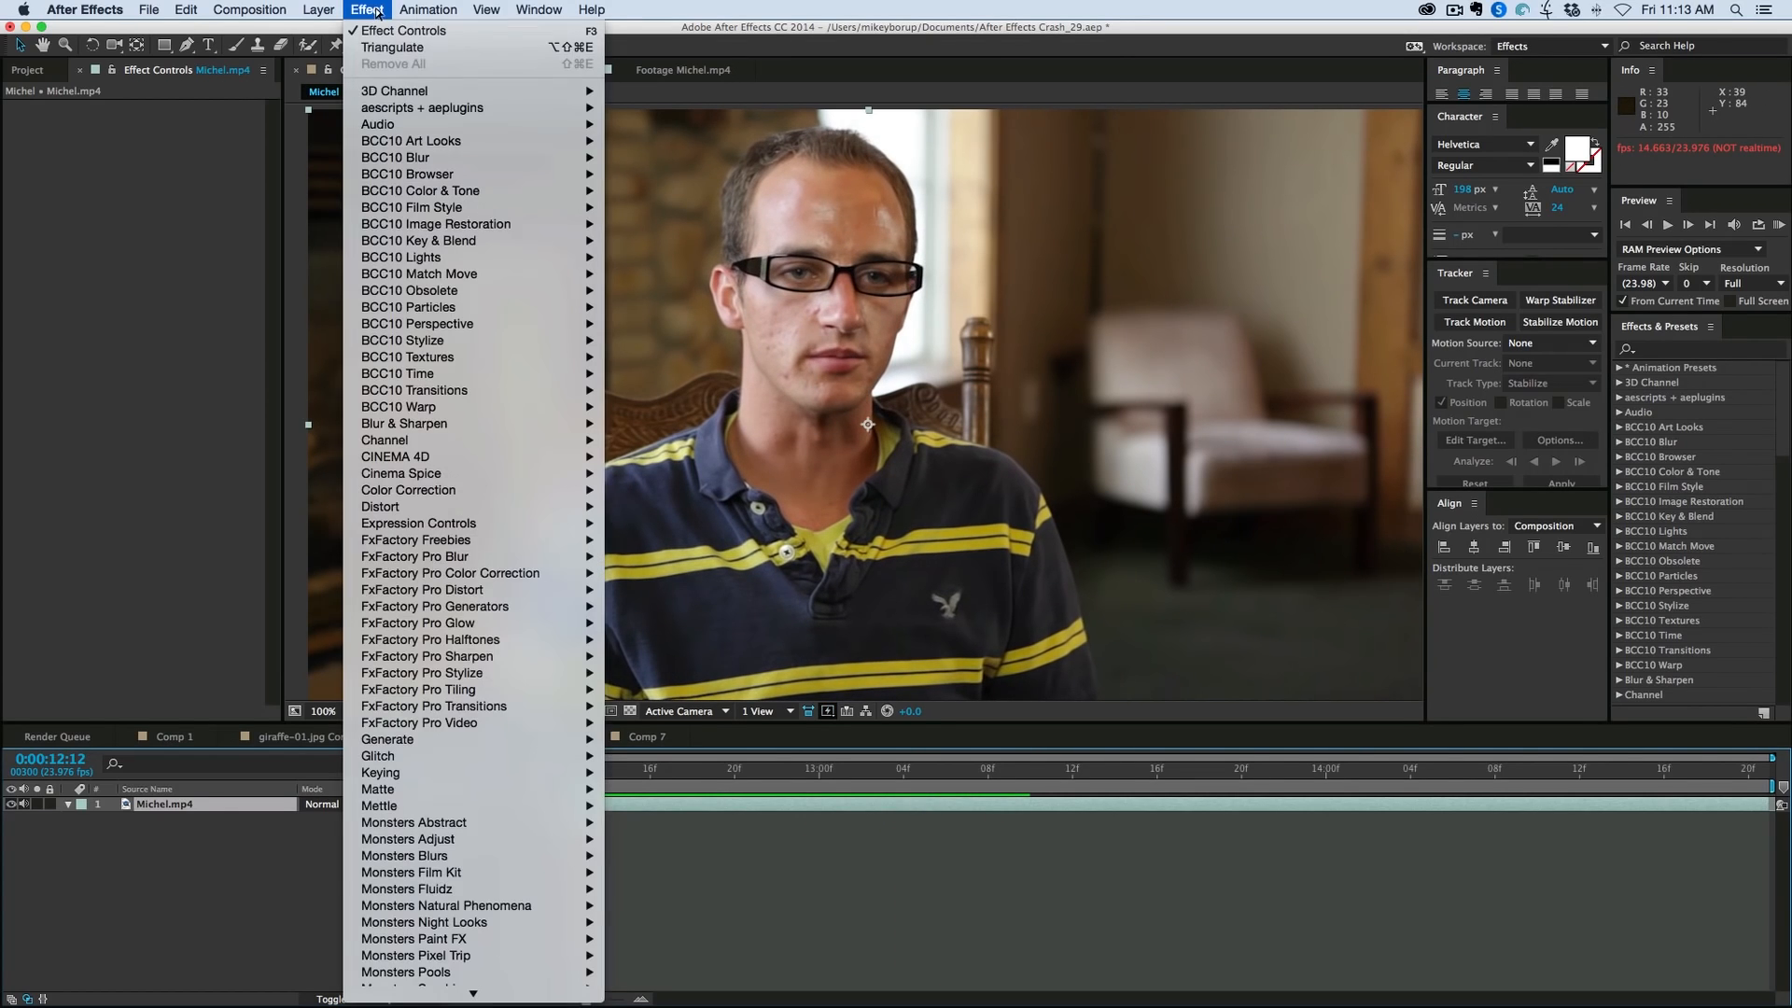
mouse_move(400, 472)
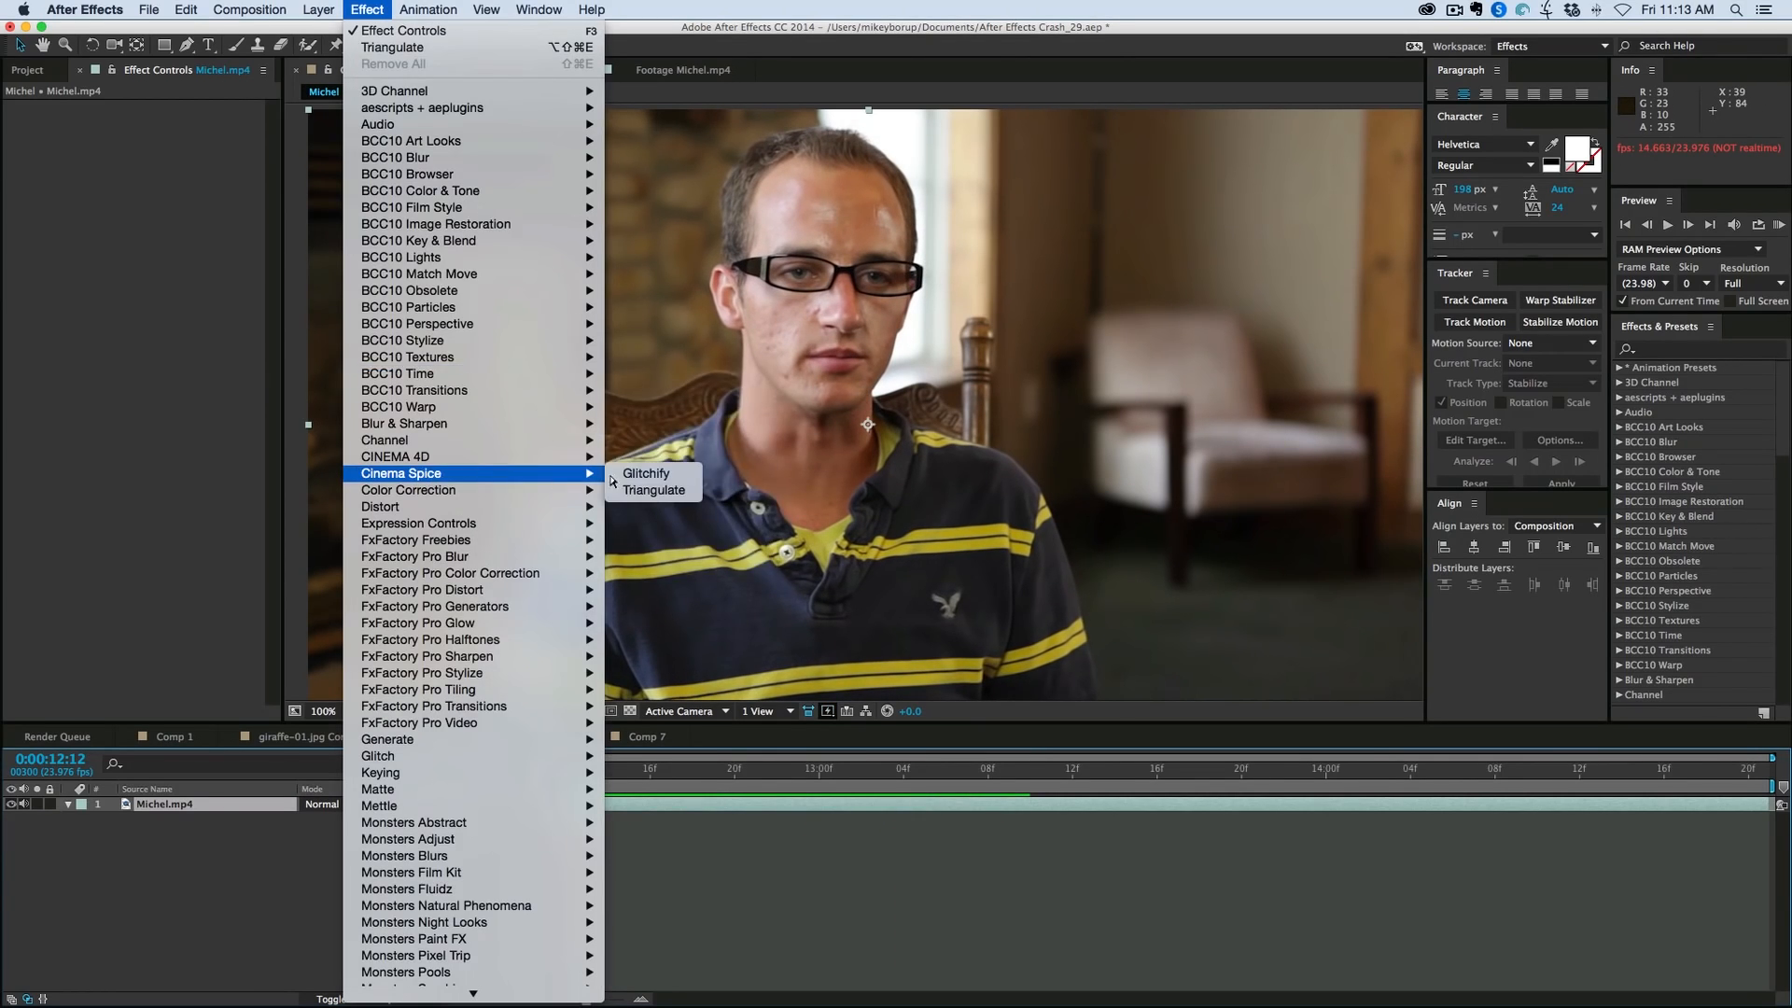
left_click(652, 490)
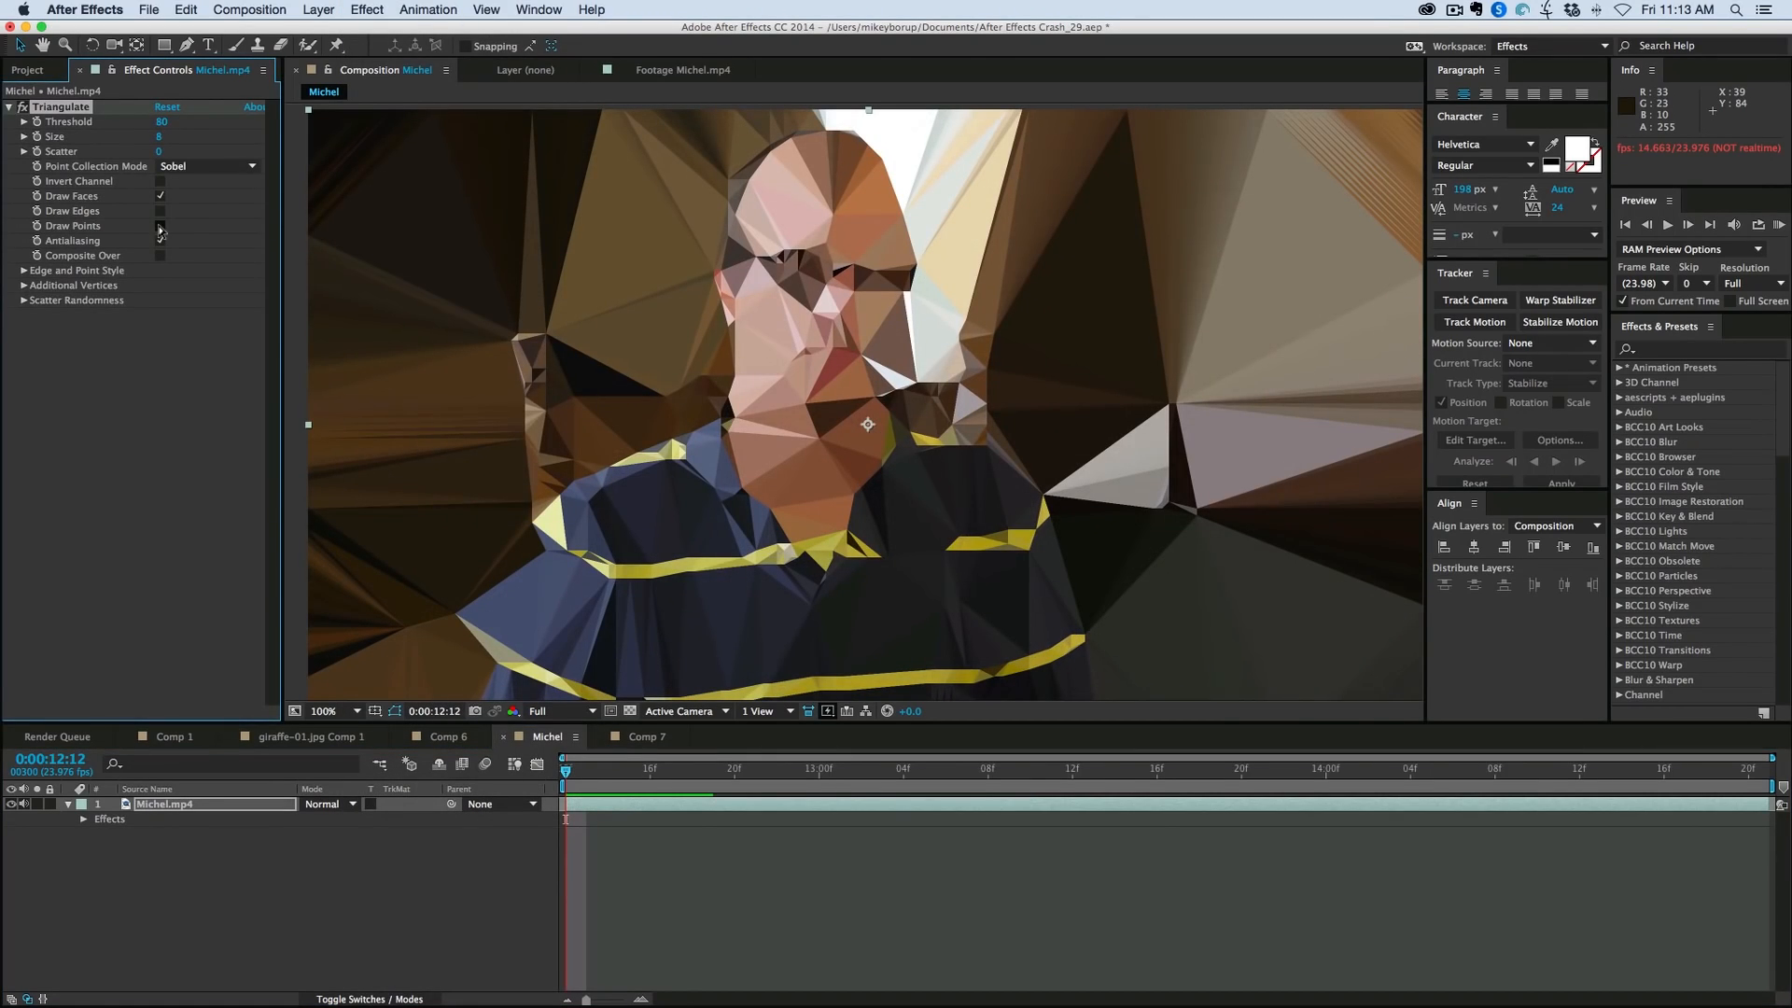
left_click(159, 240)
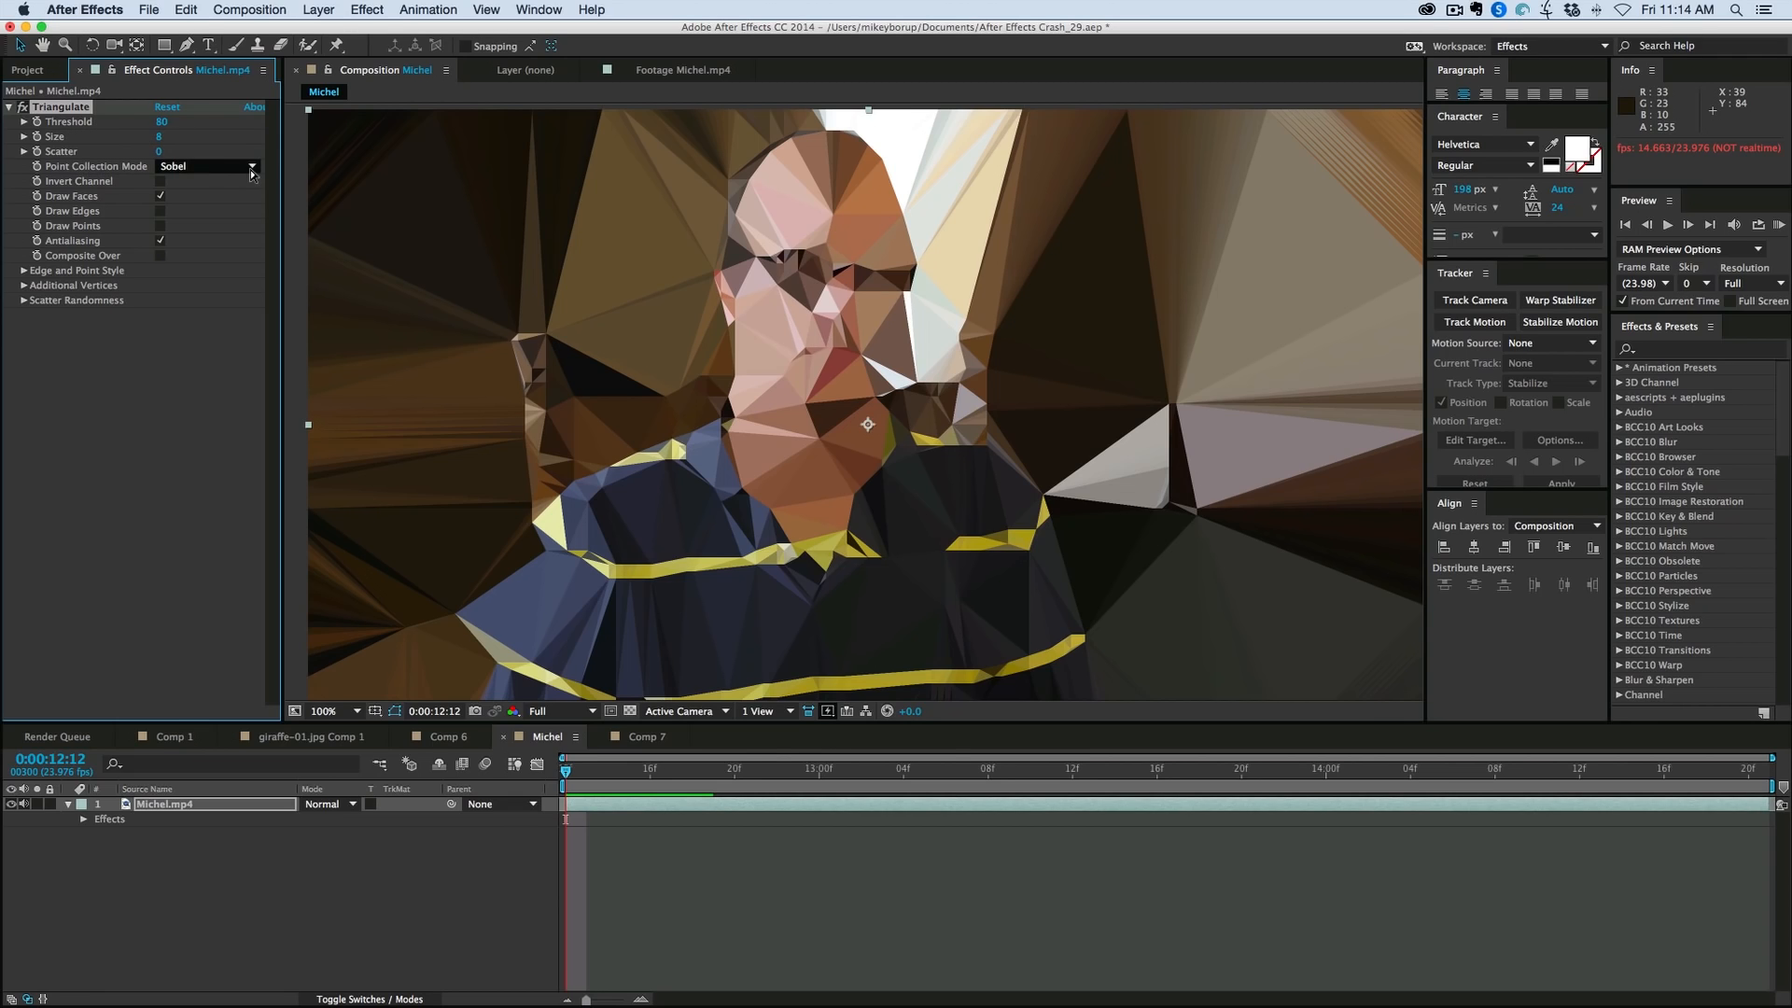
mouse_move(443, 269)
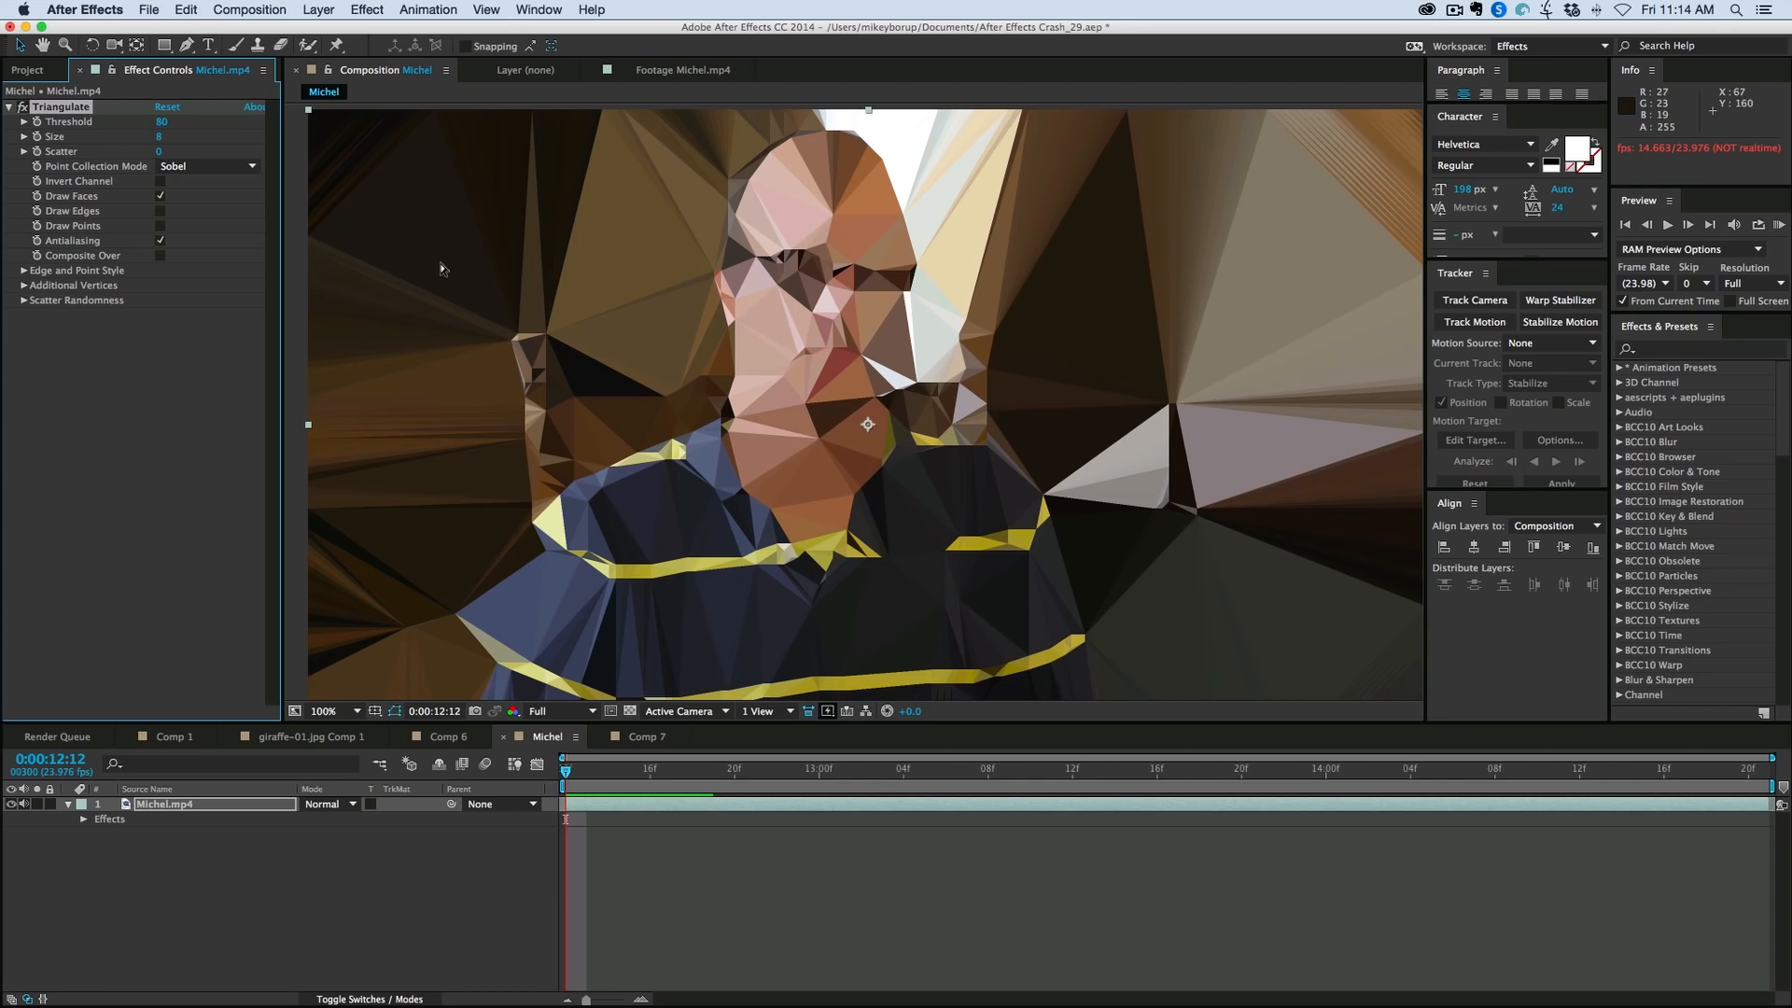
Step: Leave Point Collection Mode unchanged and set Threshold to 73 and Size to 13
left_click(207, 167)
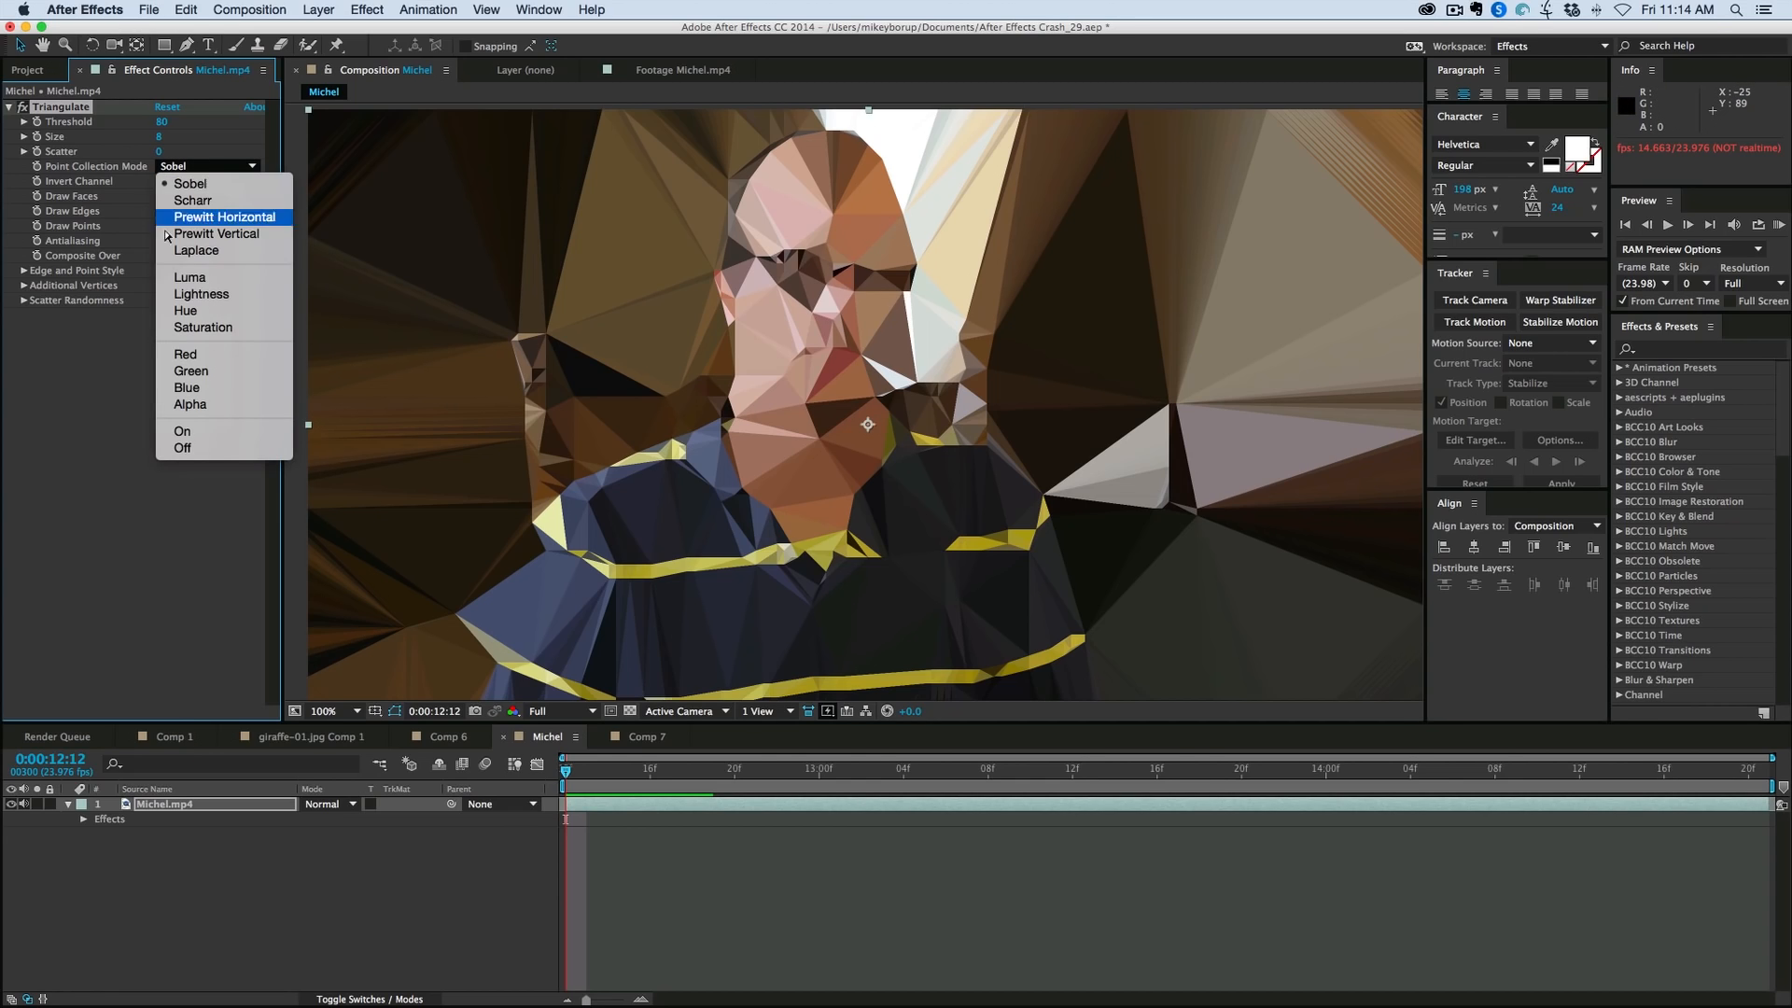
mouse_move(203, 316)
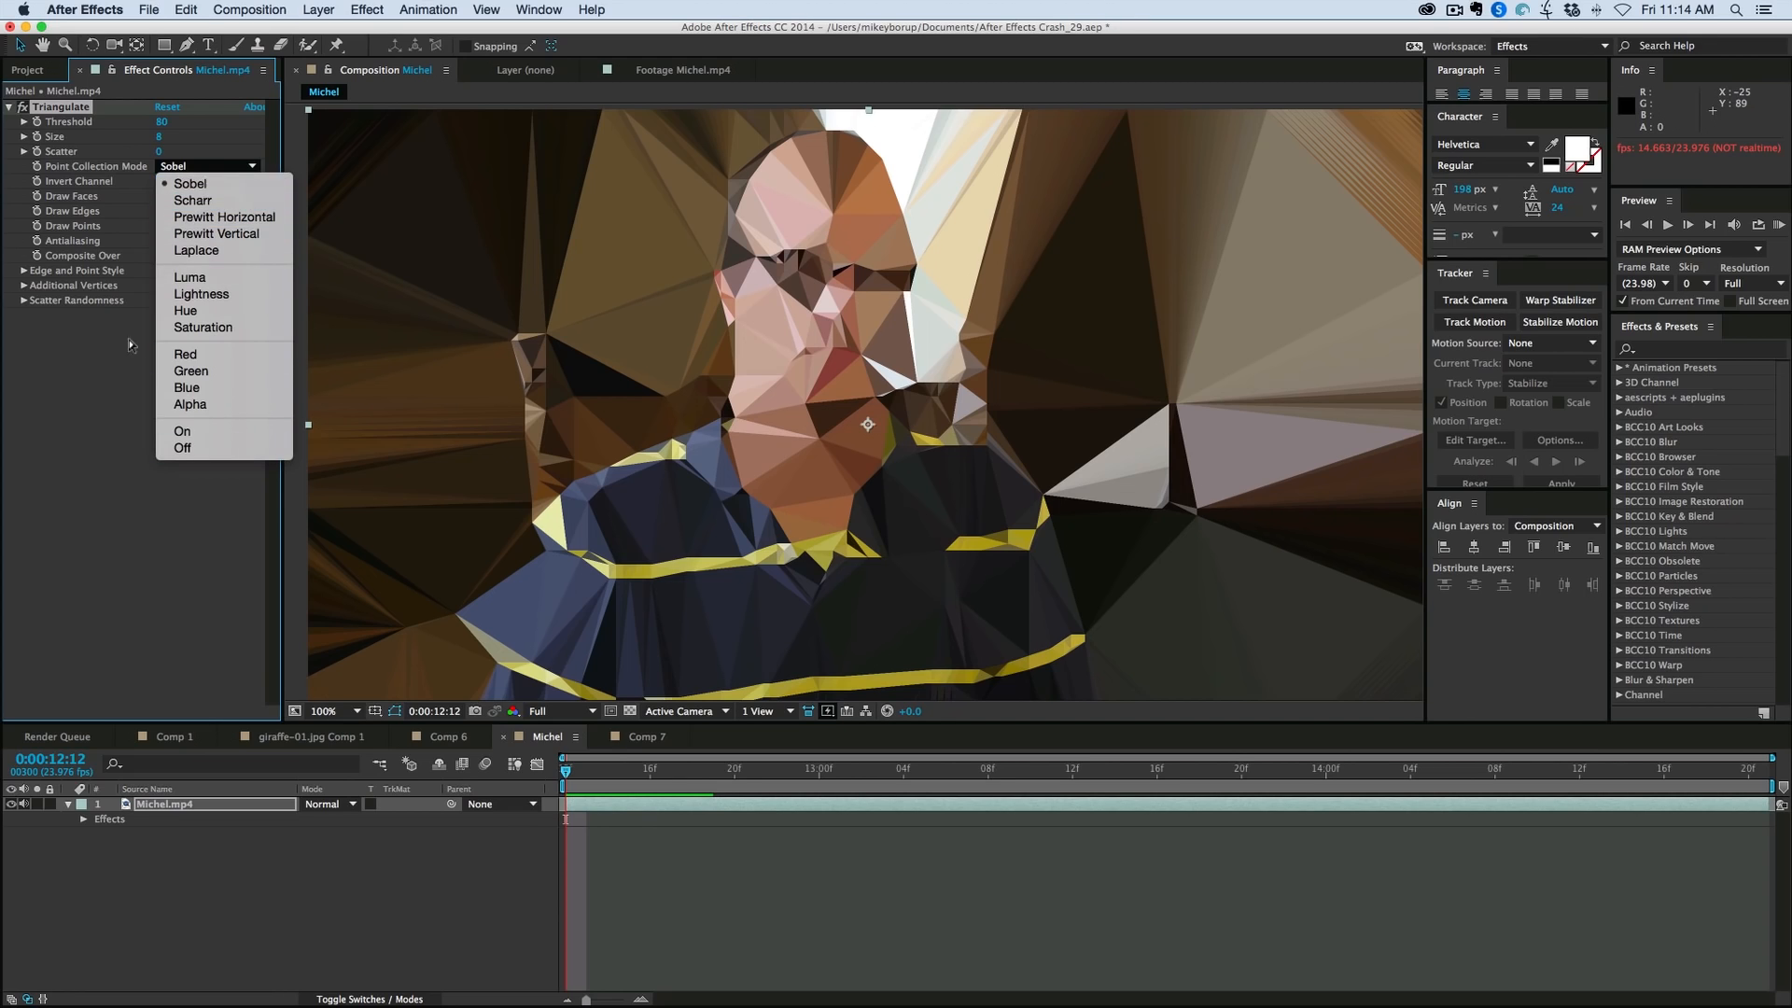
left_click(190, 184)
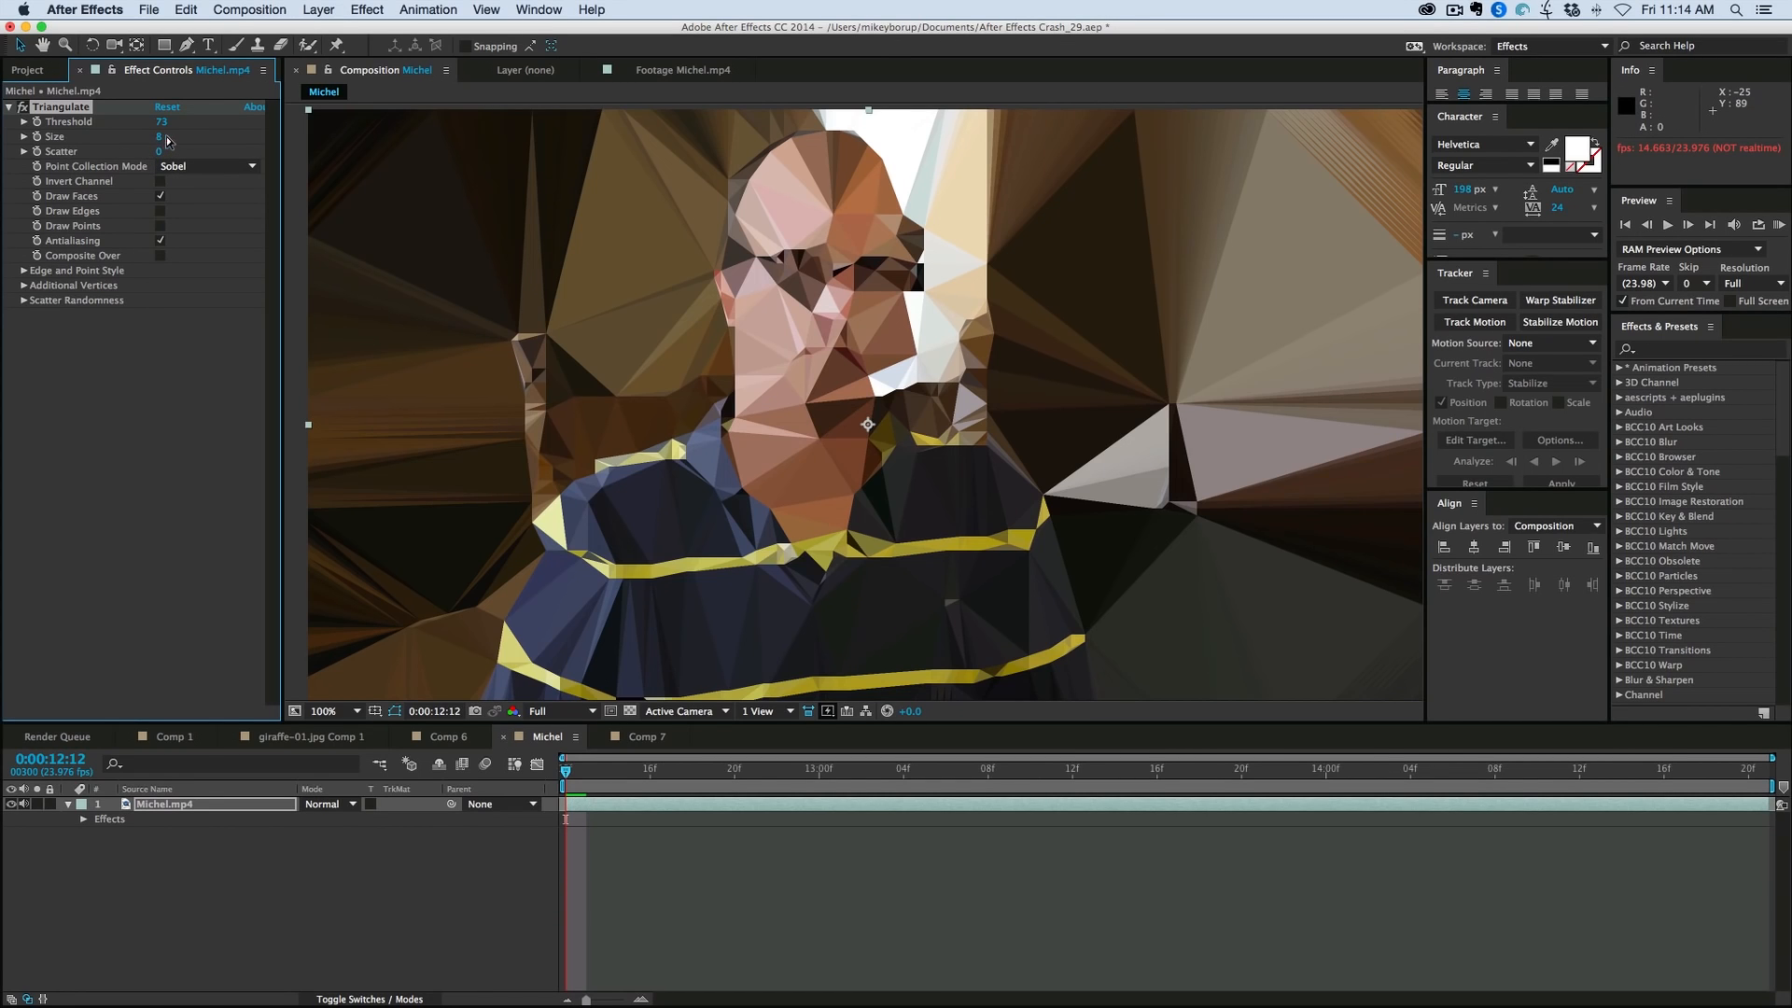
left_click_drag(158, 136, 183, 137)
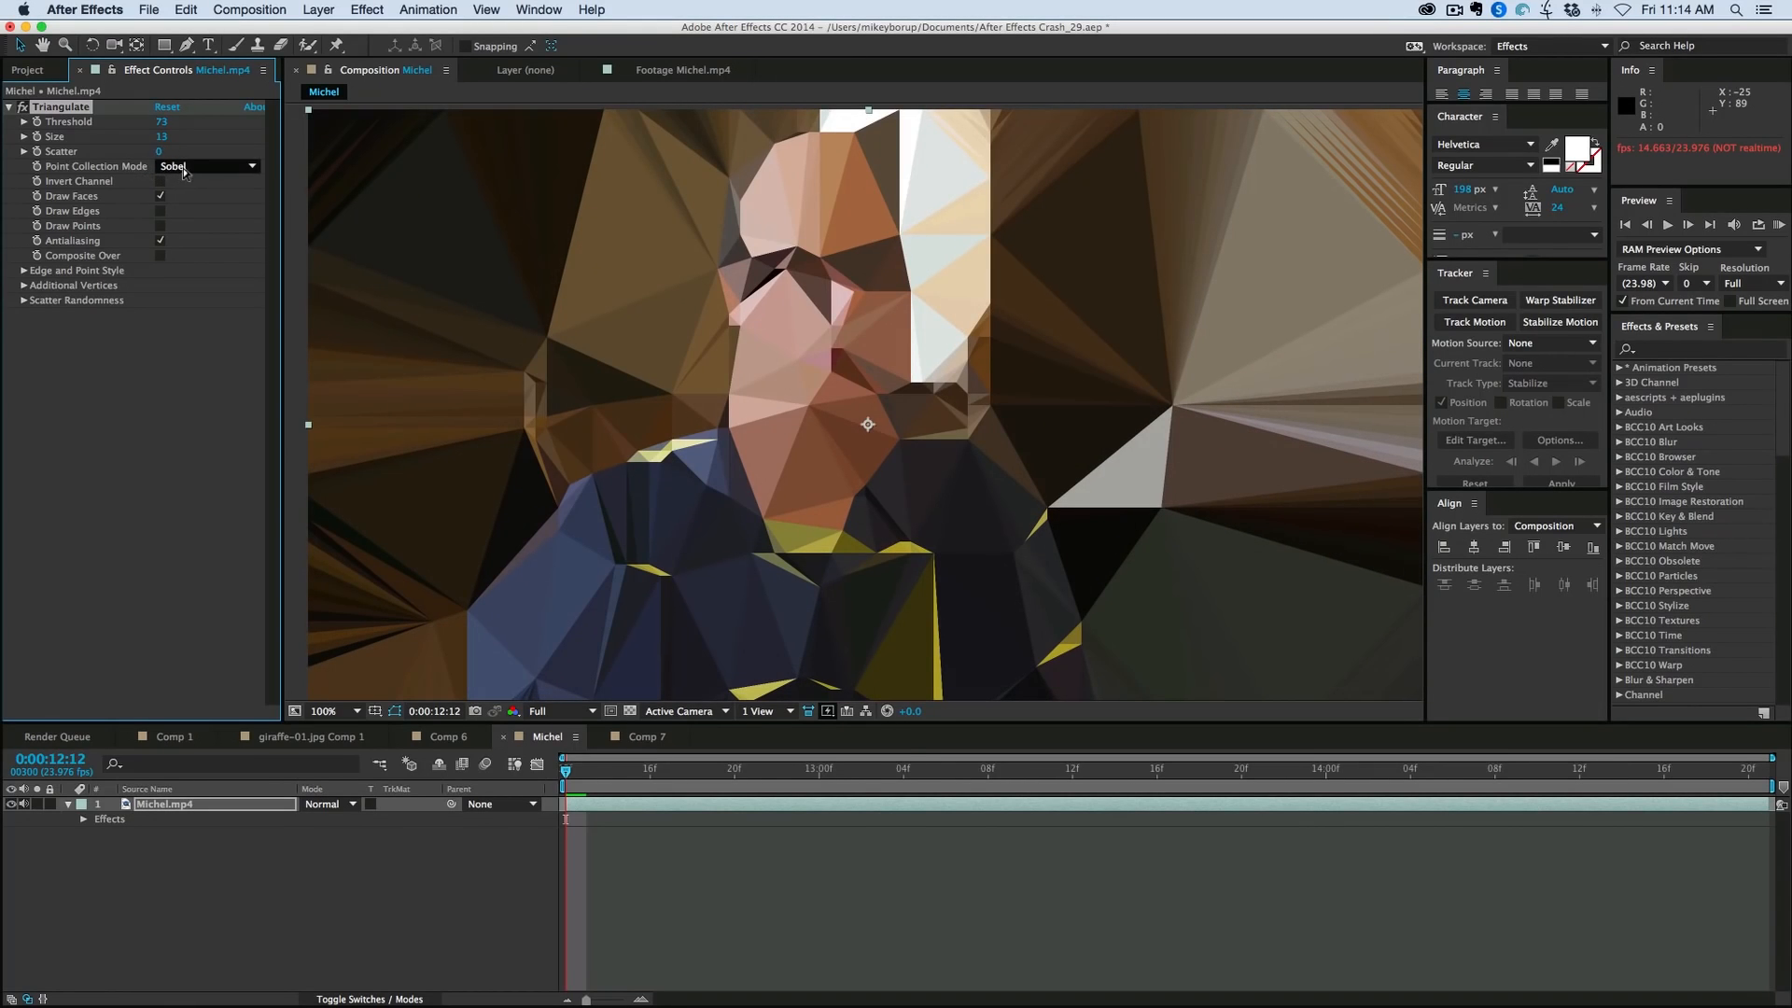
Step: Try Scharr, Prewitt Horizontal, Prewitt Vertical and Laplace point collection modes, ending on Luma
left_click(207, 166)
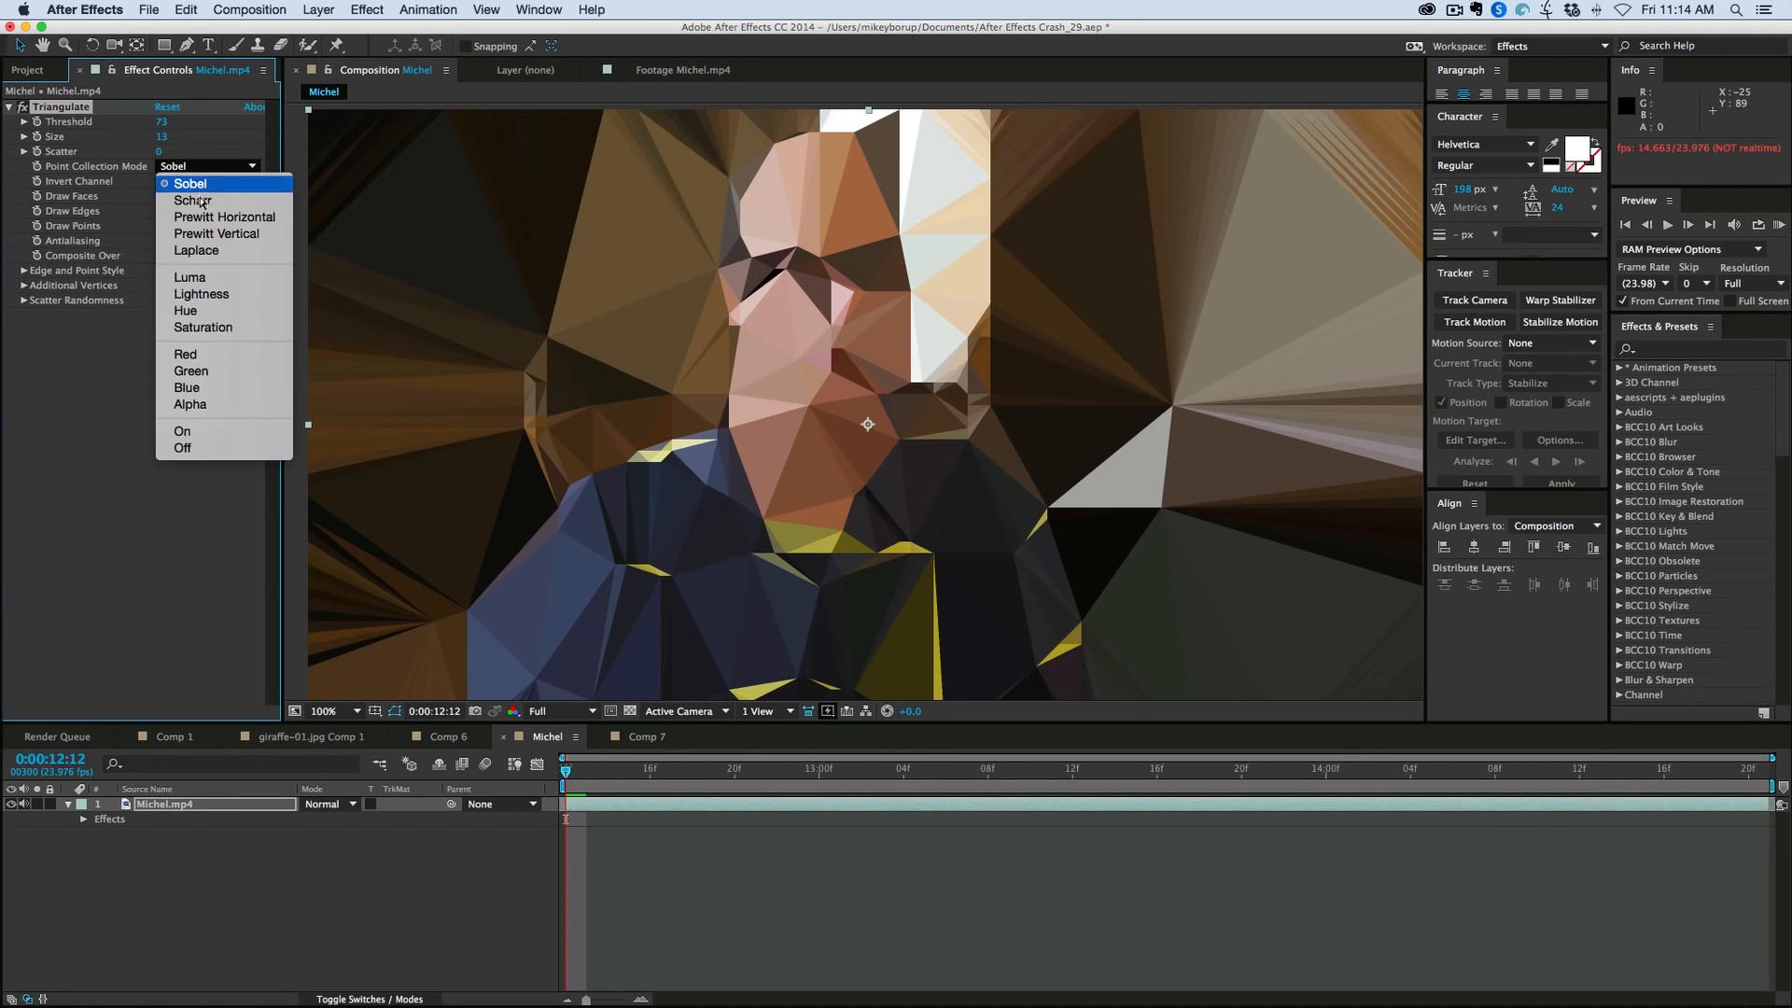
left_click(192, 200)
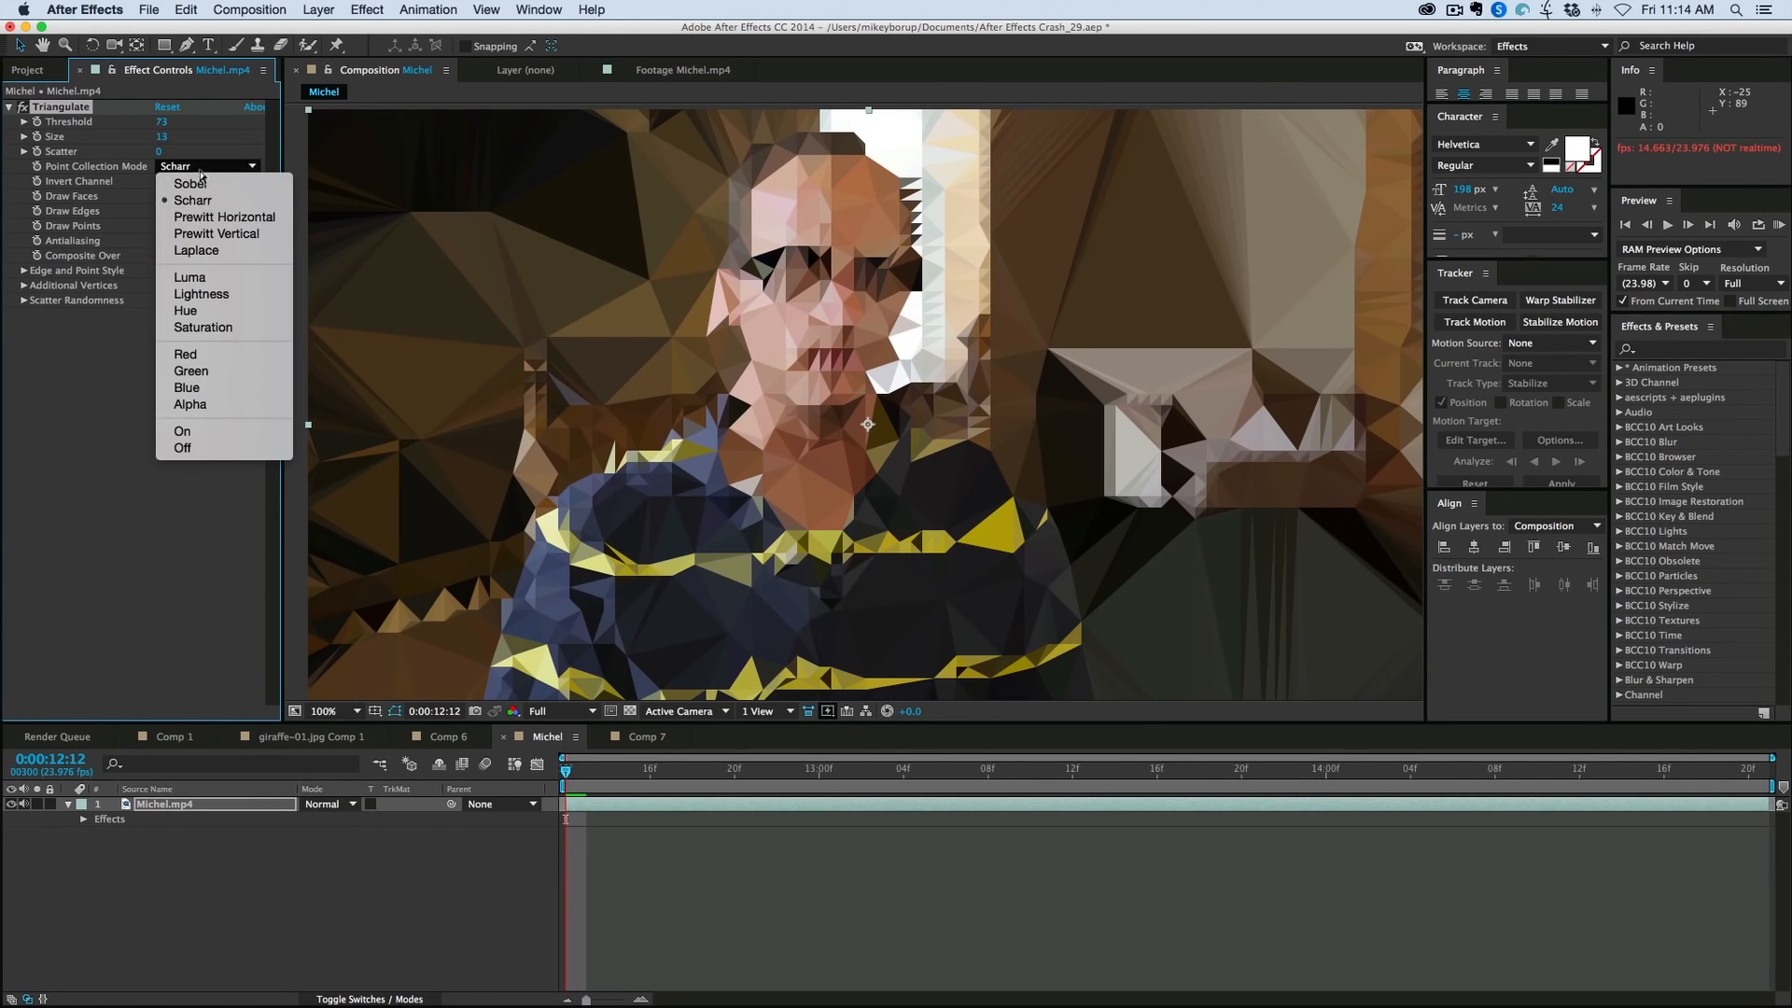
left_click(224, 217)
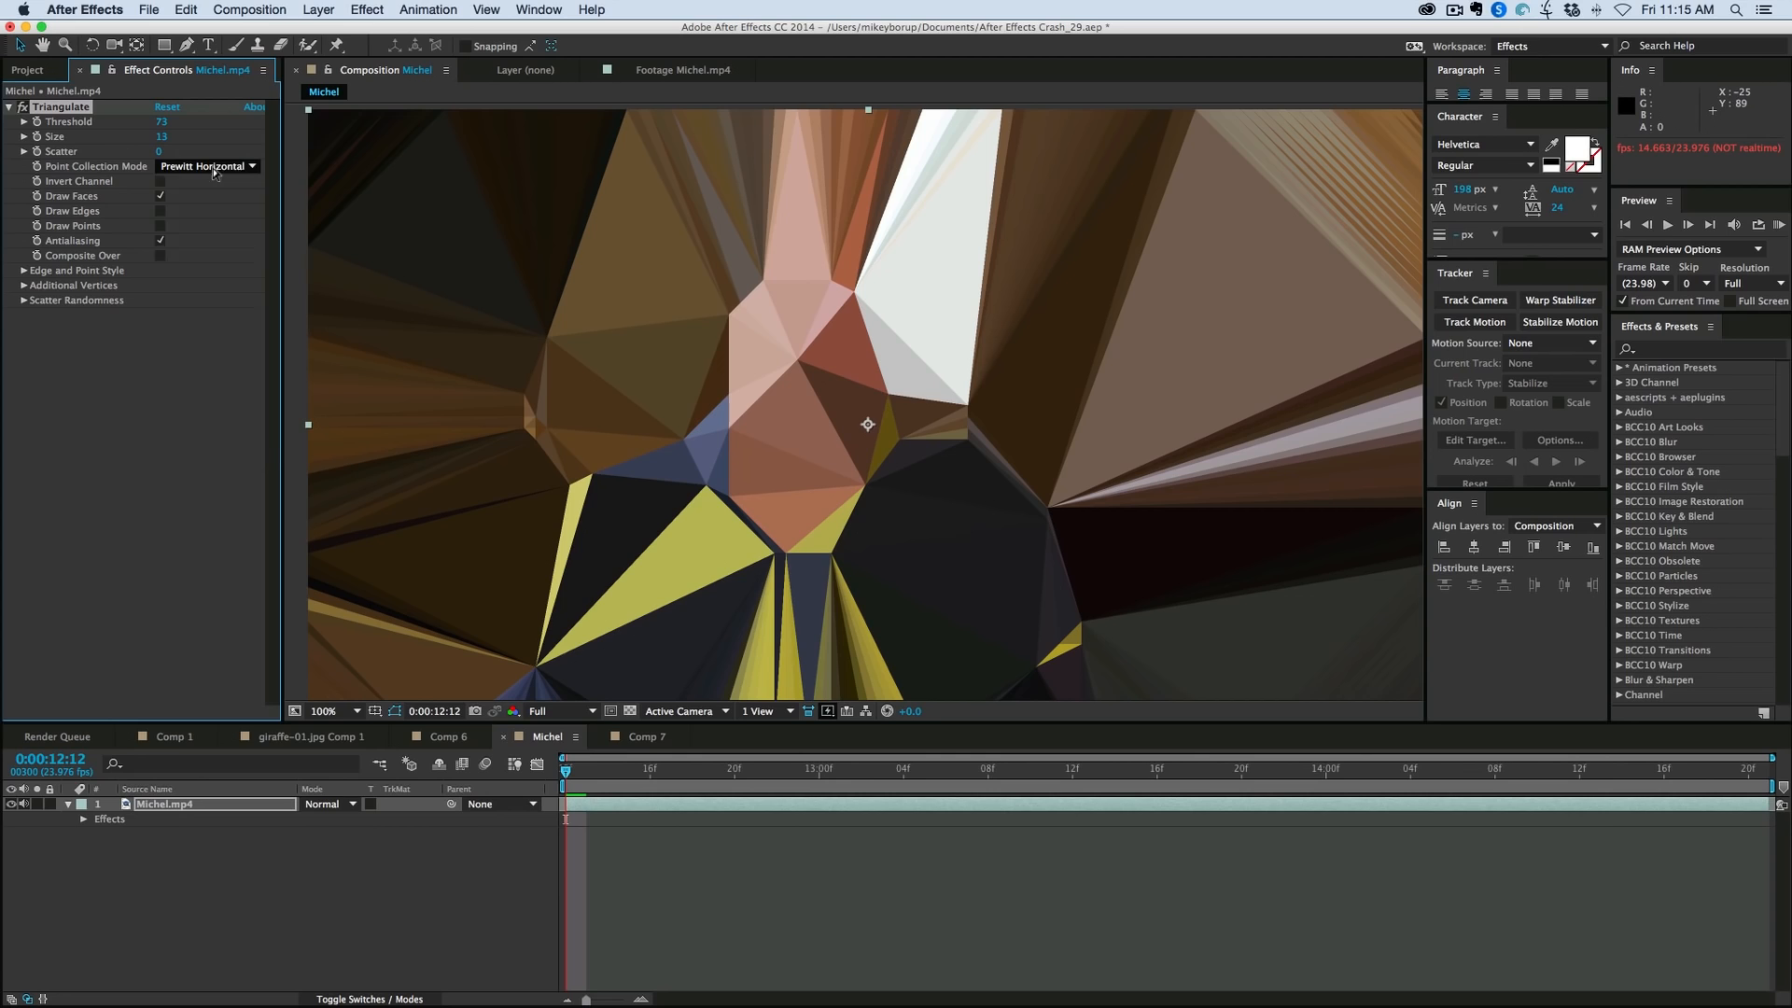
left_click(208, 166)
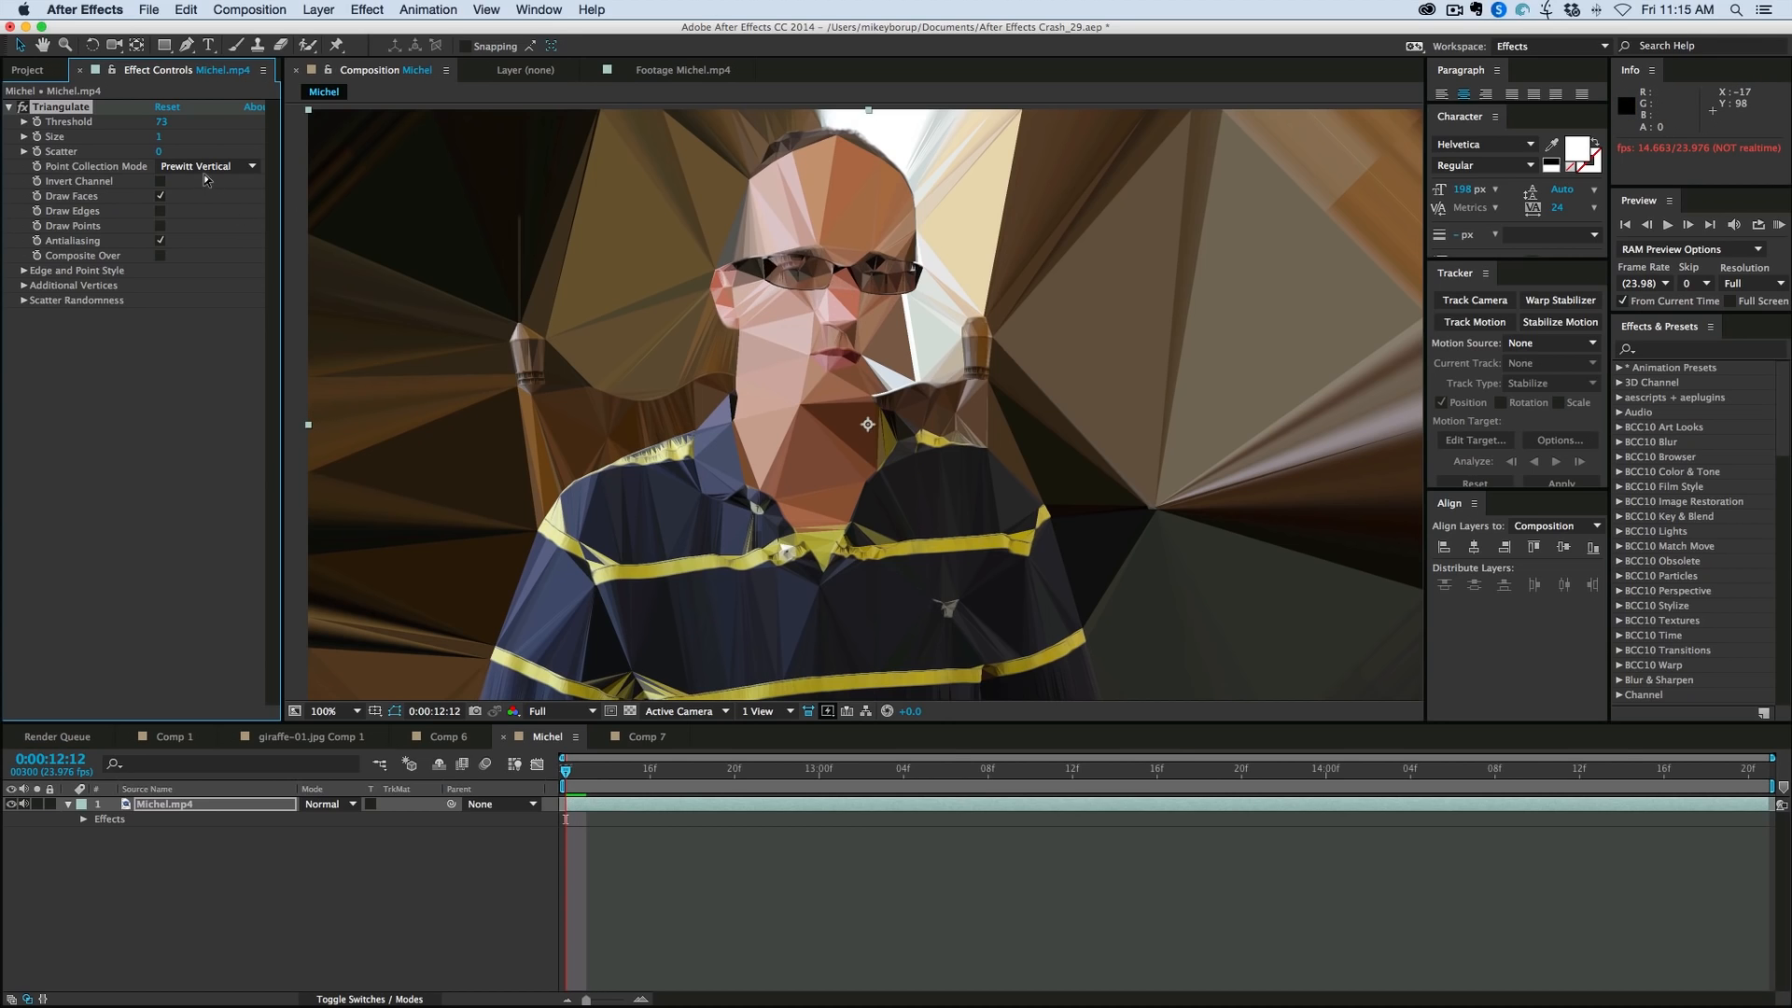
left_click(209, 166)
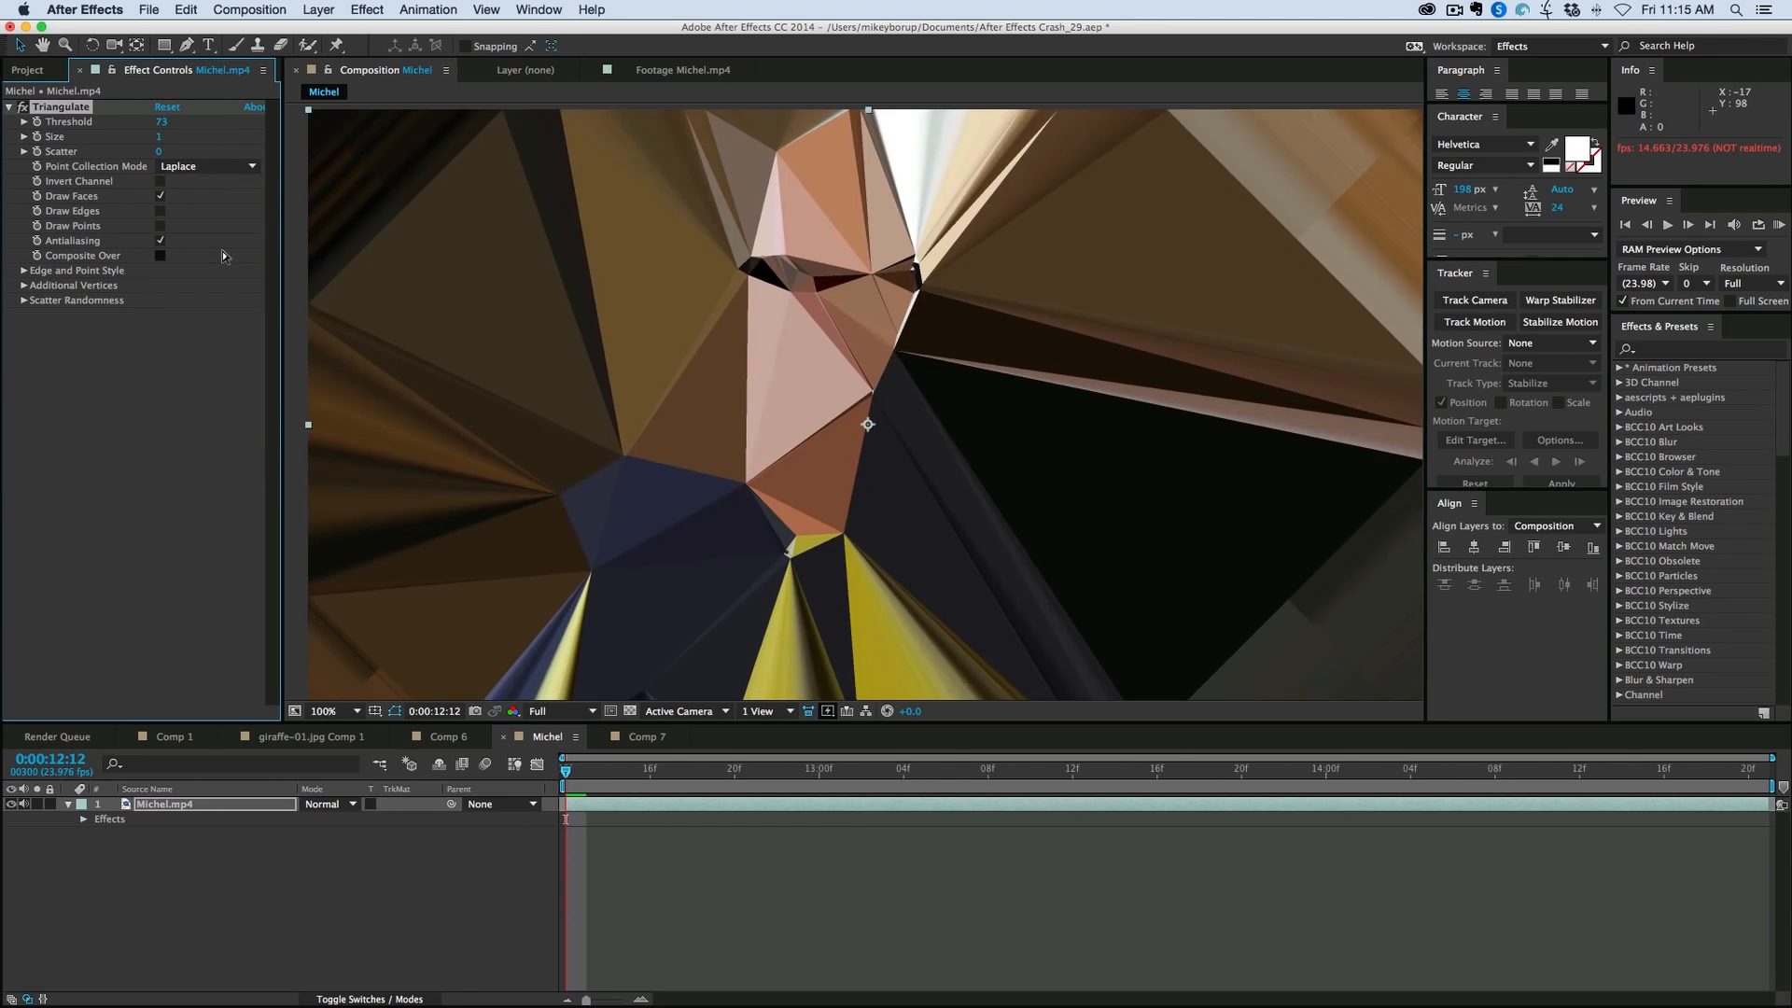
left_click(205, 166)
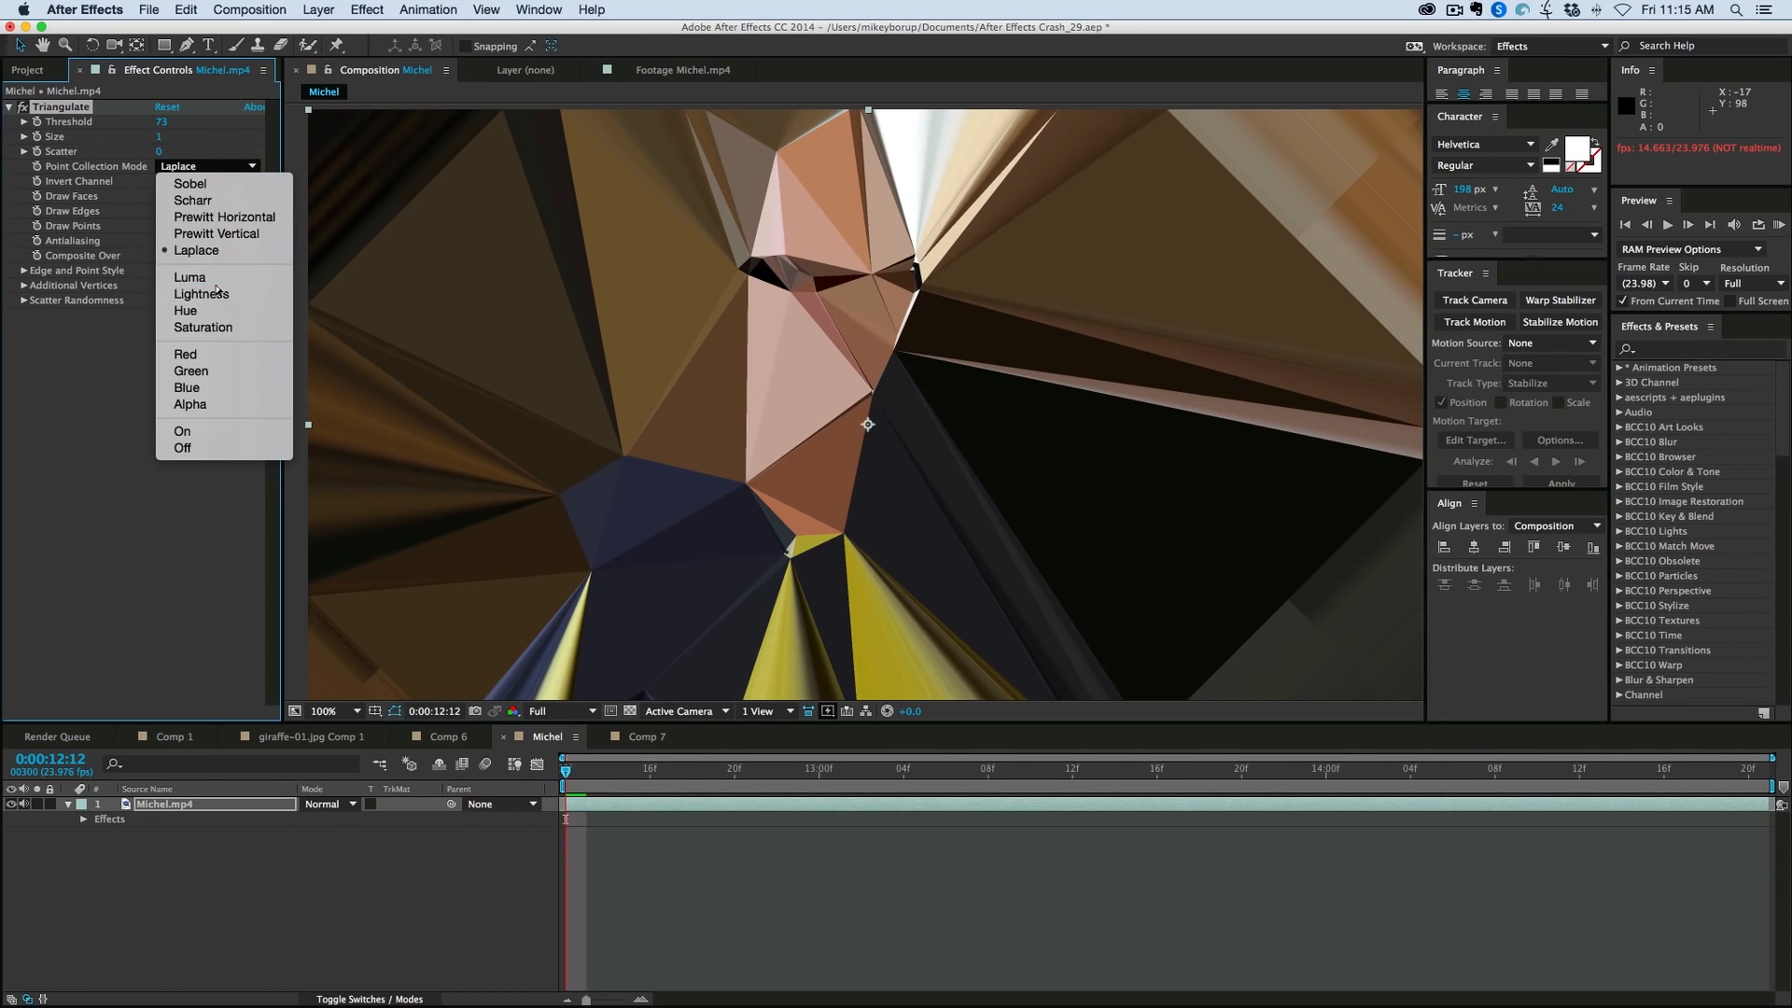
left_click(189, 277)
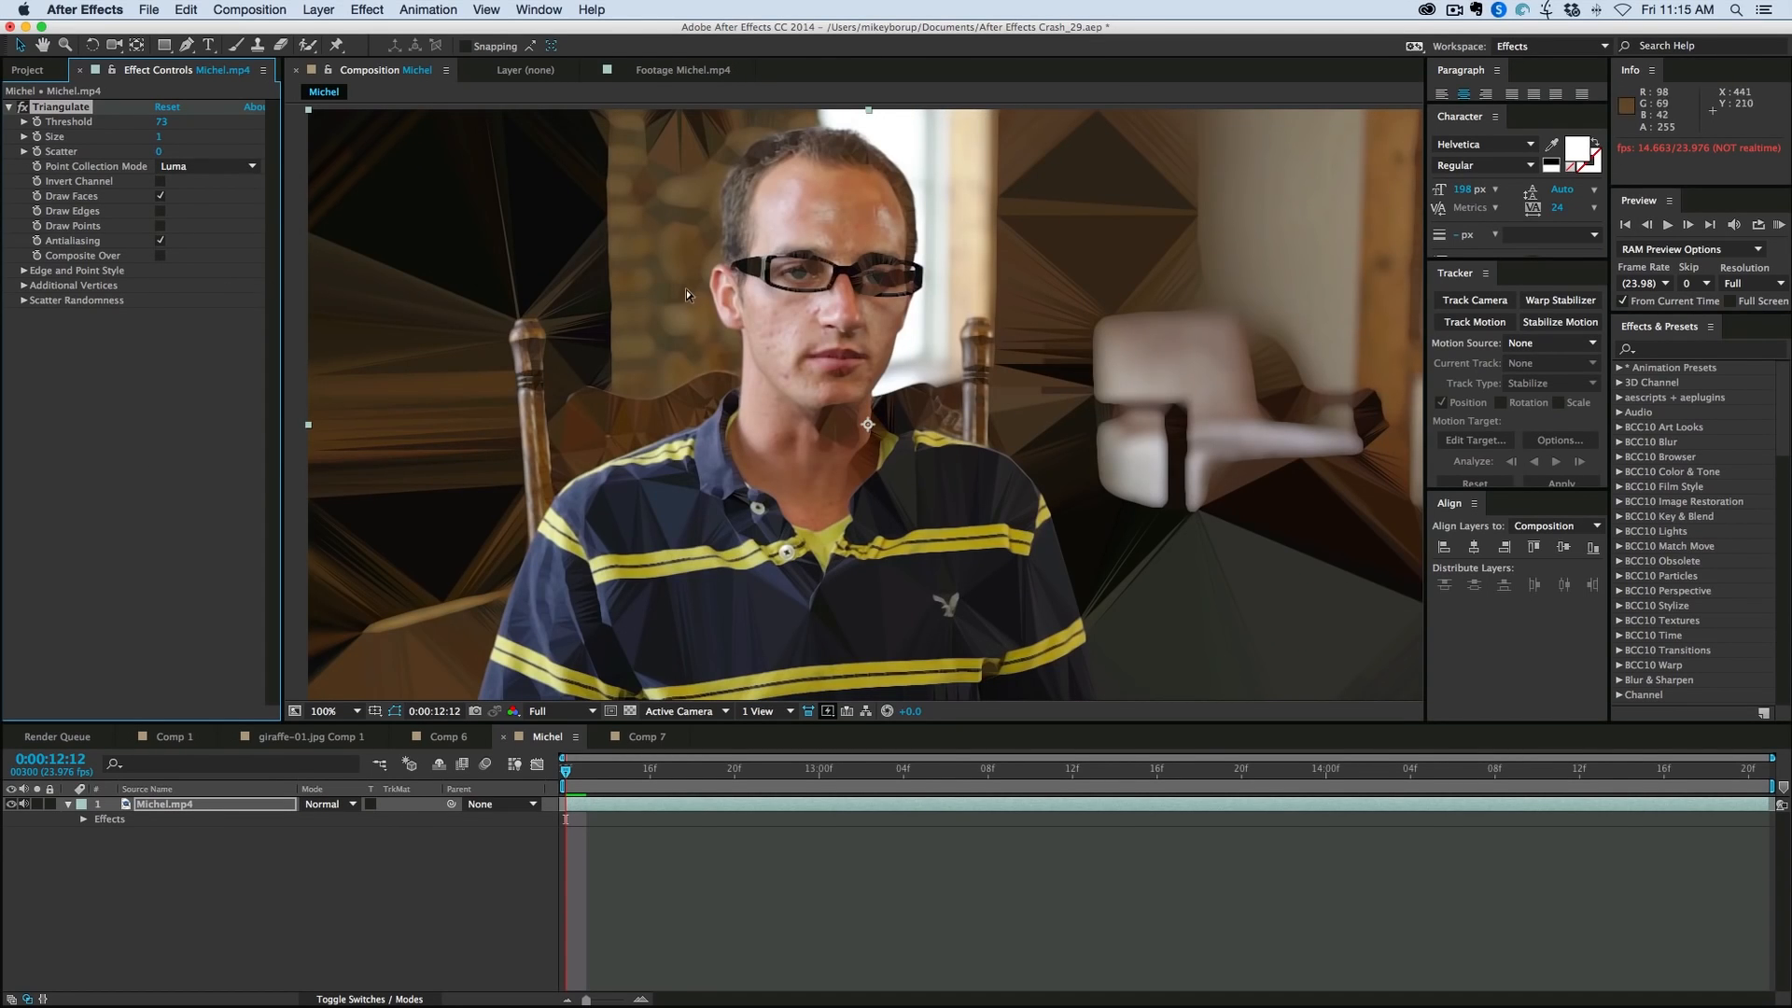
mouse_move(439, 303)
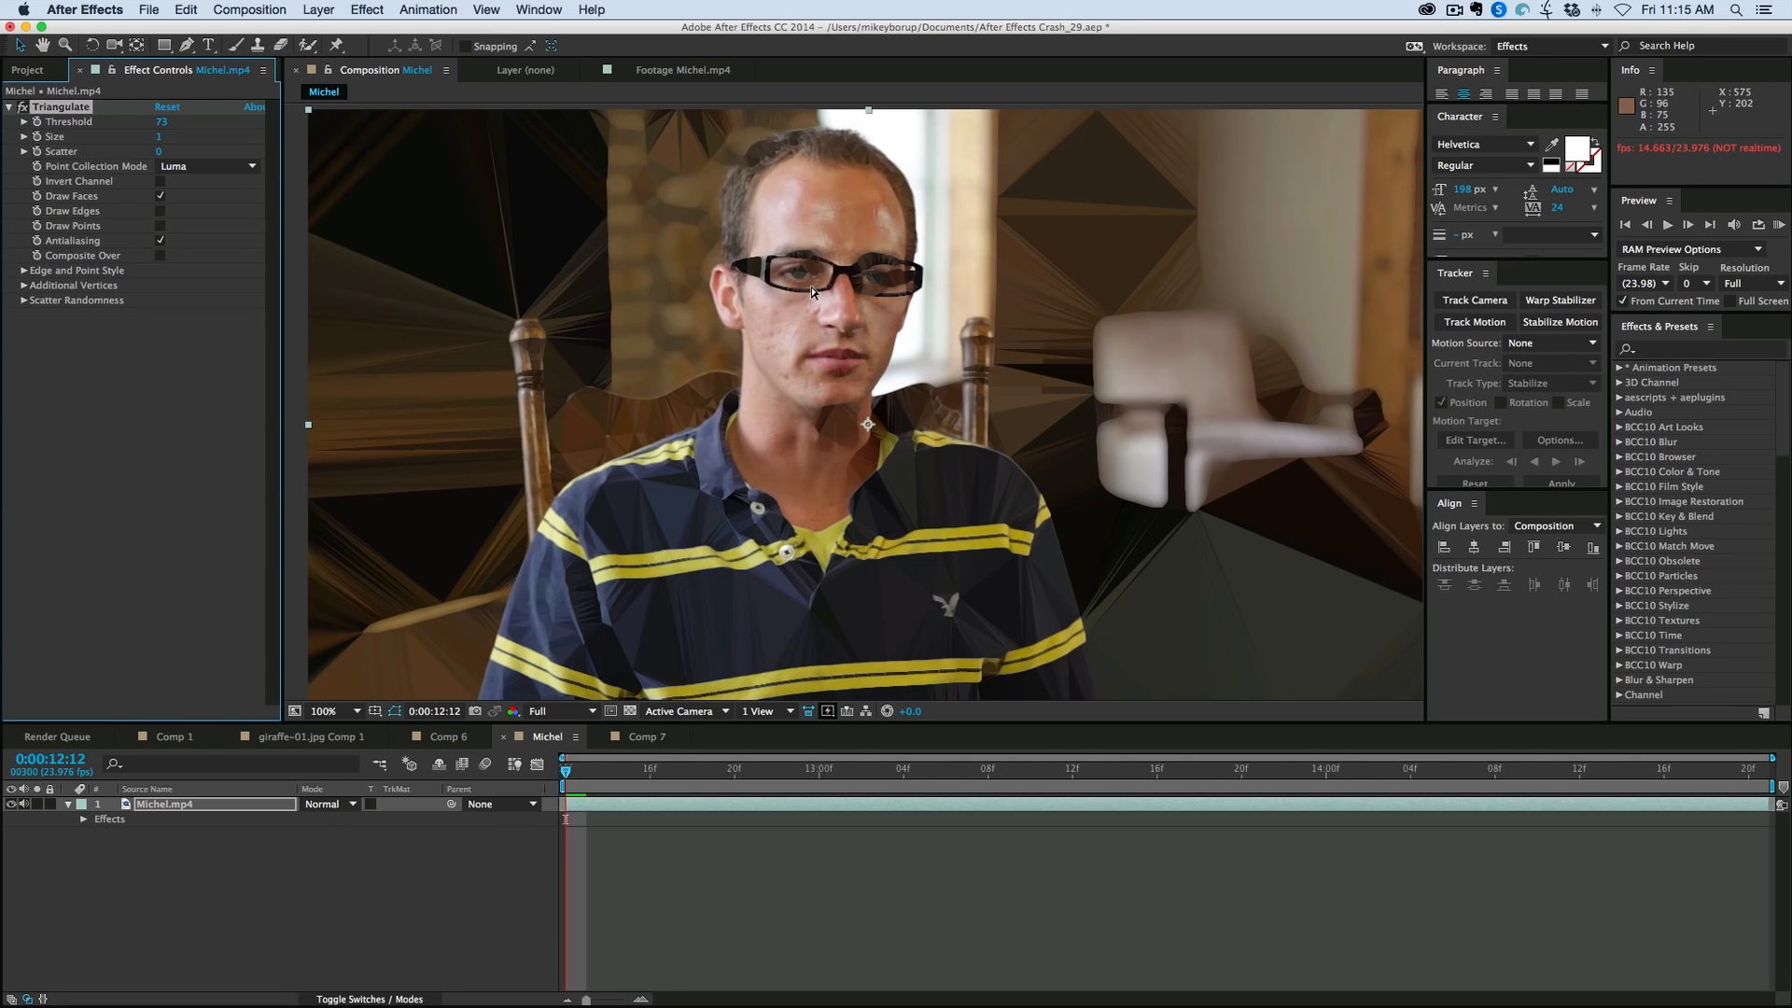
left_click(324, 711)
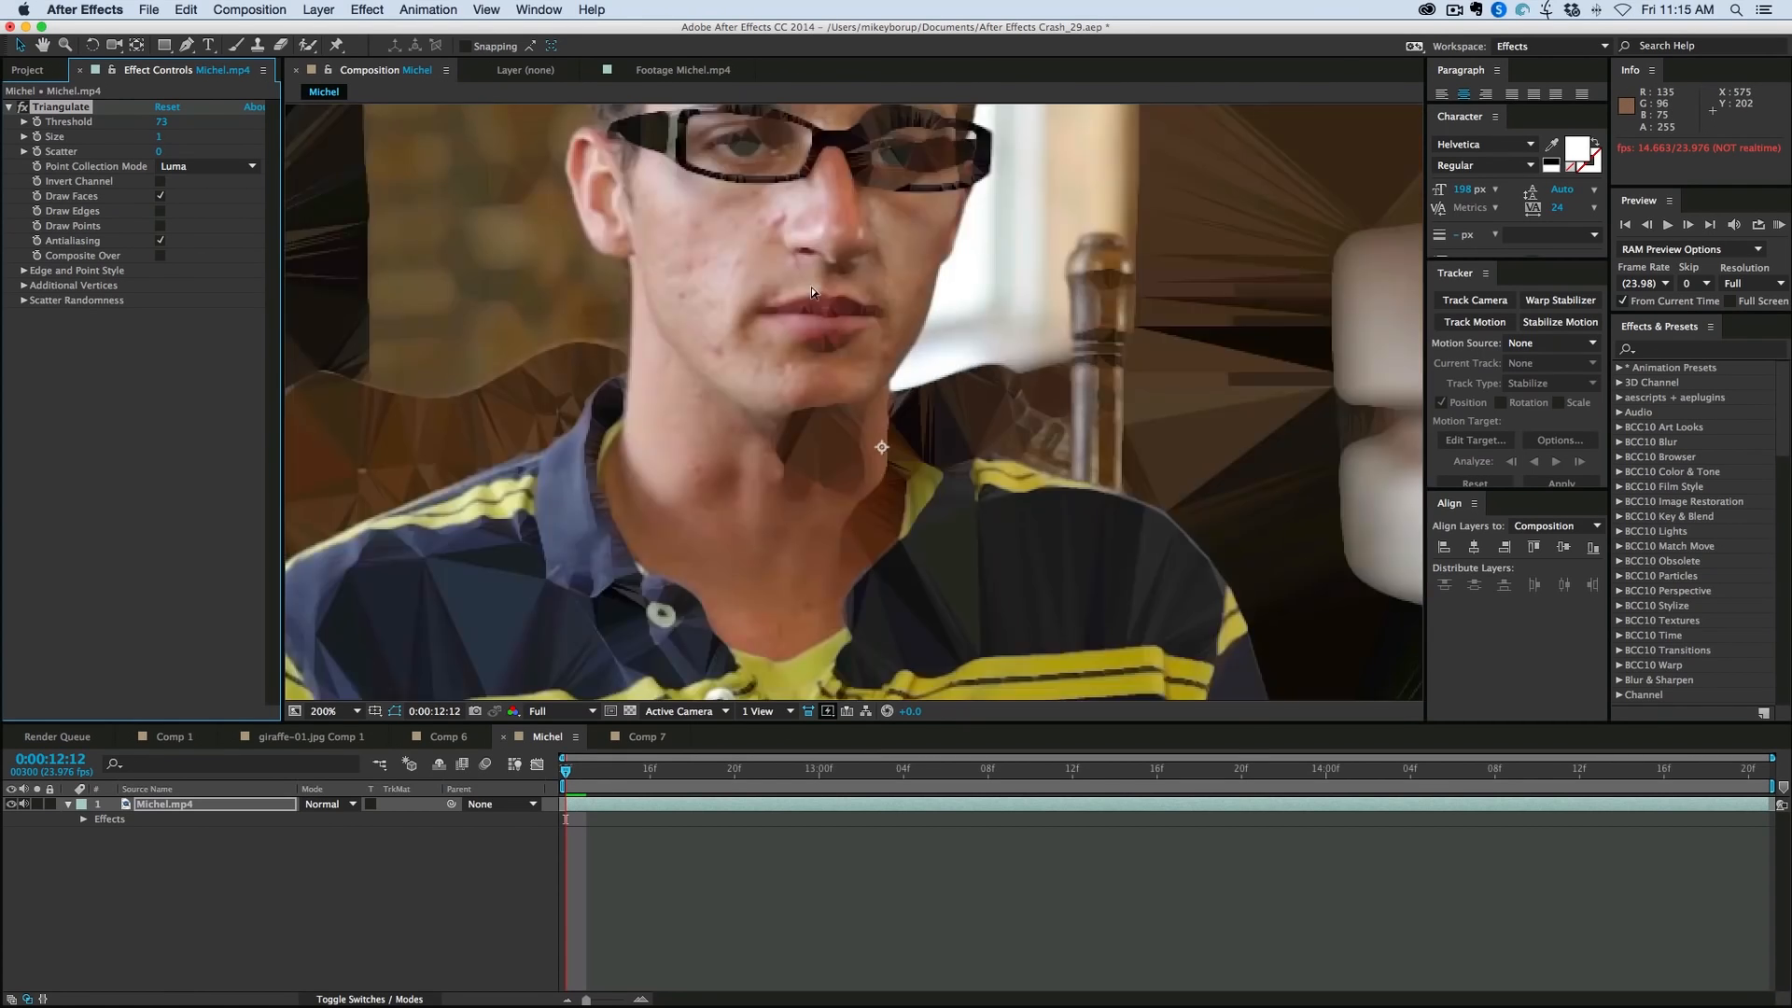
left_click(324, 711)
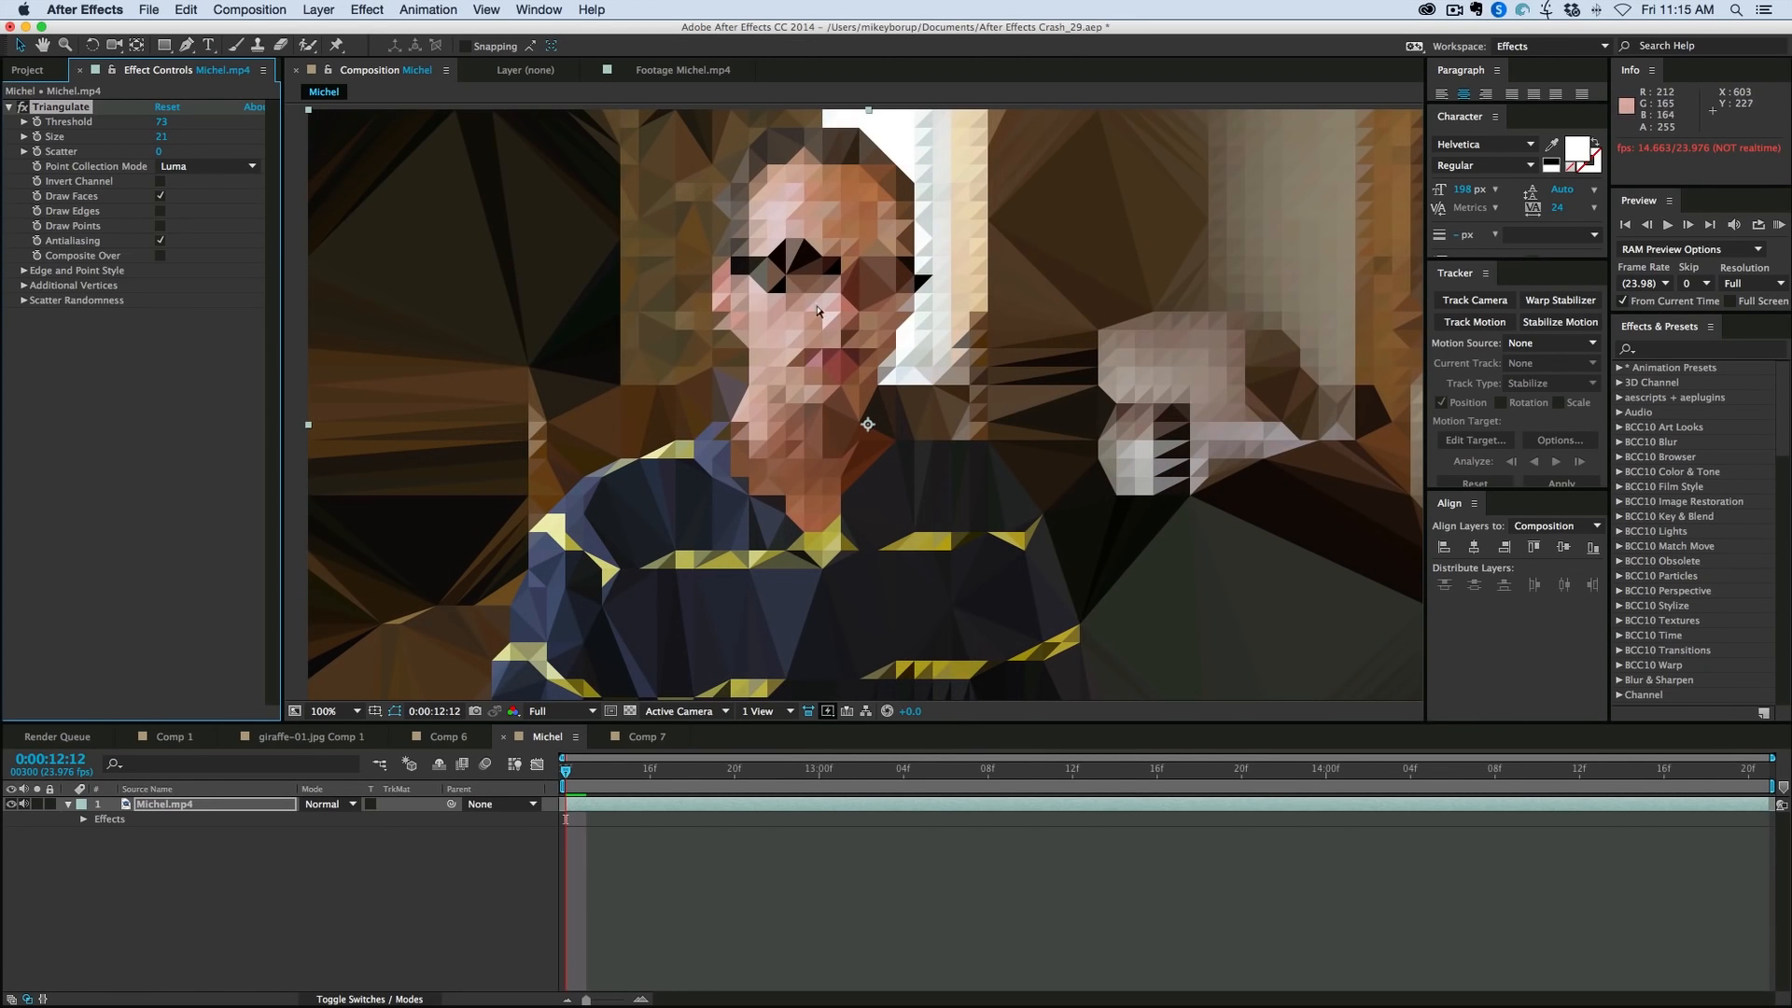
Step: Cycle through Hue, Saturation, Green and Blue point collection modes, settling on On
left_click(207, 166)
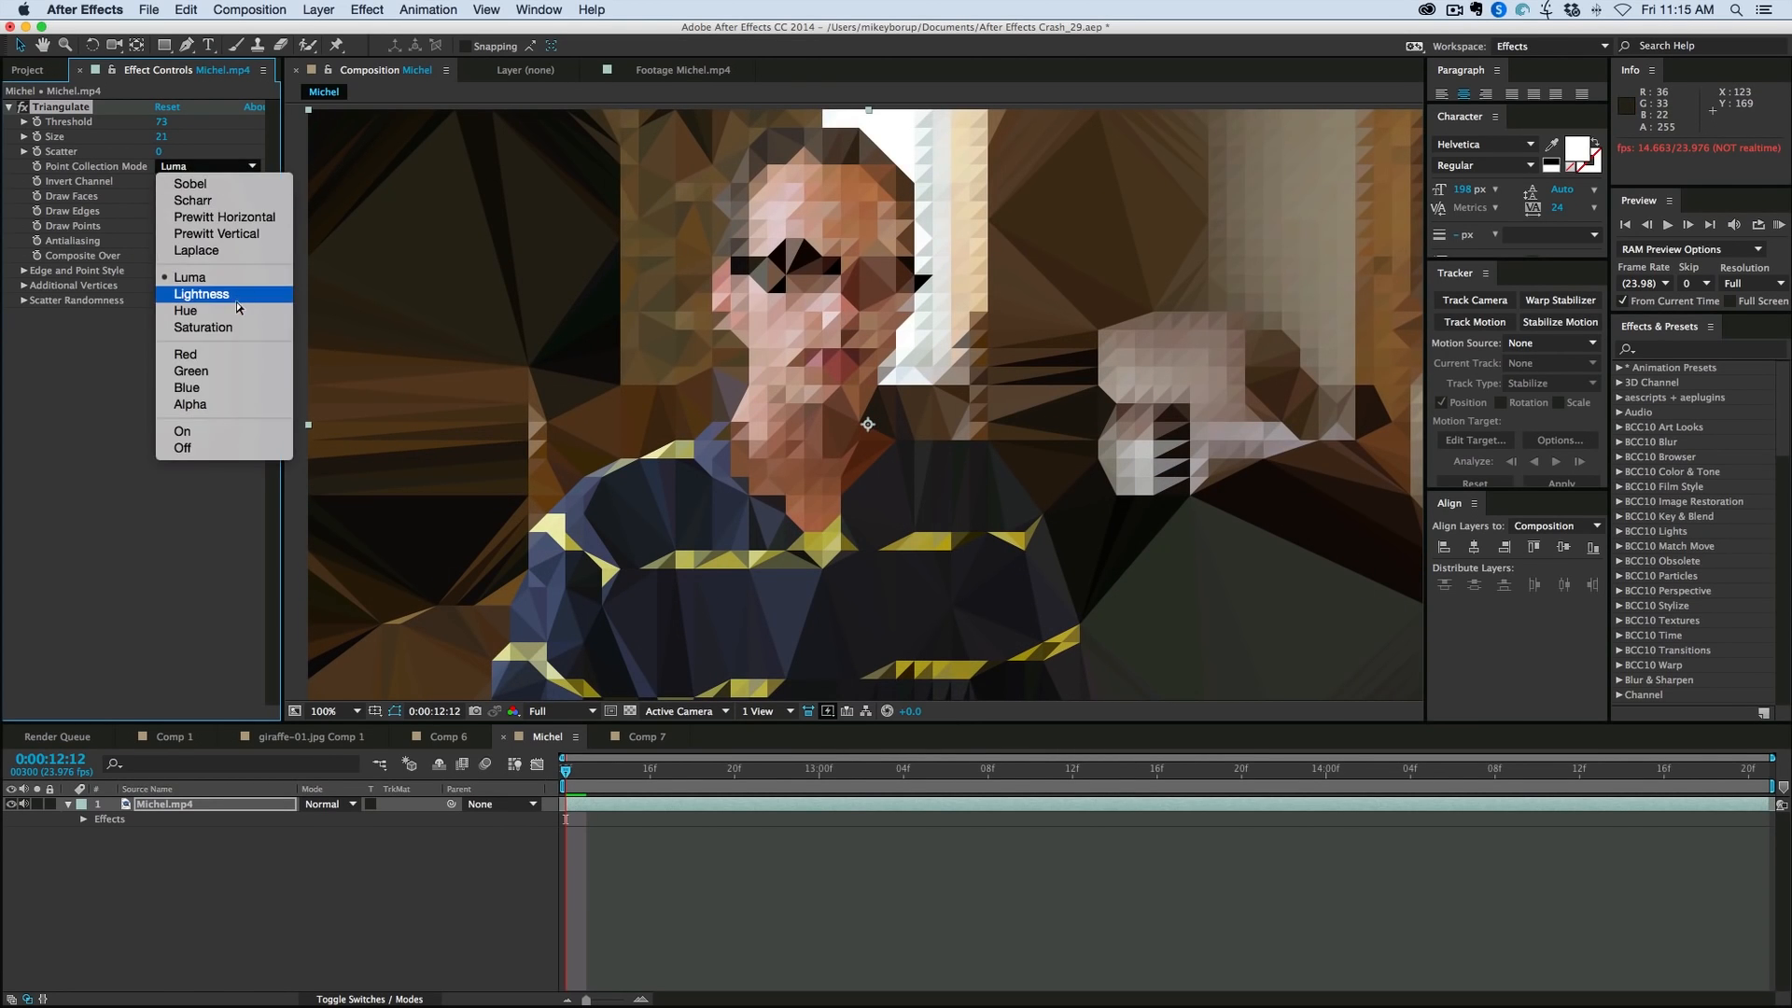
left_click(184, 310)
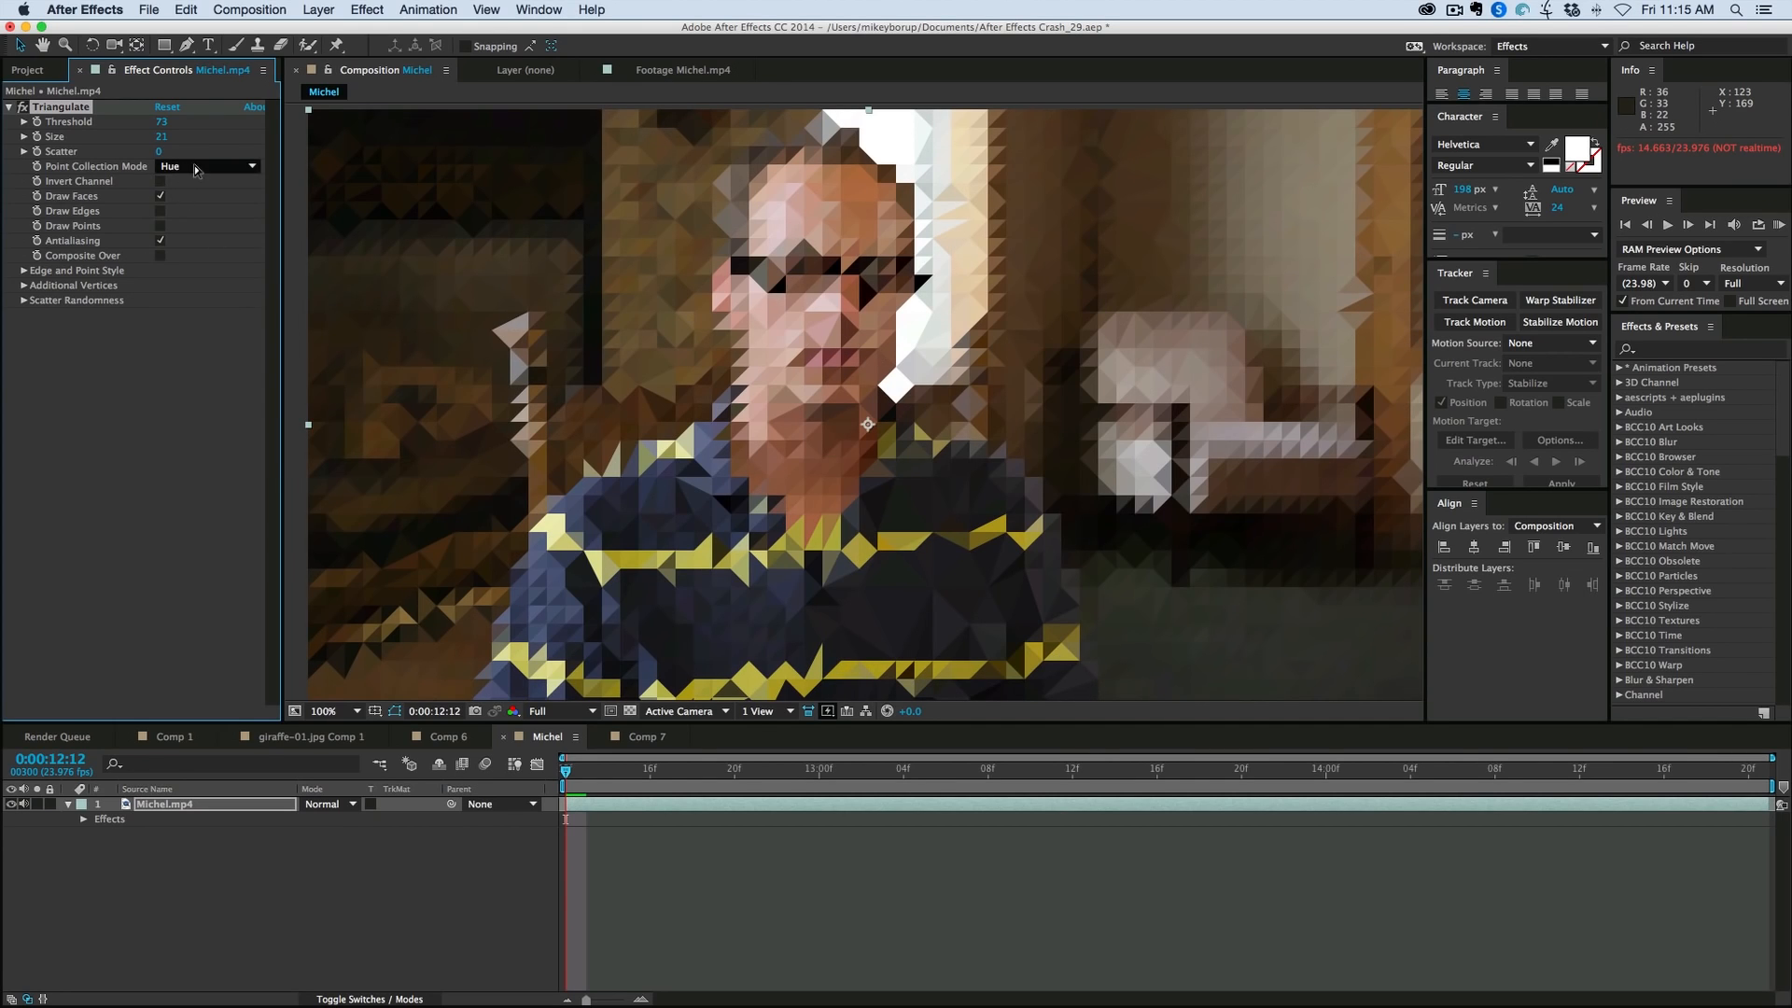
left_click(206, 166)
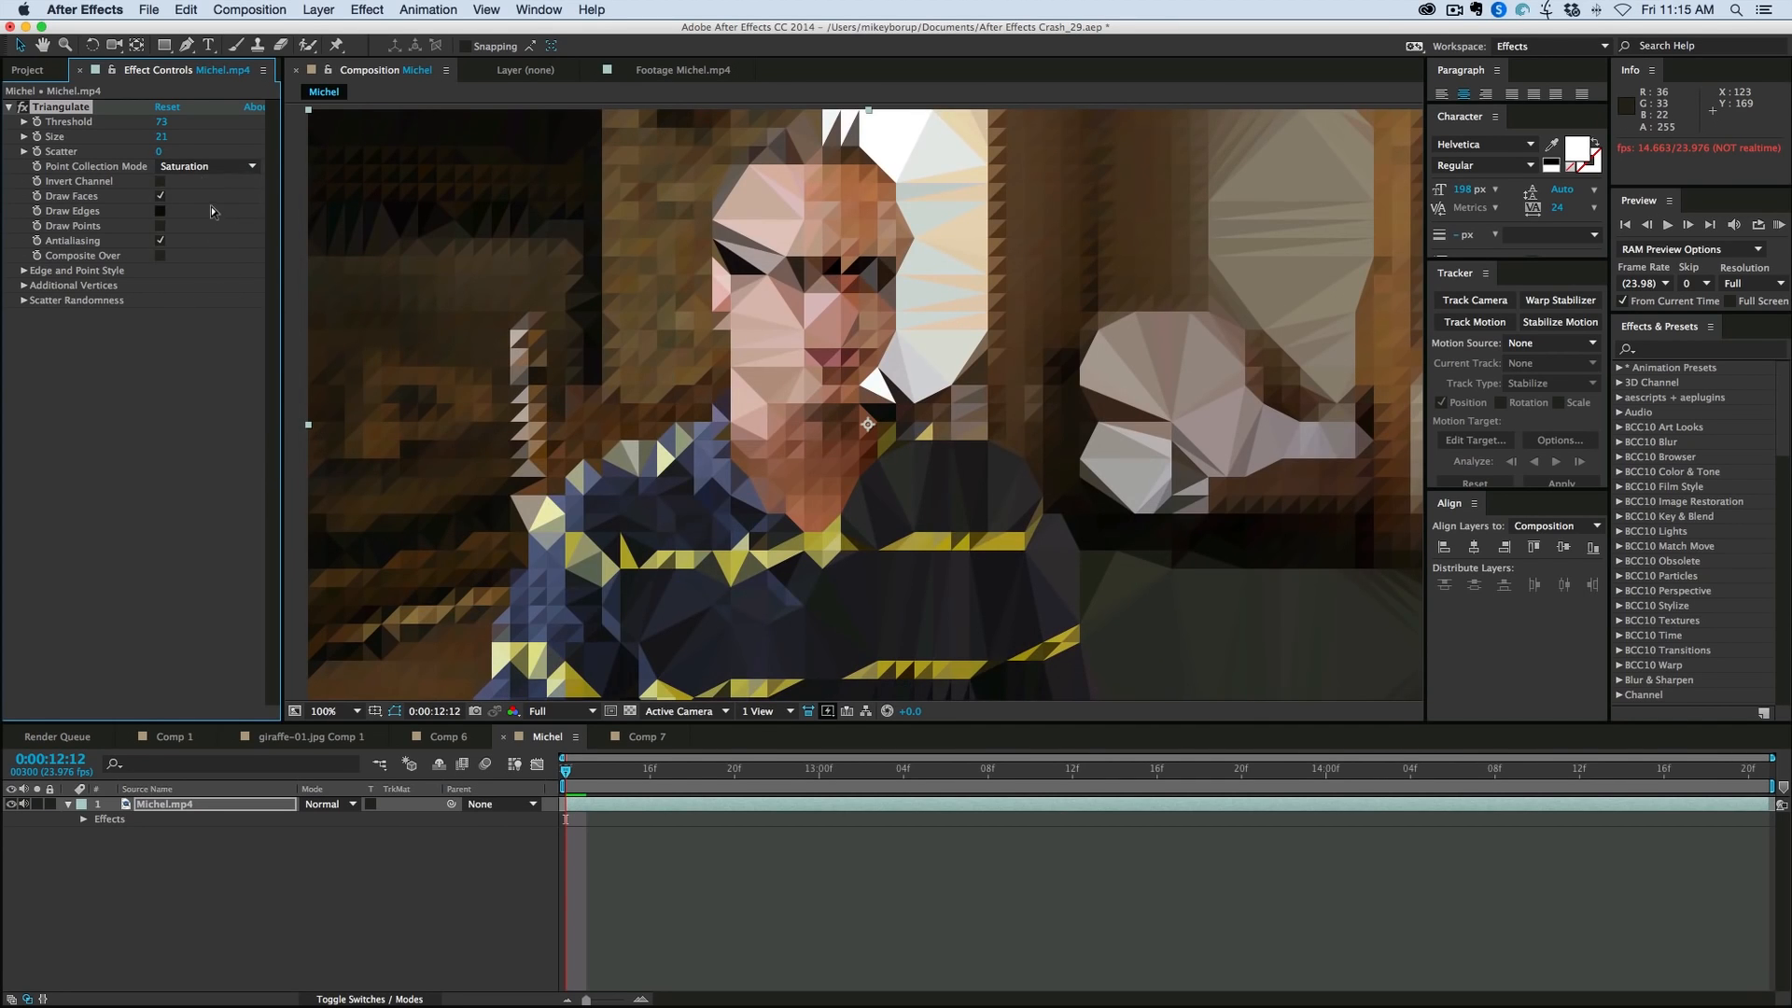
left_click(205, 166)
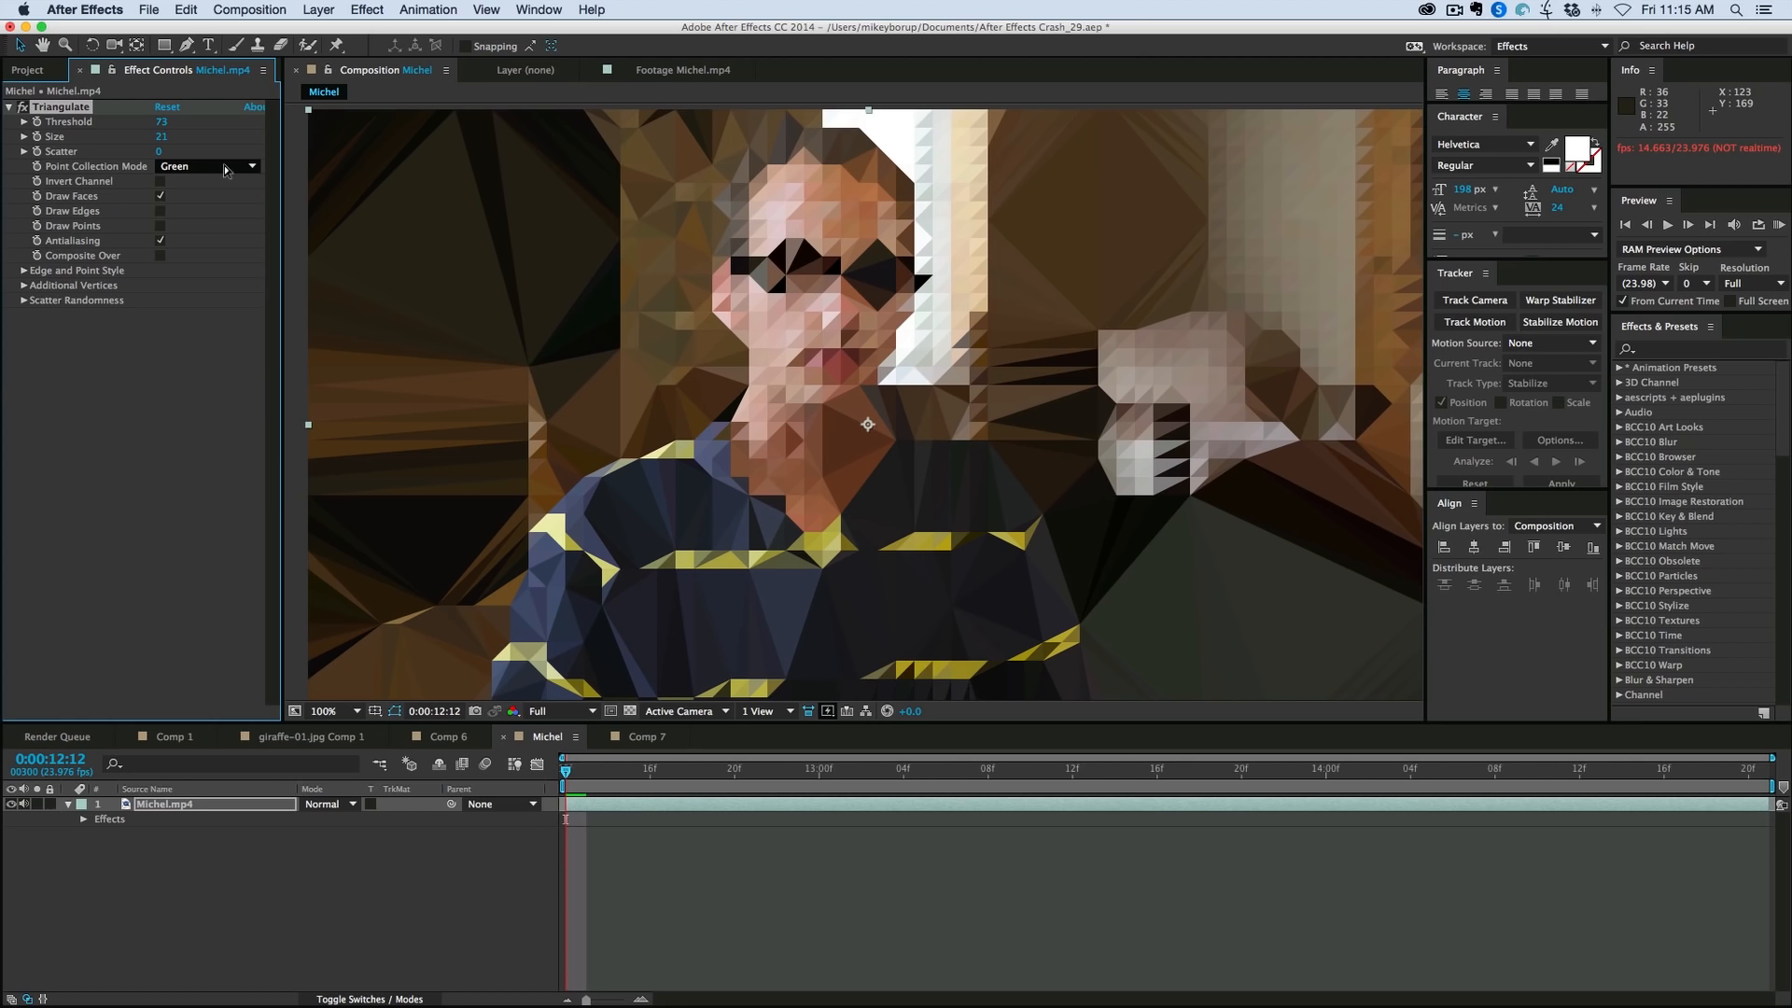
left_click(205, 166)
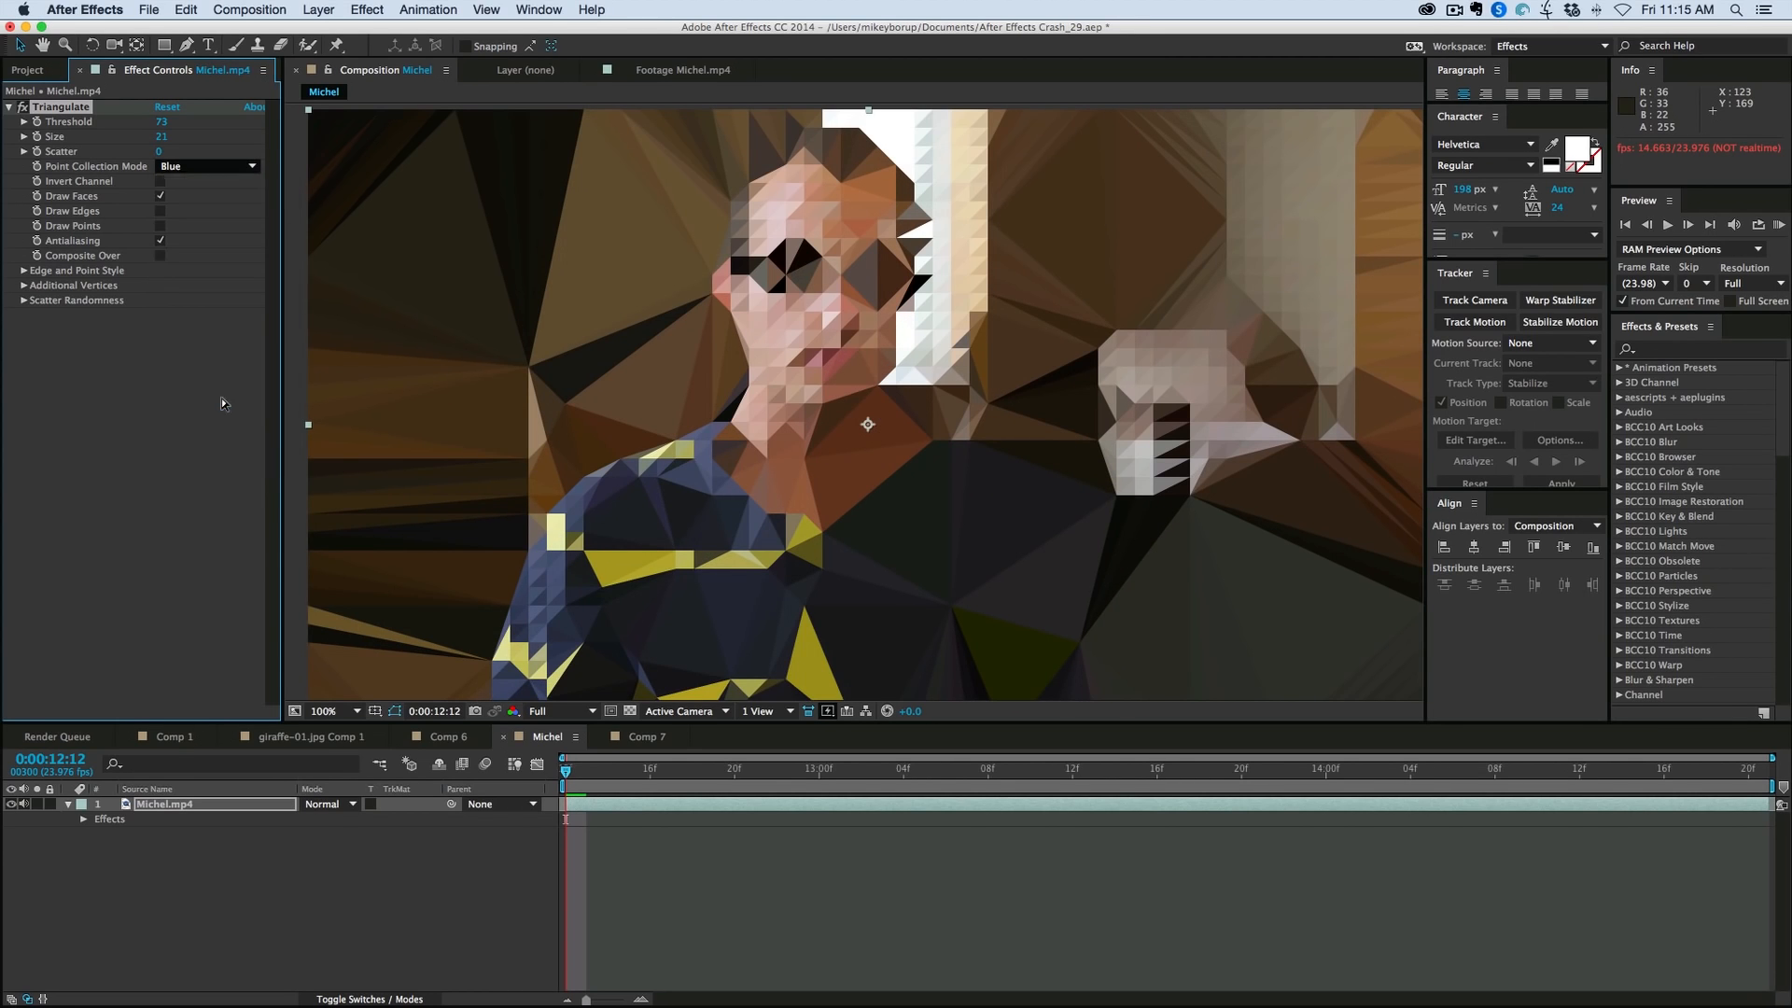
left_click(206, 167)
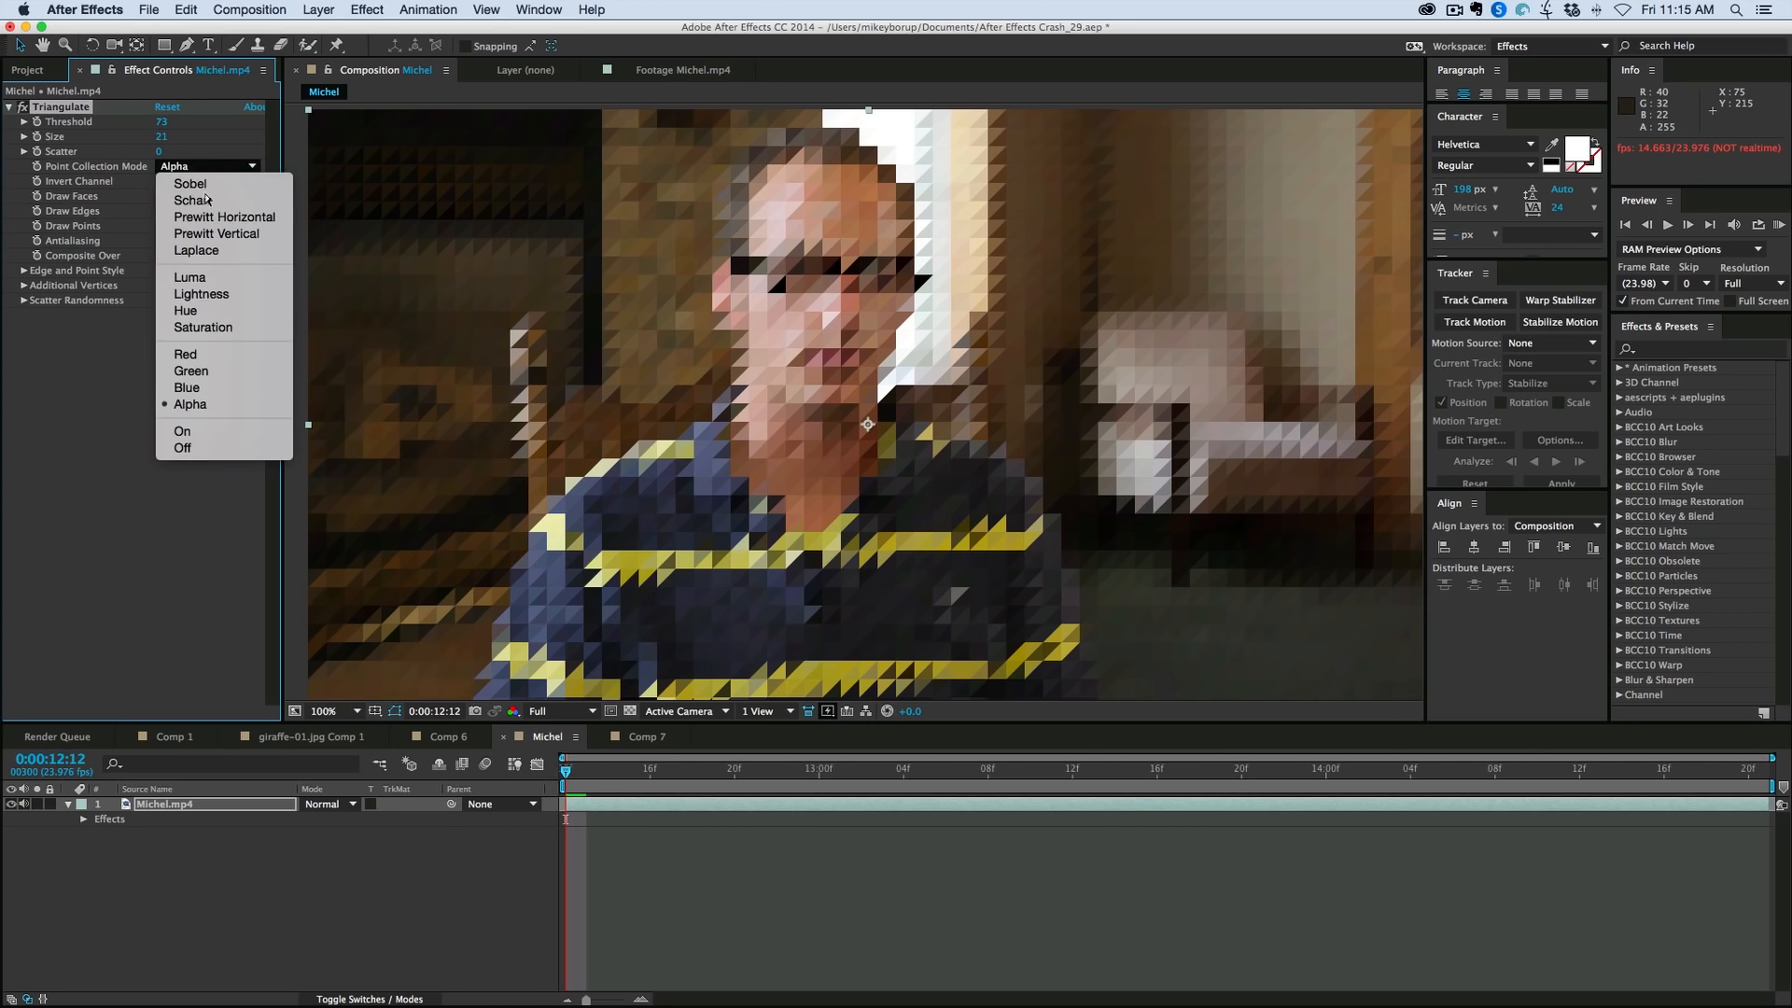
left_click(182, 432)
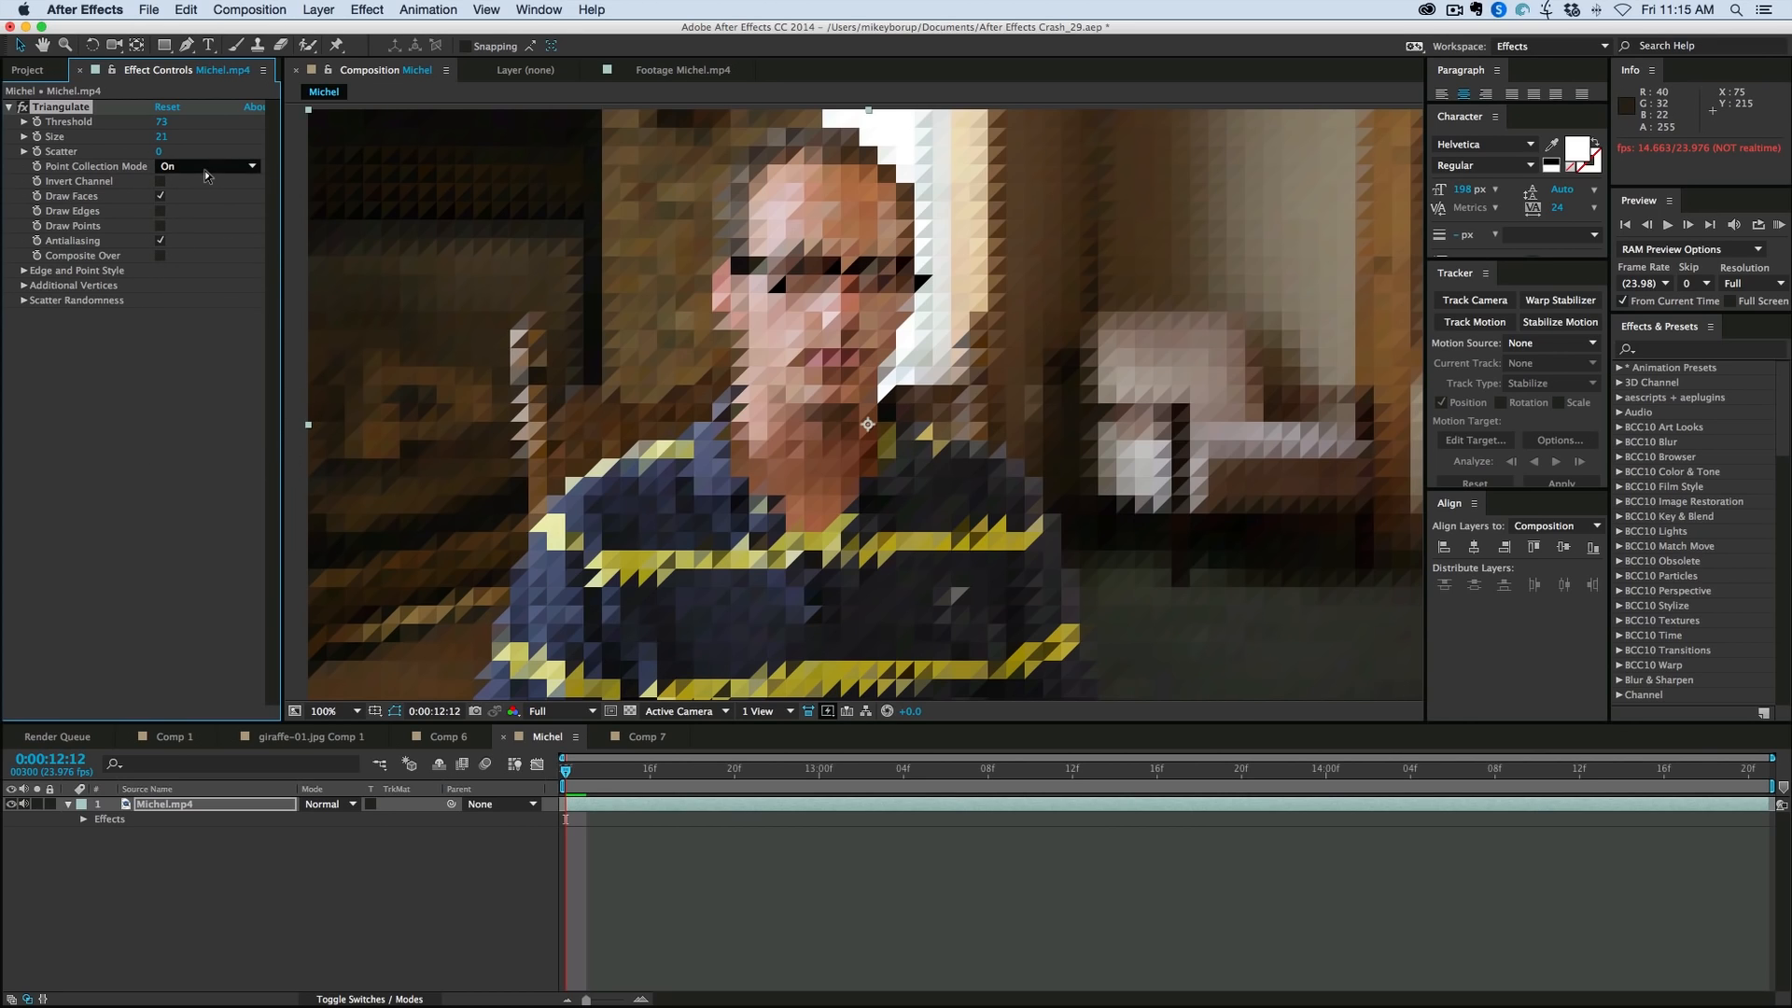
mouse_move(208, 172)
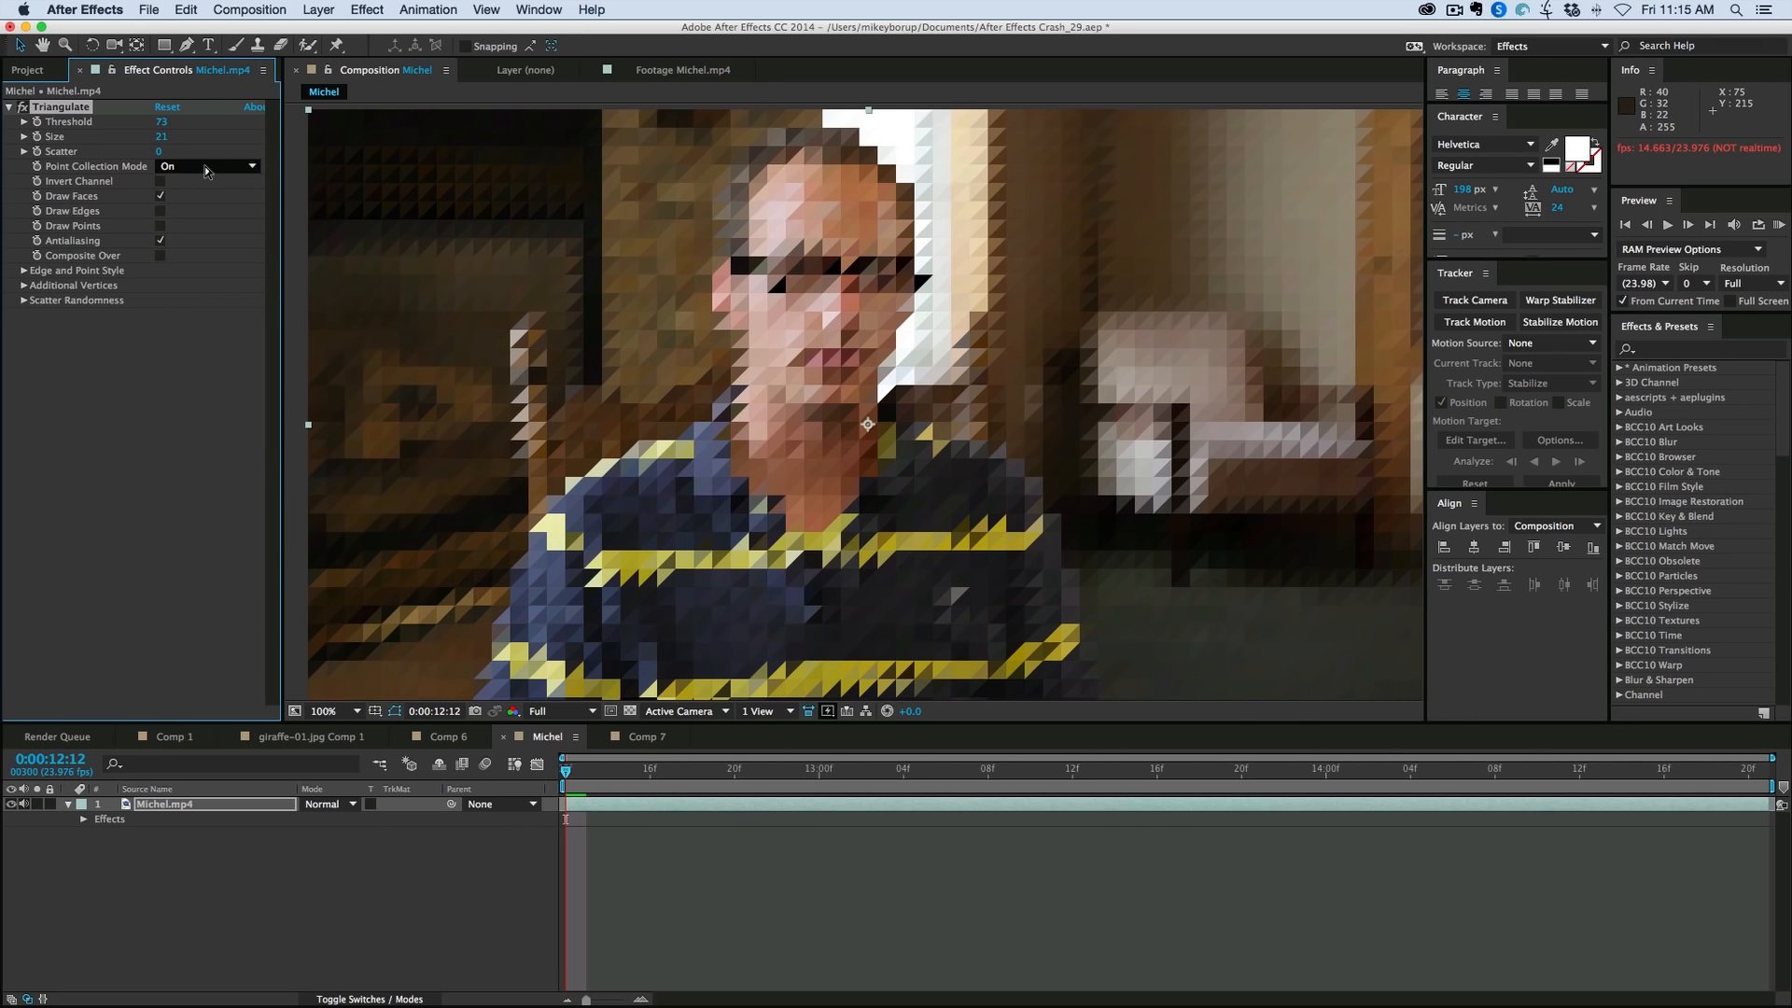
left_click(347, 711)
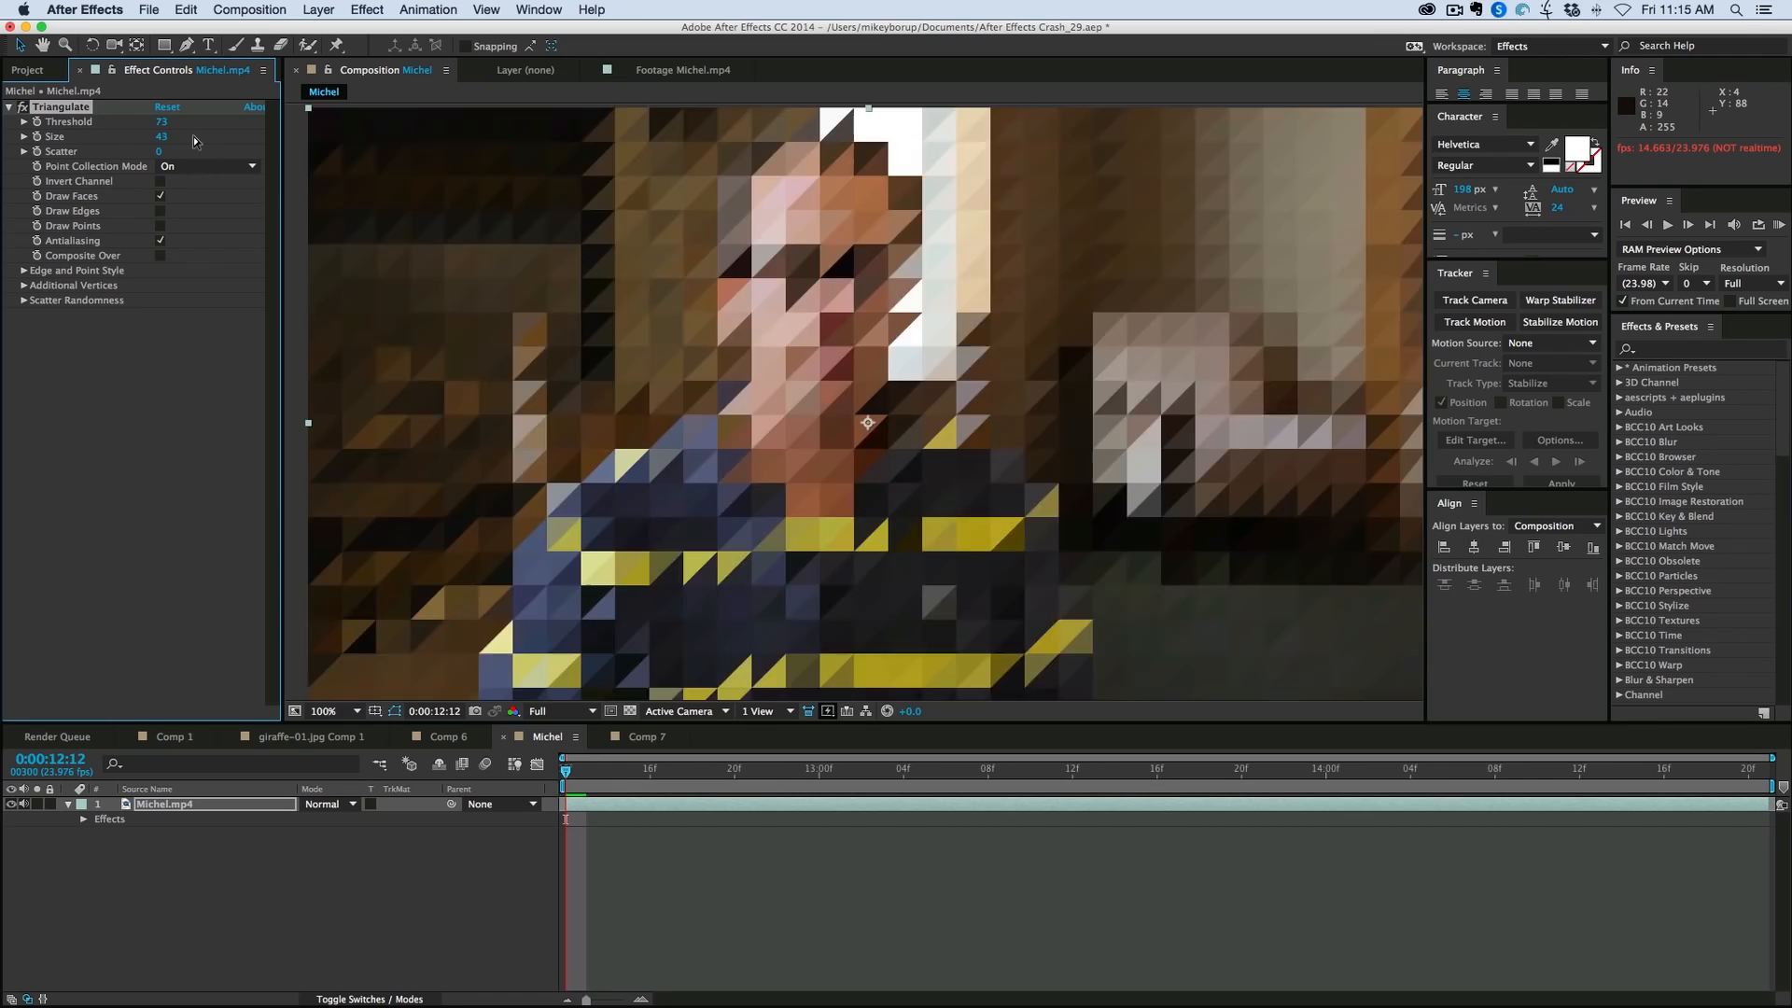
Step: Set Triangulate Size 13 and Scatter 96, expand Scatter Randomness, and preview
left_click_drag(161, 137, 183, 137)
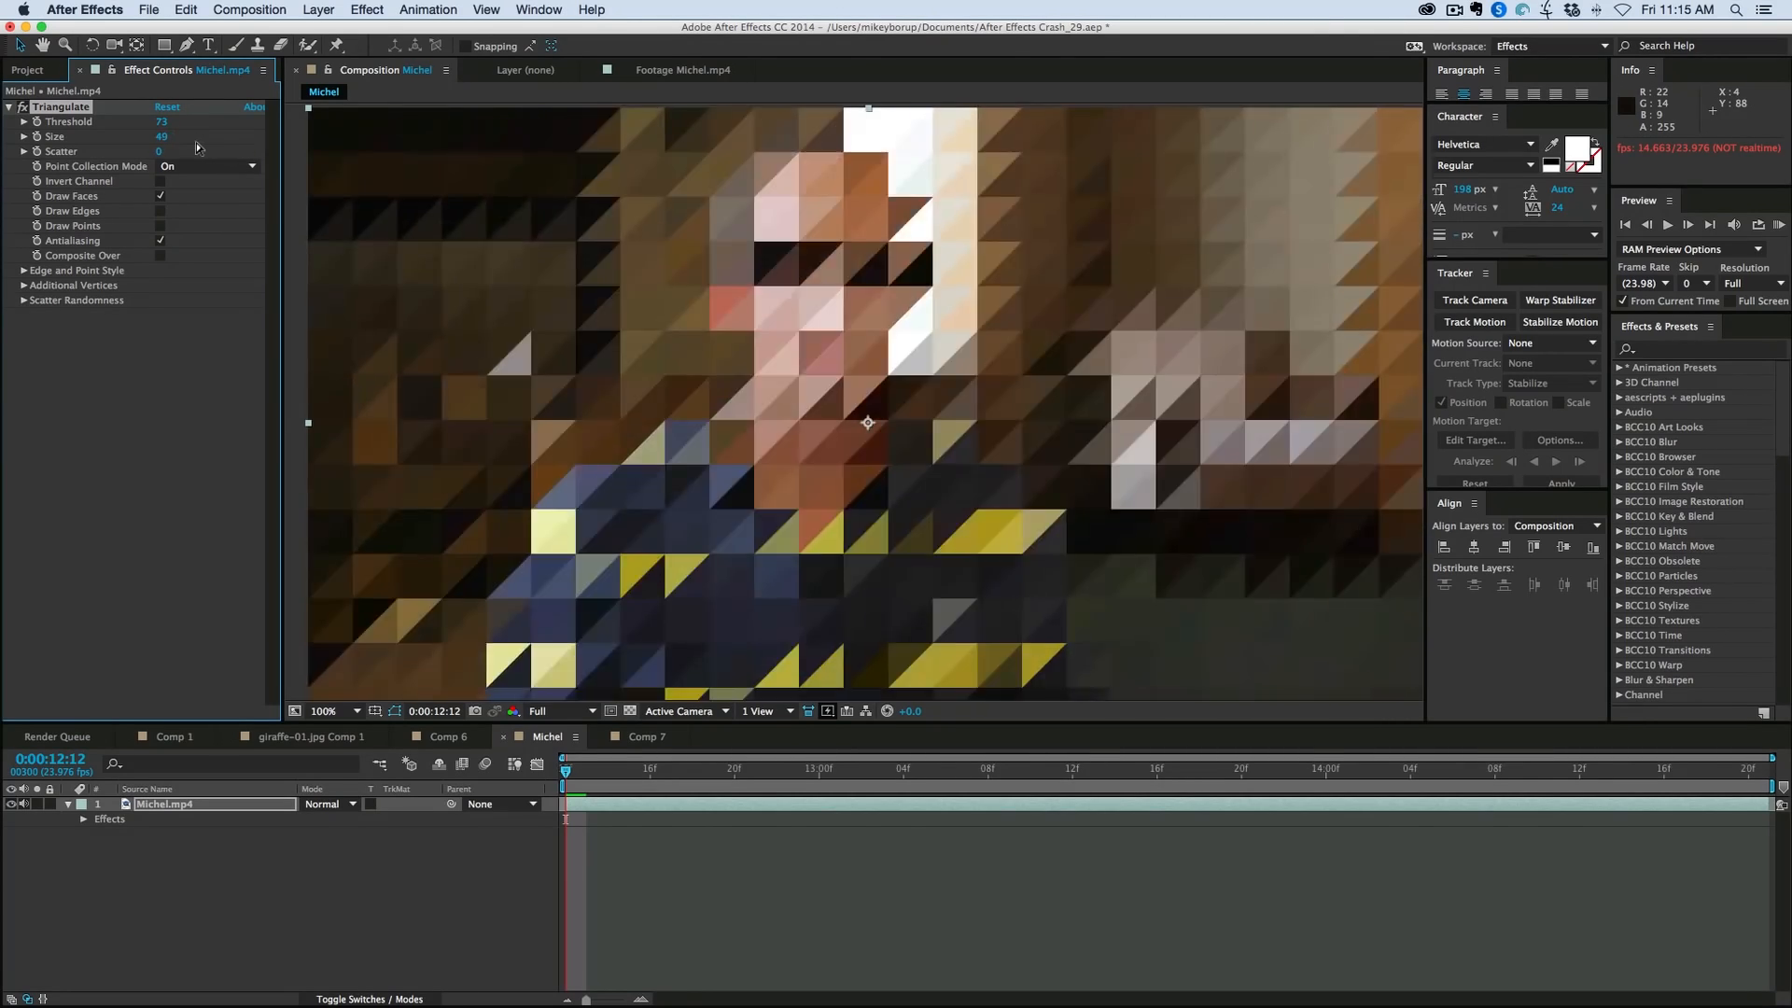
left_click_drag(160, 137, 160, 137)
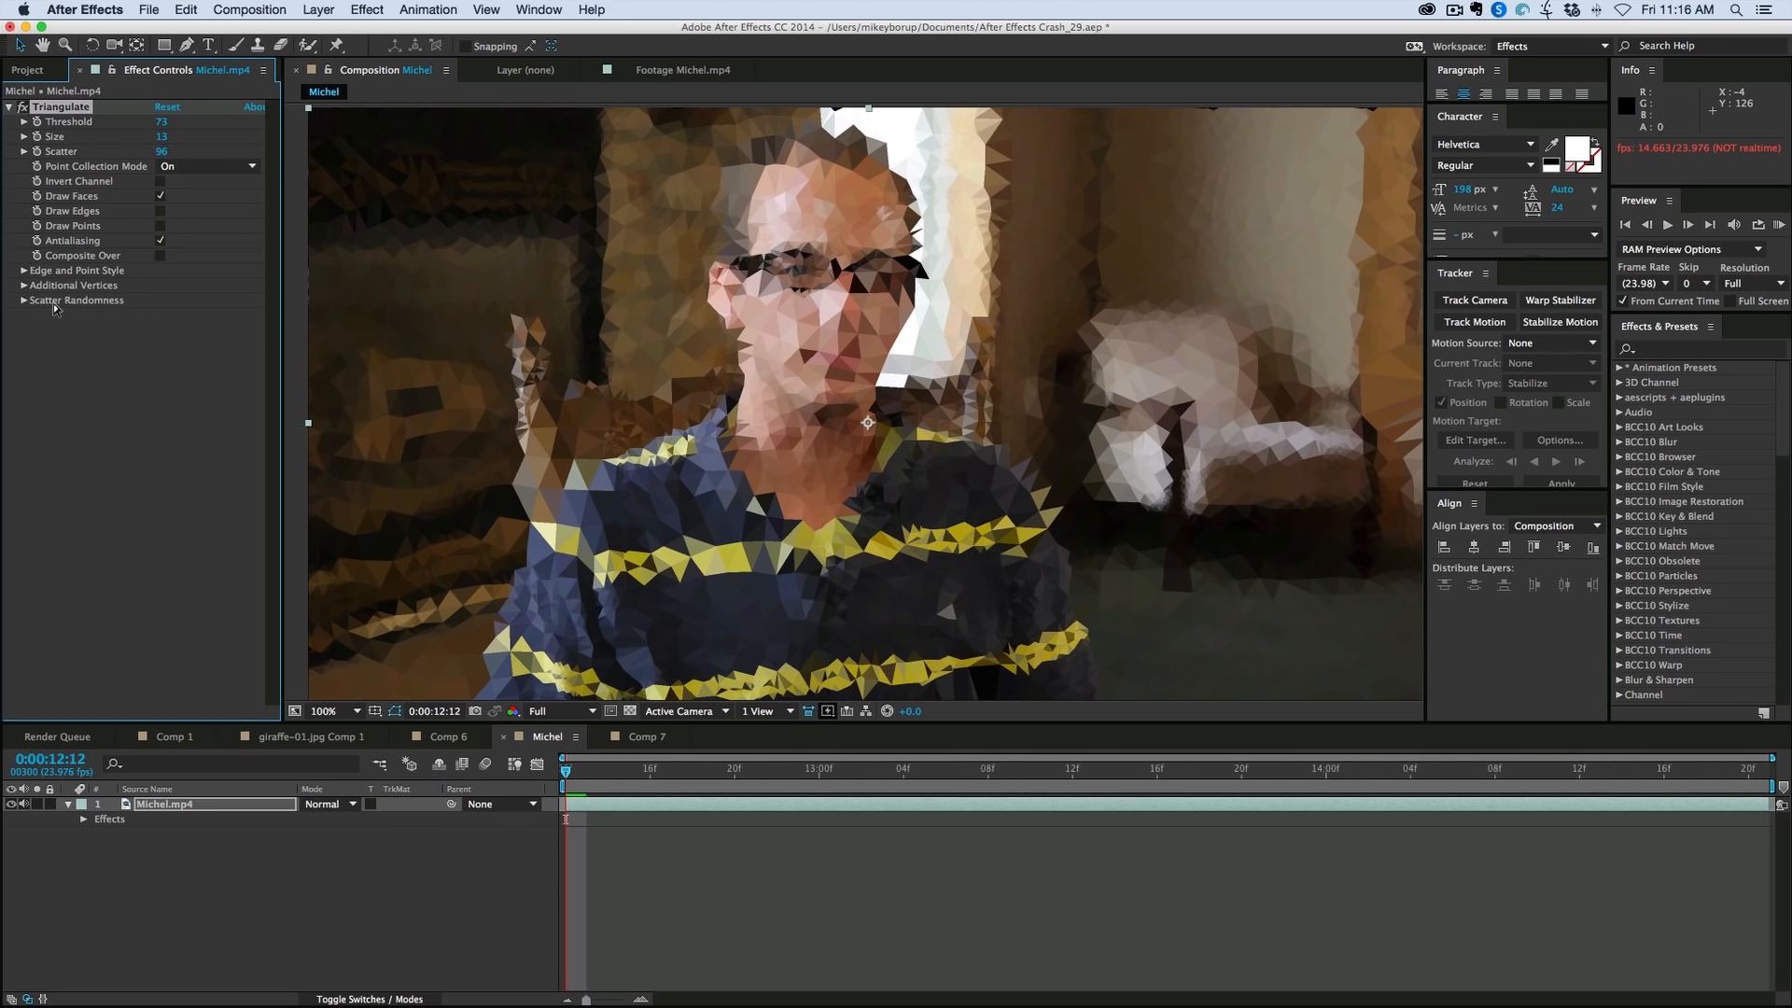
left_click(23, 299)
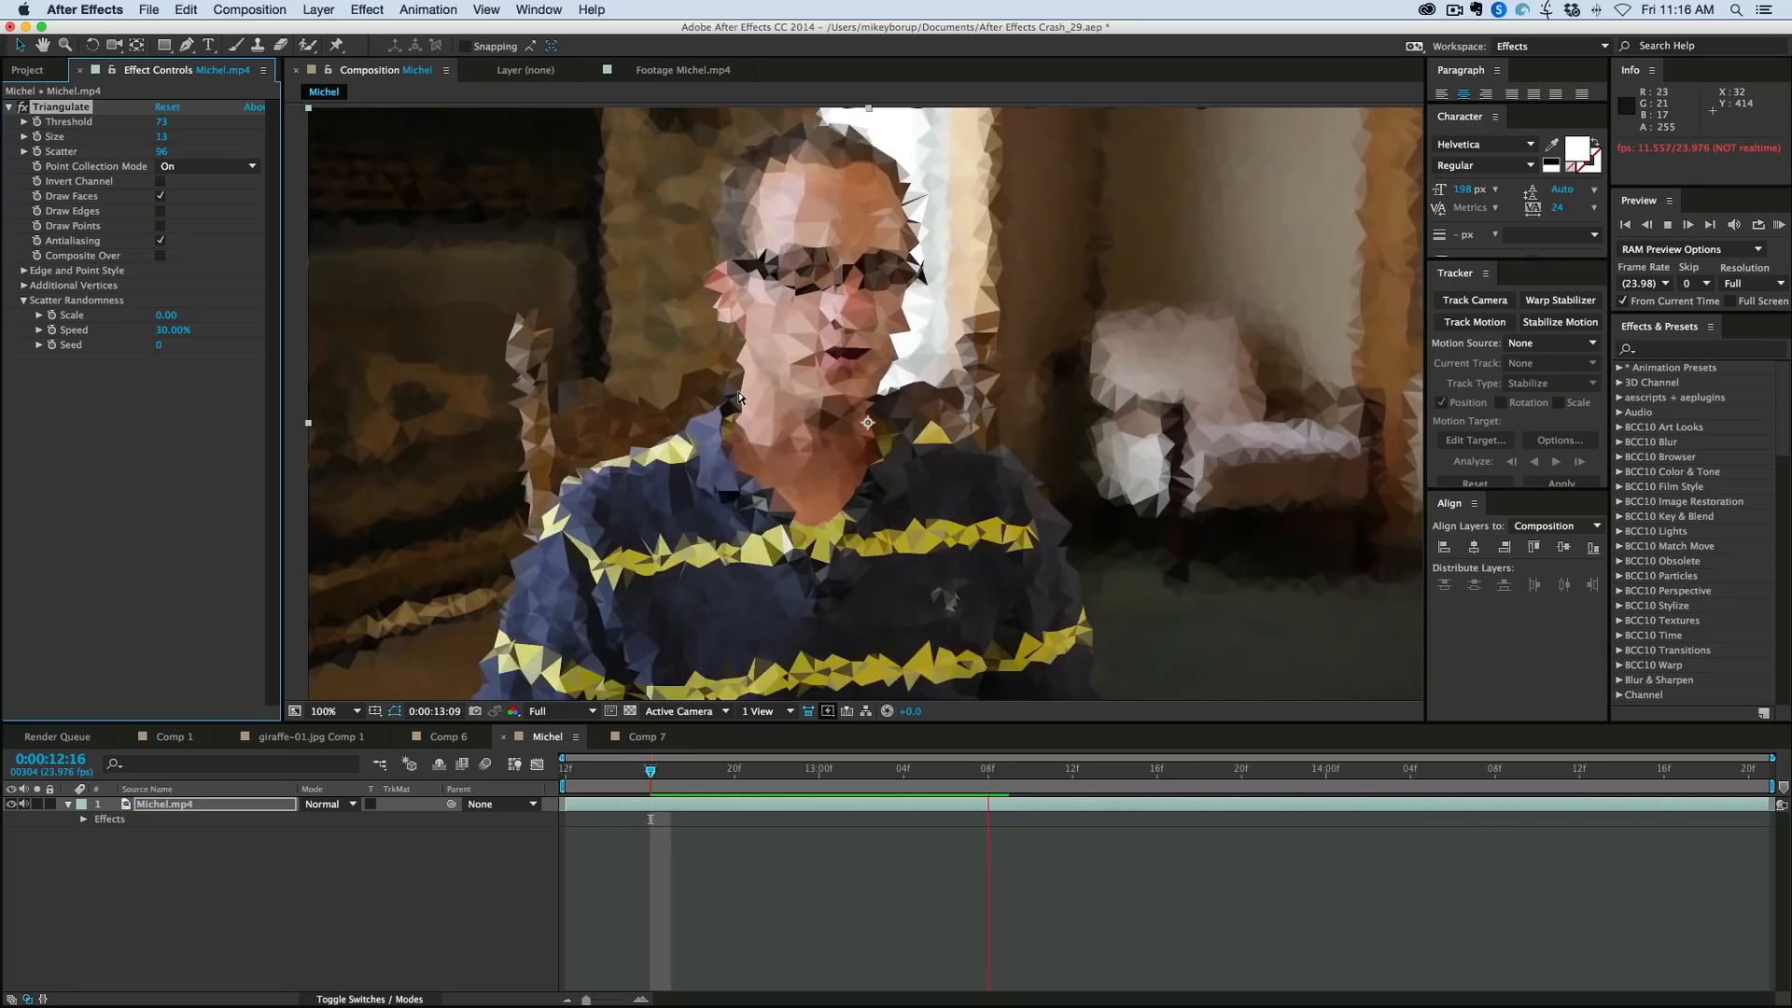
left_click(1411, 768)
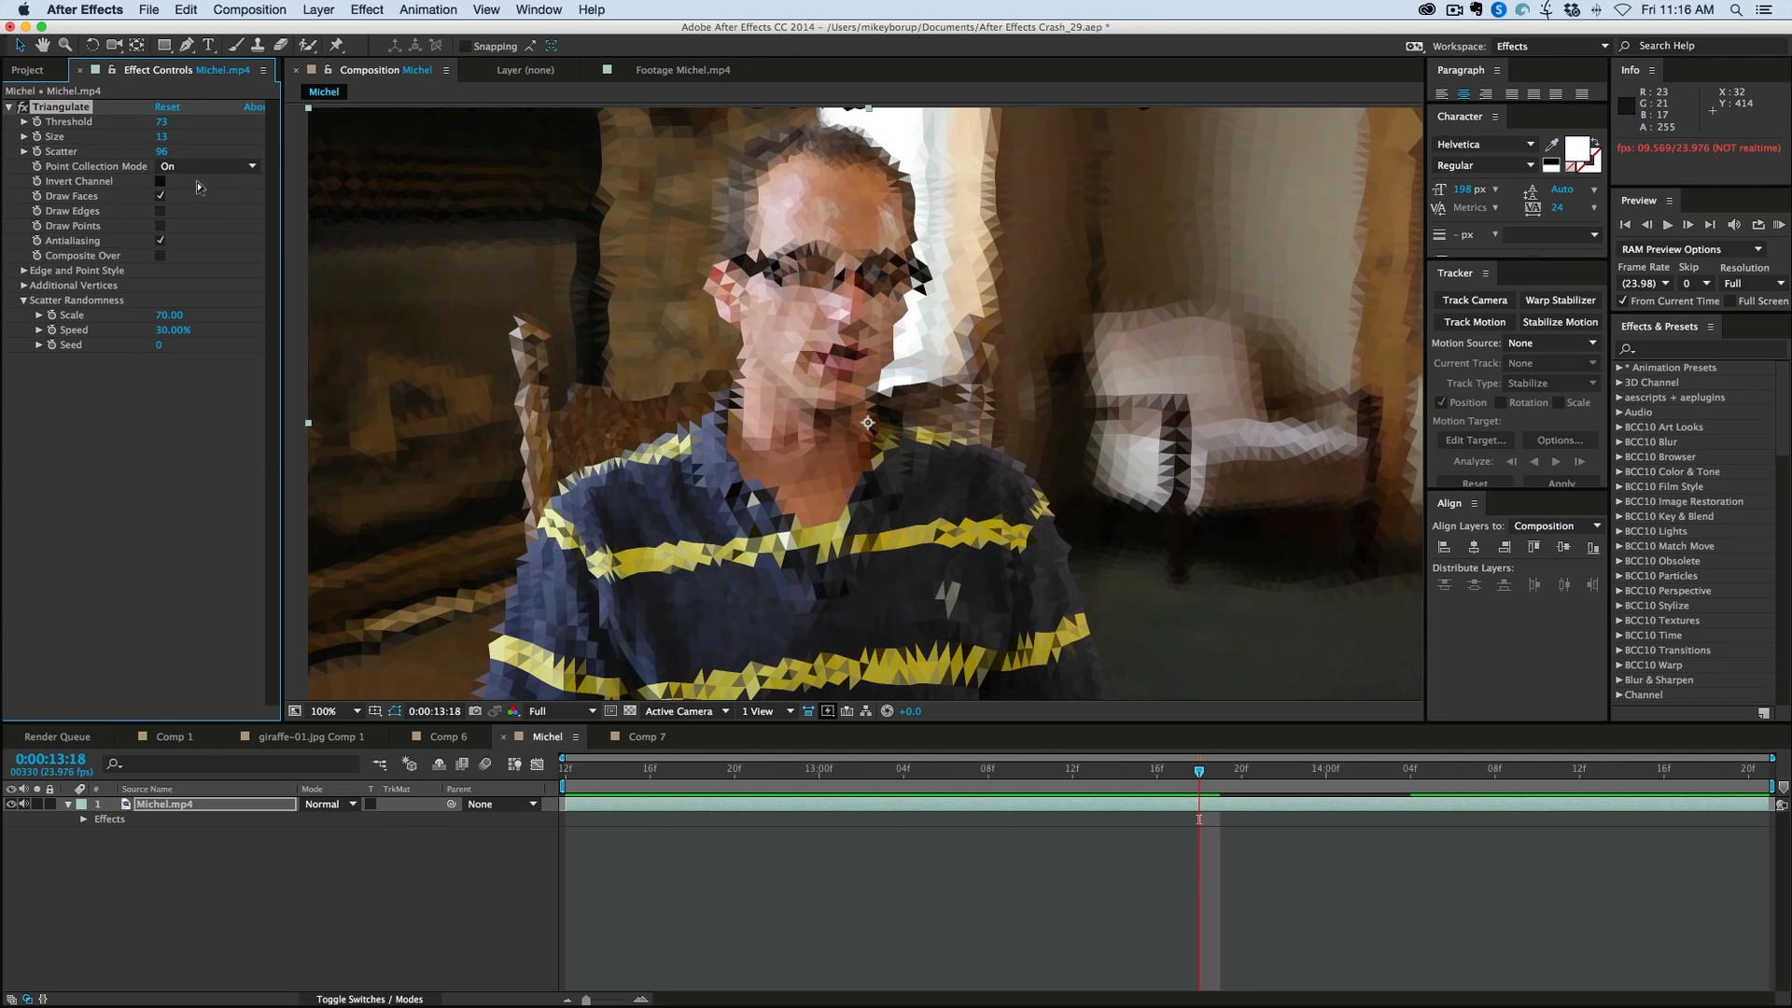
Step: Set Scatter Randomness Scale to 70, try Red point collection, then return to On
left_click(205, 166)
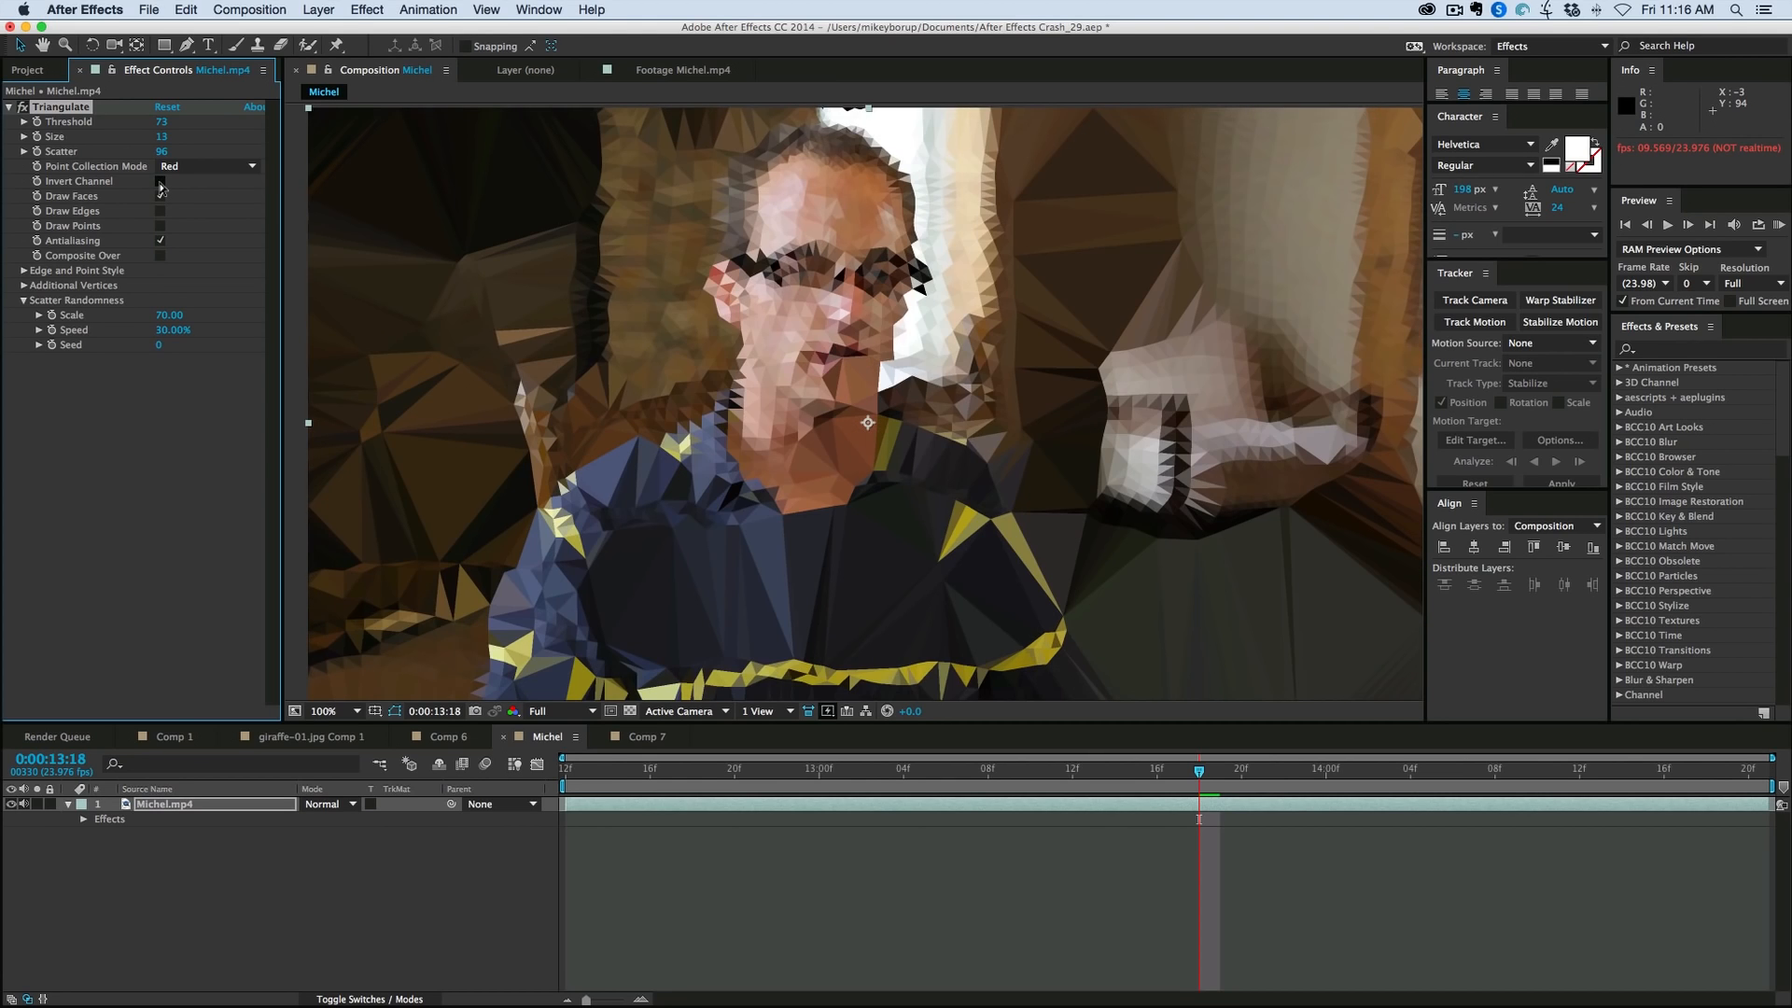
left_click(159, 195)
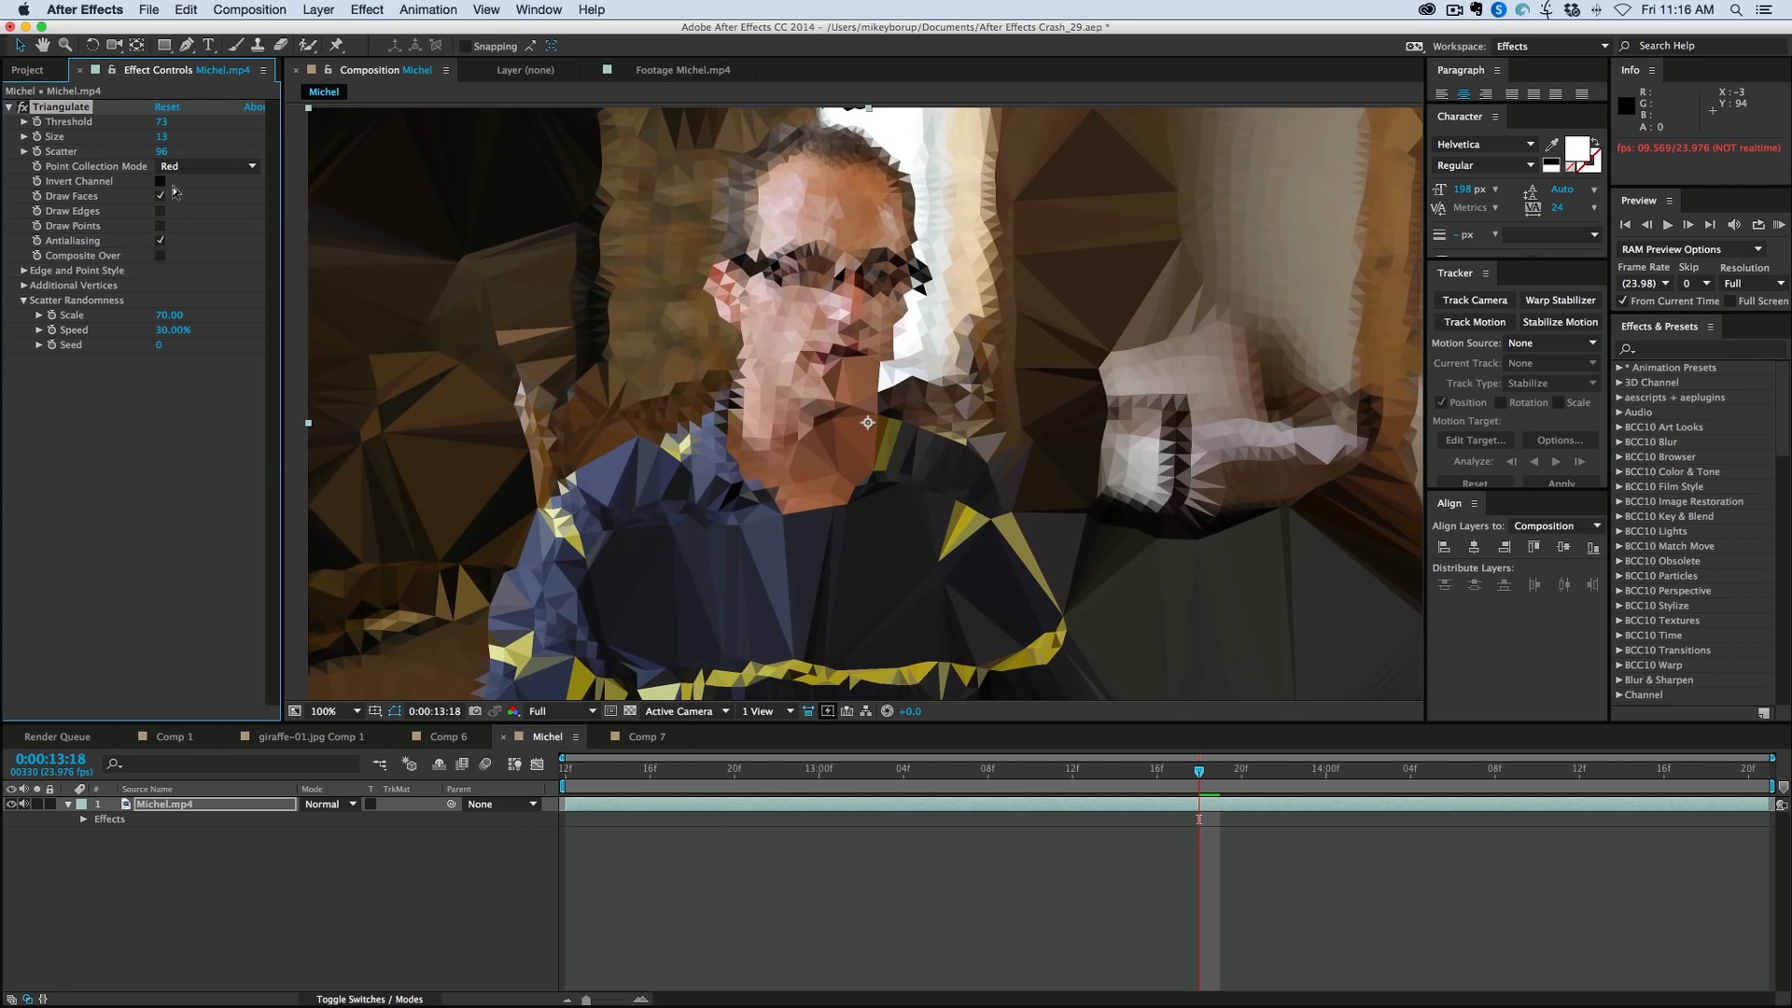
left_click(208, 166)
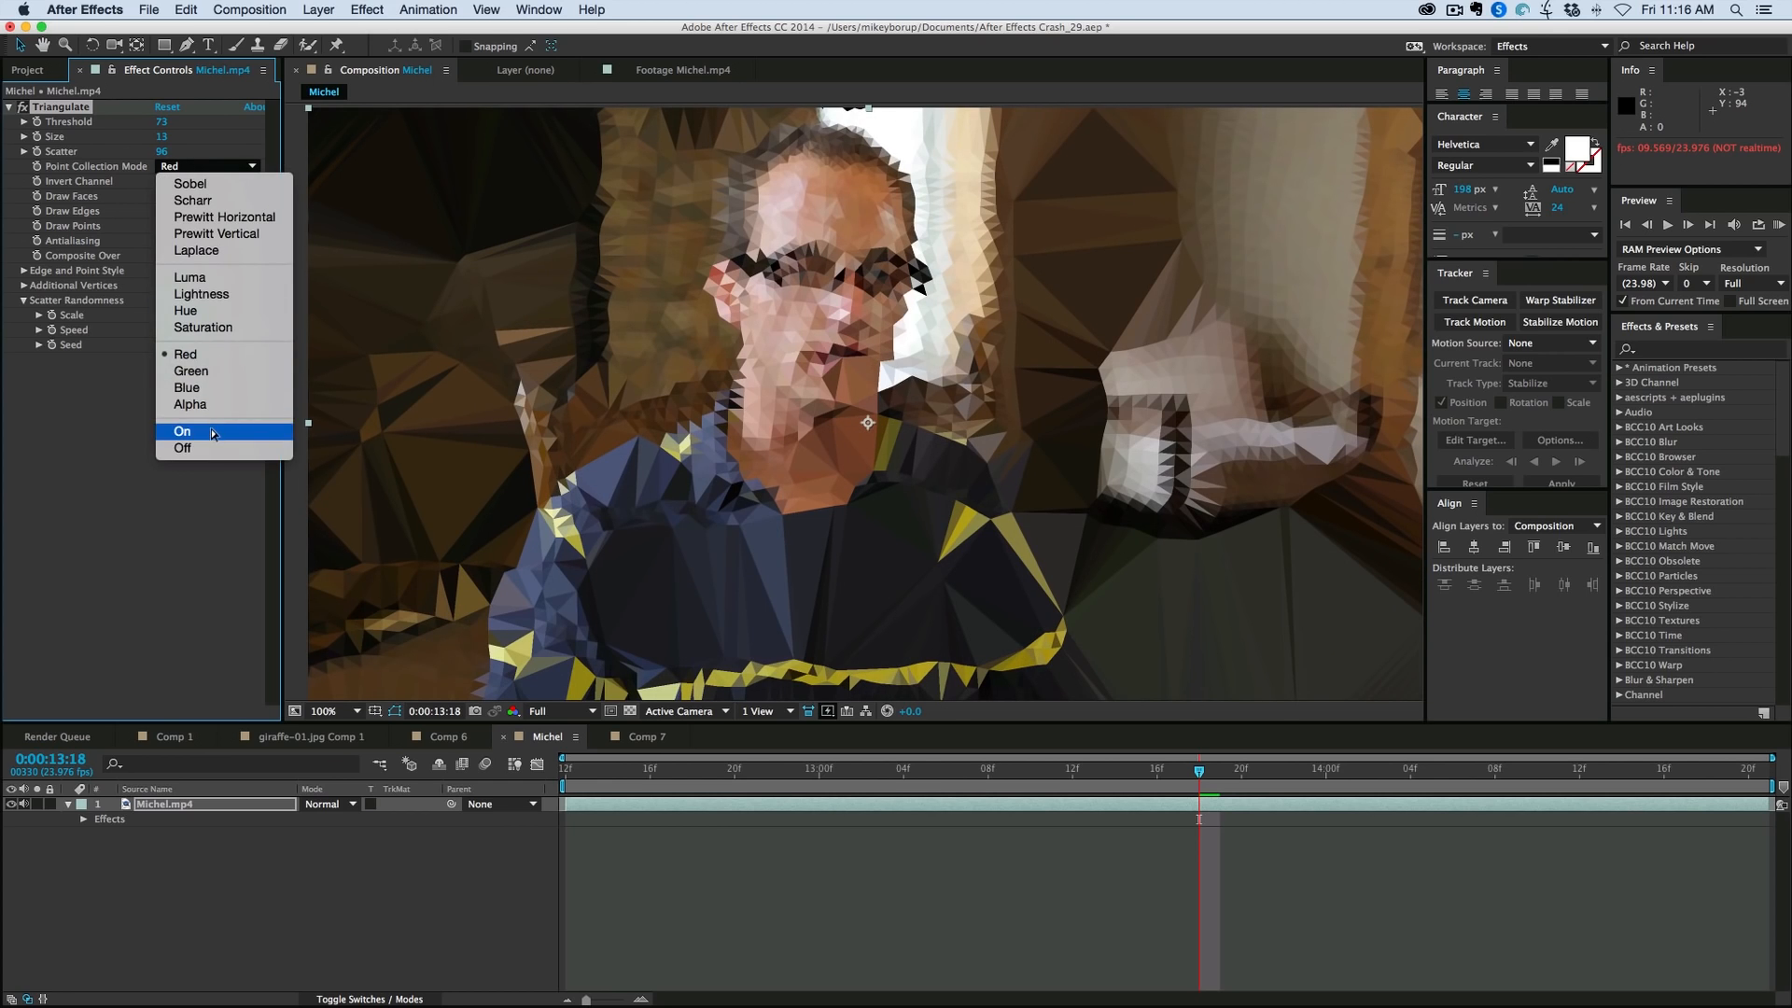
left_click(182, 431)
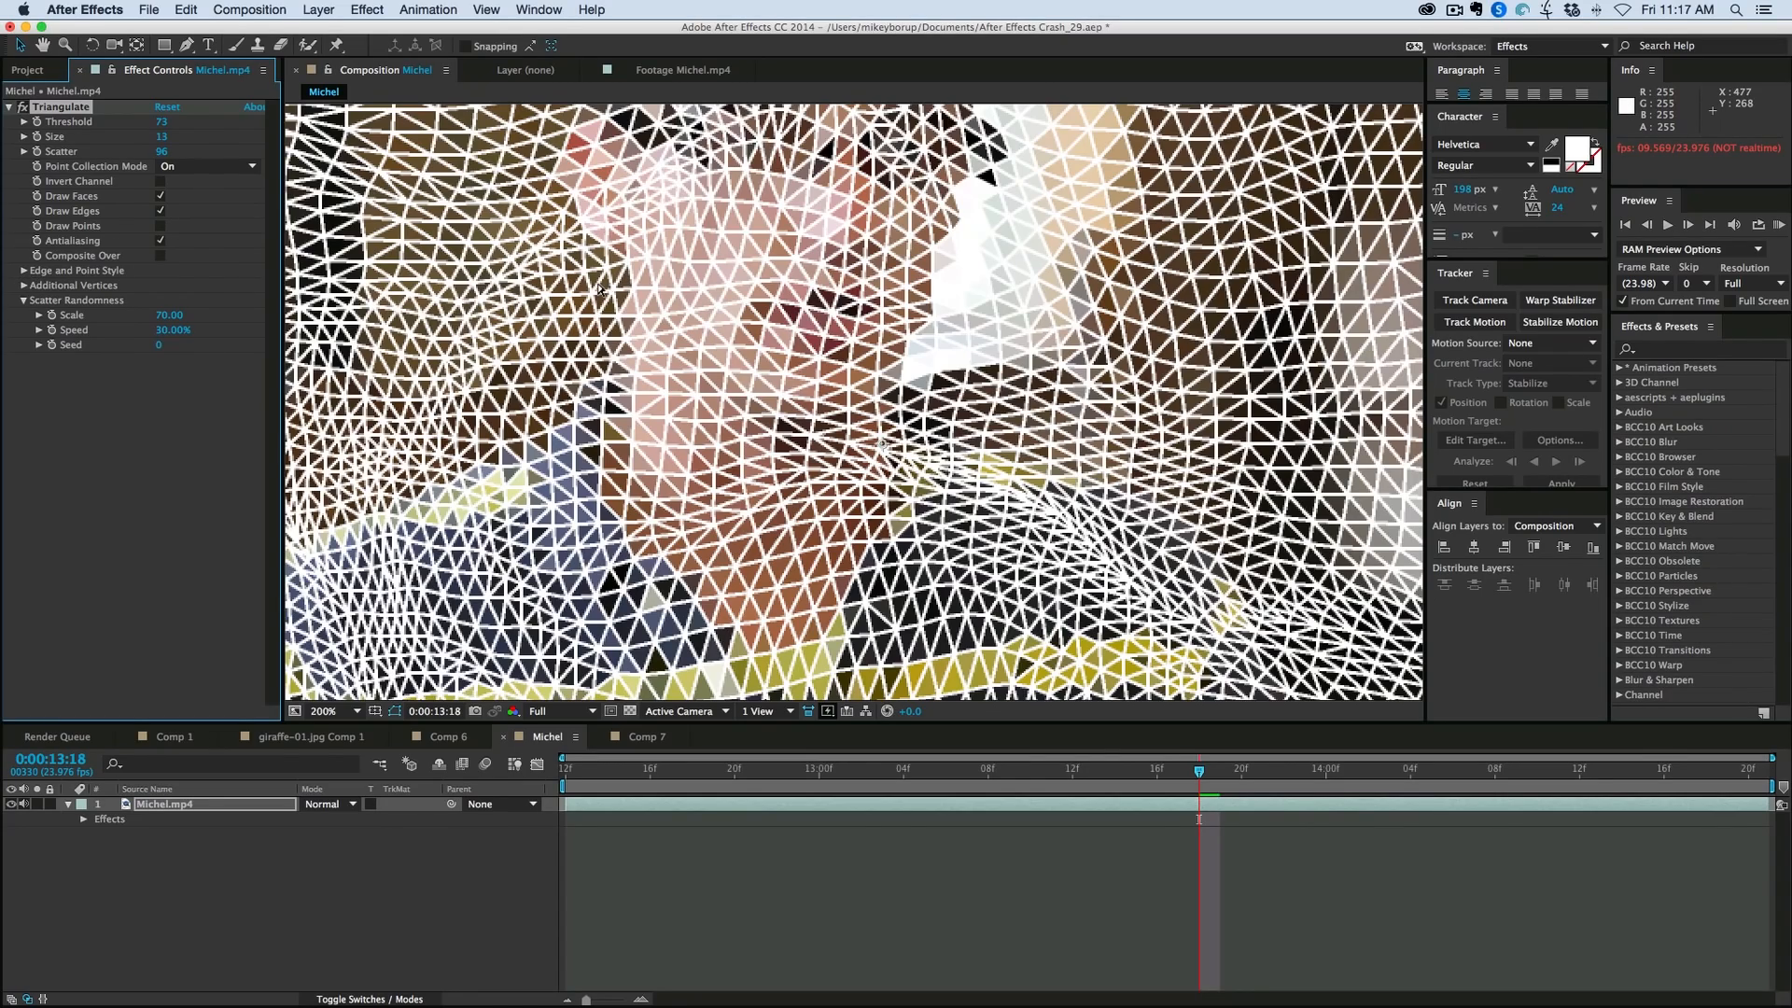
Step: Turn on Draw Edges and set the edge color to red FF0000
left_click(324, 711)
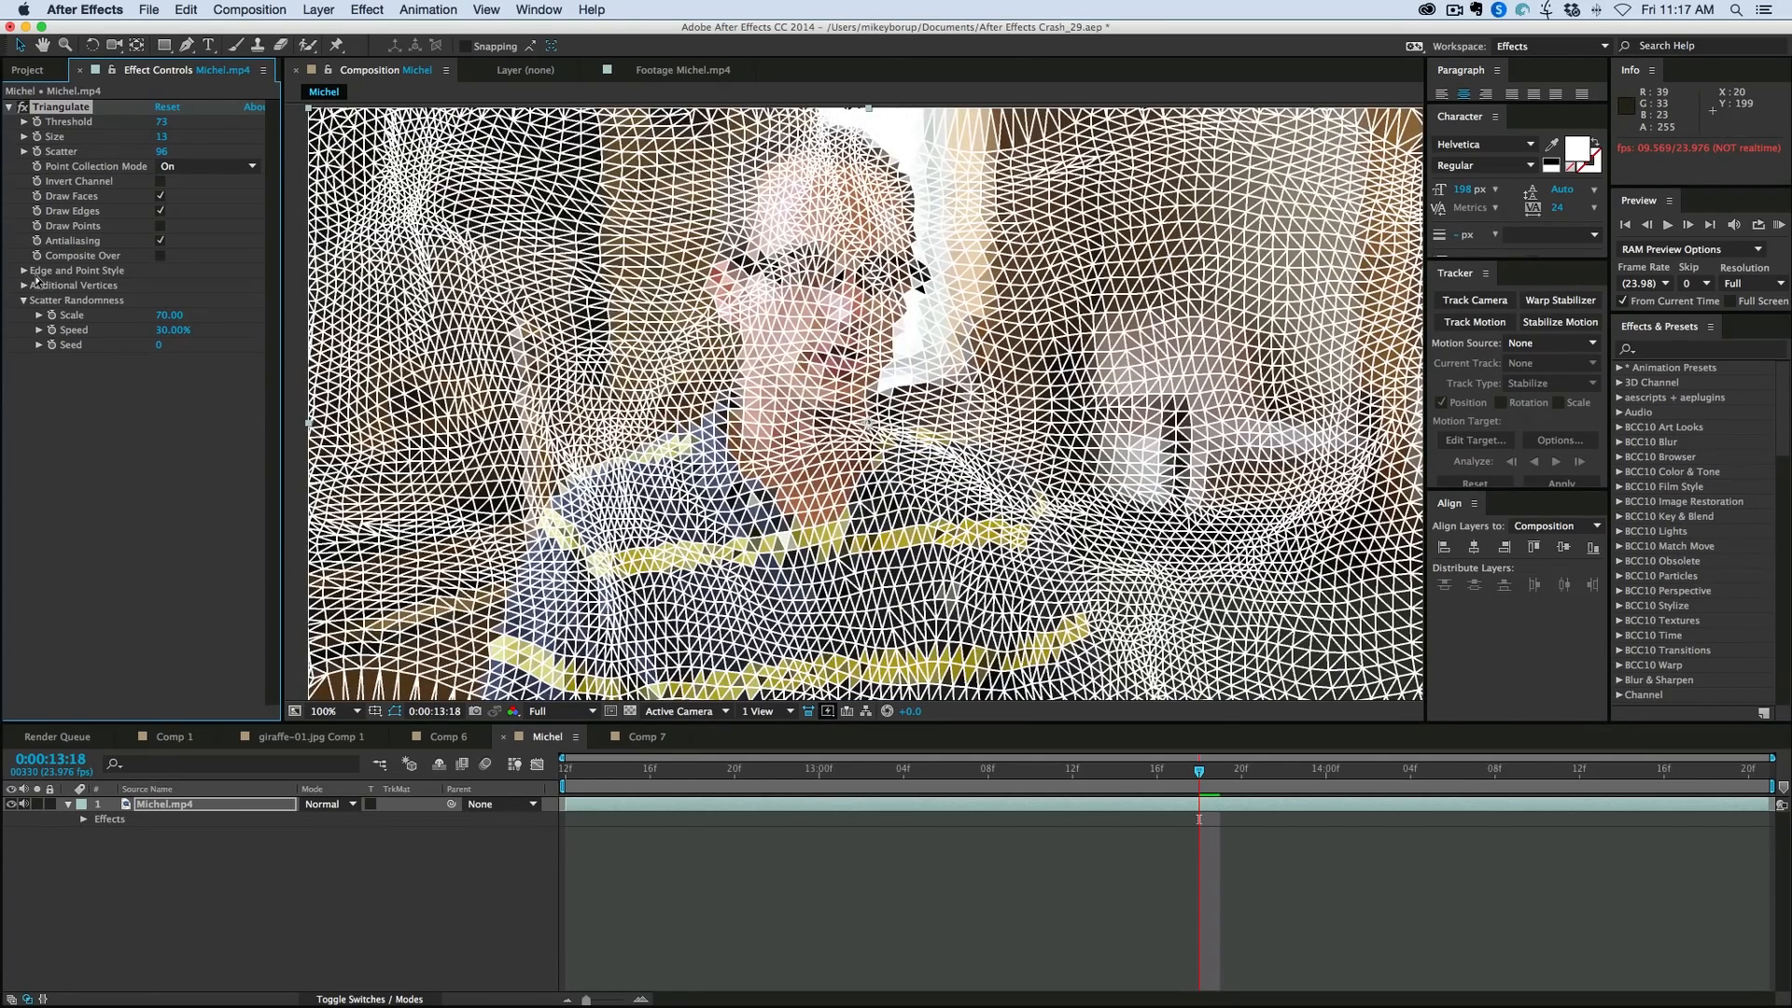
left_click(10, 269)
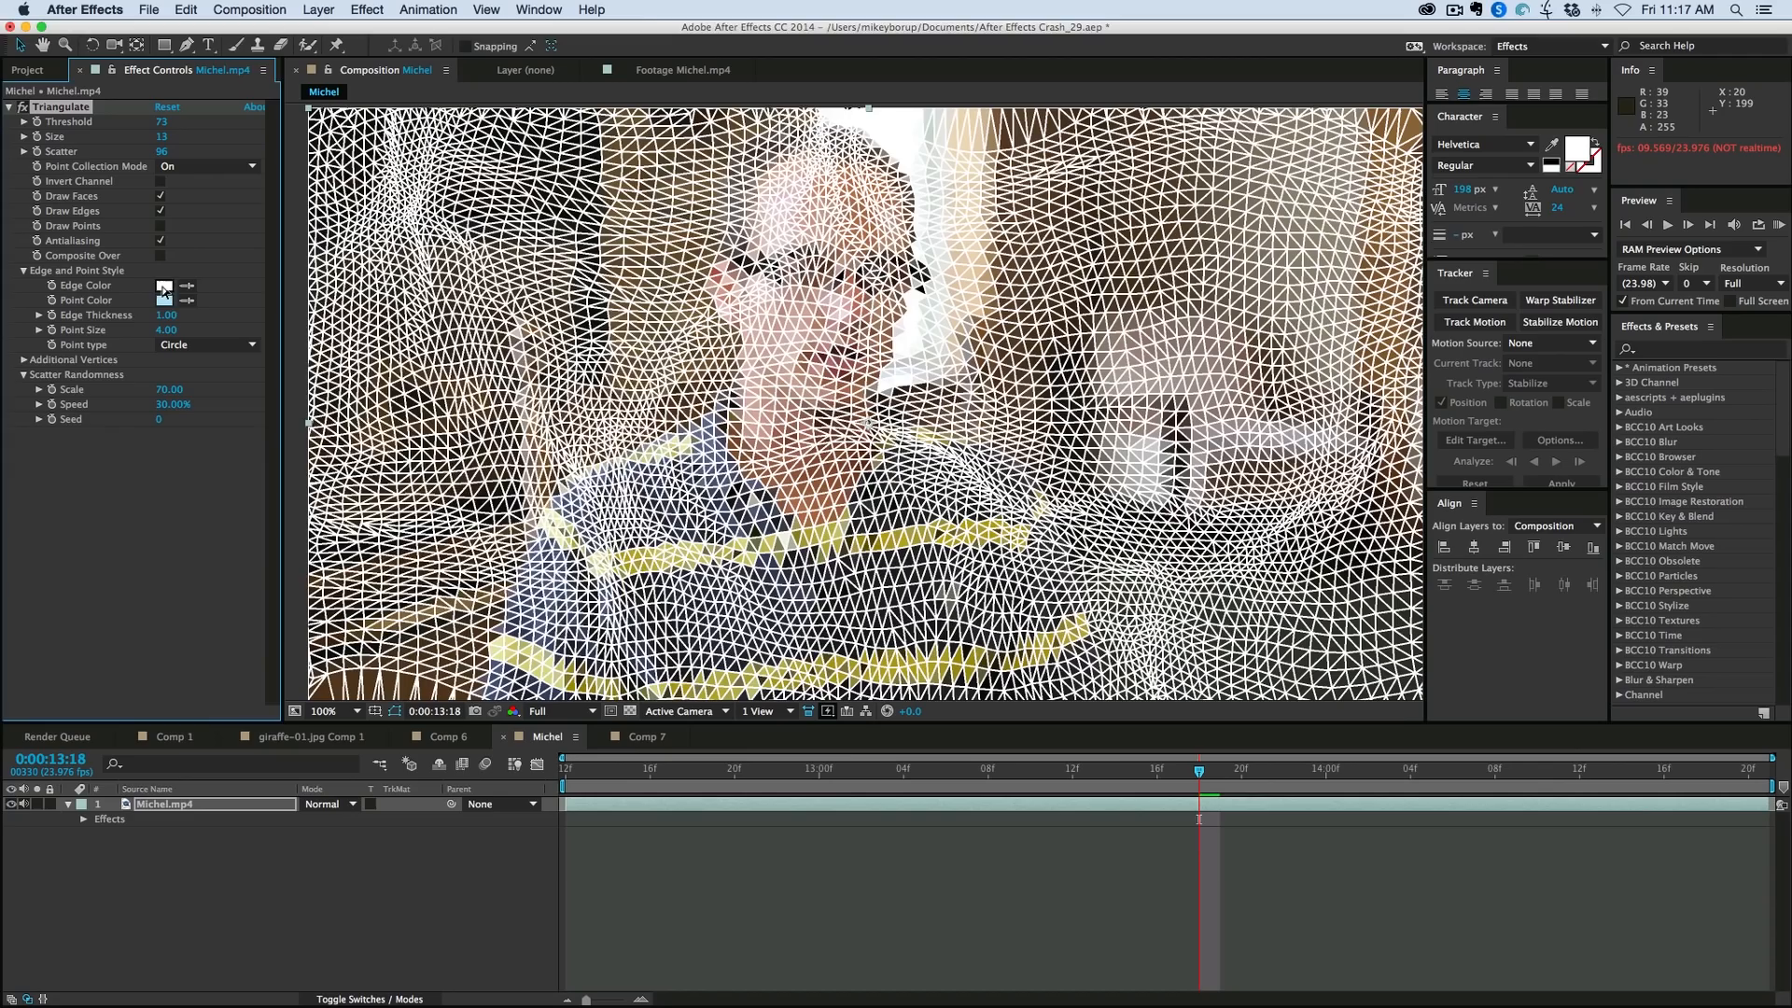
left_click(163, 286)
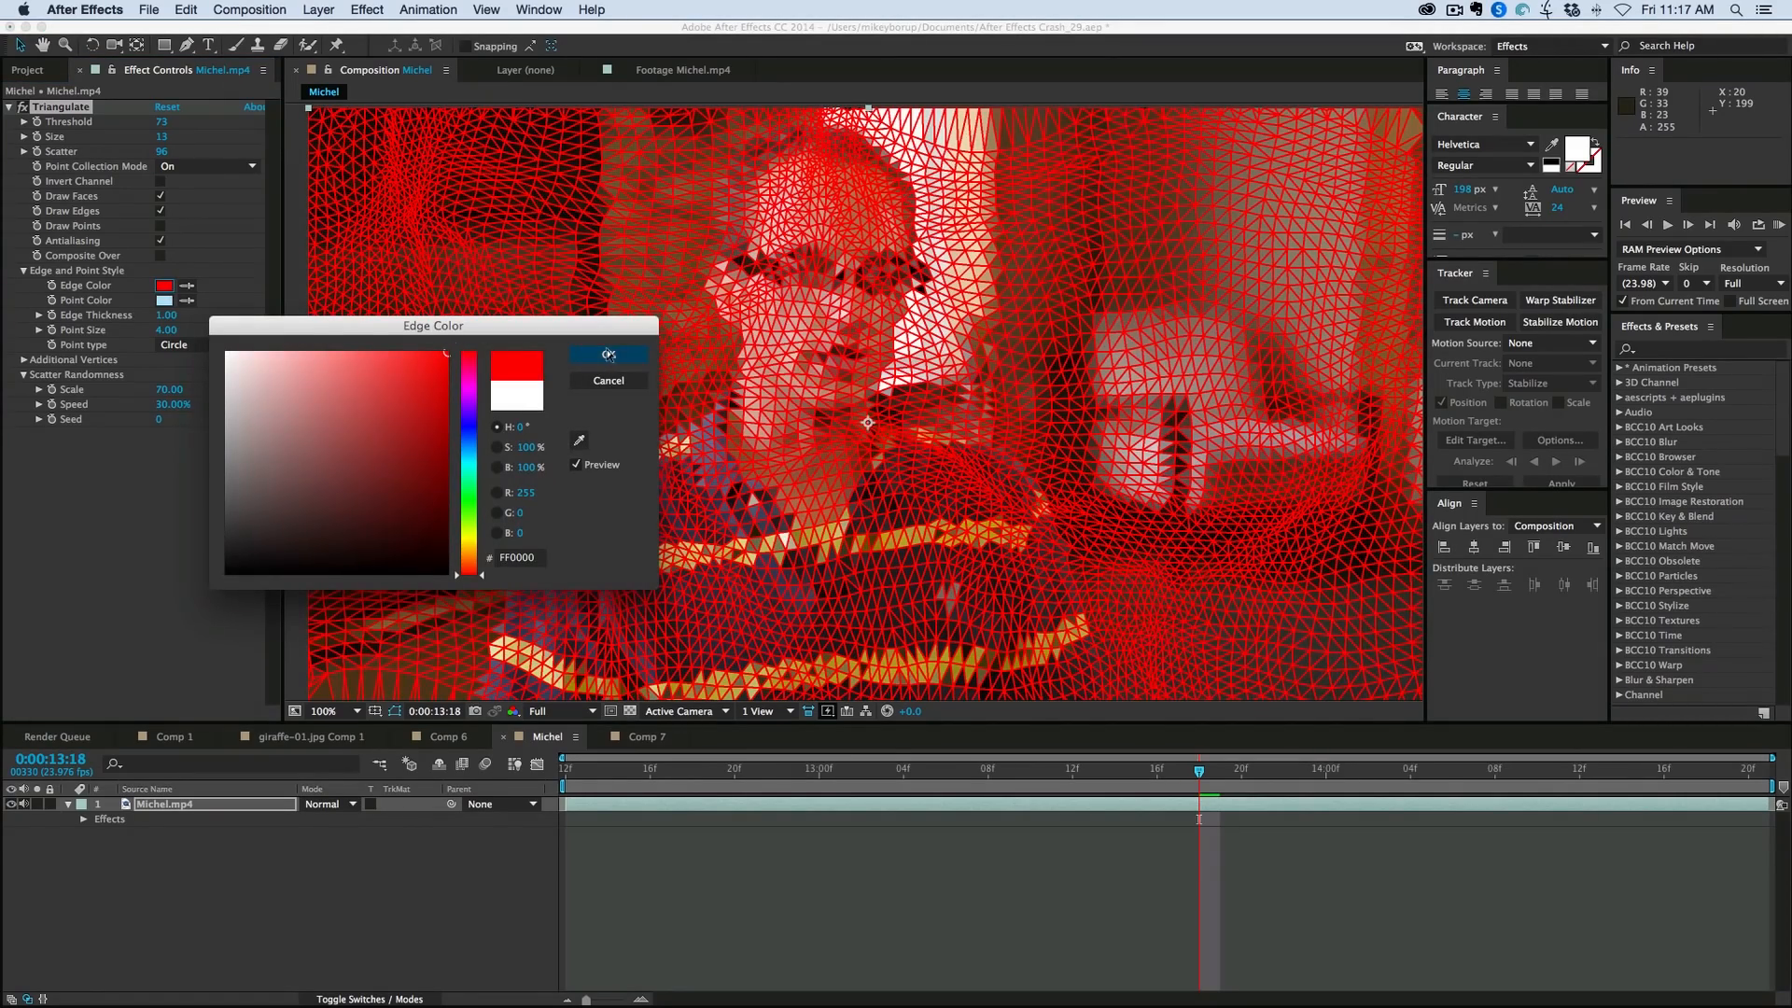
left_click(606, 352)
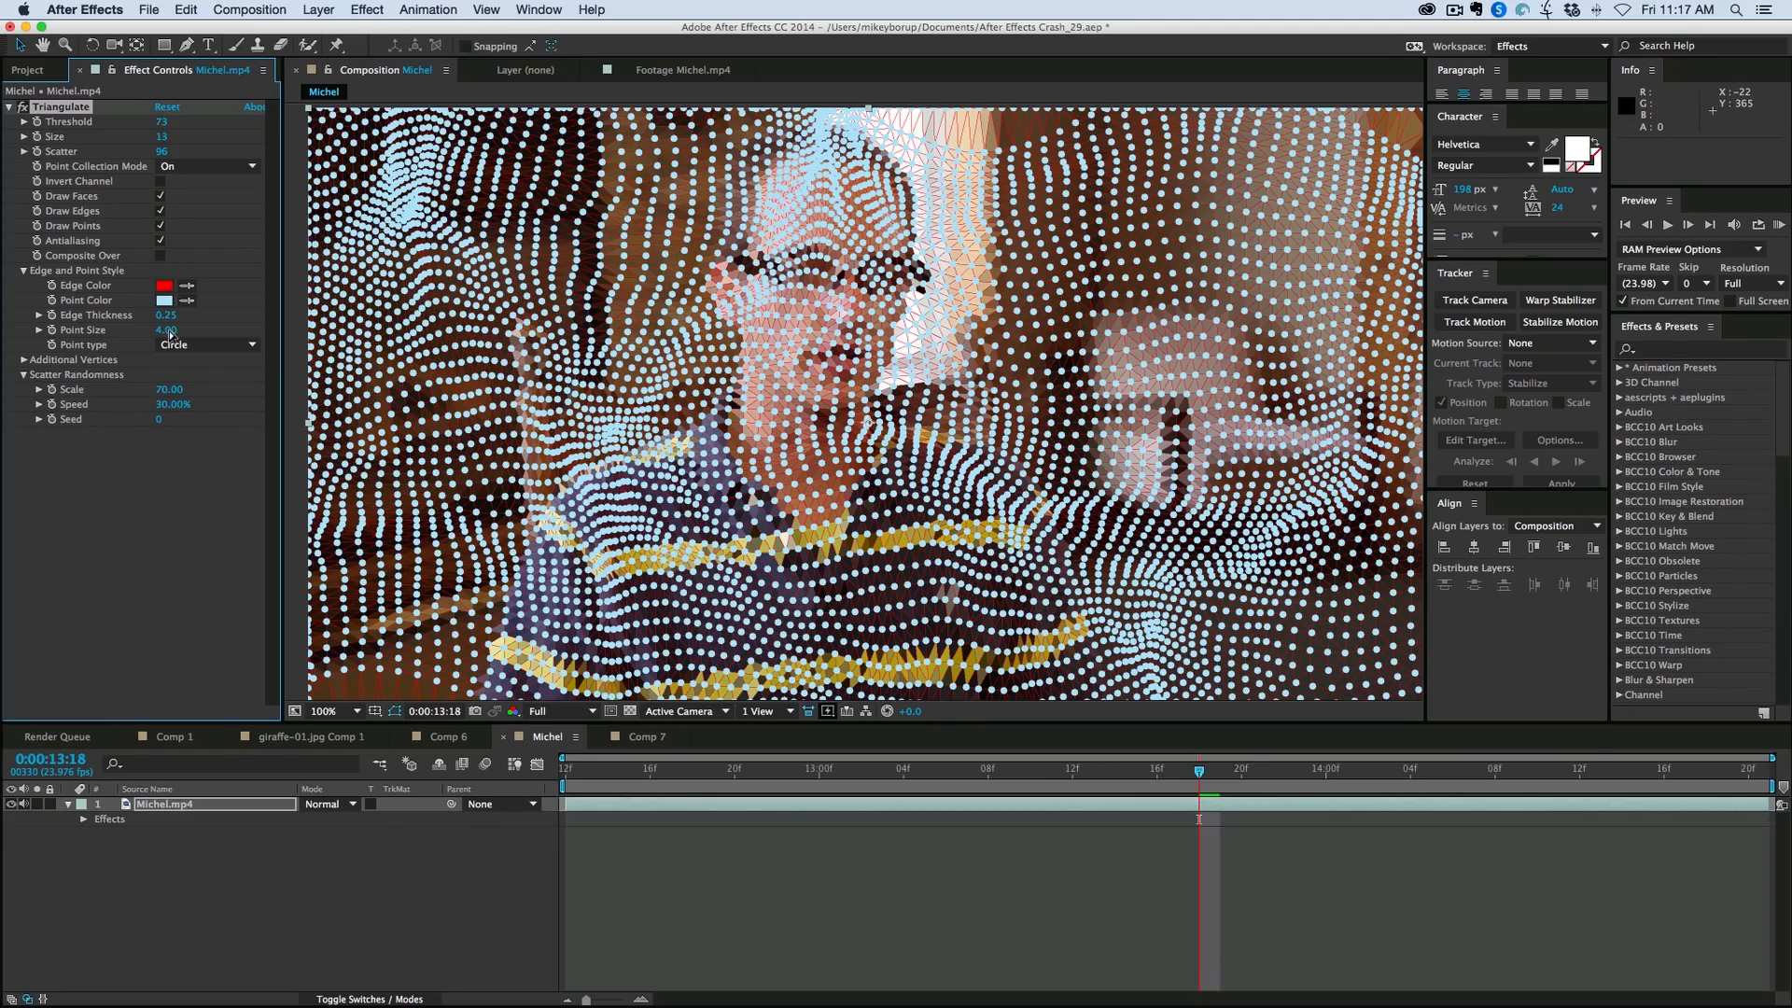
Step: Shrink the Triangulate points and colour them white
left_click_drag(167, 330, 148, 330)
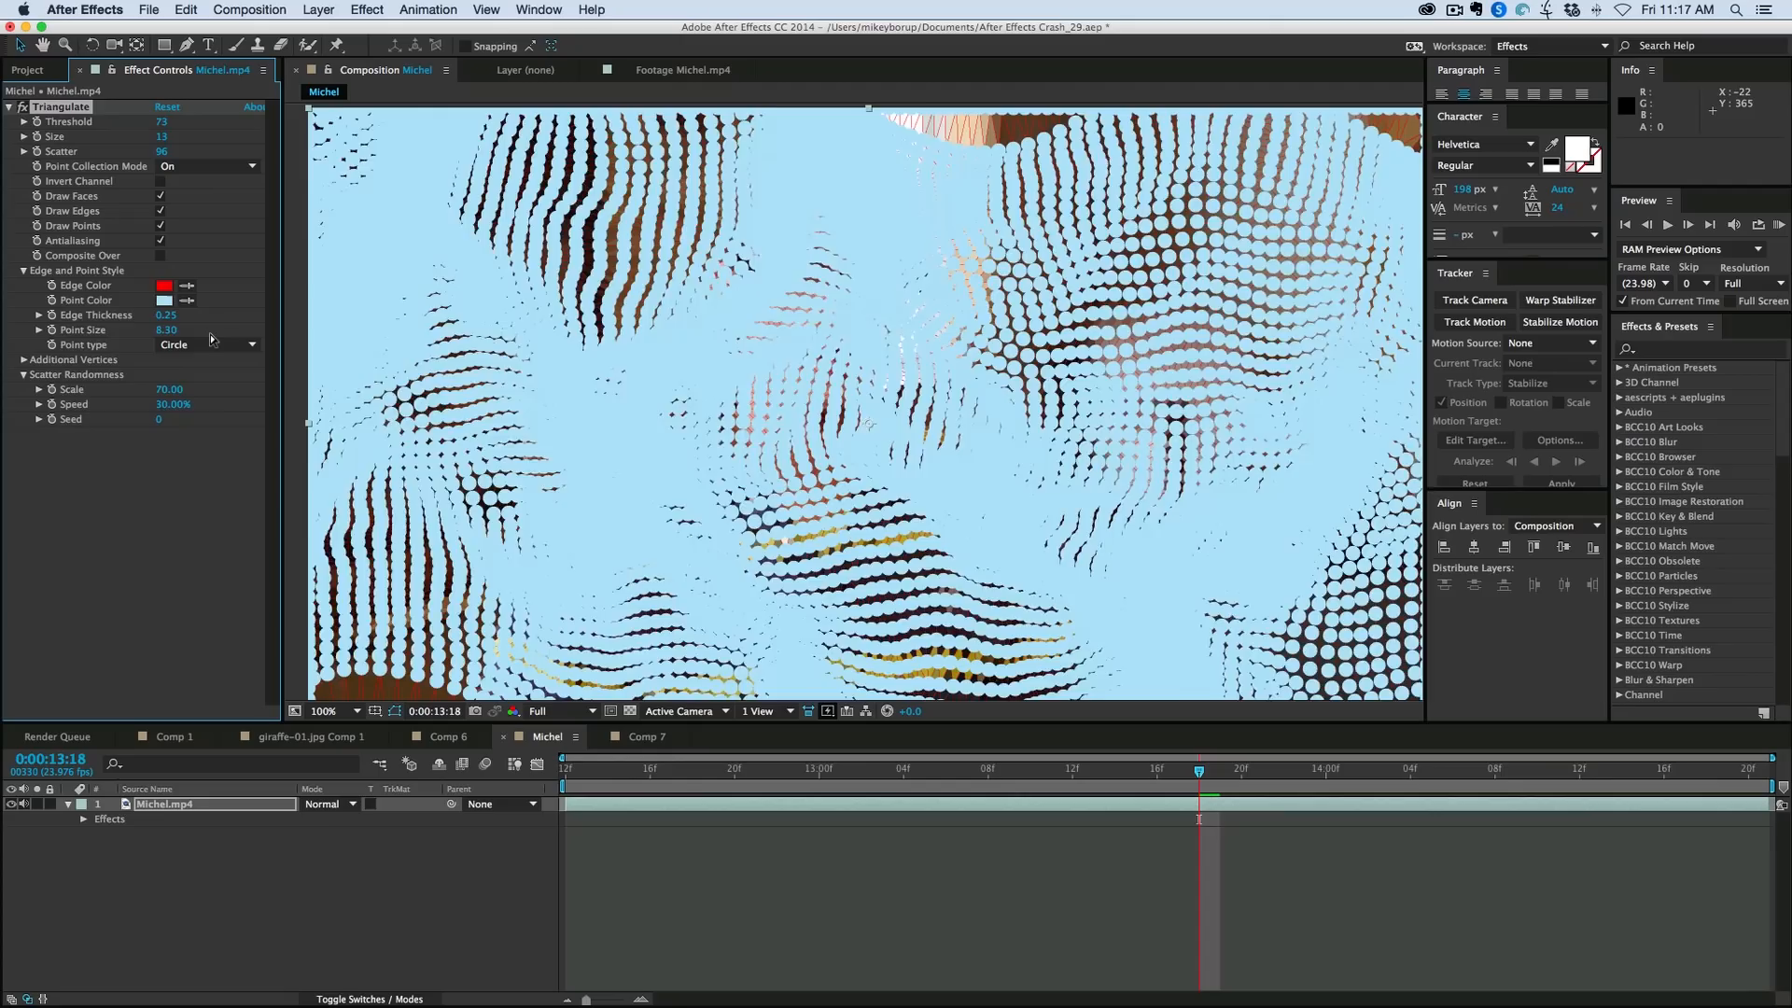
left_click(163, 300)
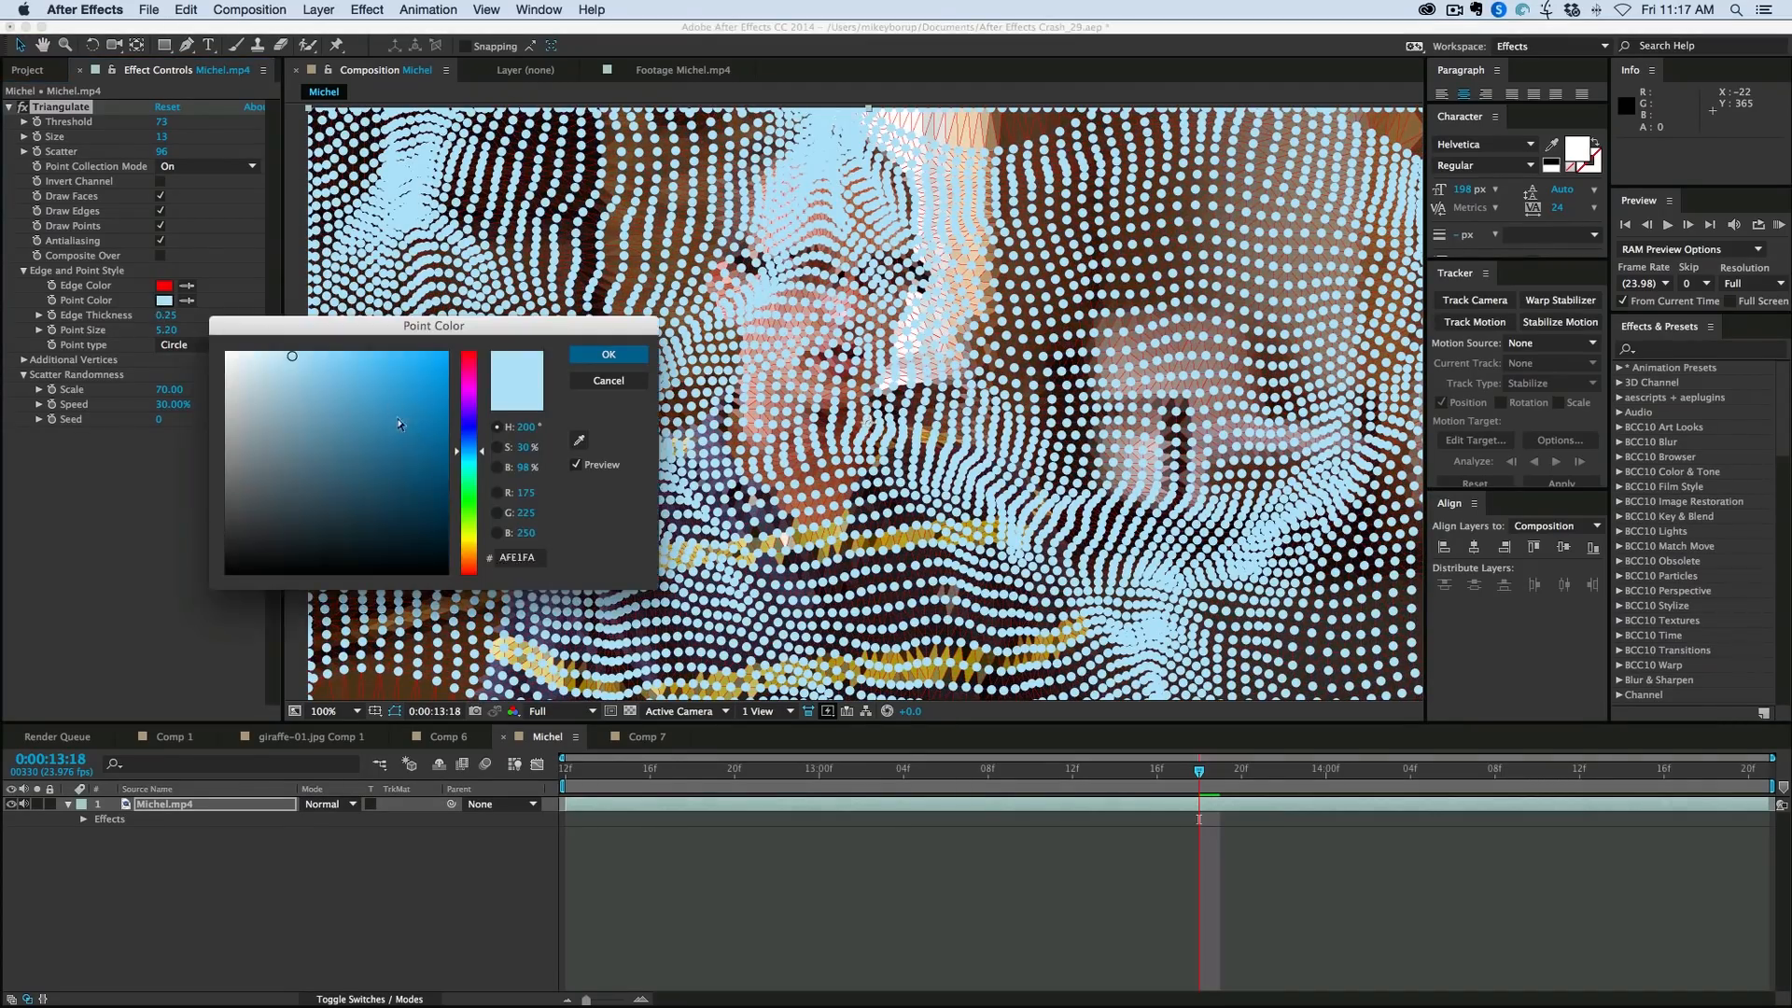
left_click(606, 353)
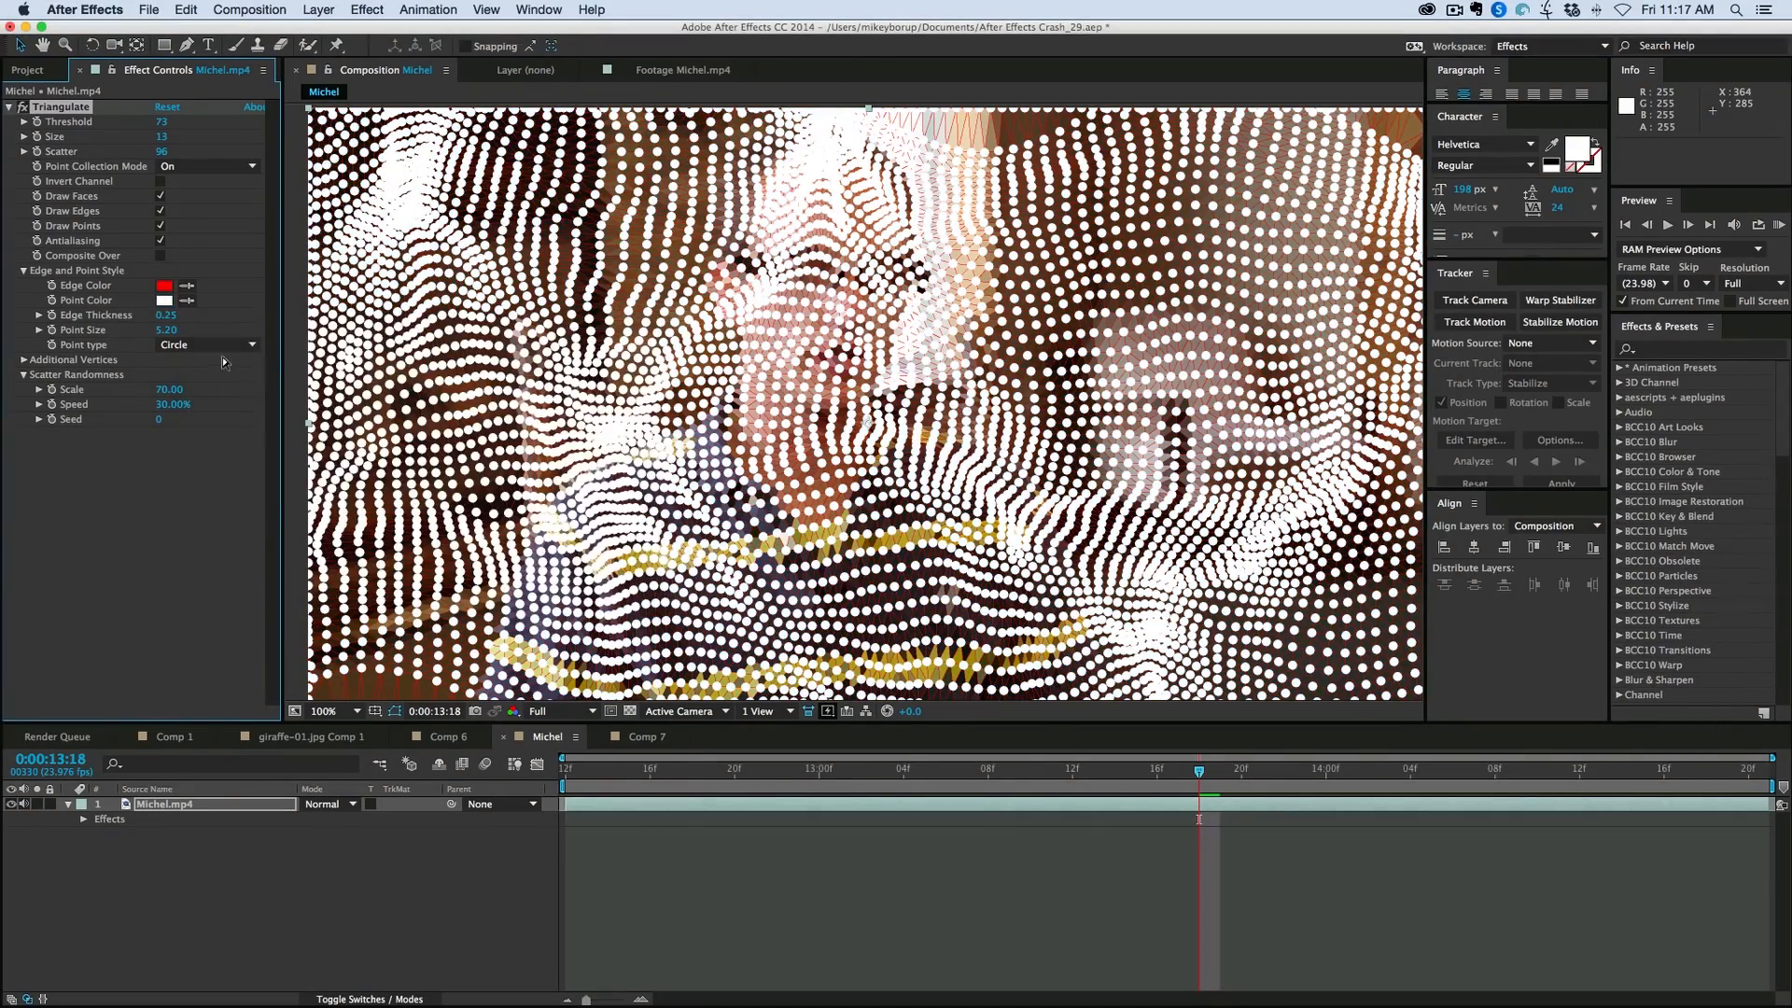
Step: Try plus, triangle and square point shapes, settling on plus marks
left_click(205, 344)
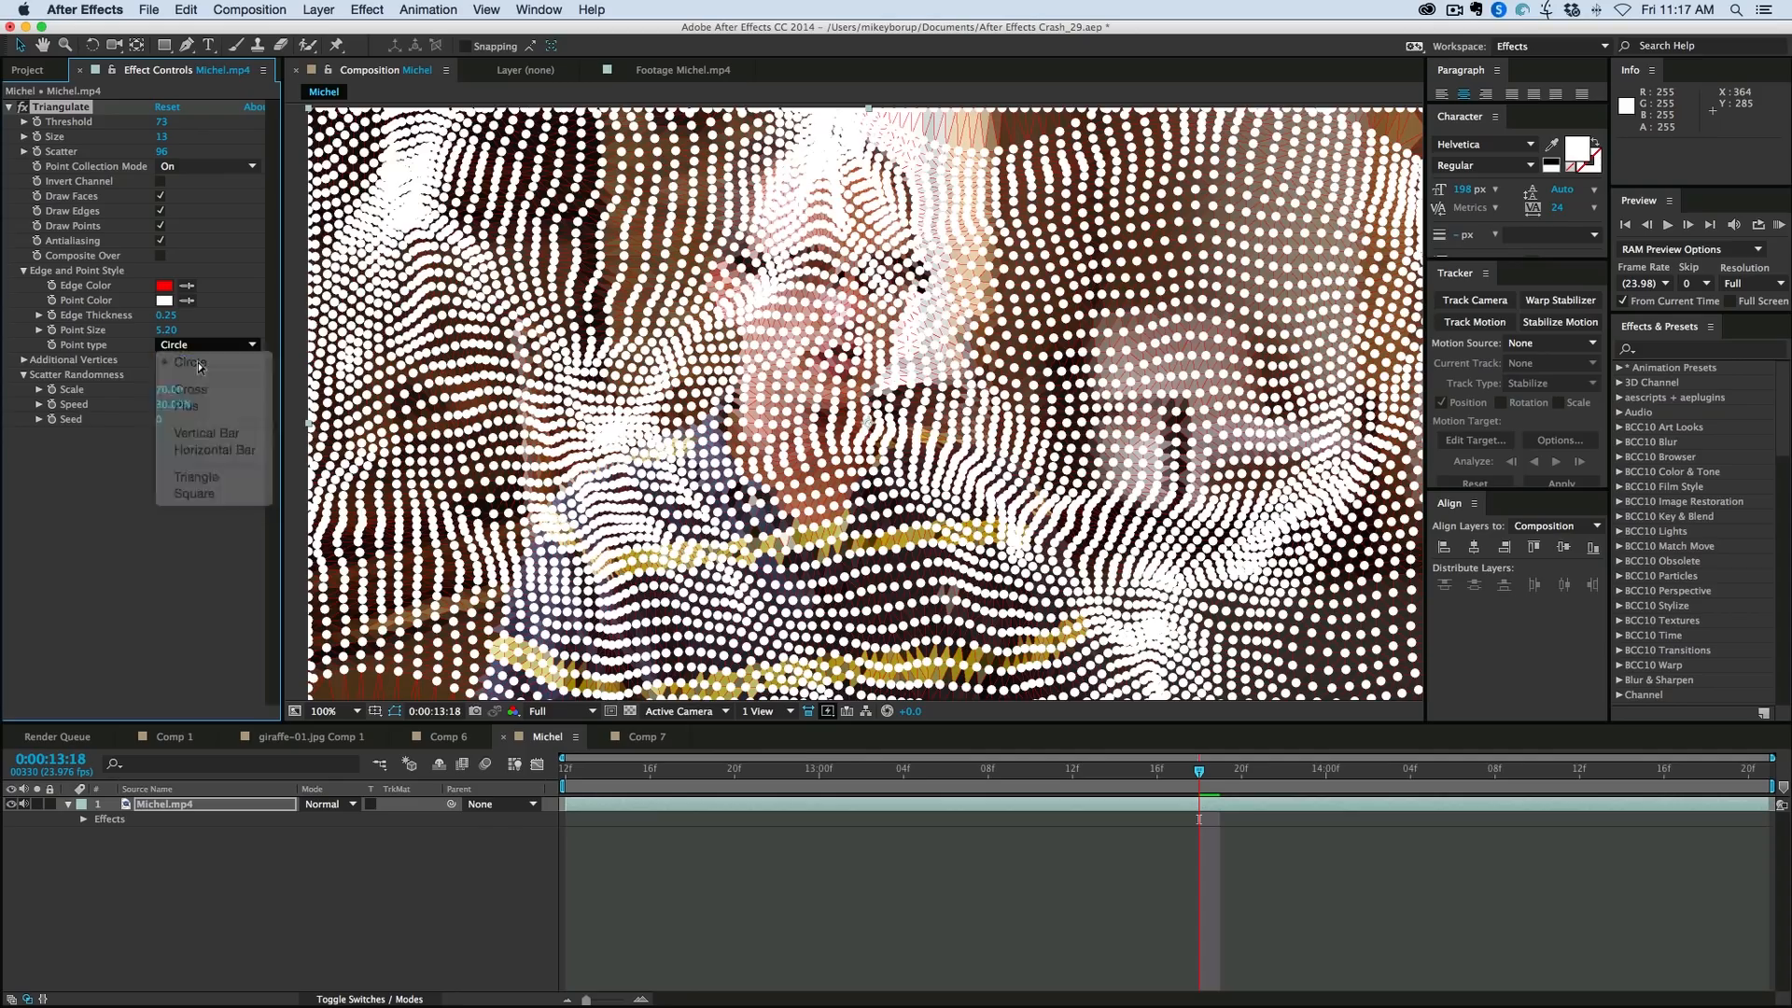
left_click(191, 389)
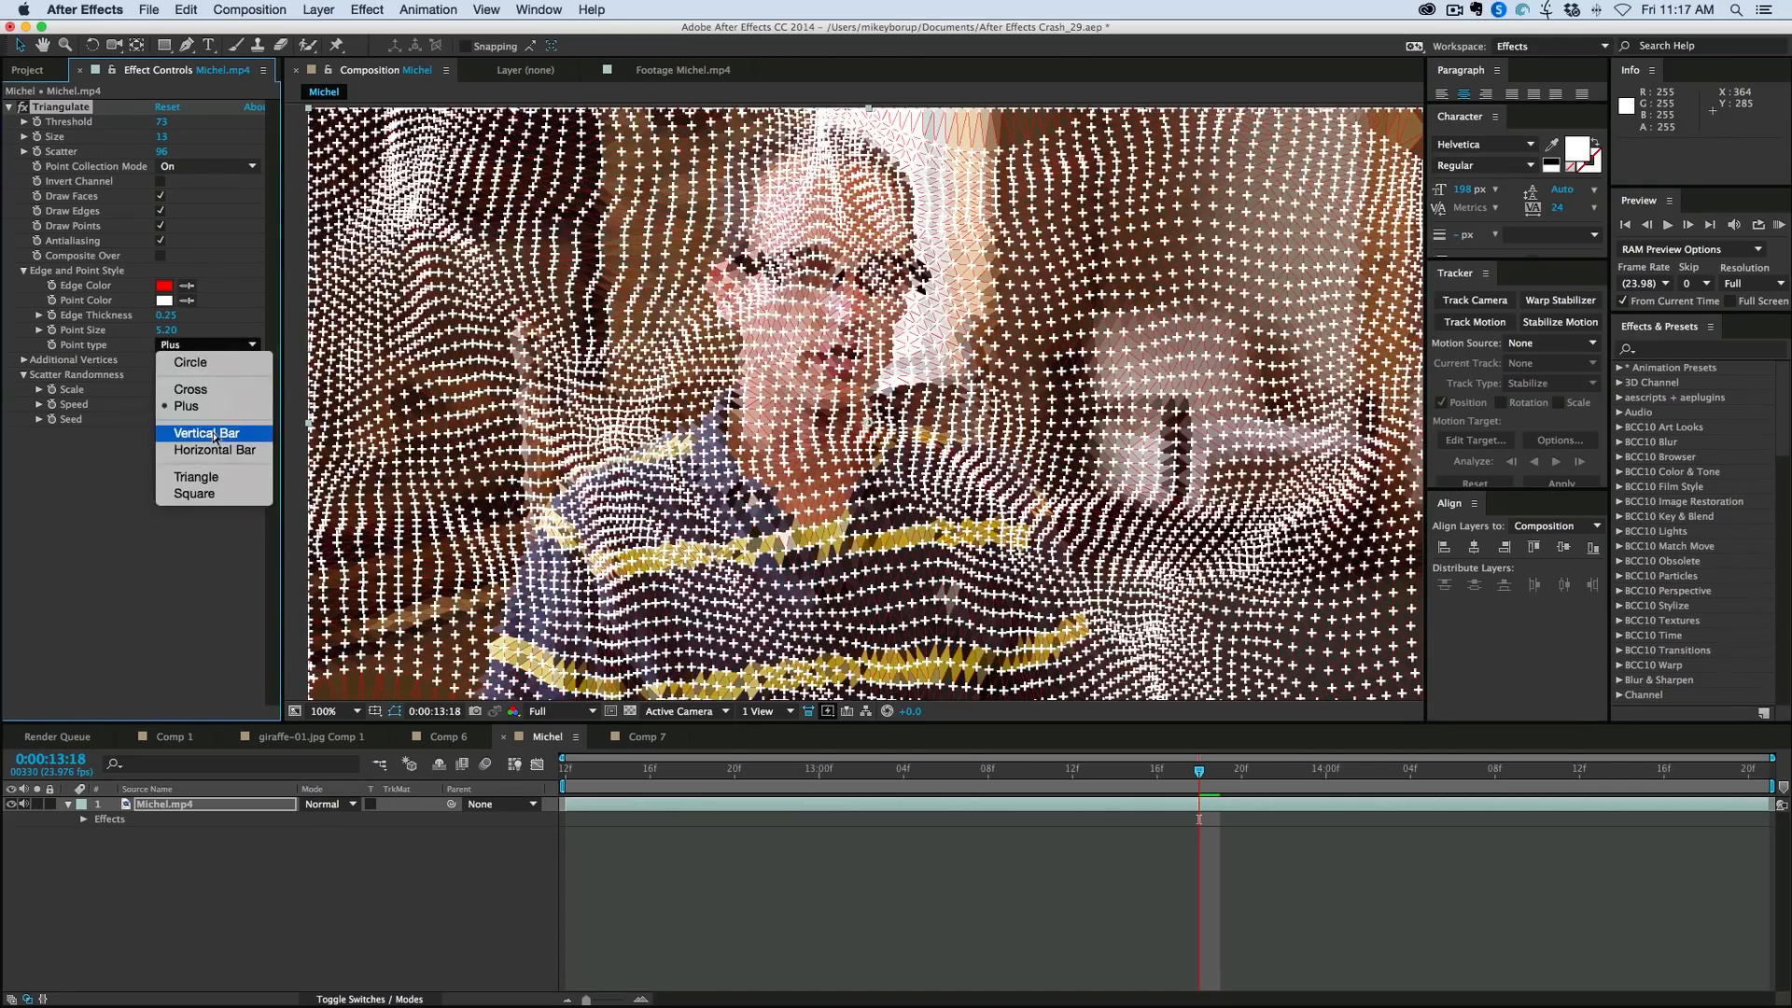
left_click(195, 477)
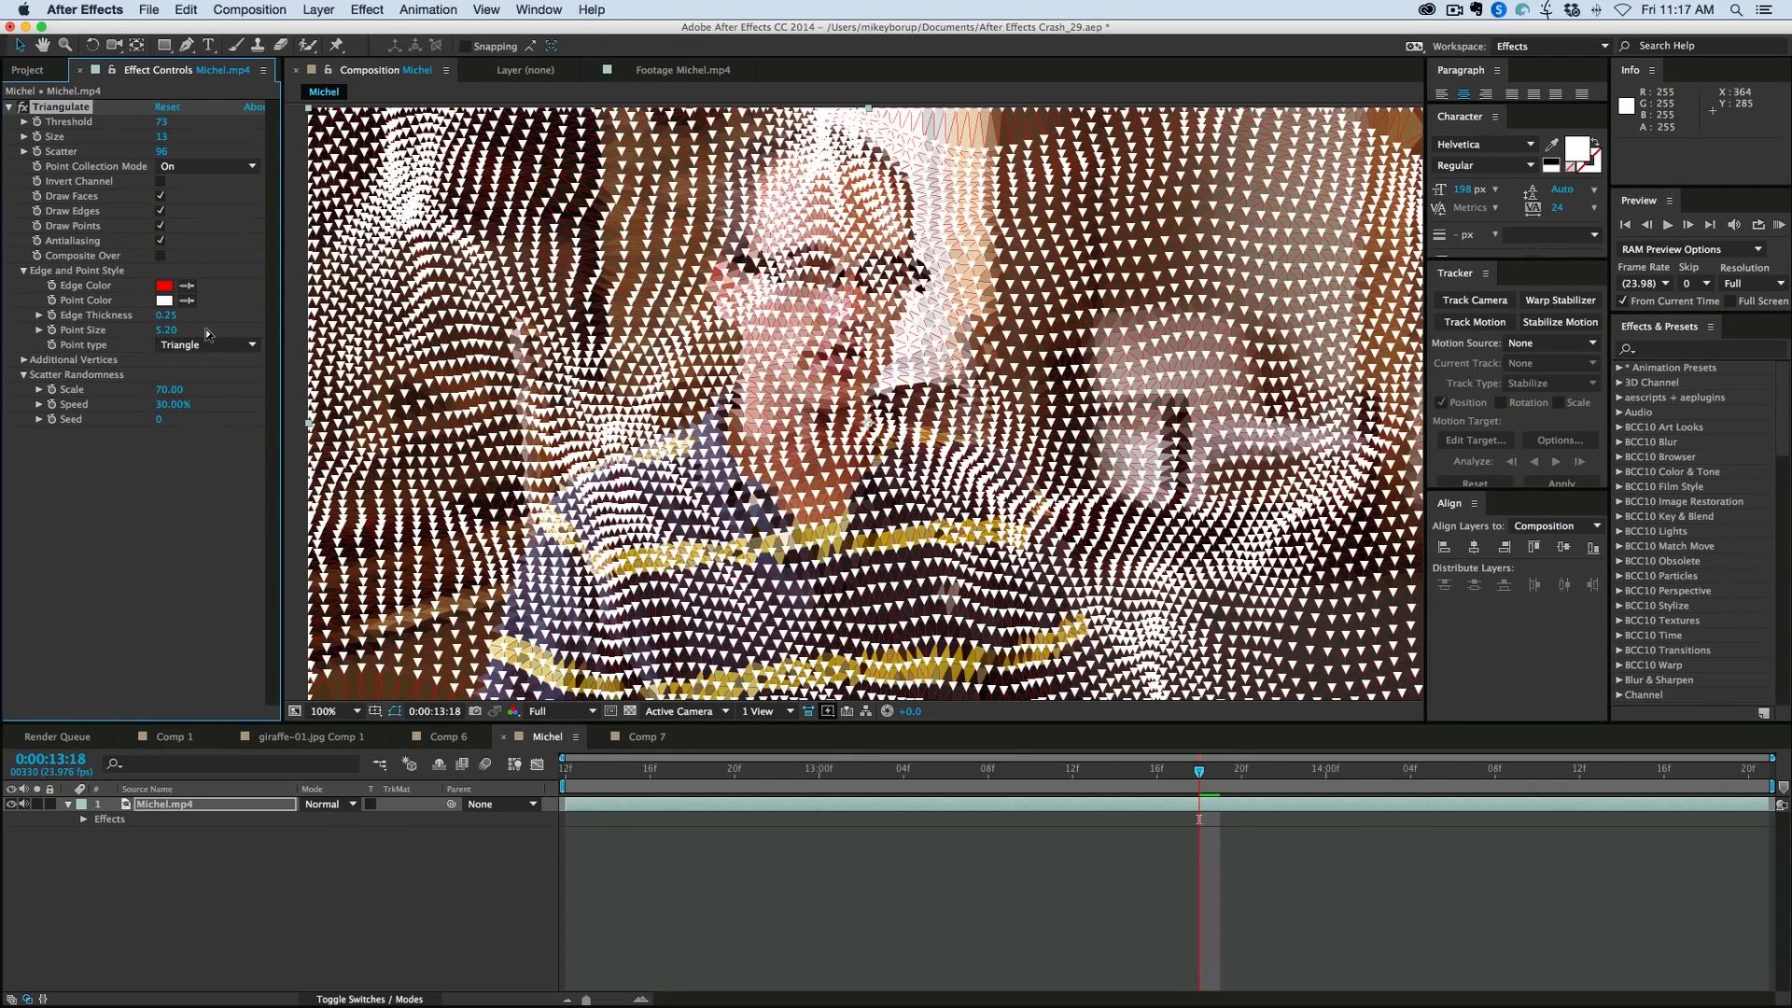
left_click(208, 344)
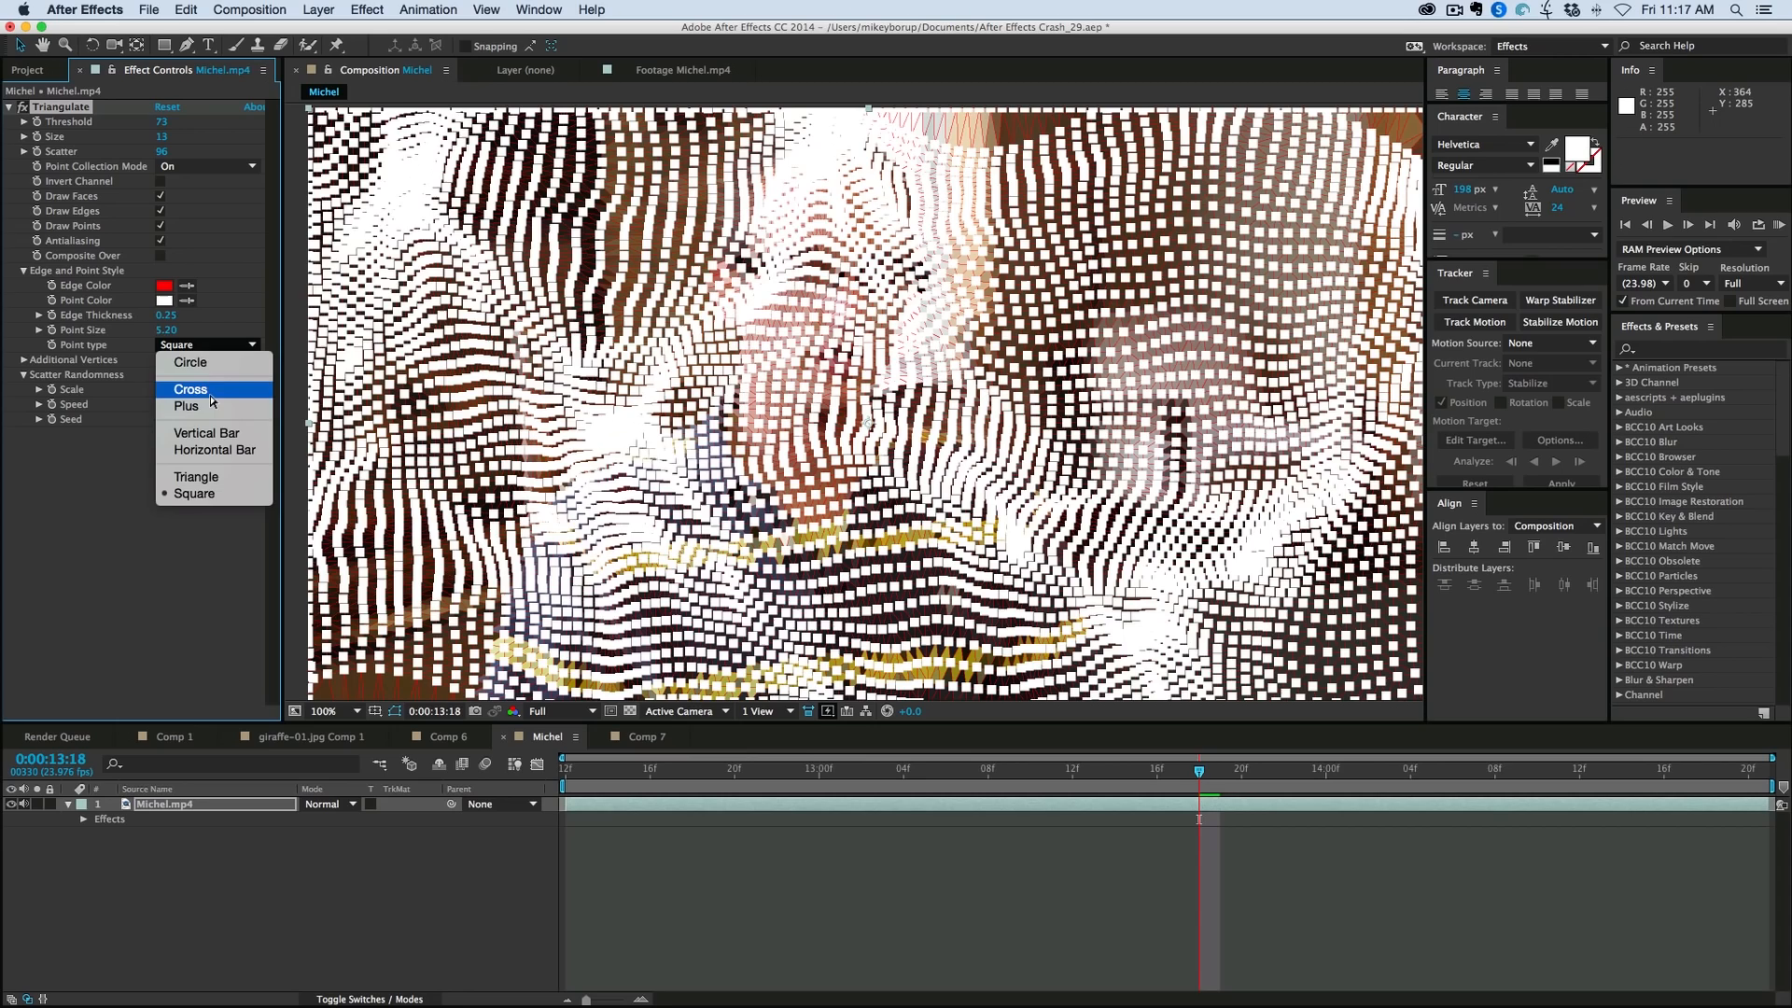
left_click(184, 406)
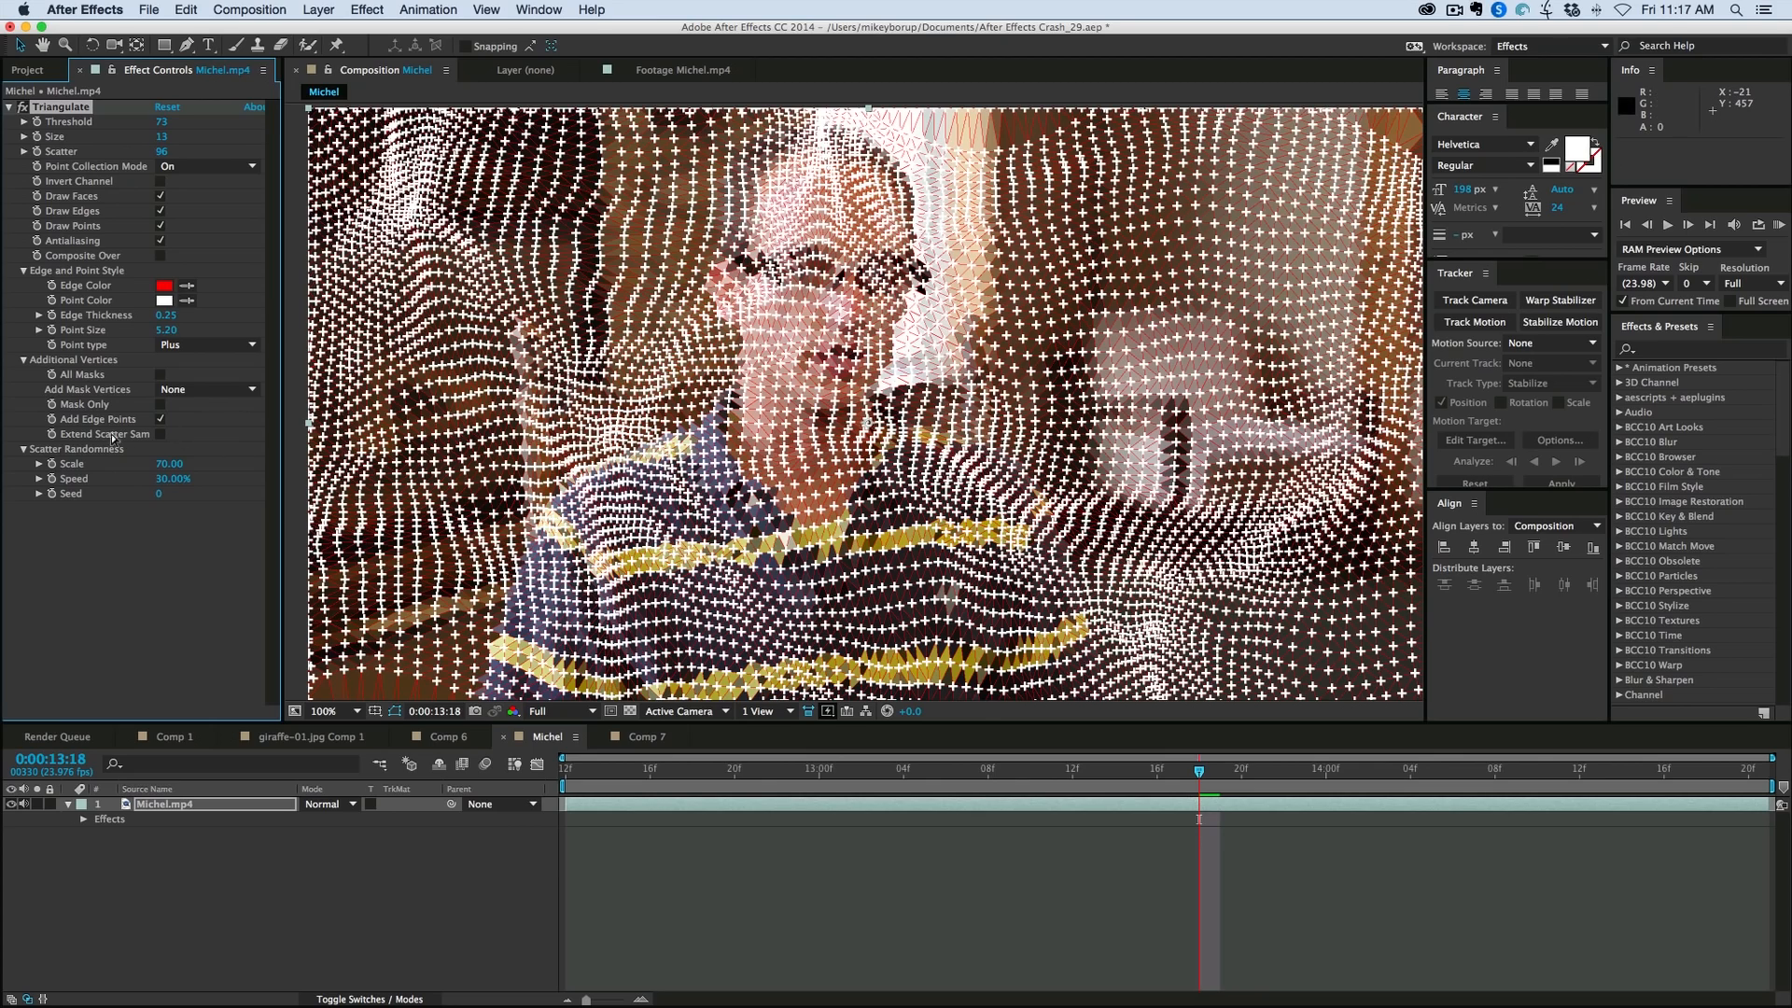
mouse_move(258, 414)
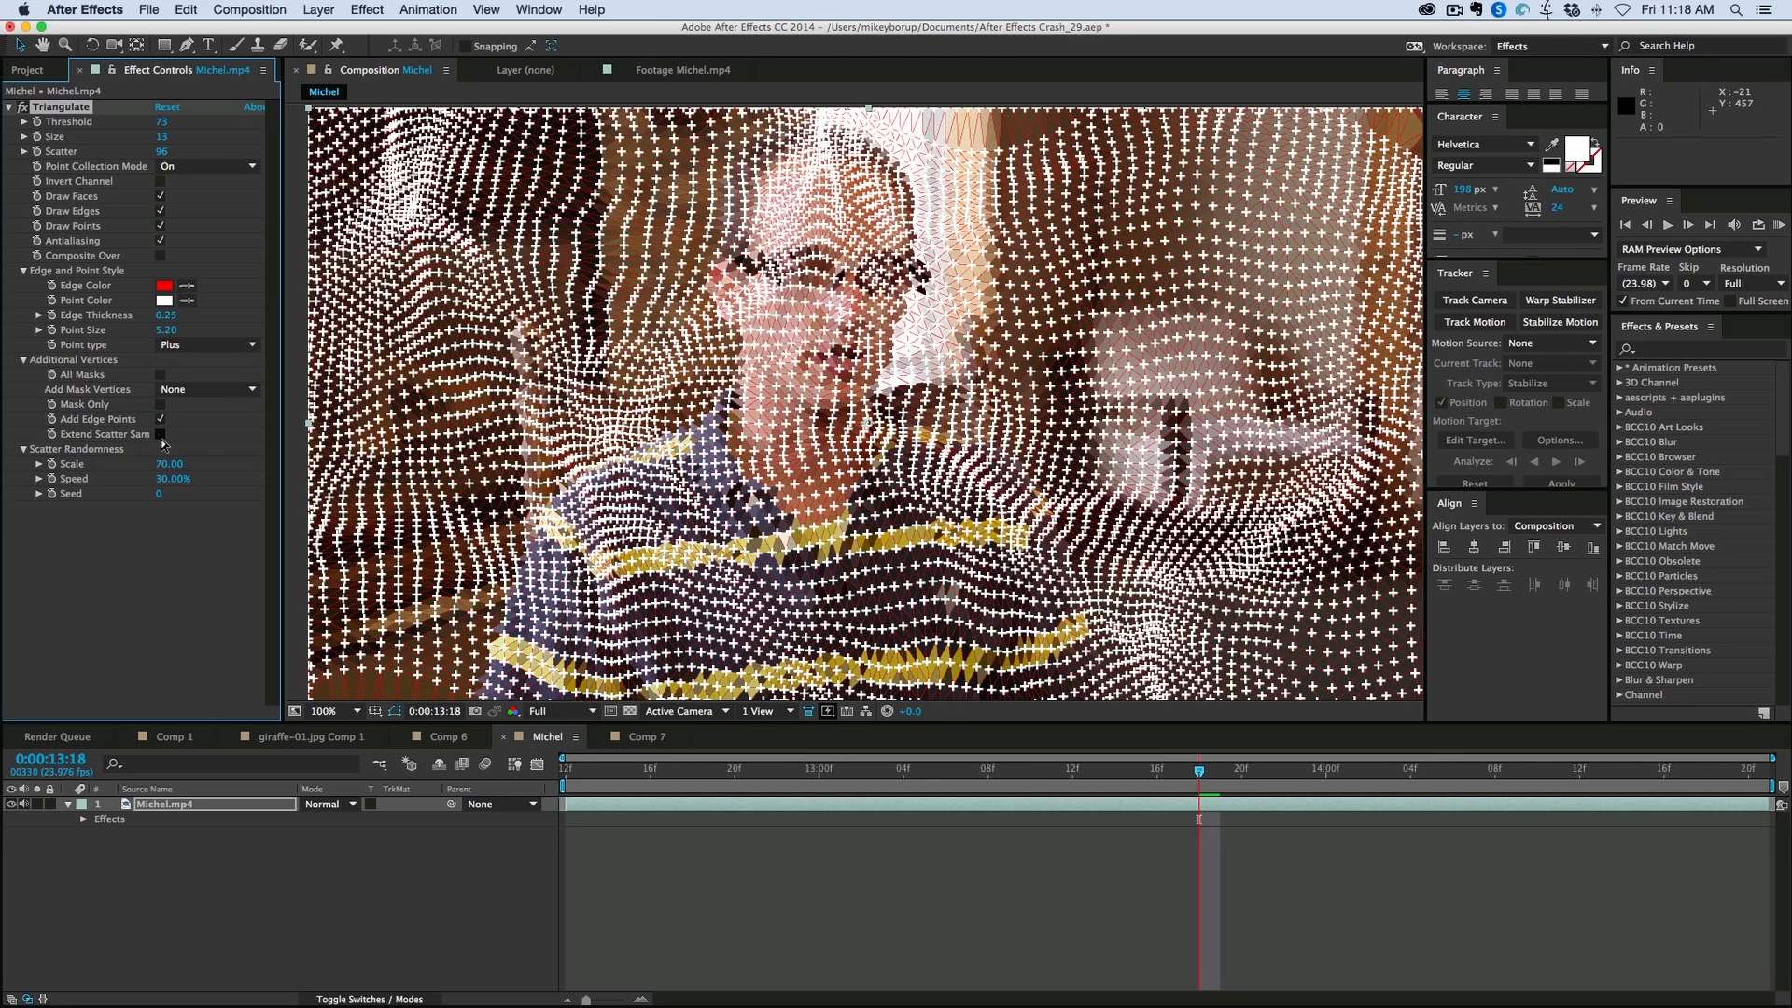
mouse_move(455, 626)
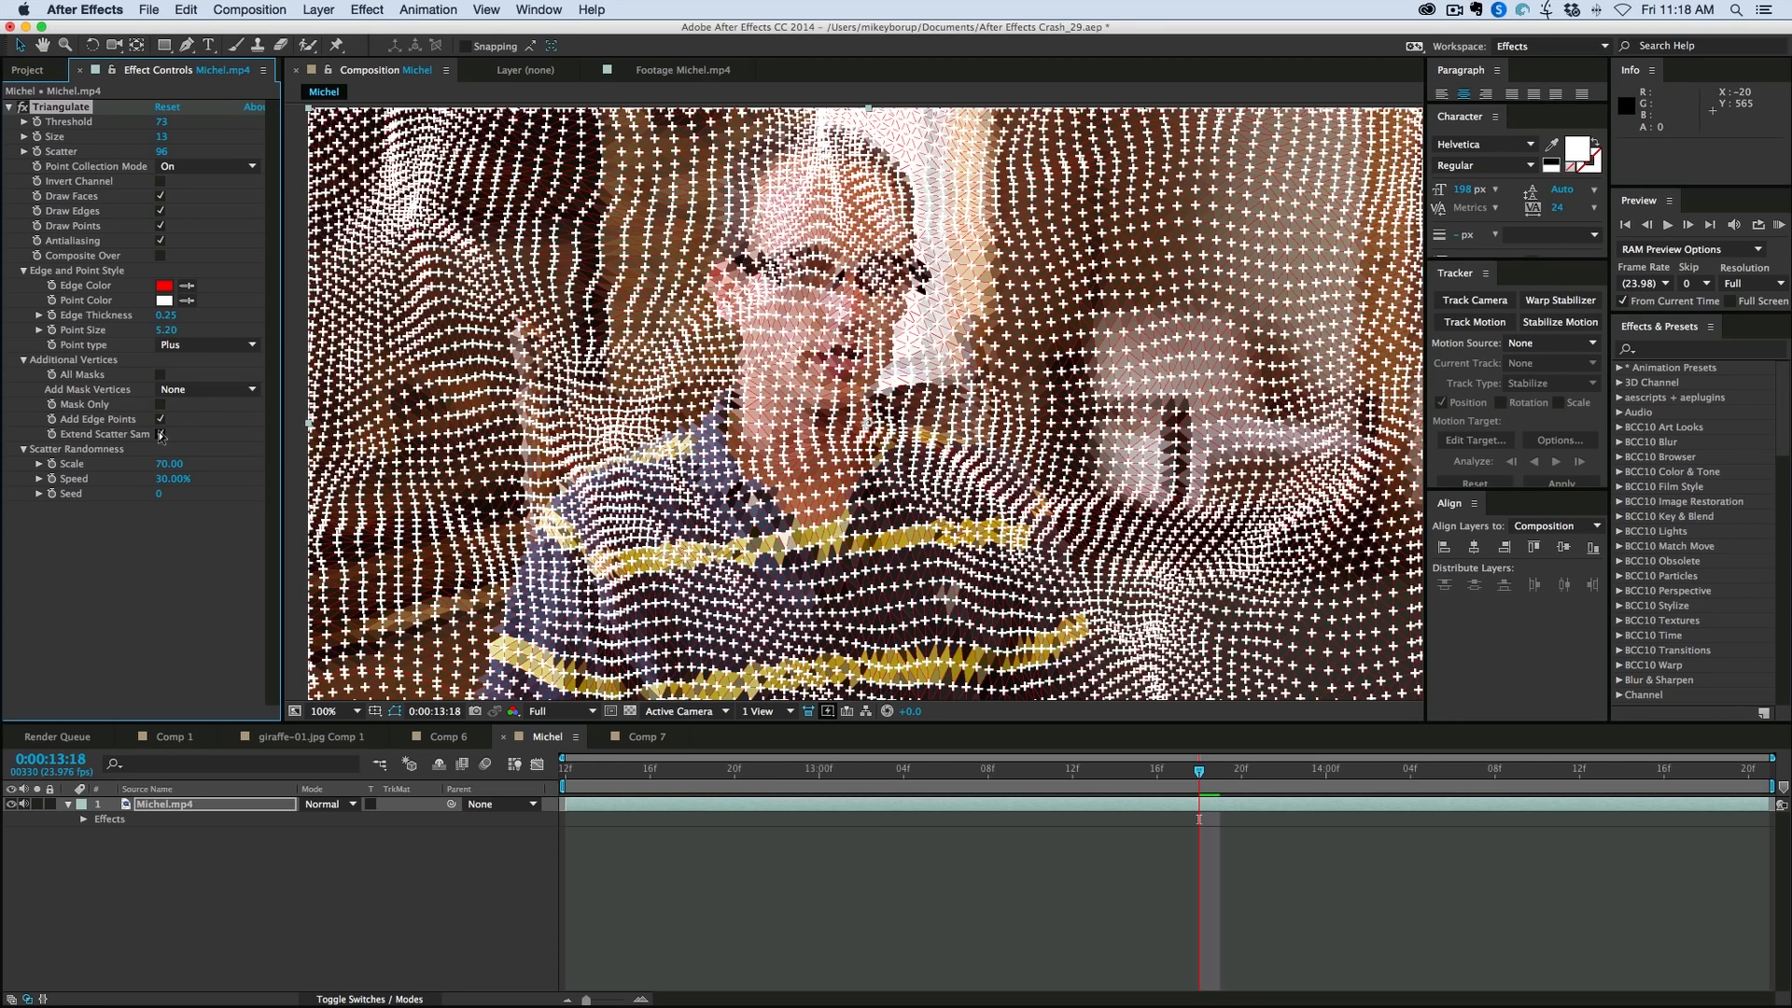
Step: Toggle an Additional Vertices checkbox to add edge points
left_click(159, 436)
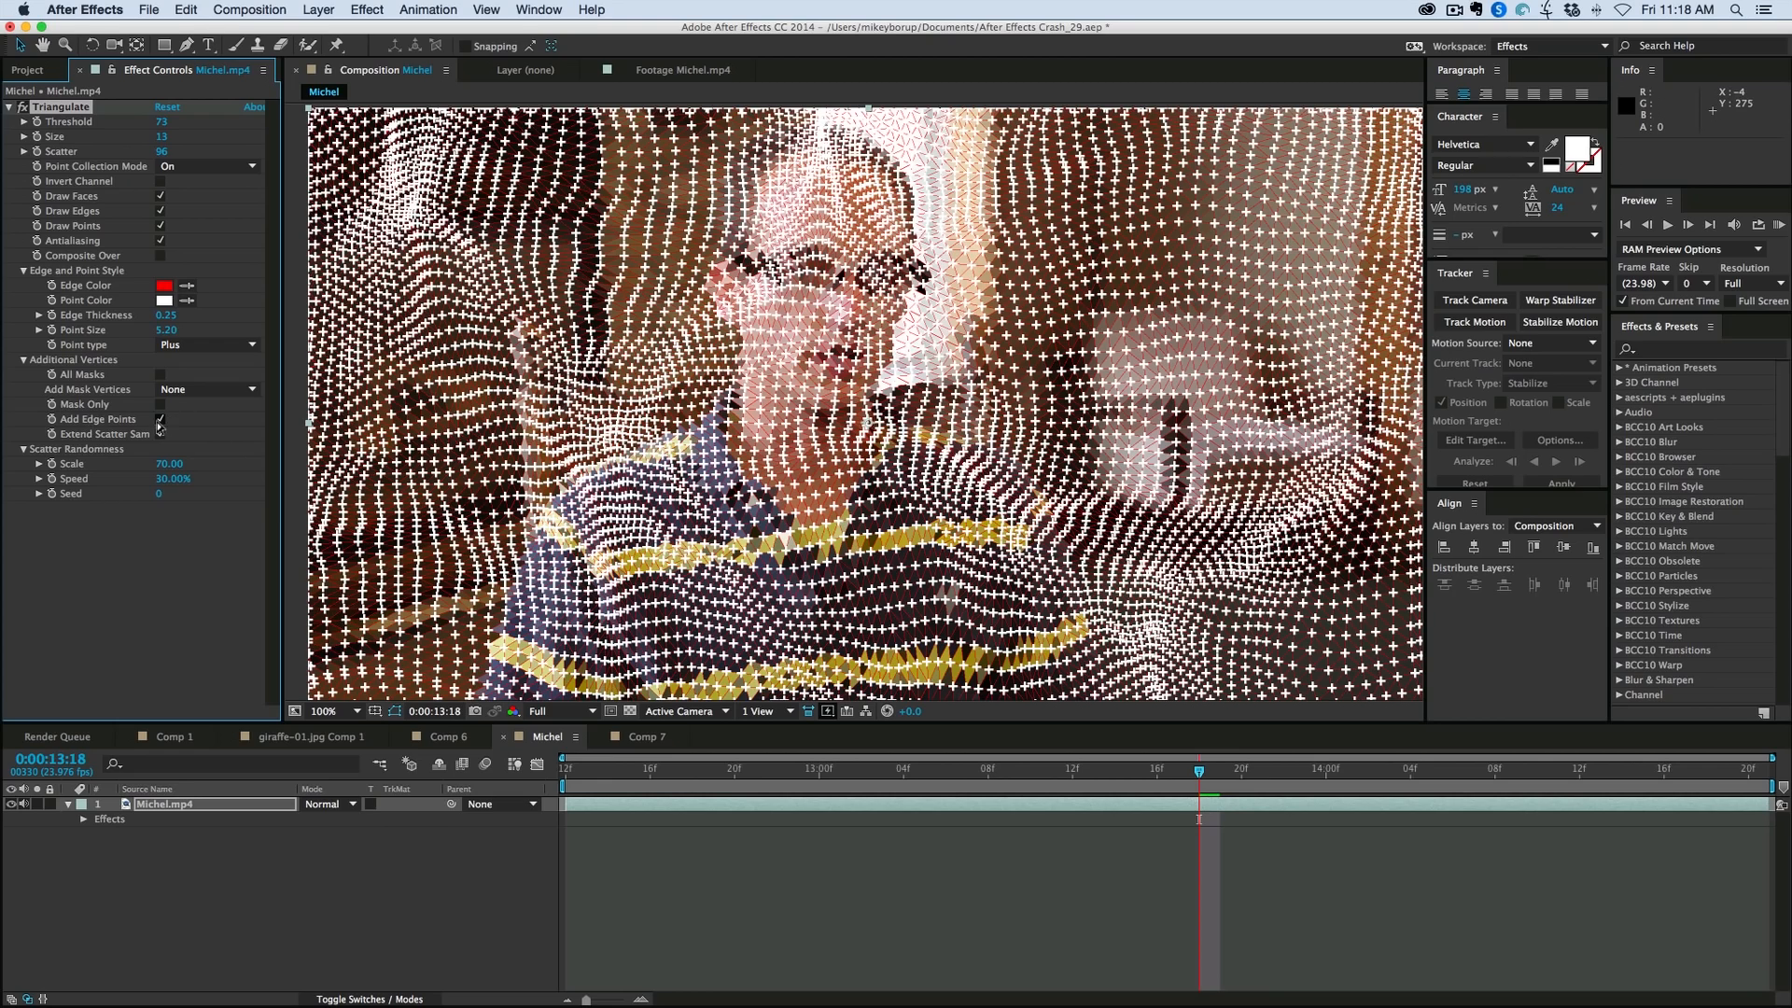
mouse_move(162, 426)
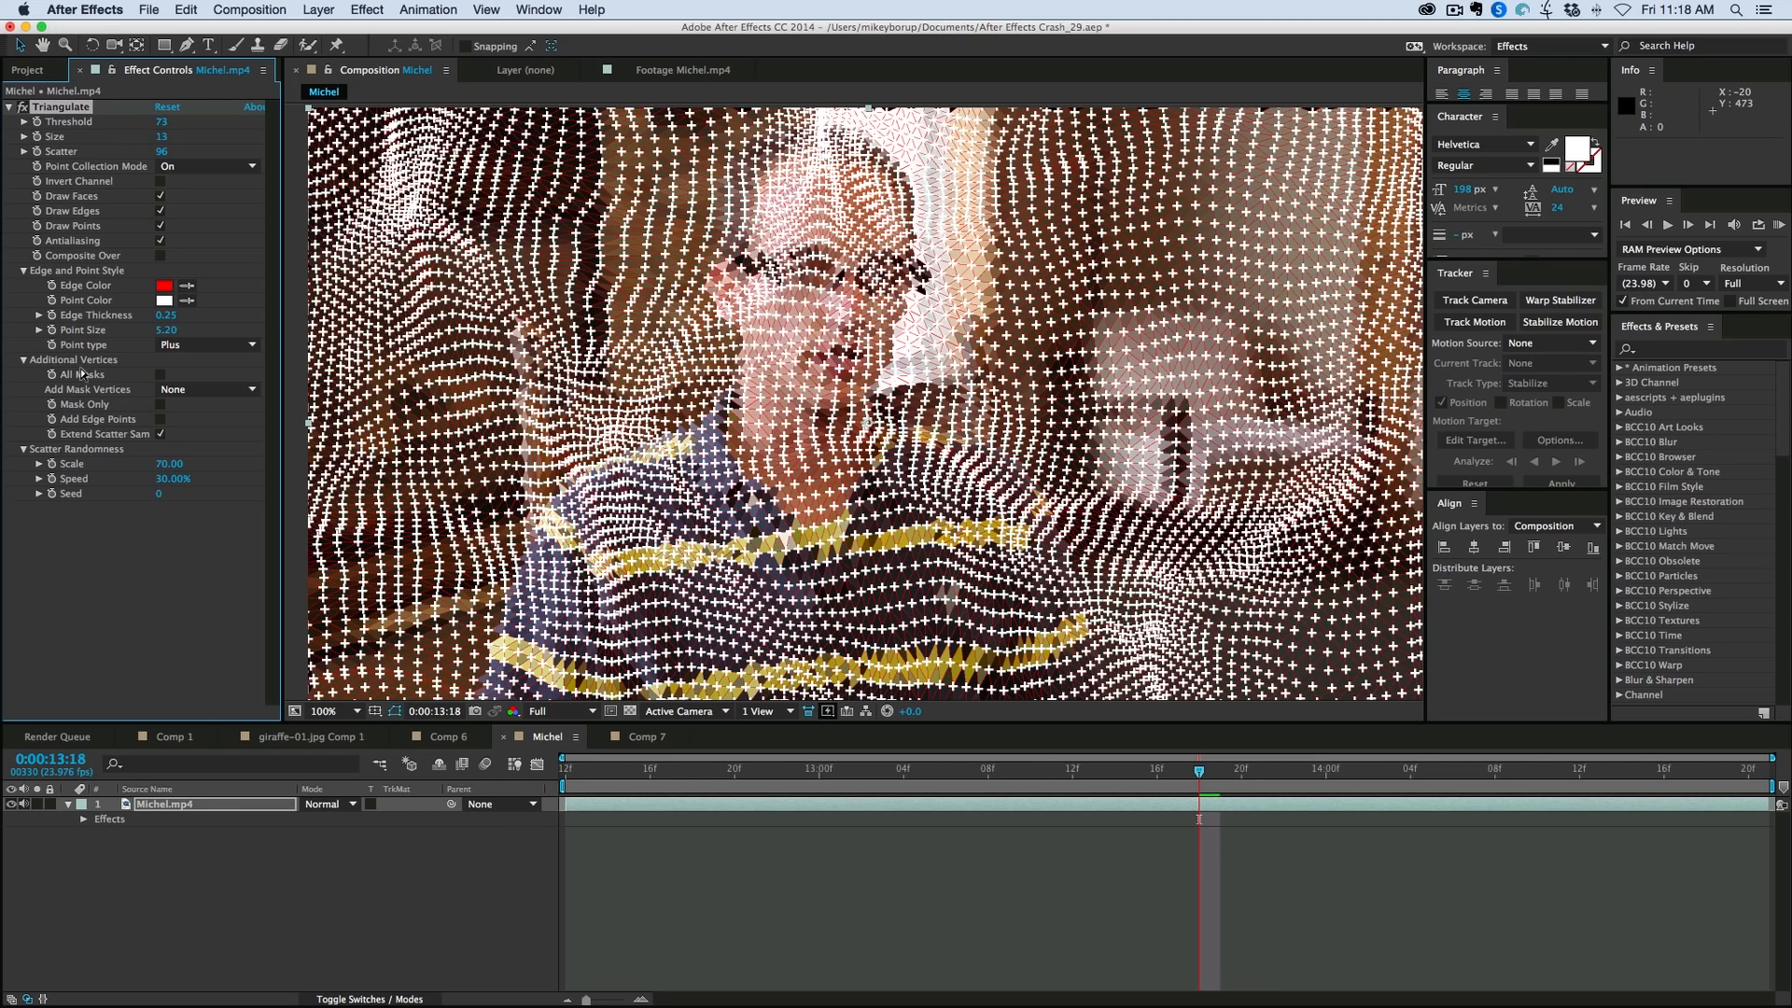
mouse_move(108, 383)
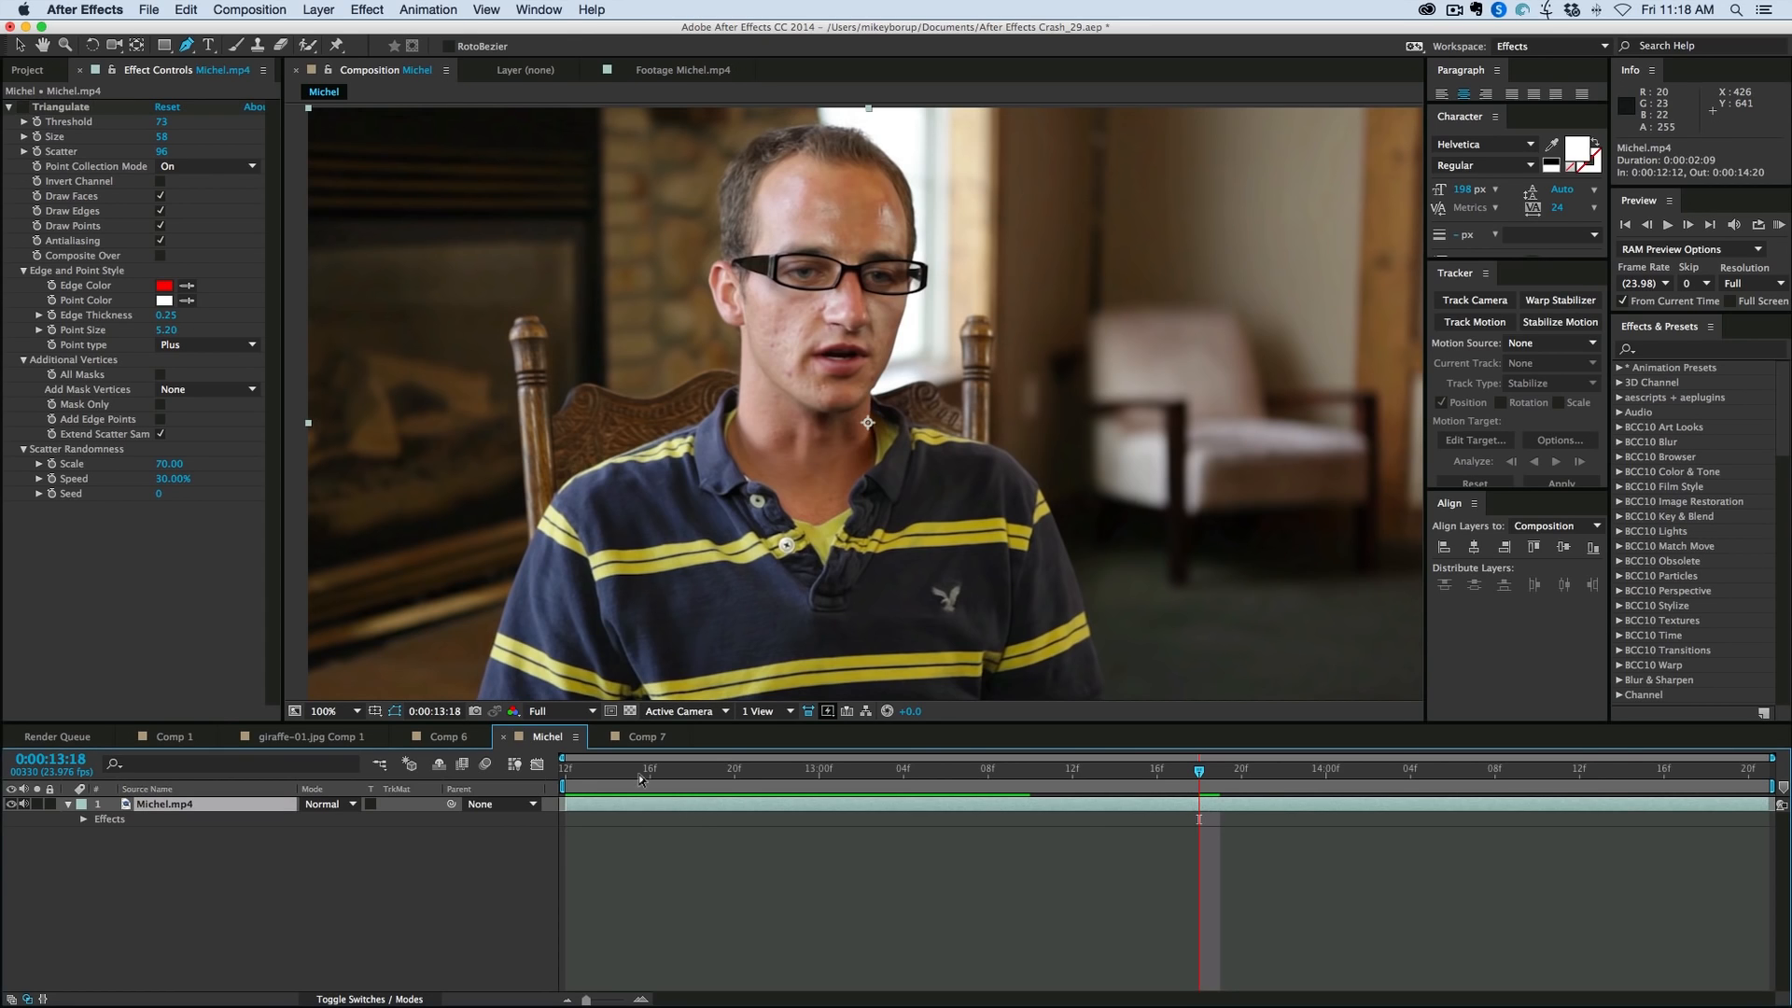
mouse_move(922, 463)
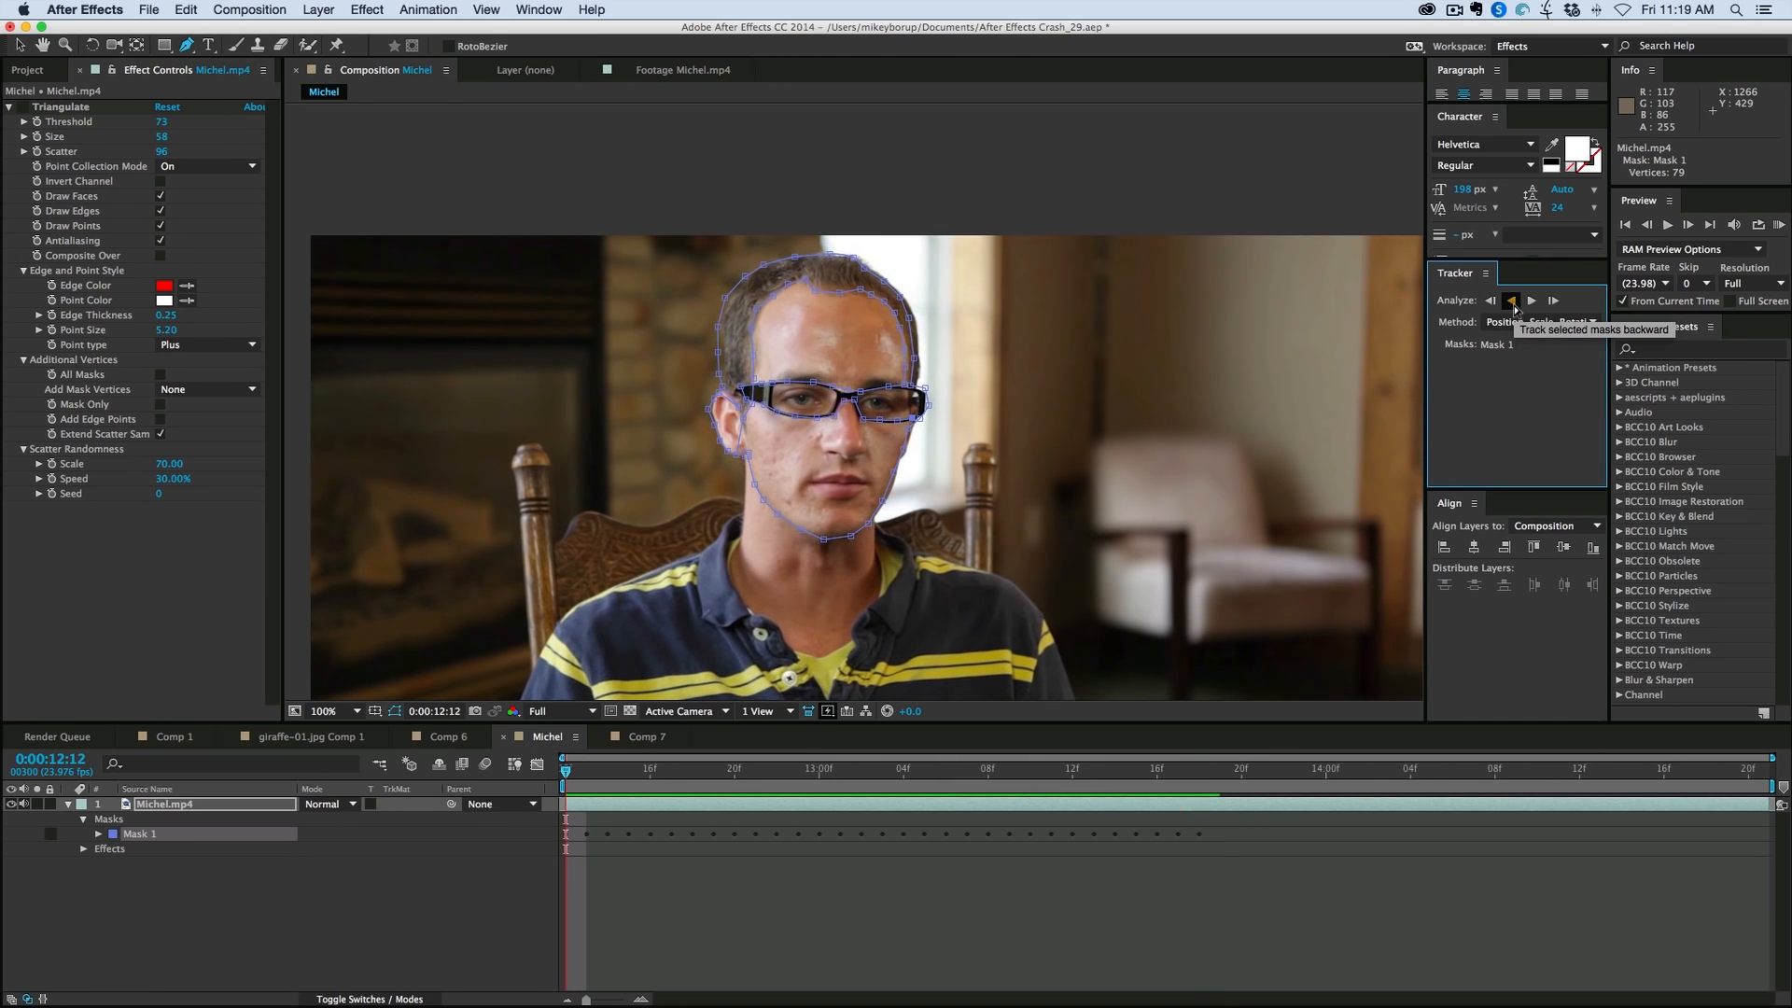
Step: Track the face mask backward and forward through the clip, then return to the start
left_click(1531, 300)
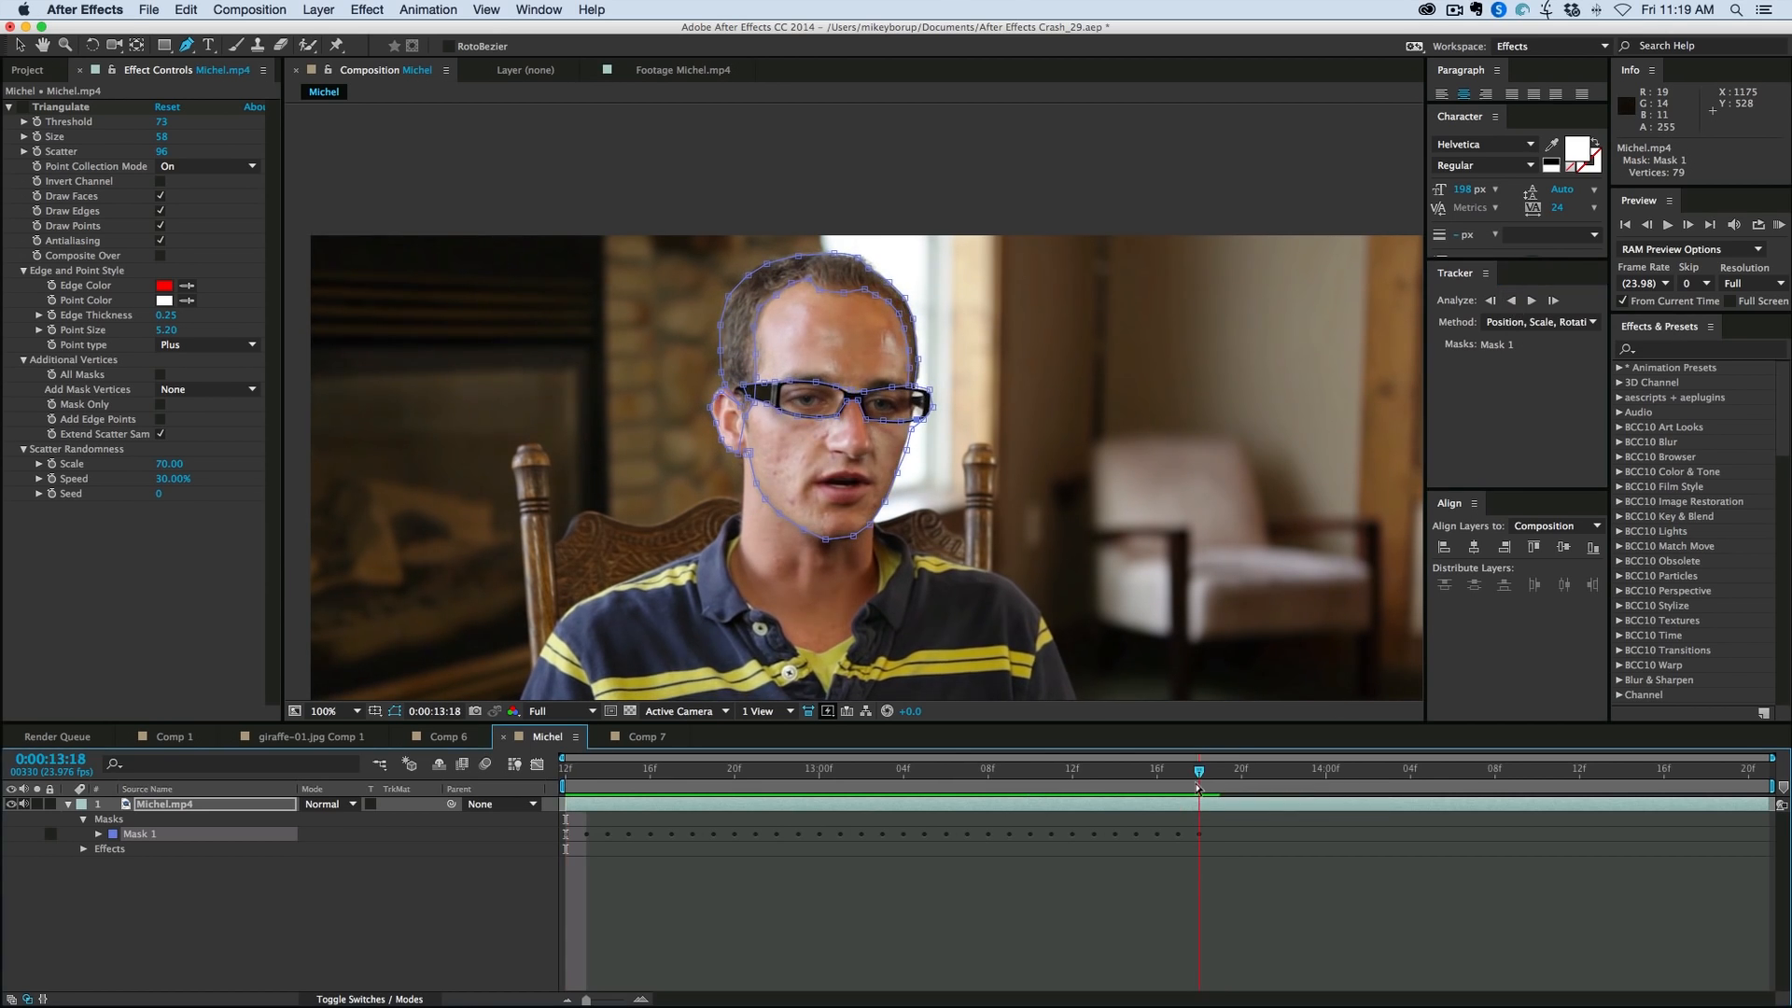
left_click(1531, 301)
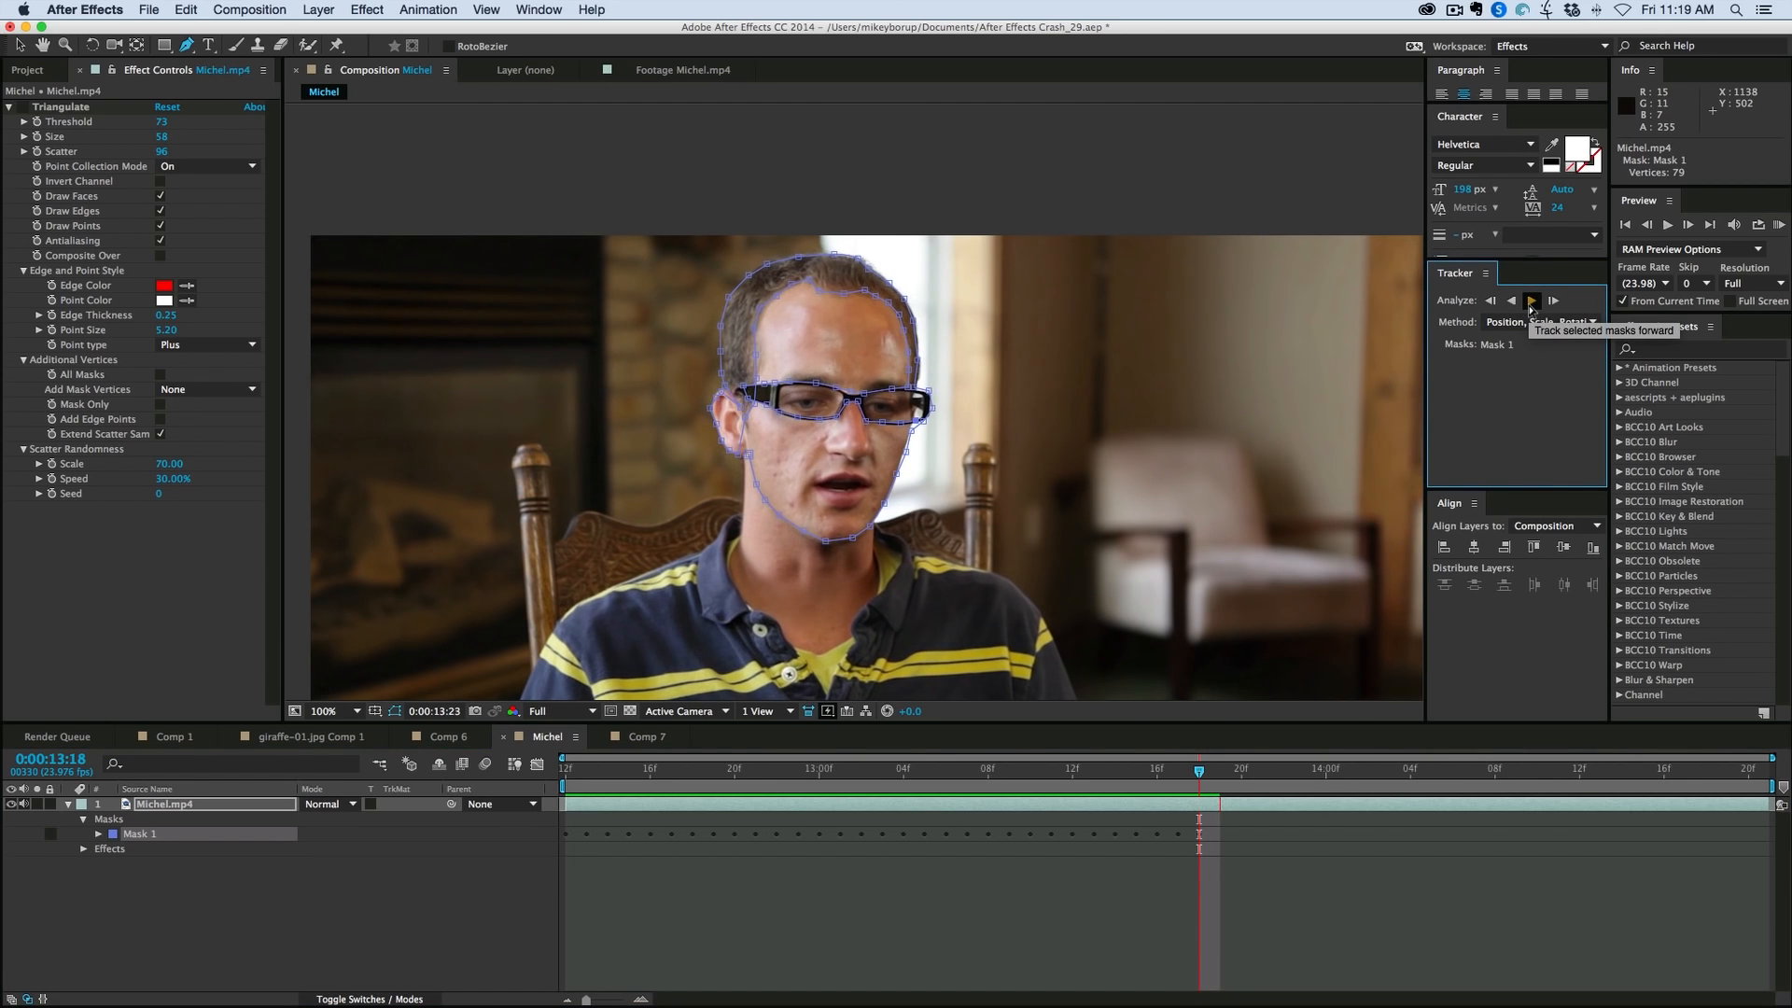
left_click(1532, 300)
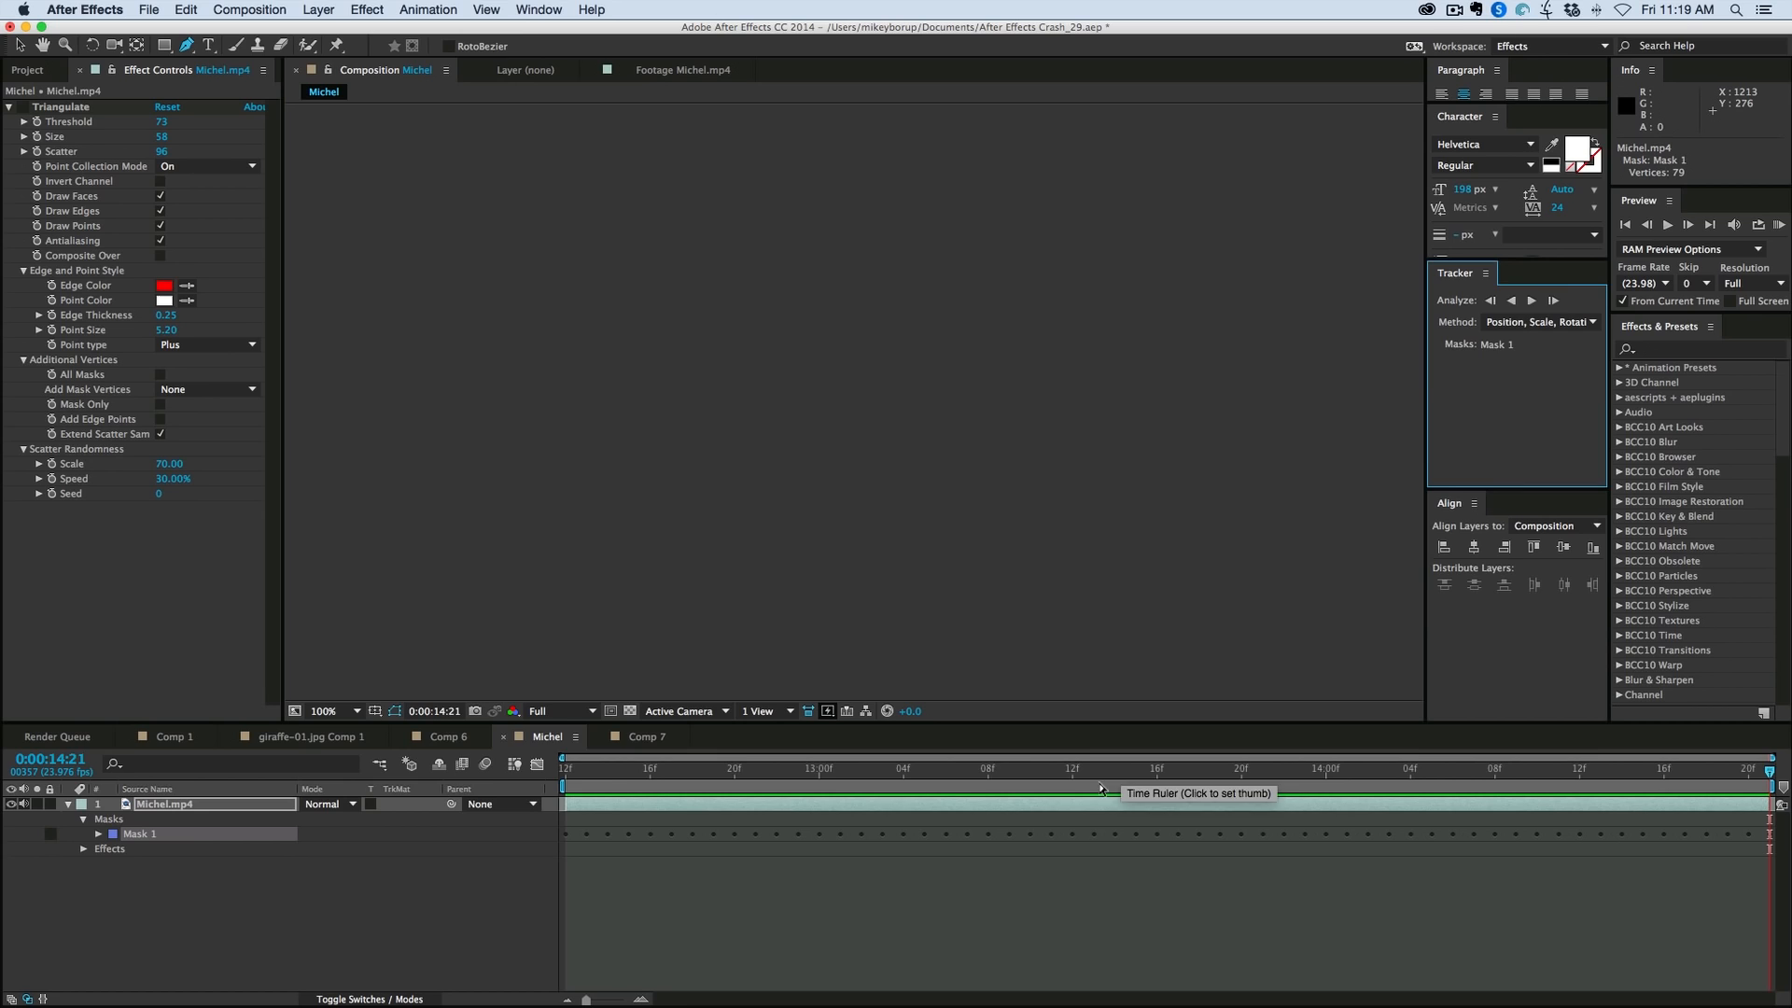
left_click(565, 768)
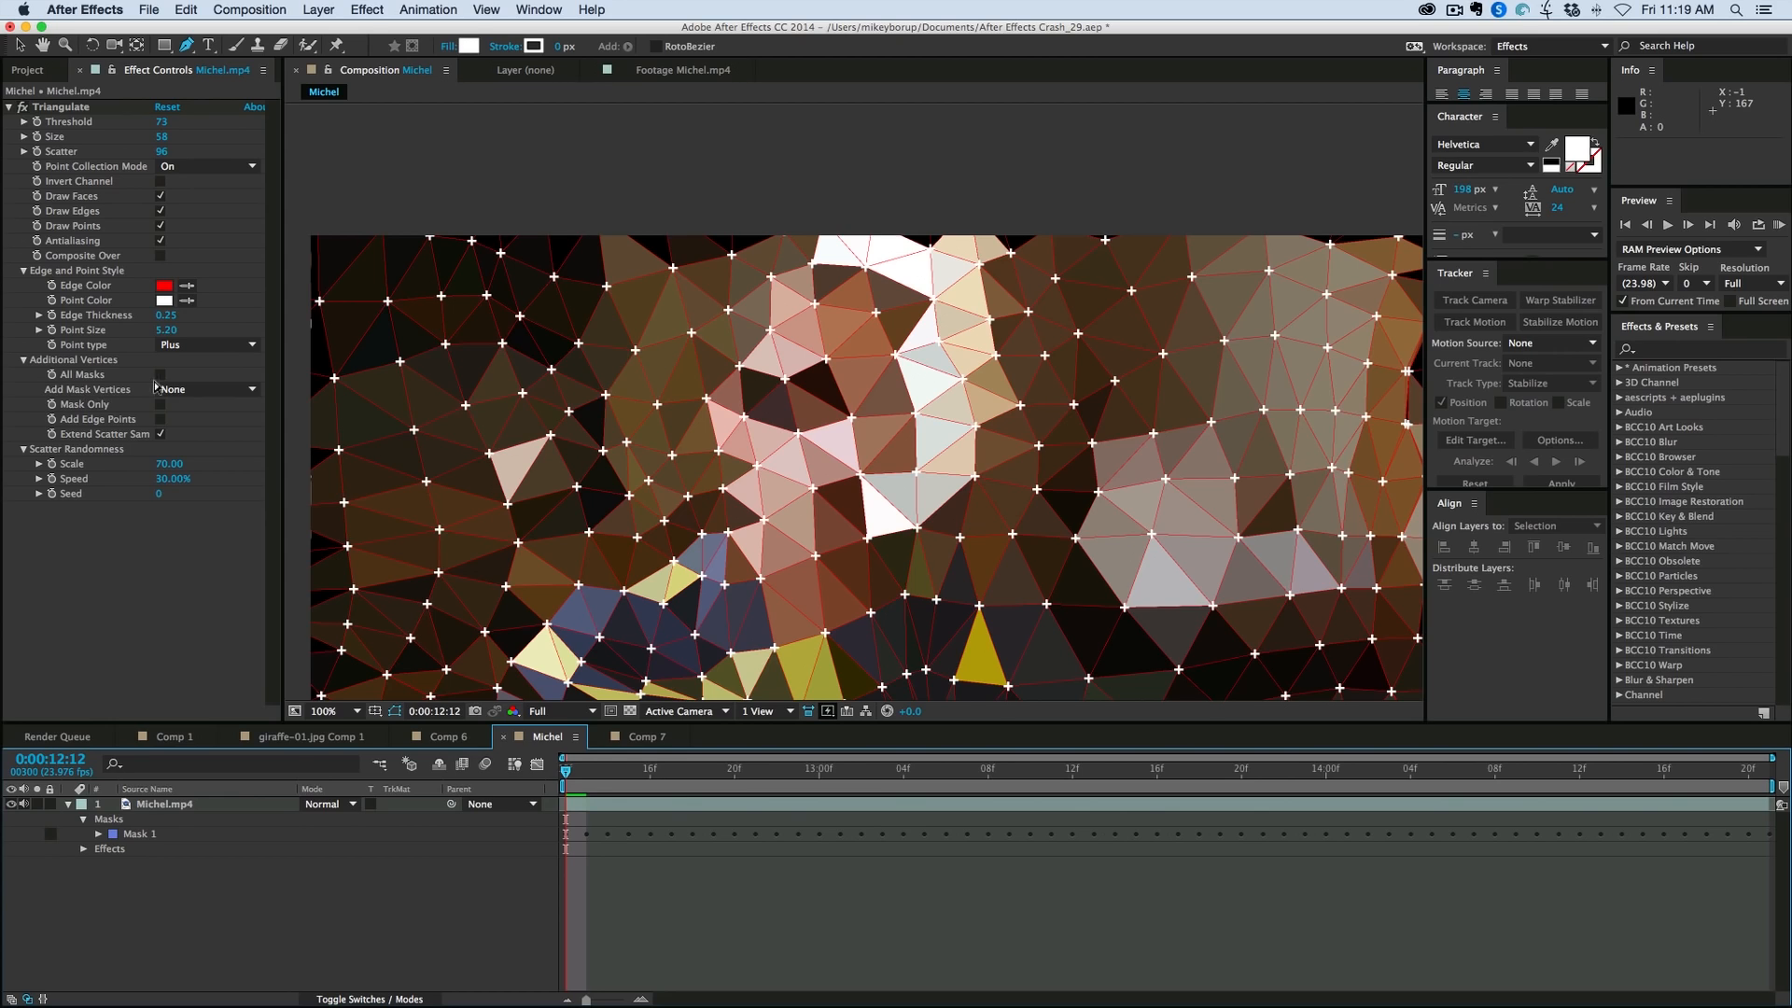
left_click(205, 388)
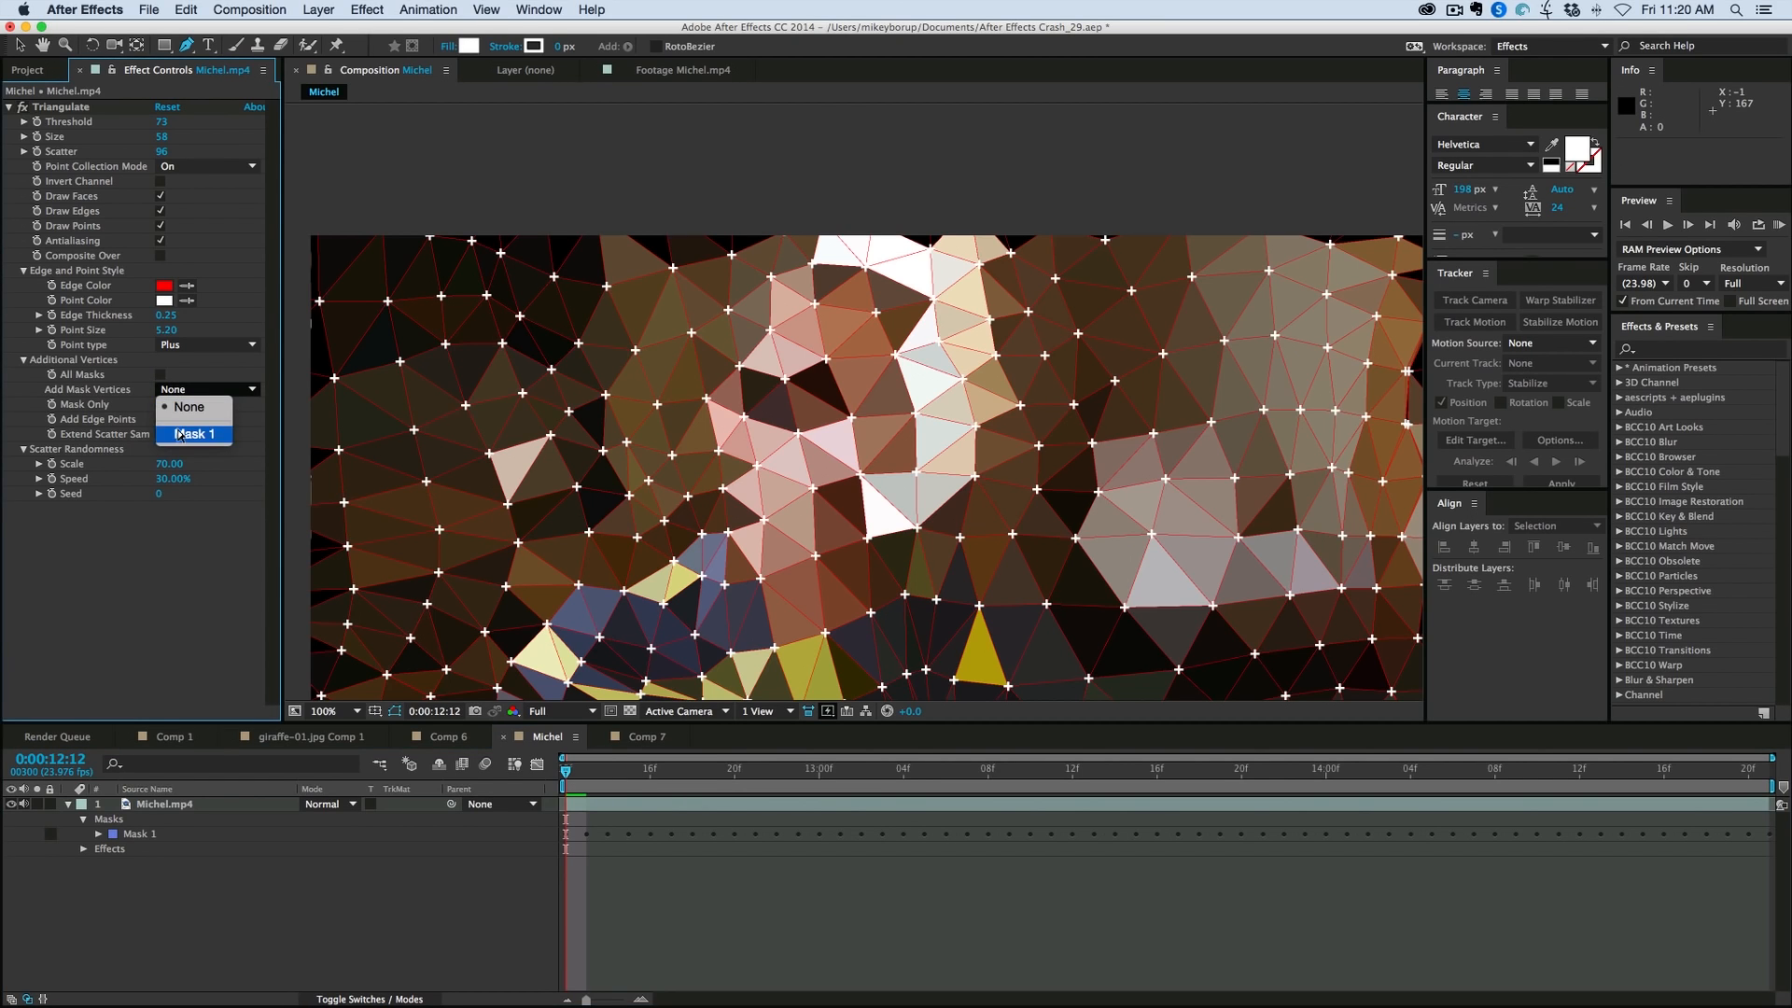
Step: Use Mask 1 as Triangulate's extra vertices and hide the point markers on the face
left_click(194, 434)
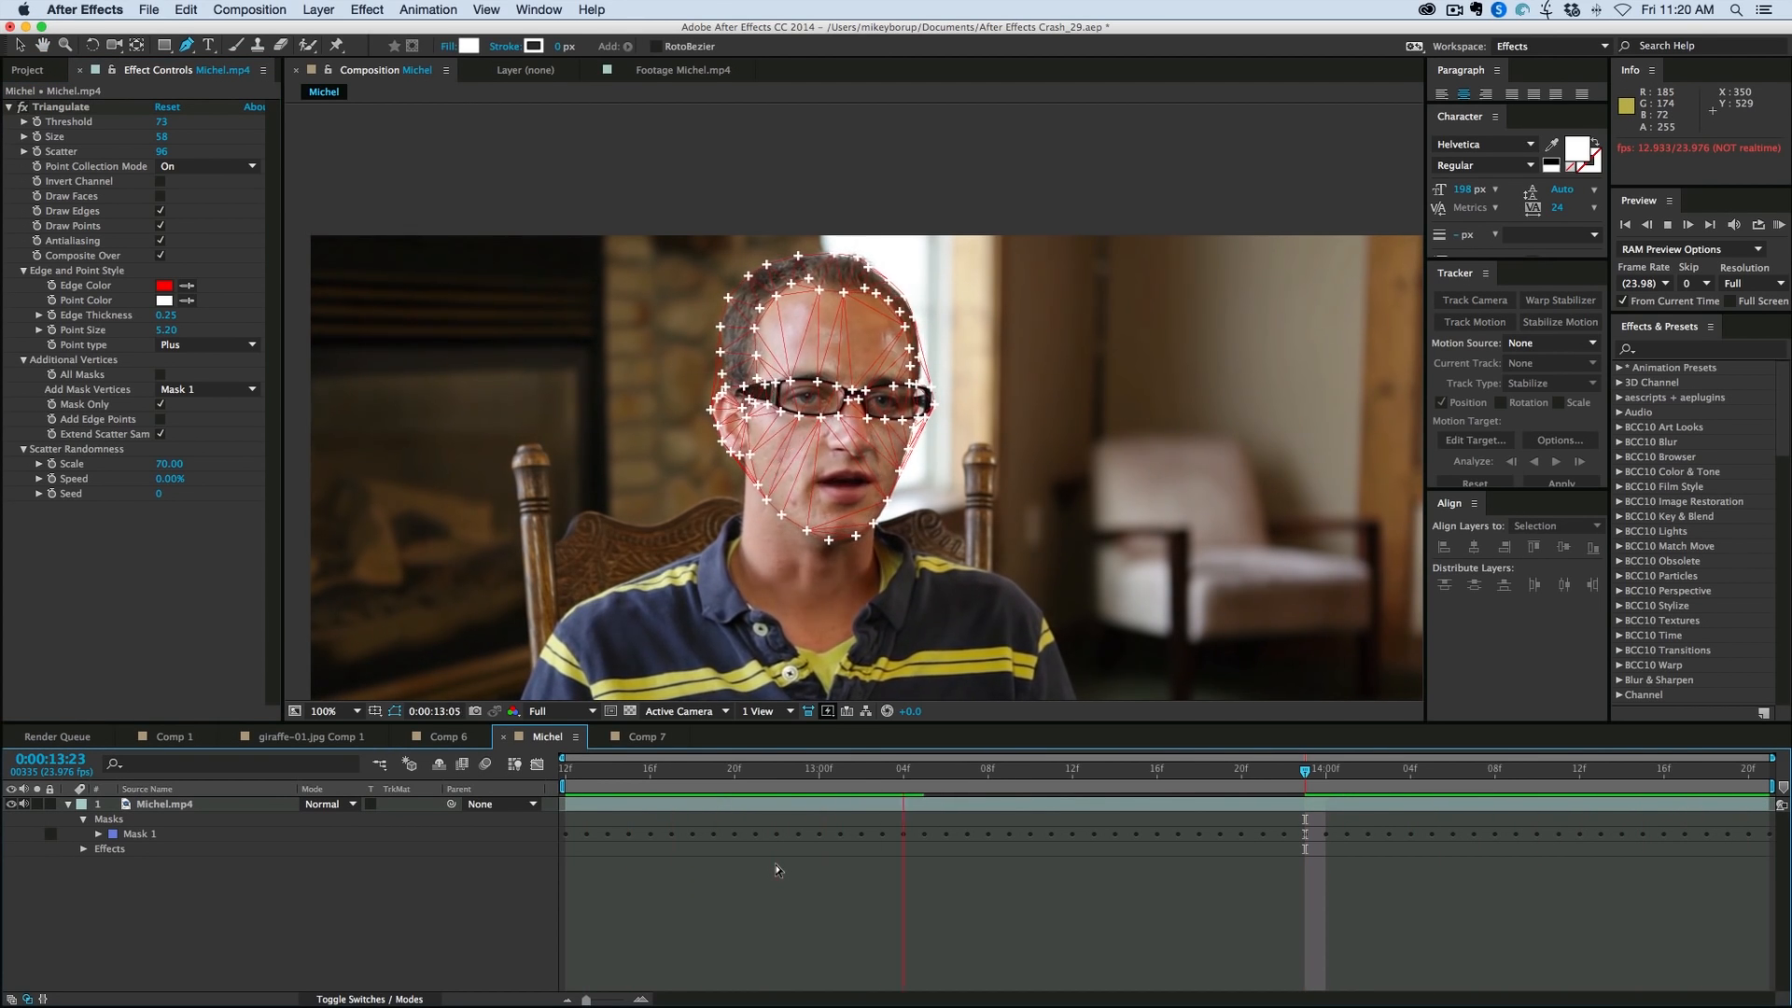
left_click(968, 767)
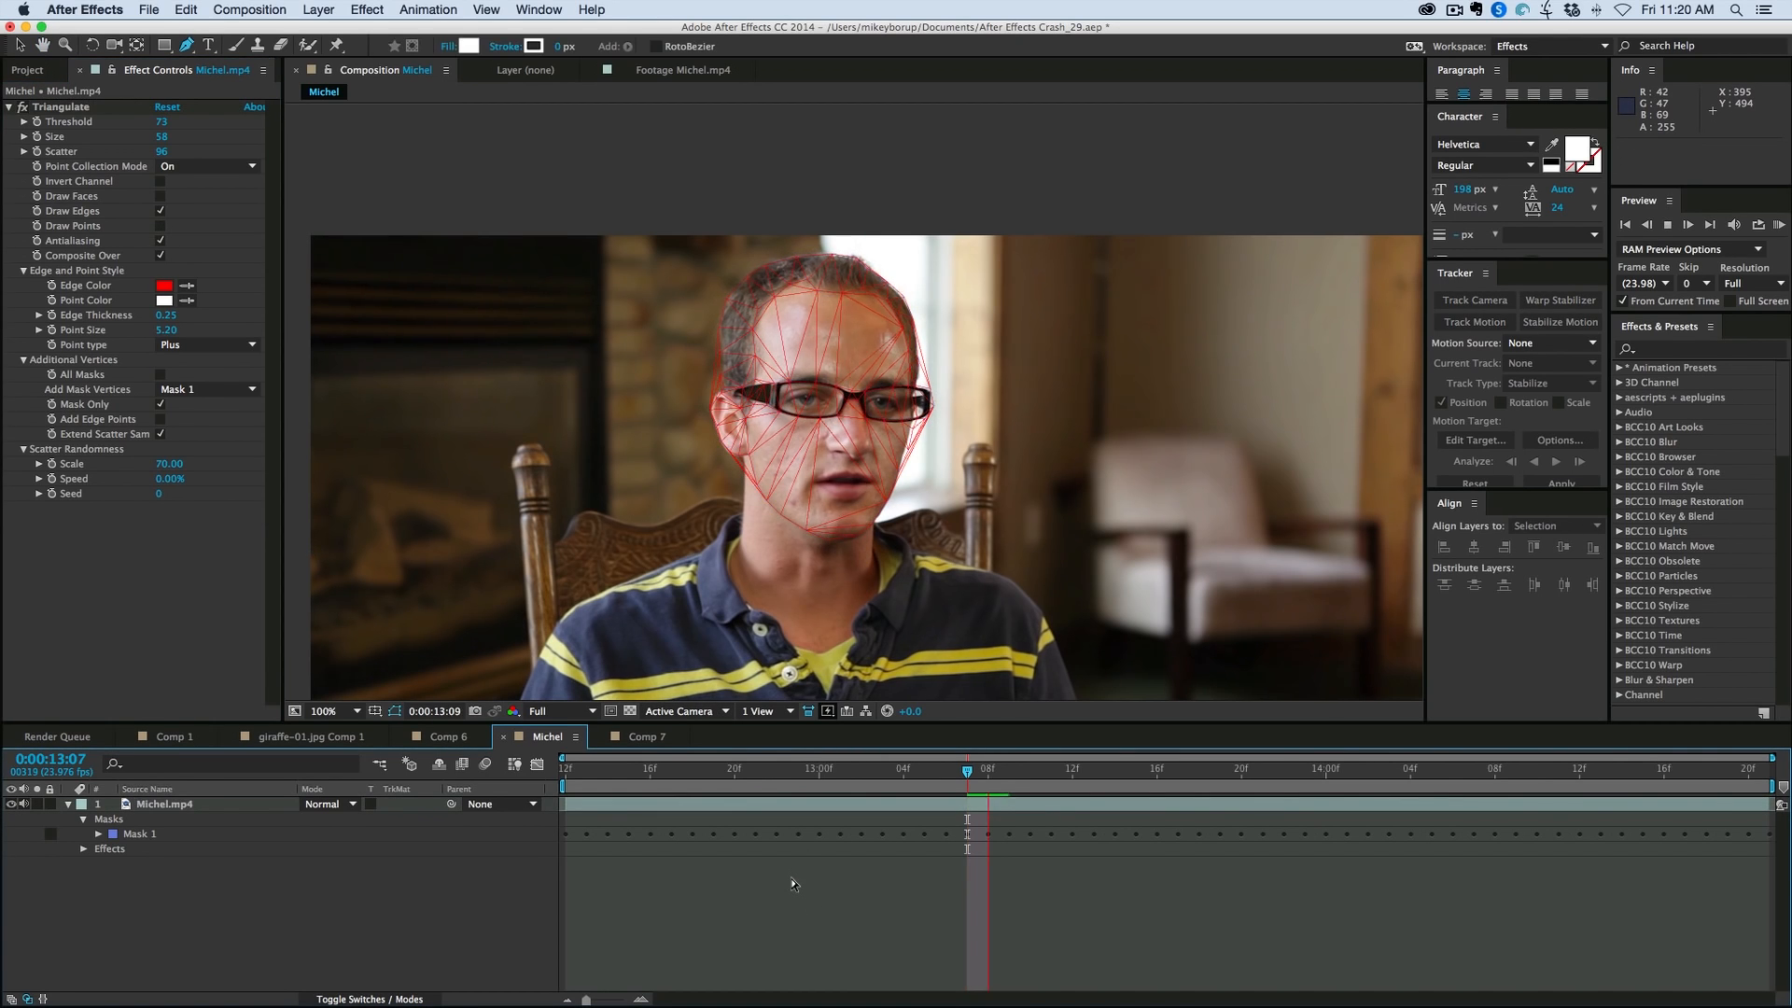
Step: Preview the wireframe, make the edge colour white, and feed All Masks into Triangulate vertices
left_click(1666, 224)
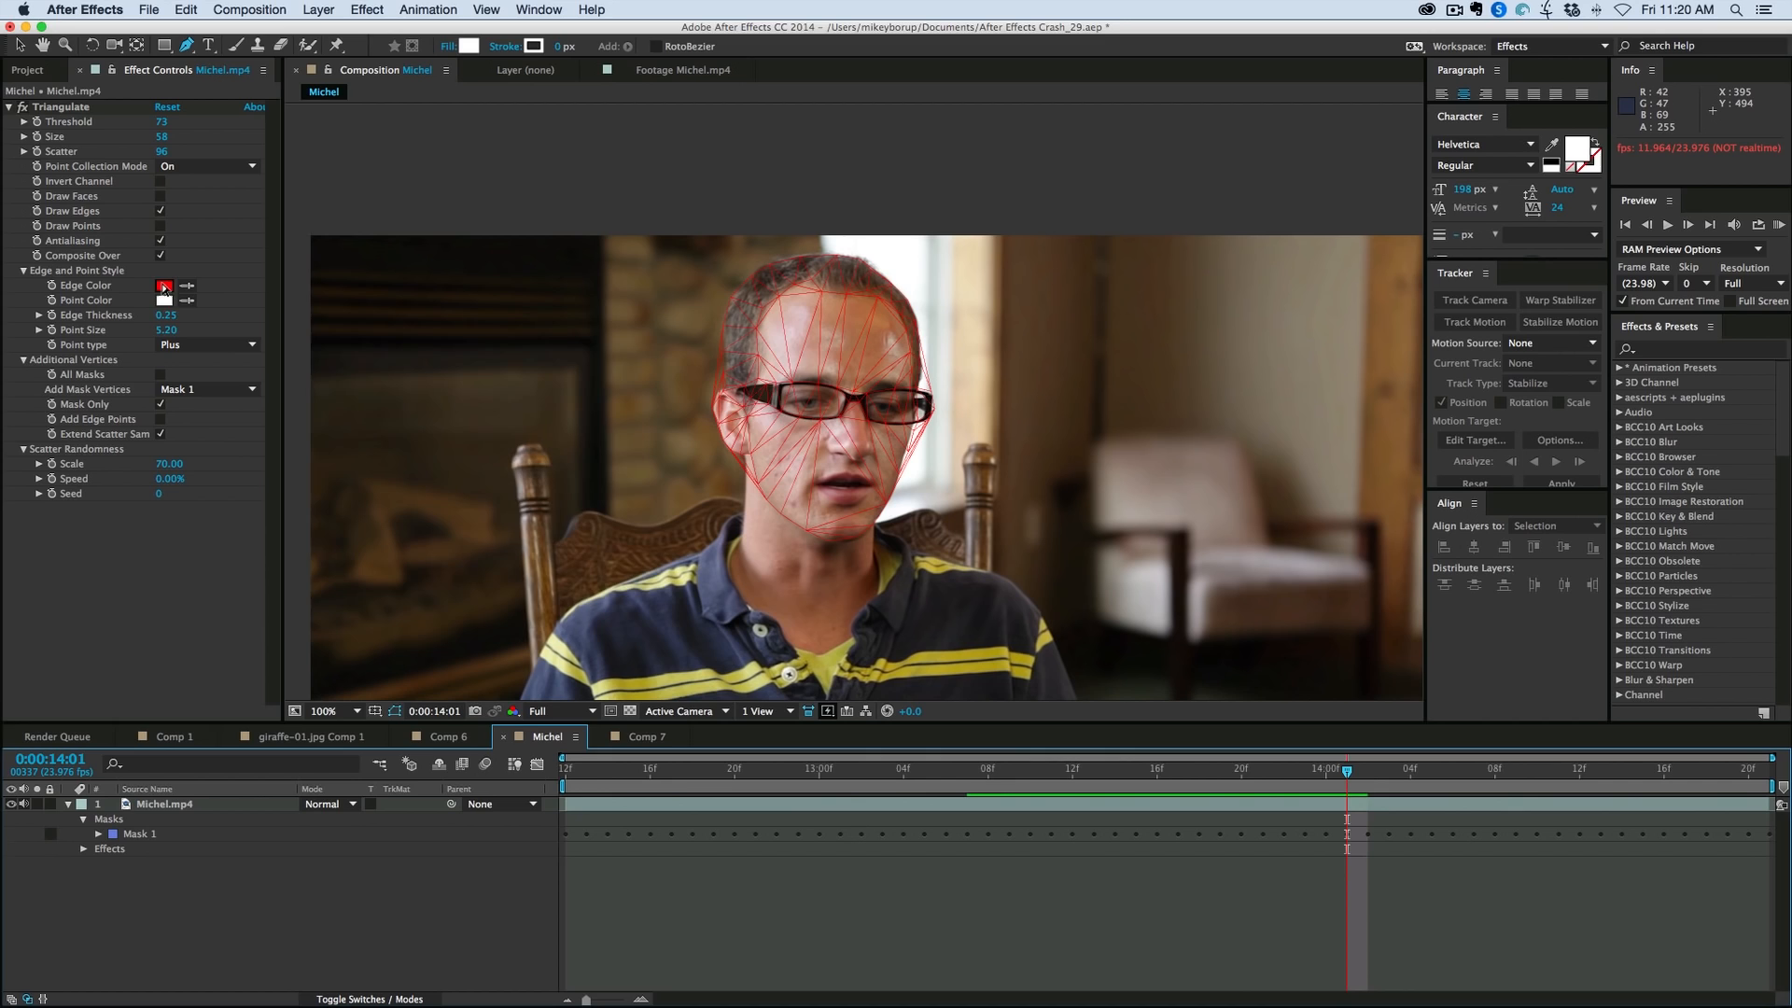
left_click(163, 286)
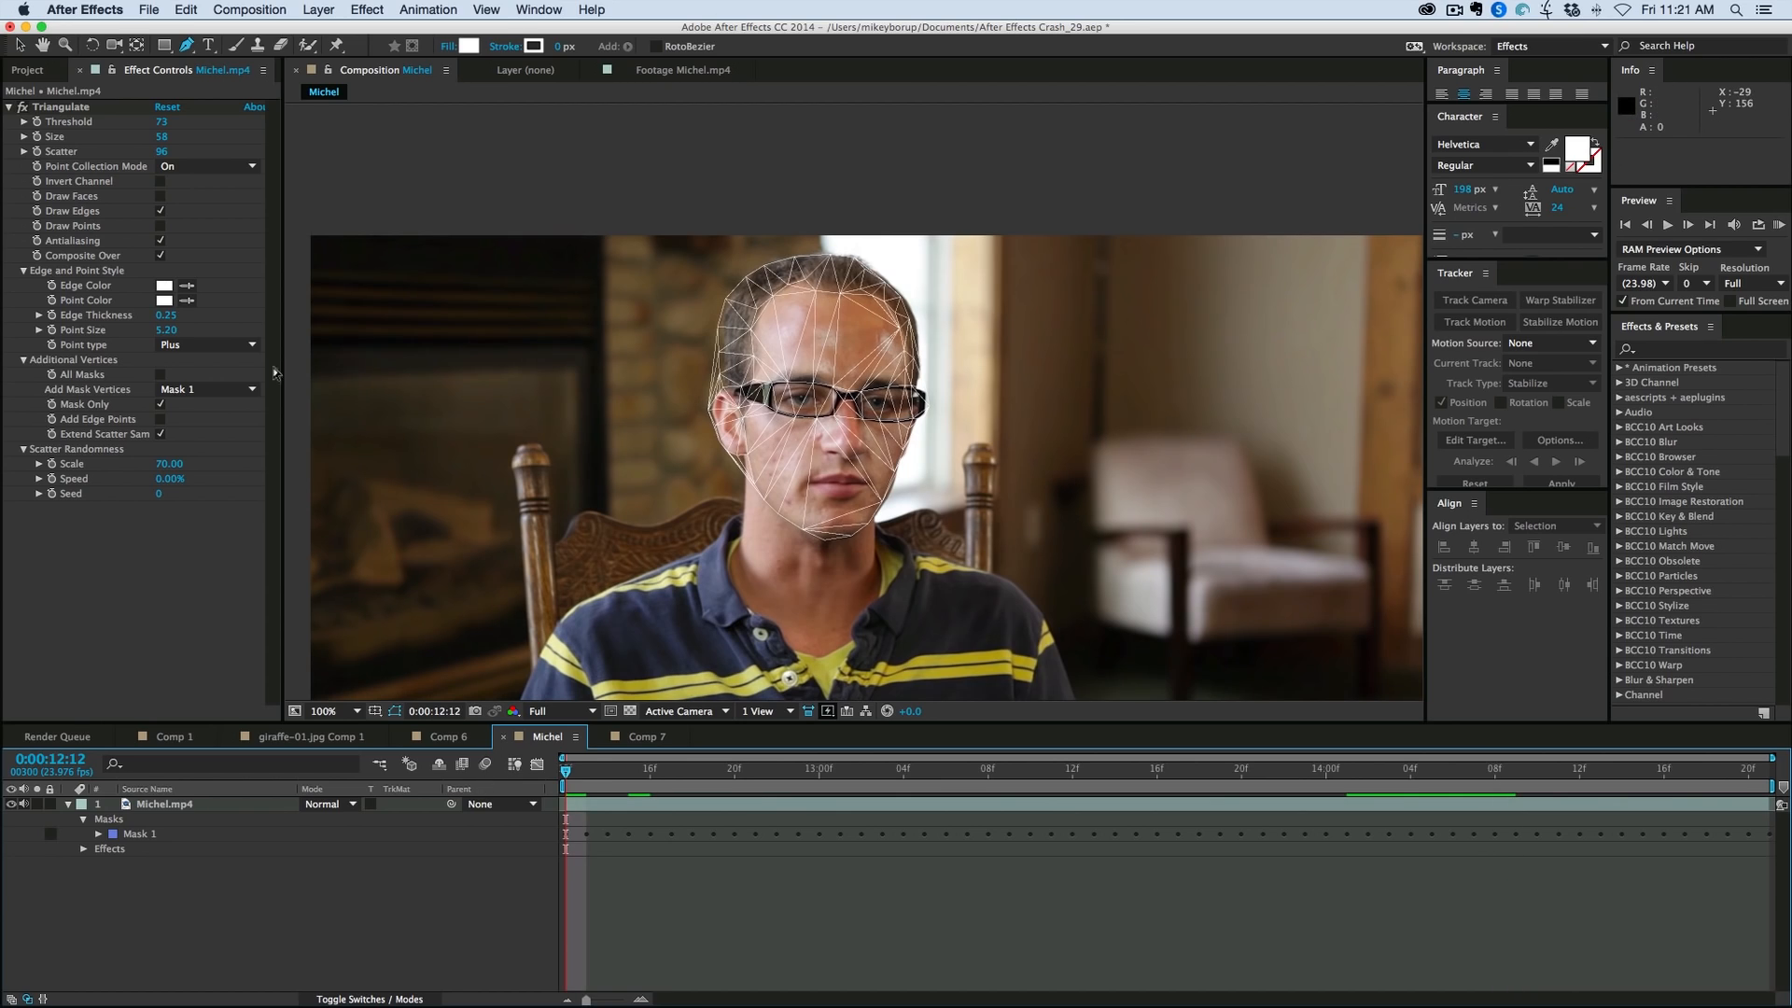
left_click(205, 388)
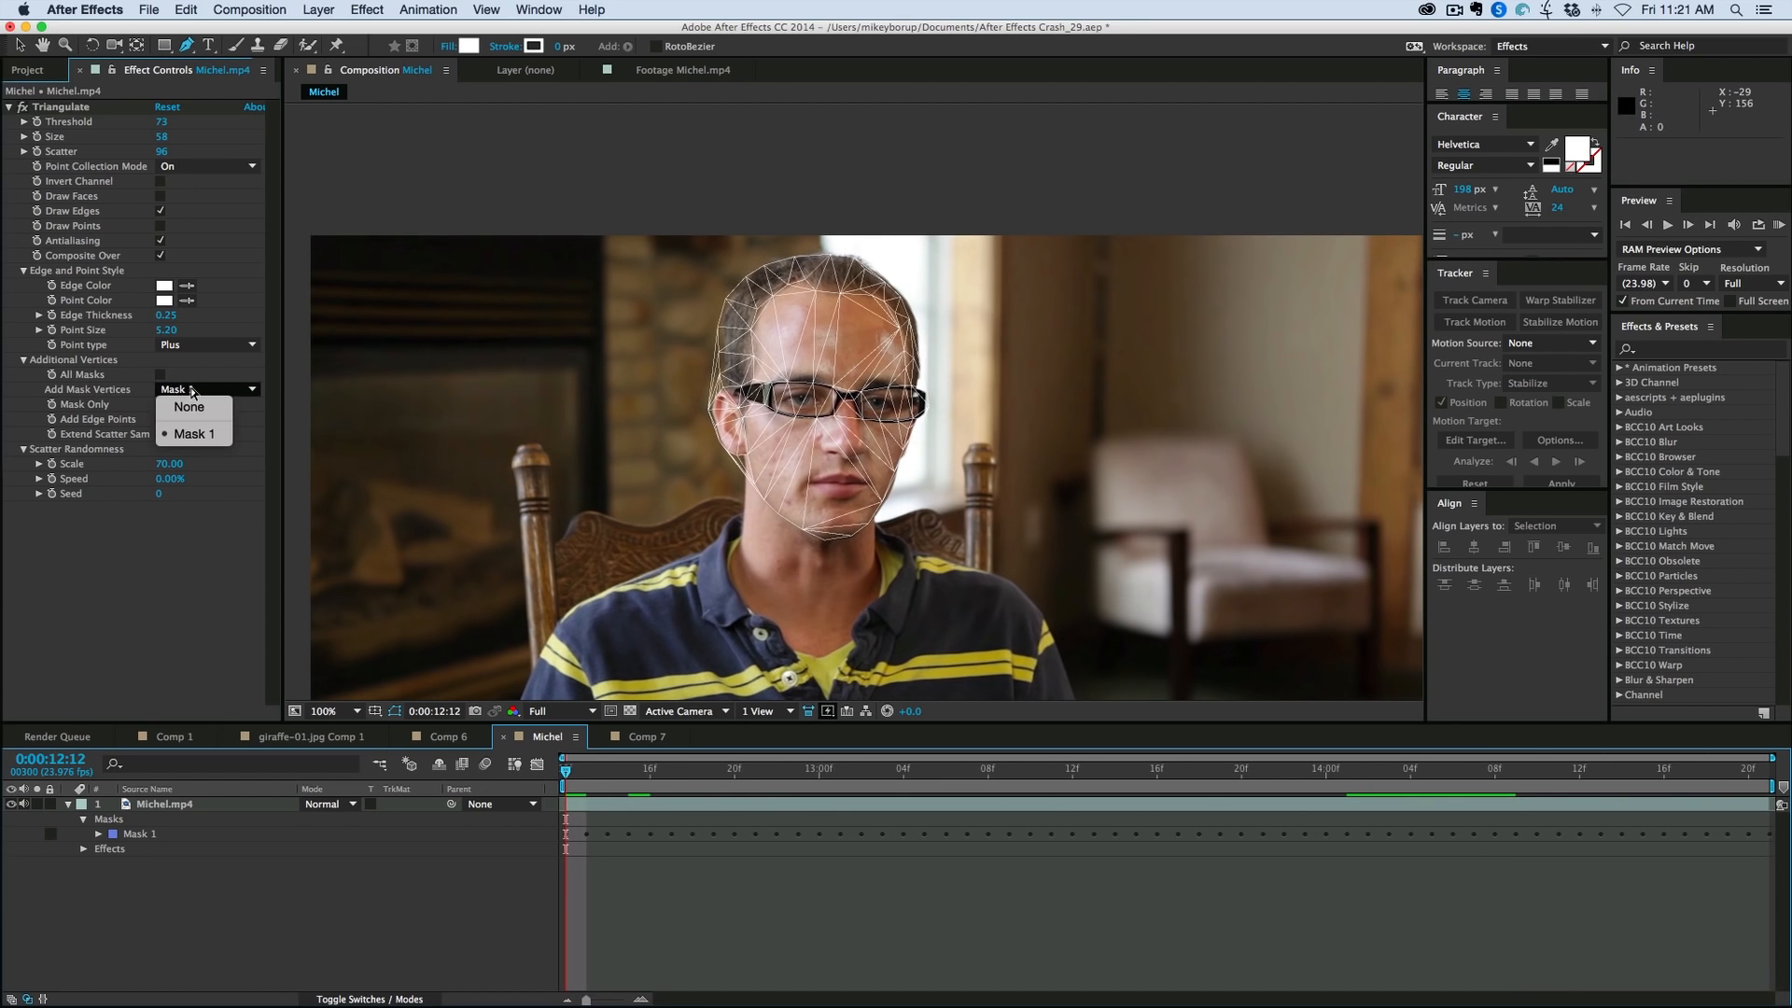
left_click(194, 433)
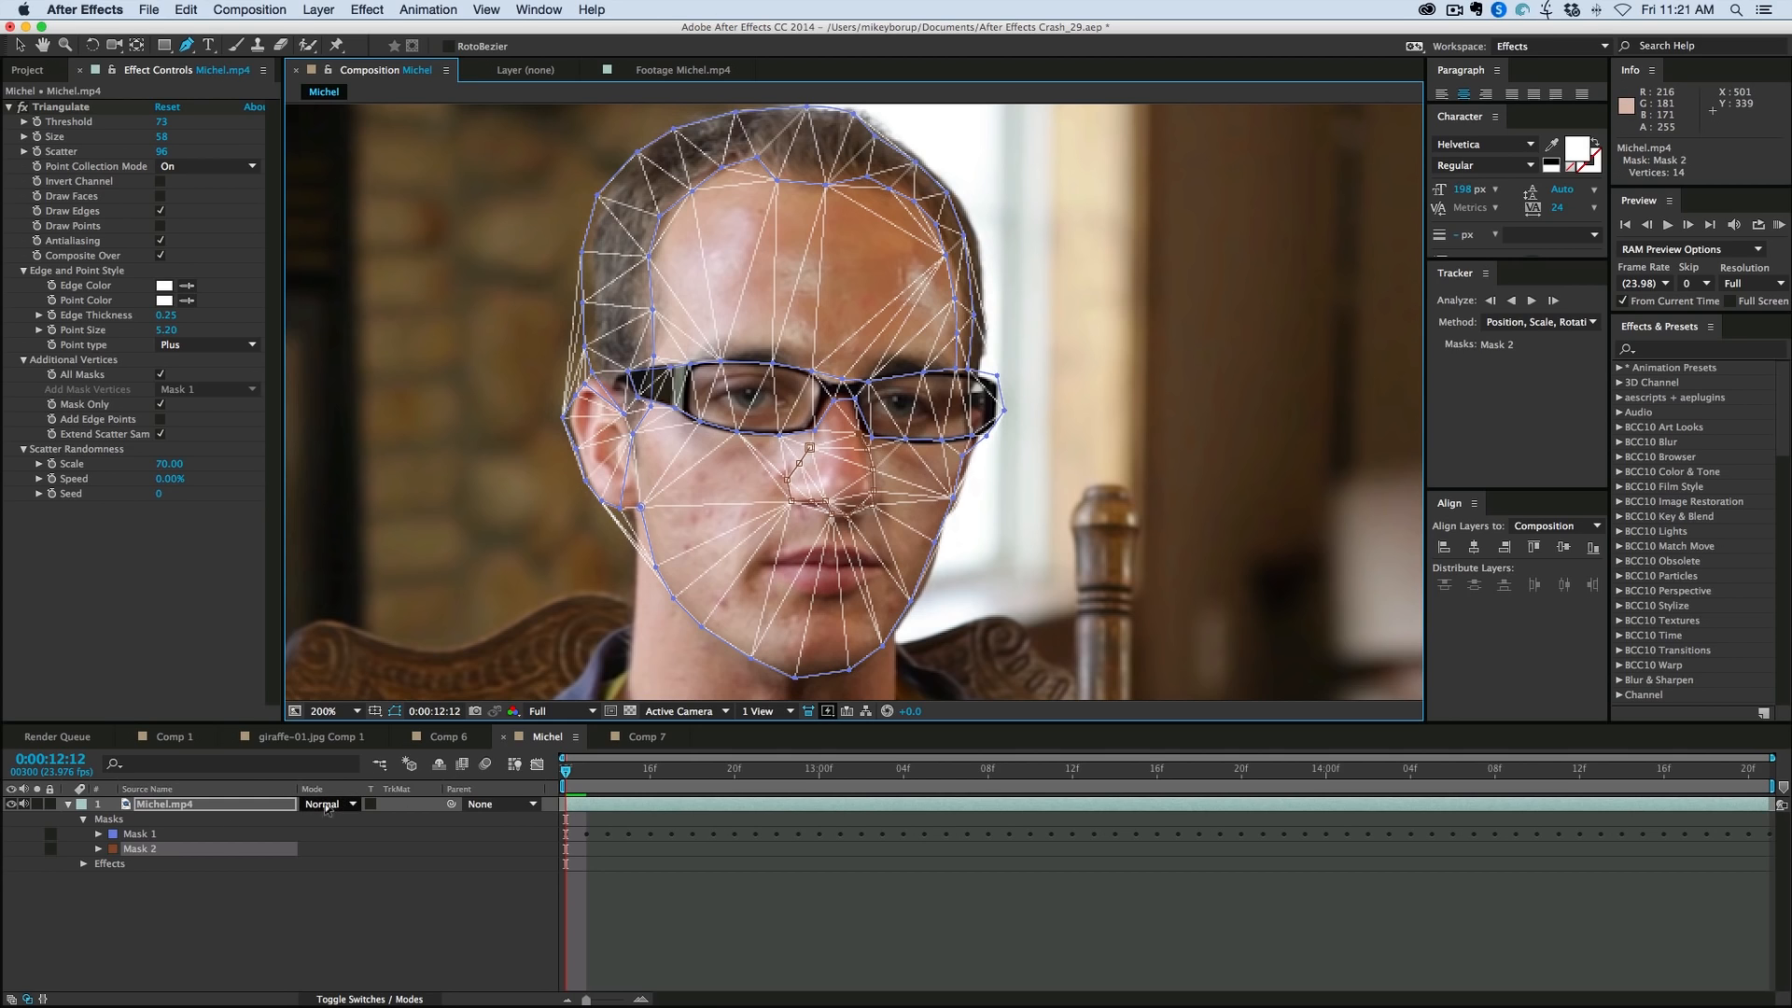
mouse_move(185, 862)
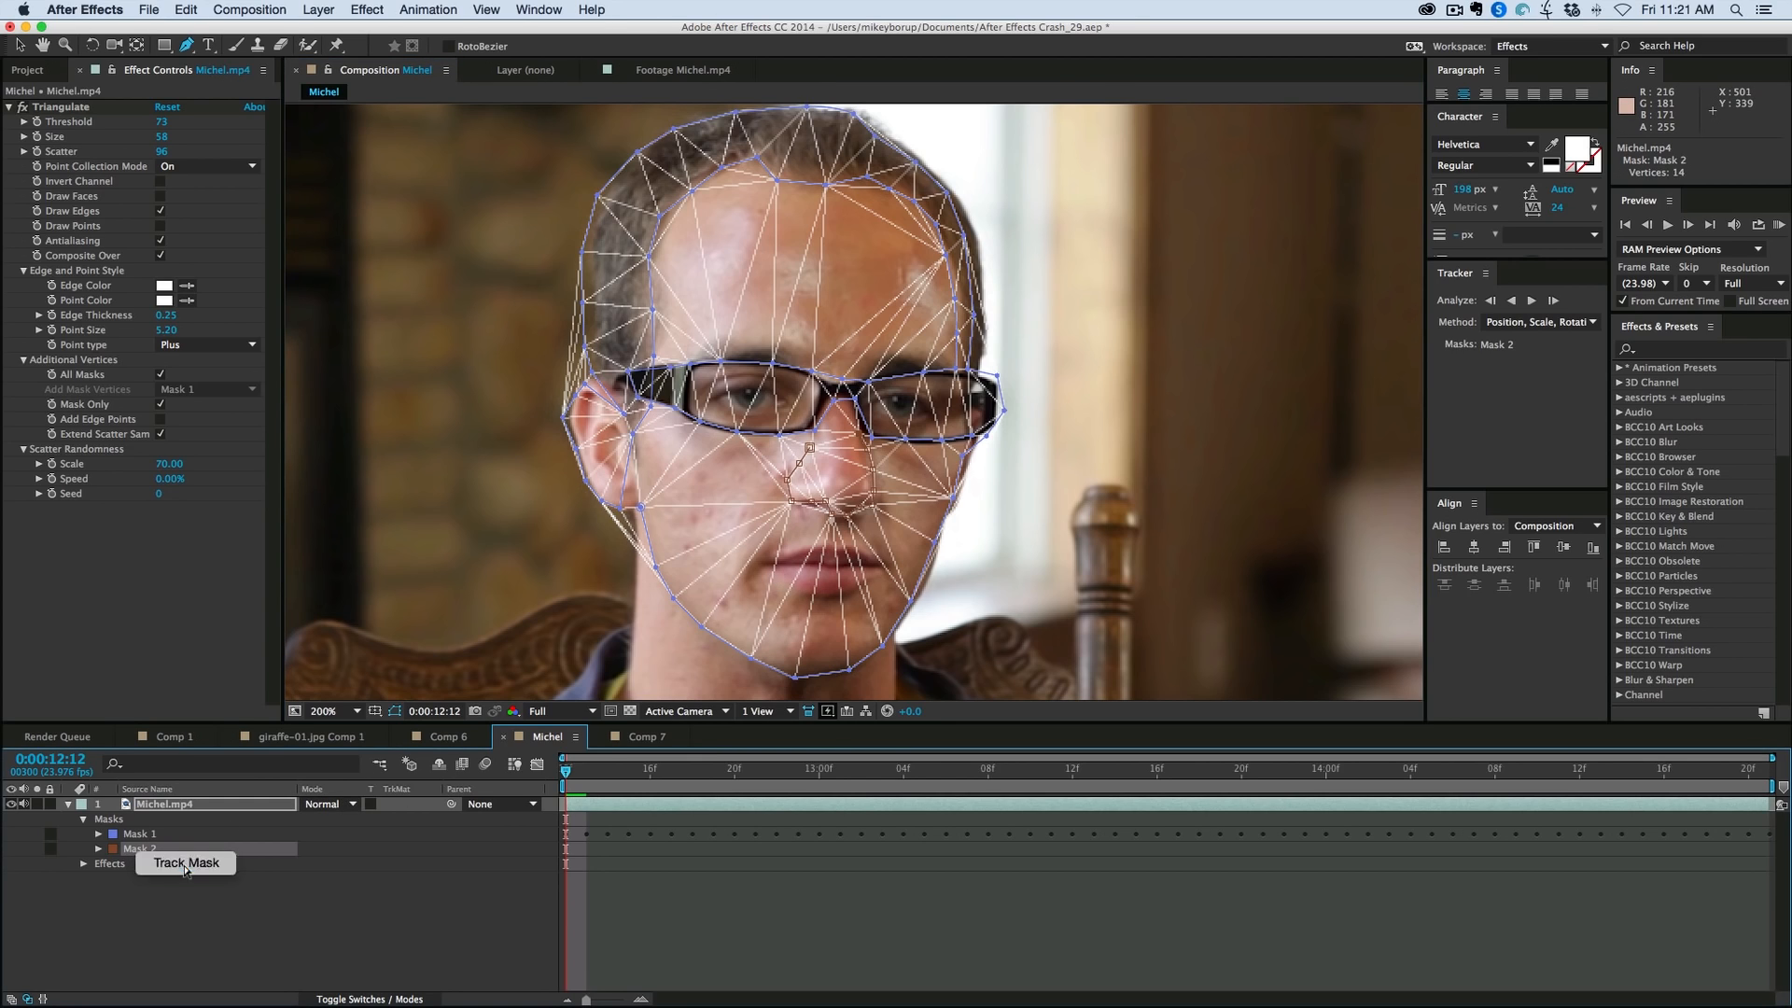
Step: Track Mask 2 forward through the interview clip
left_click(1531, 301)
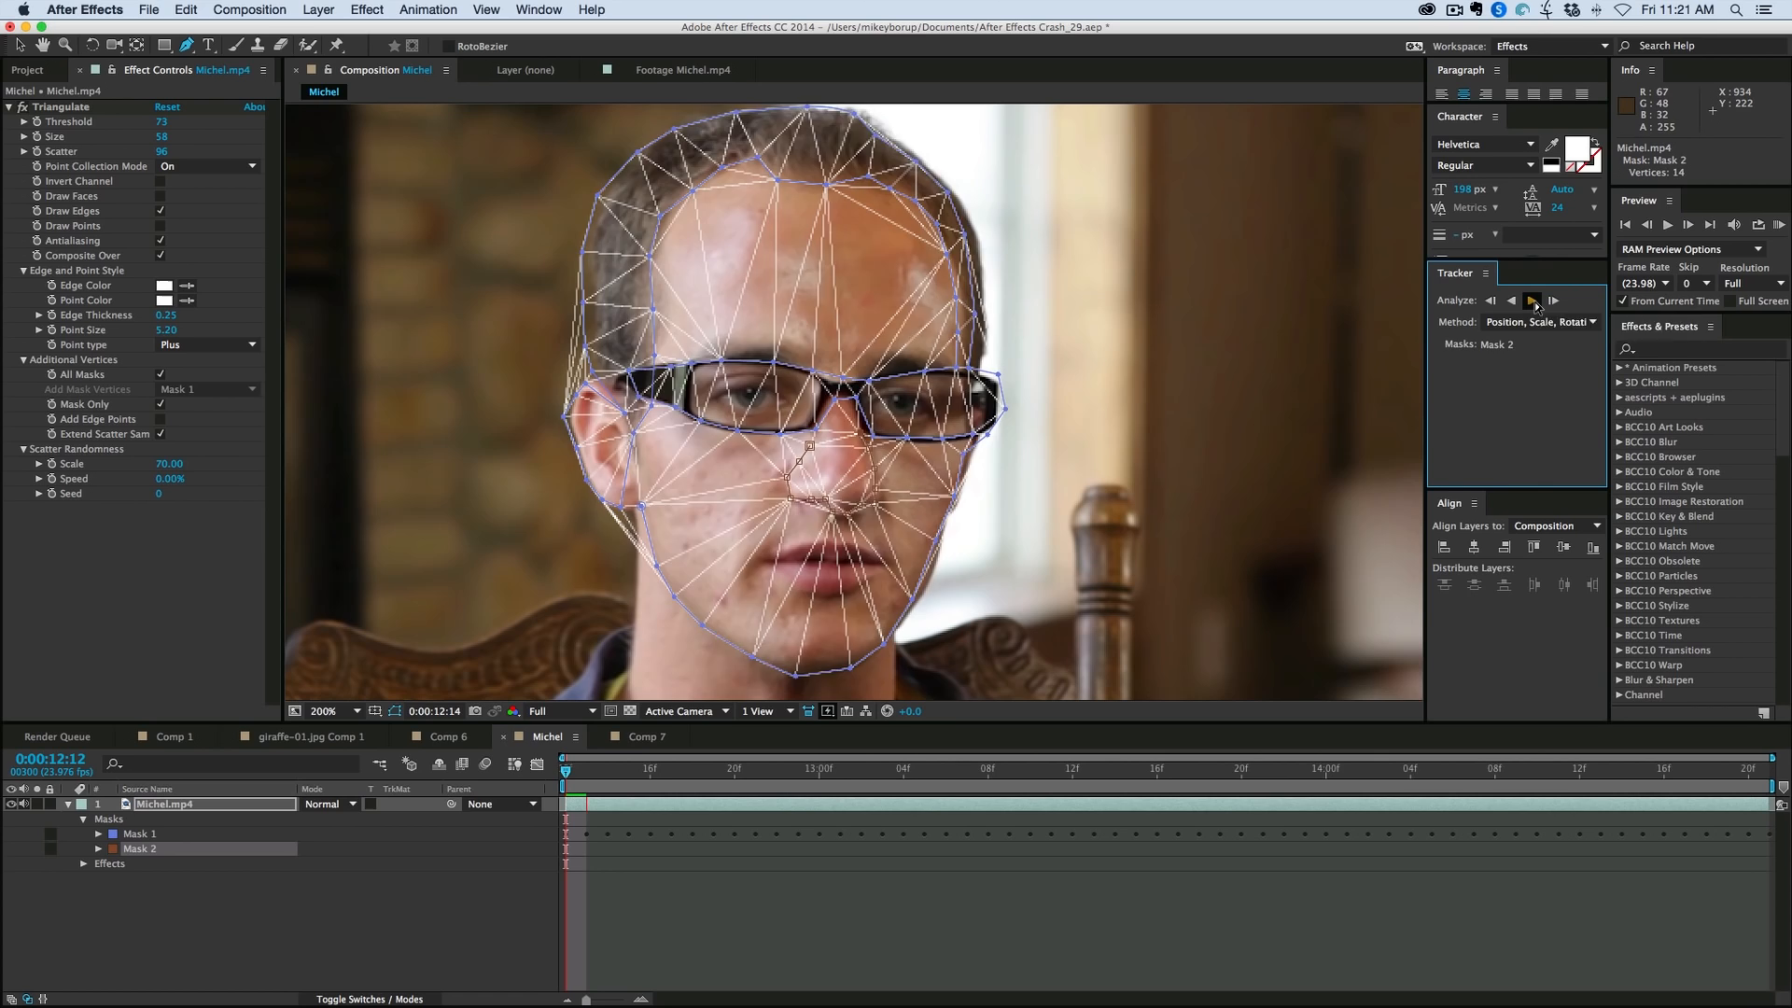
left_click(1531, 301)
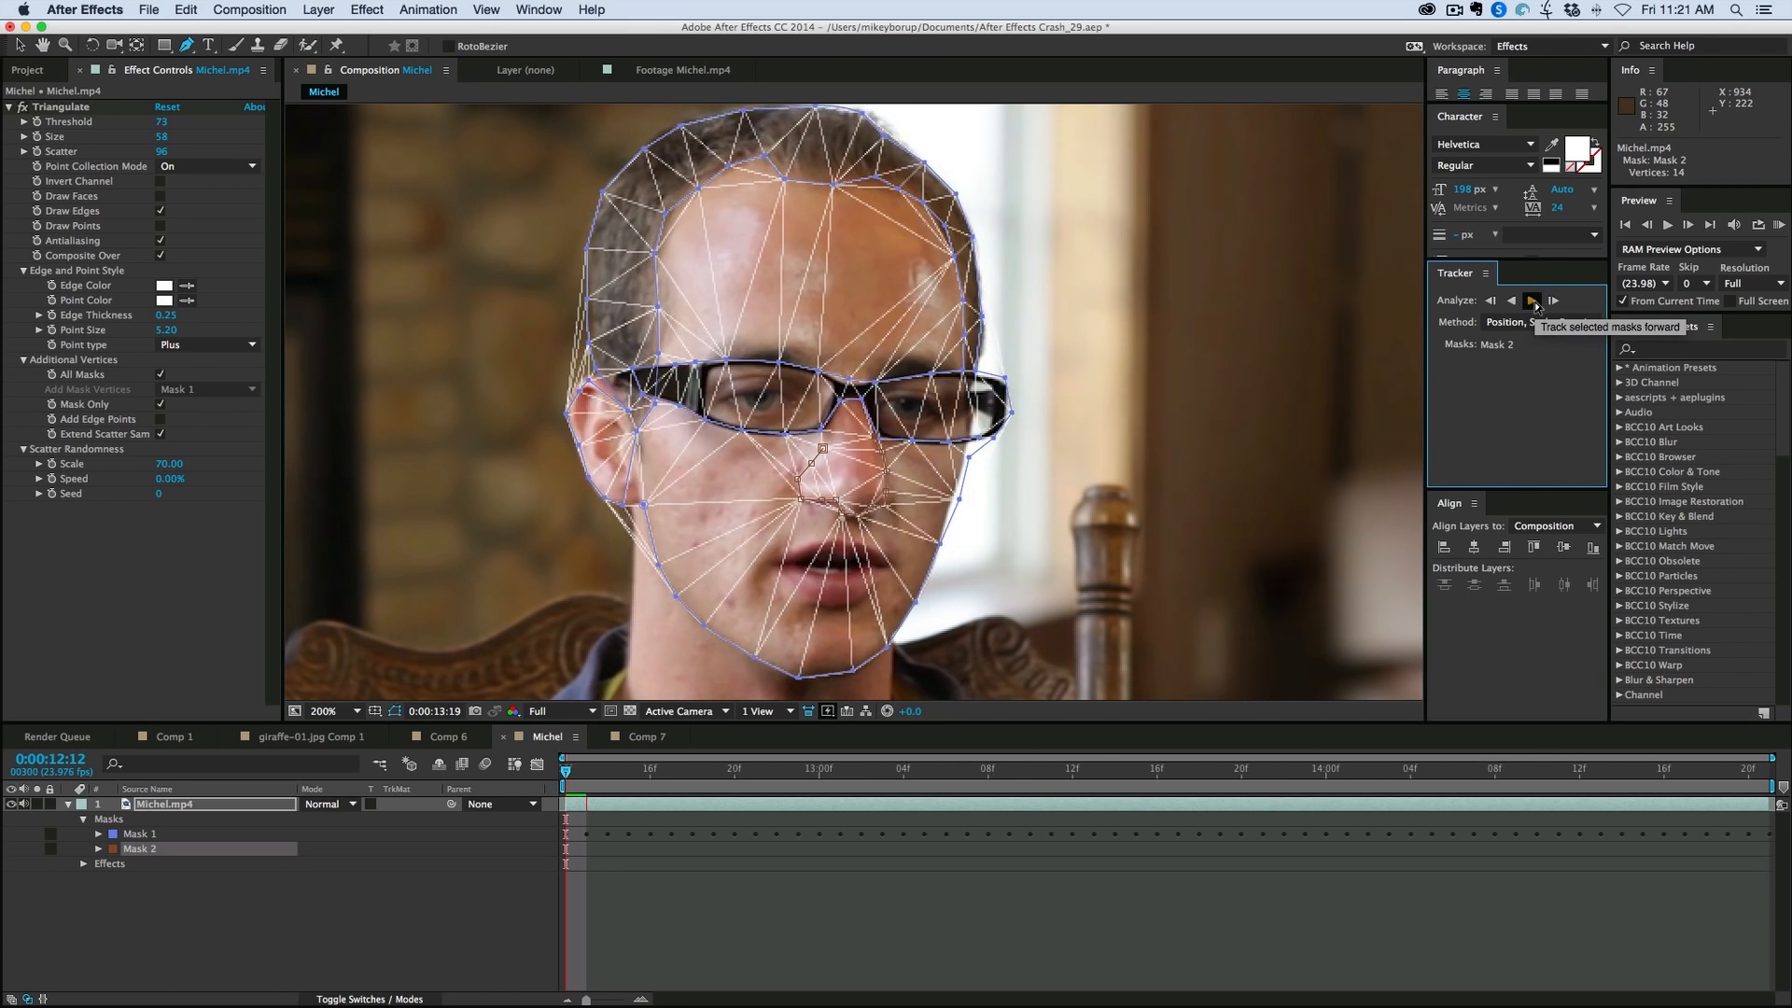
left_click(1531, 300)
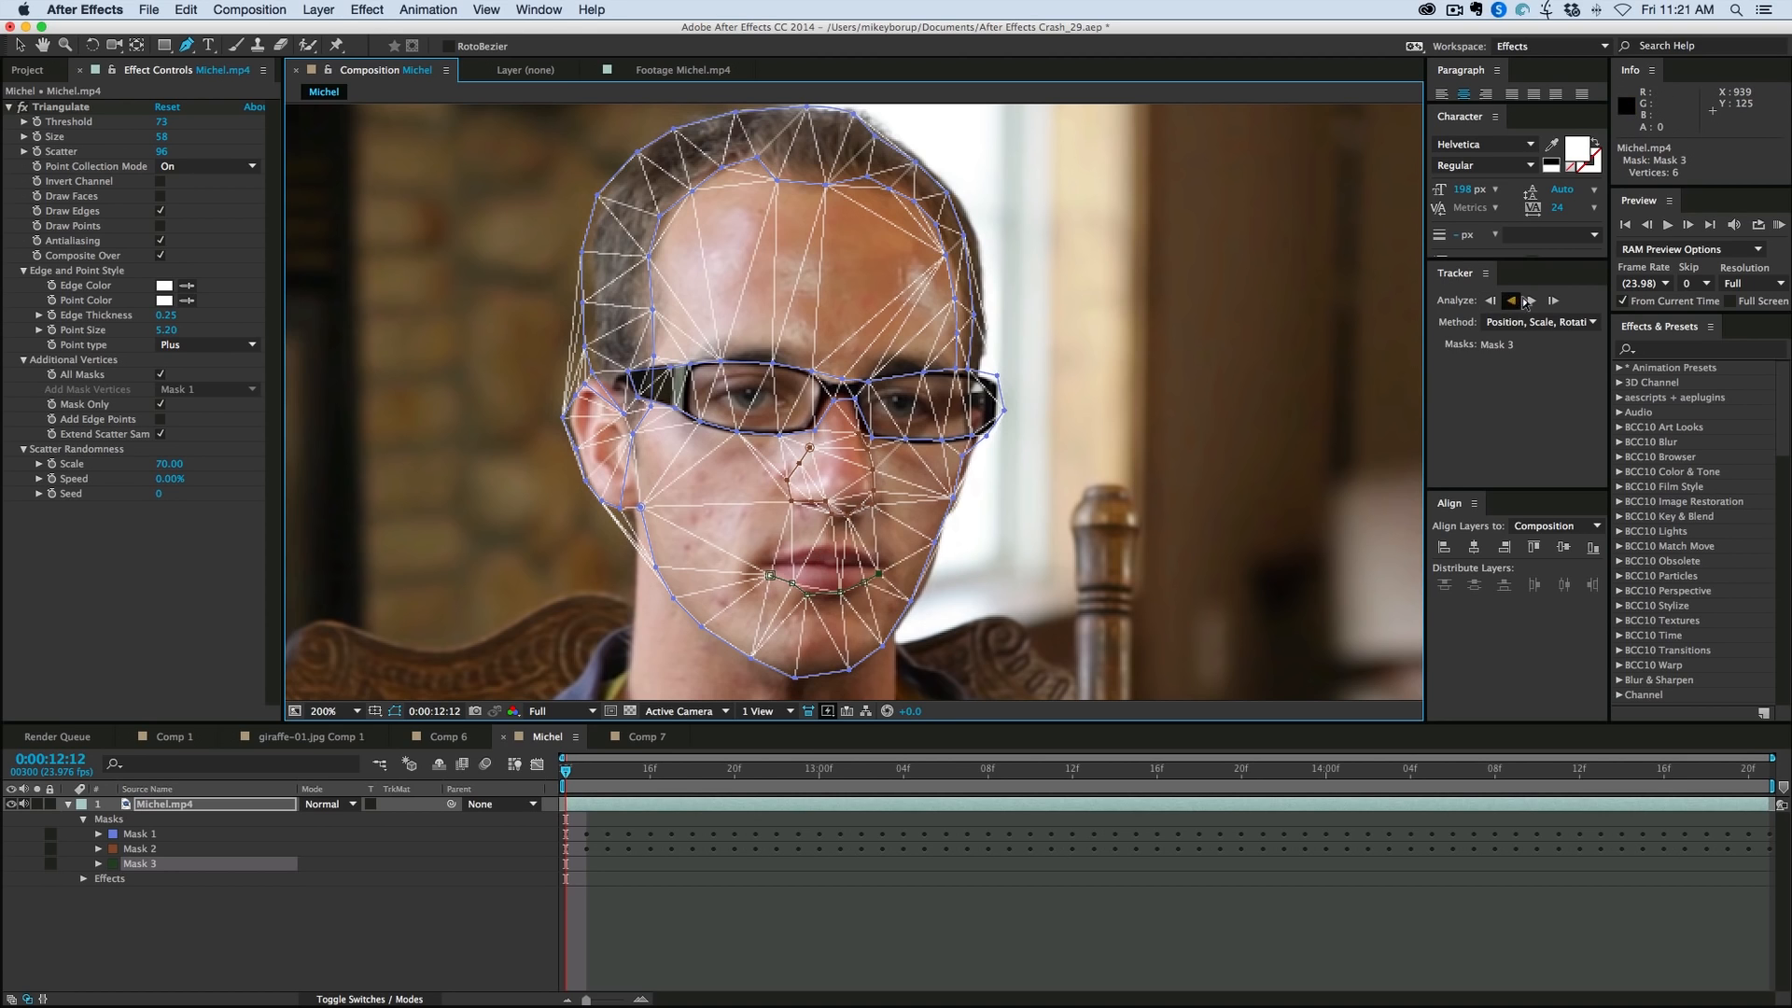
Step: Track the new Masks 3 and 4 forward through the clip
left_click(1532, 299)
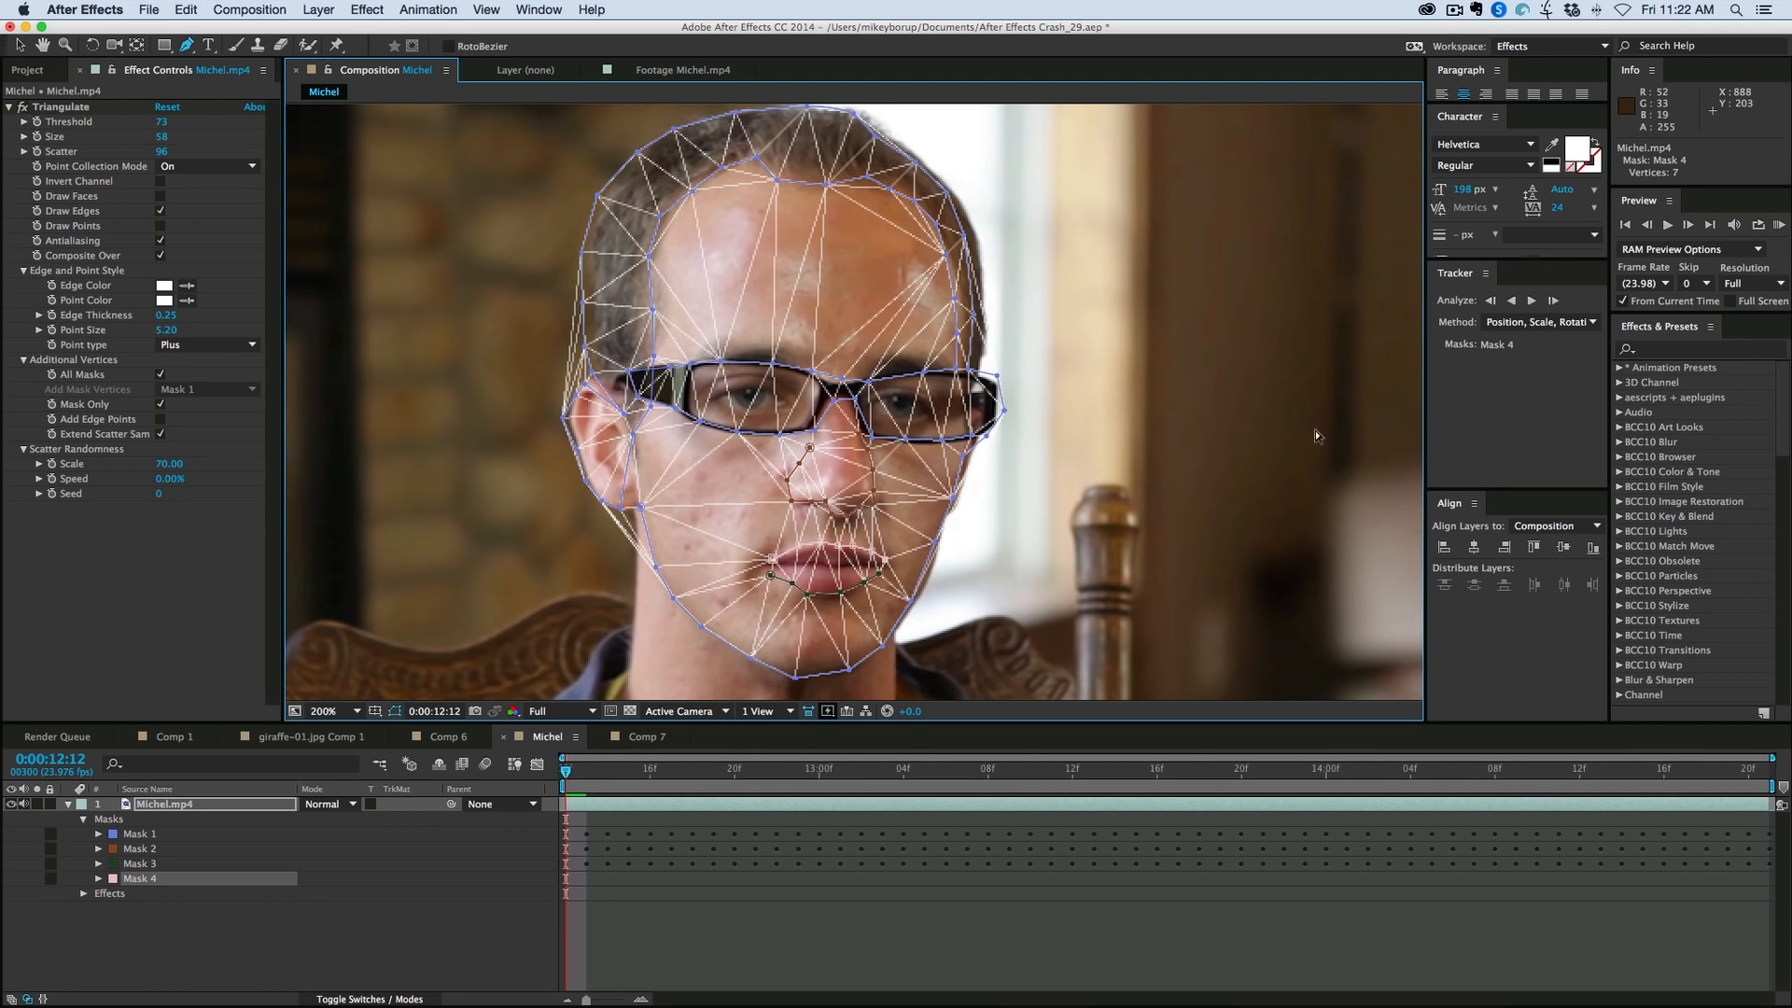
left_click(1532, 299)
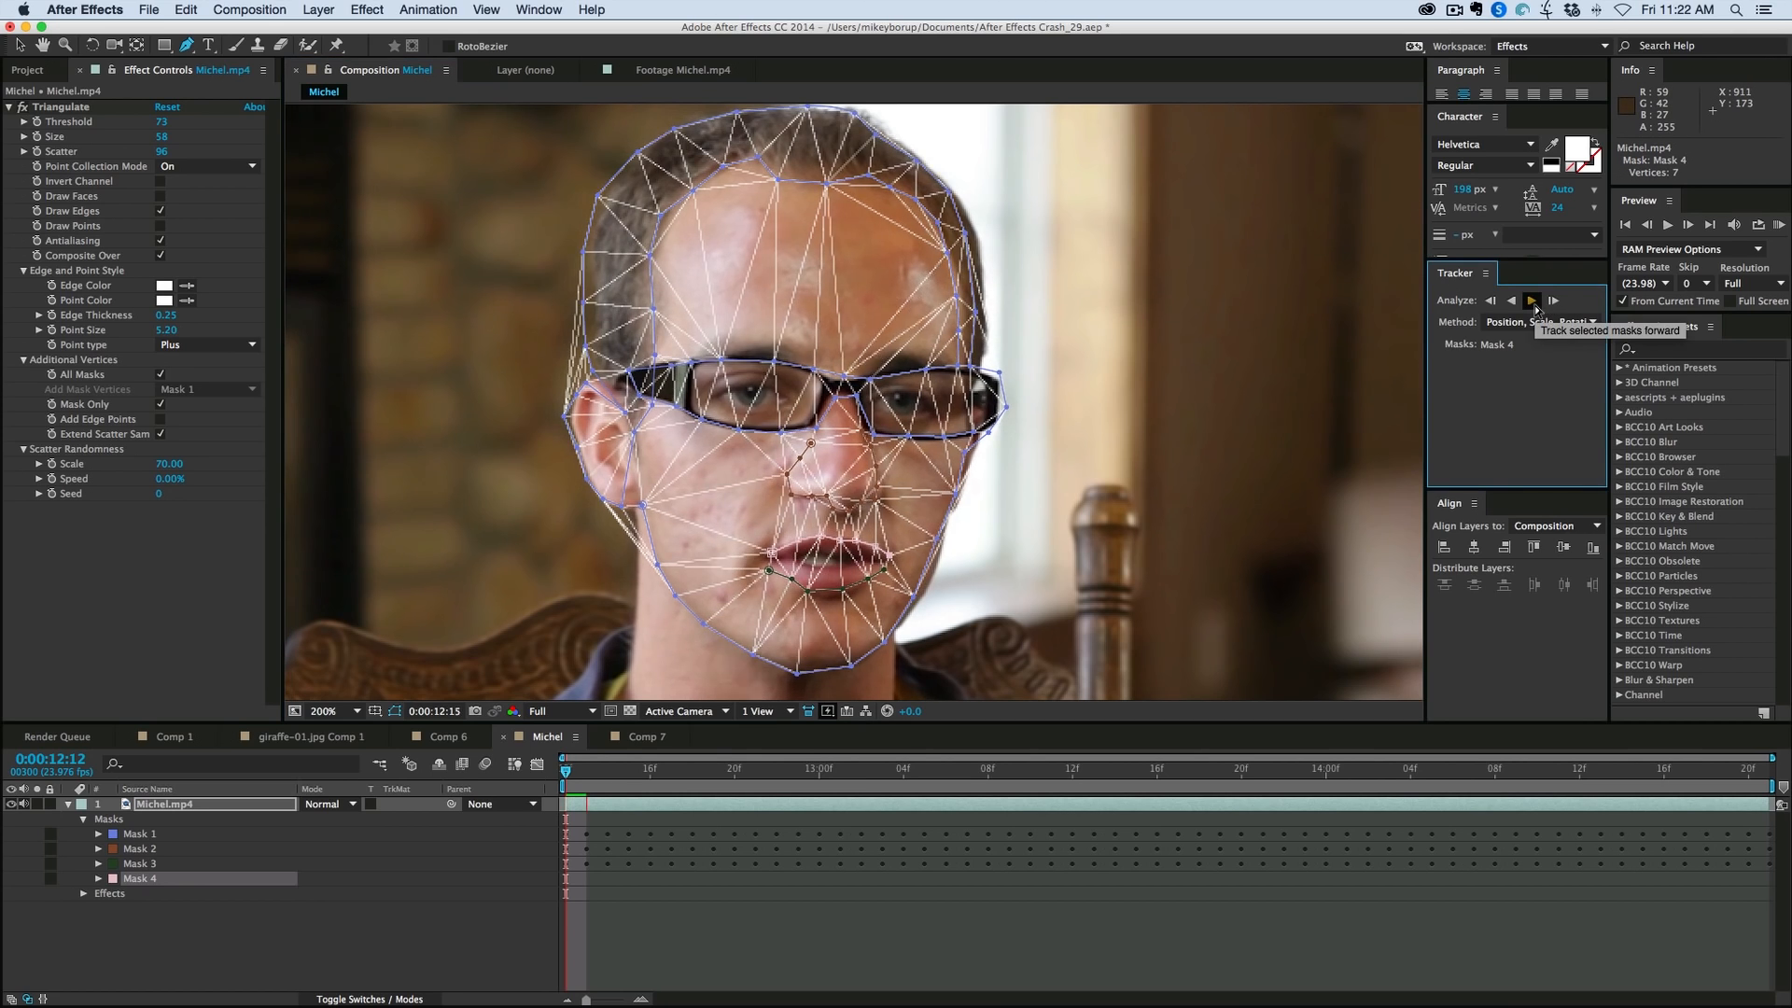
left_click(1531, 299)
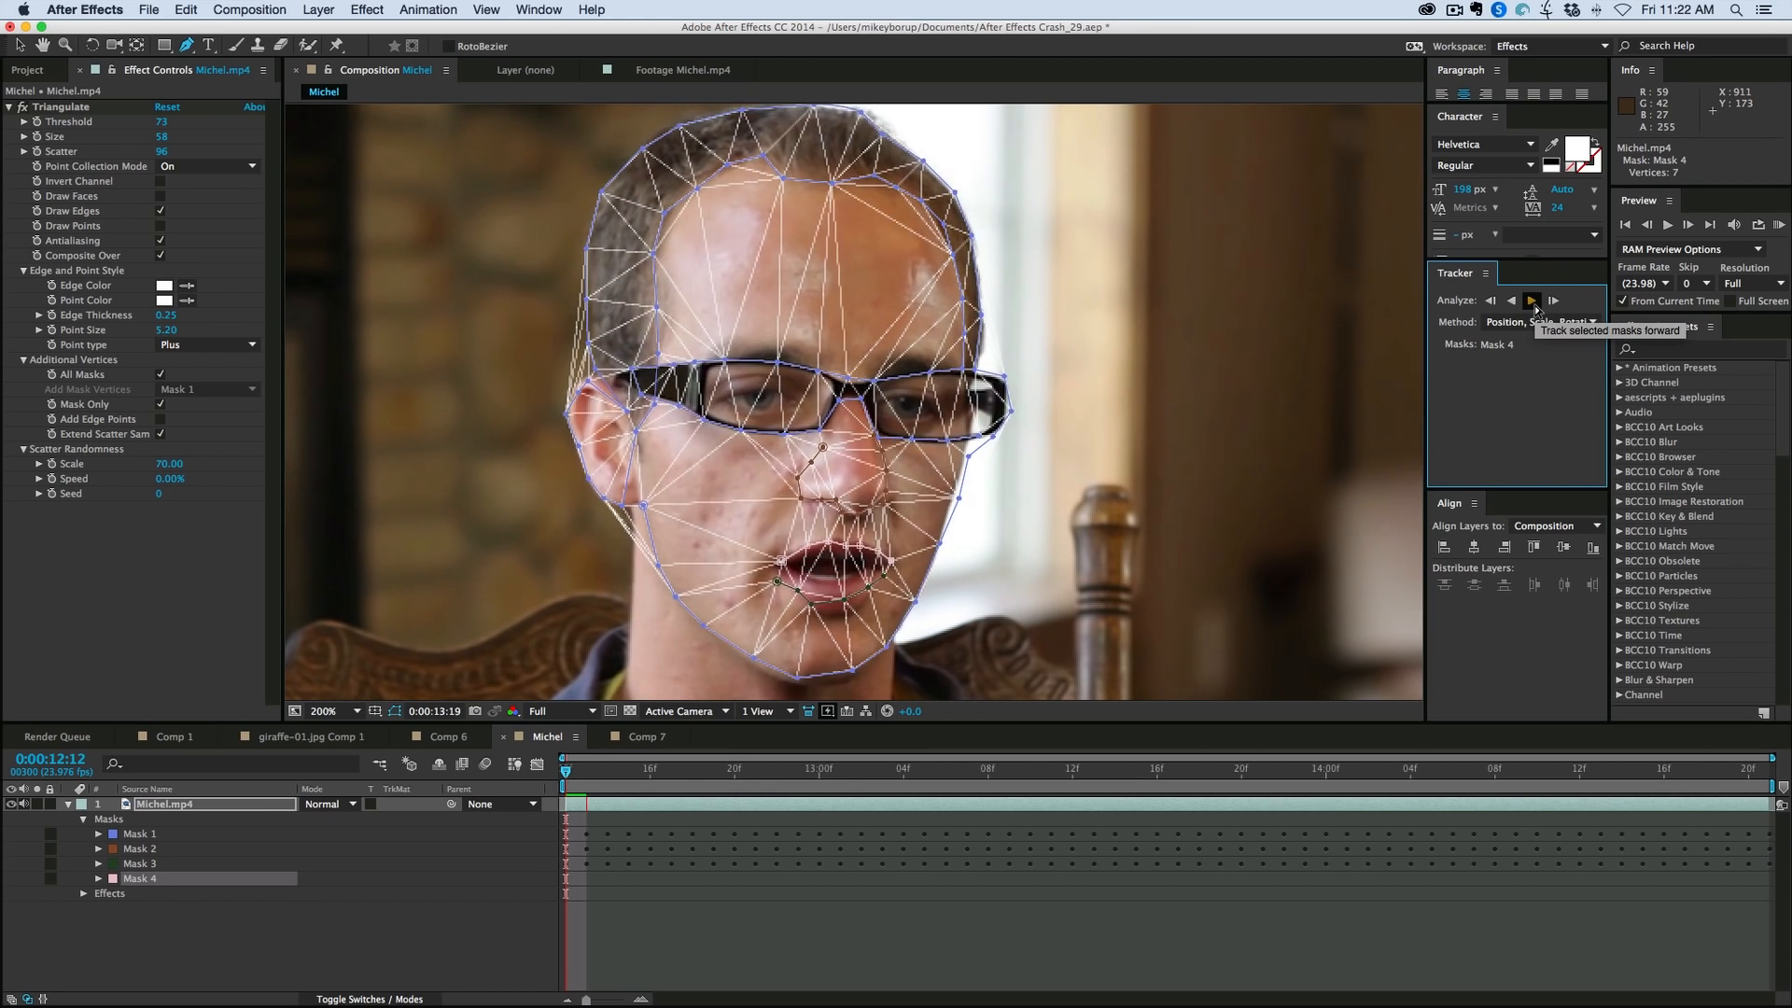
left_click(1531, 301)
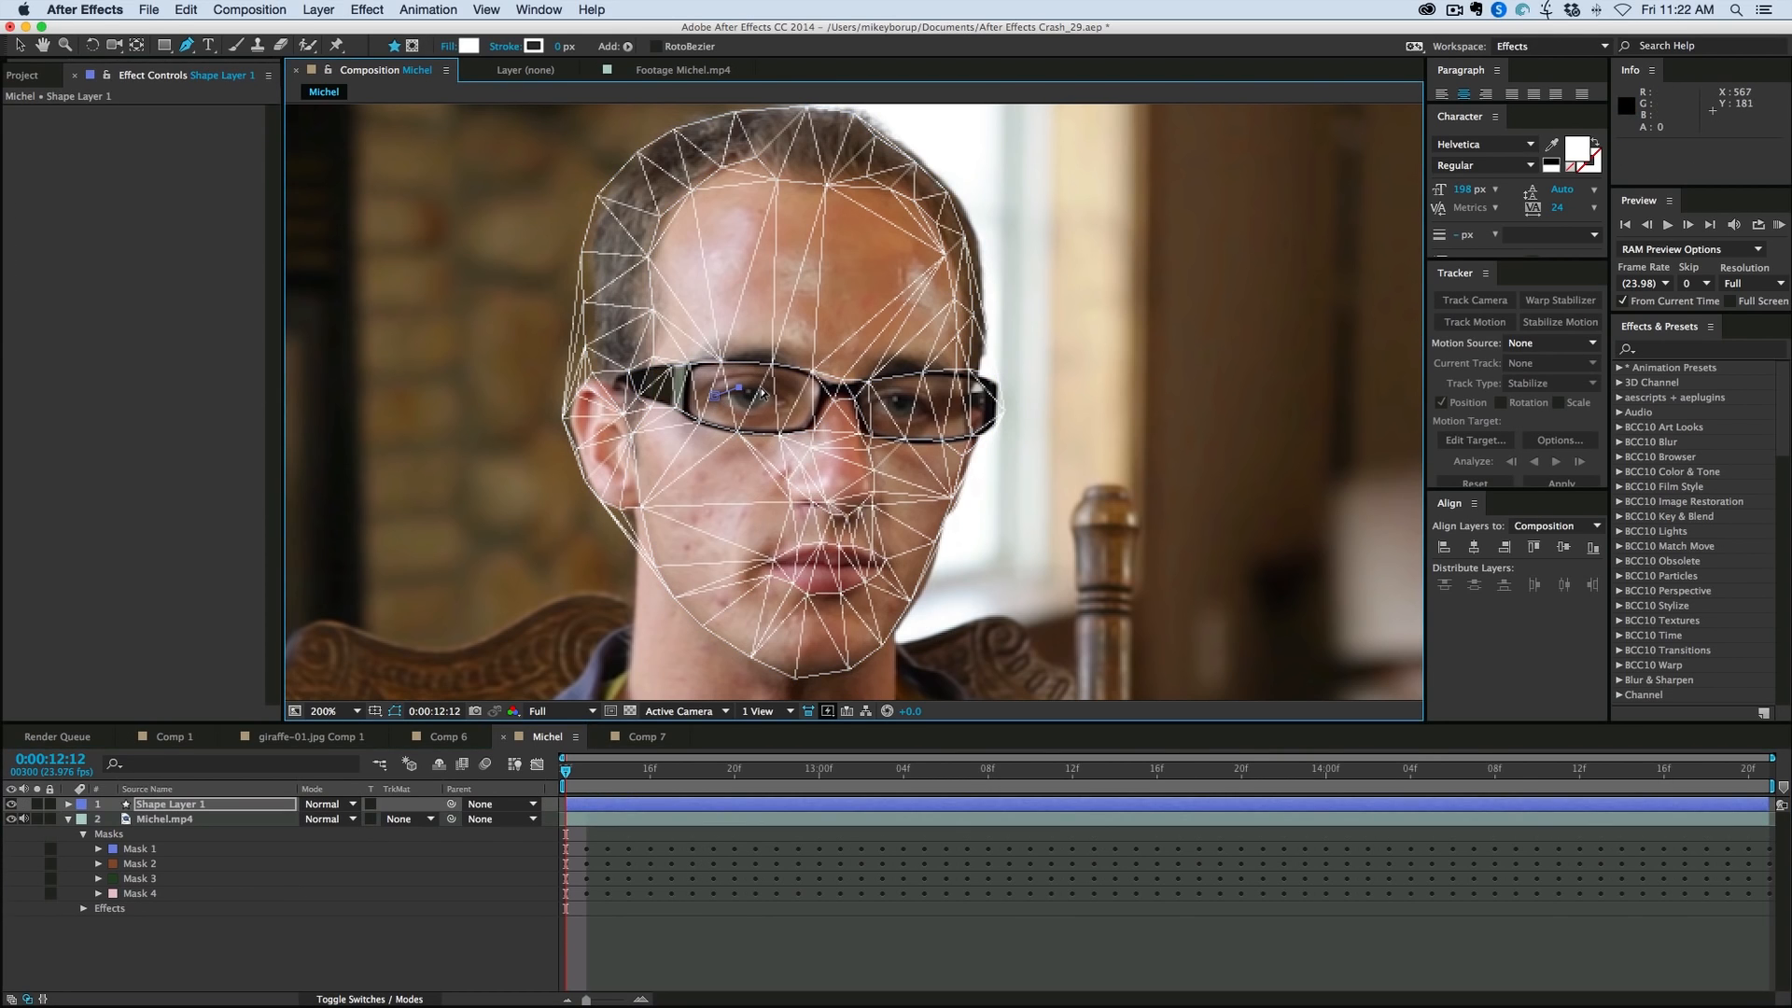
left_click(762, 392)
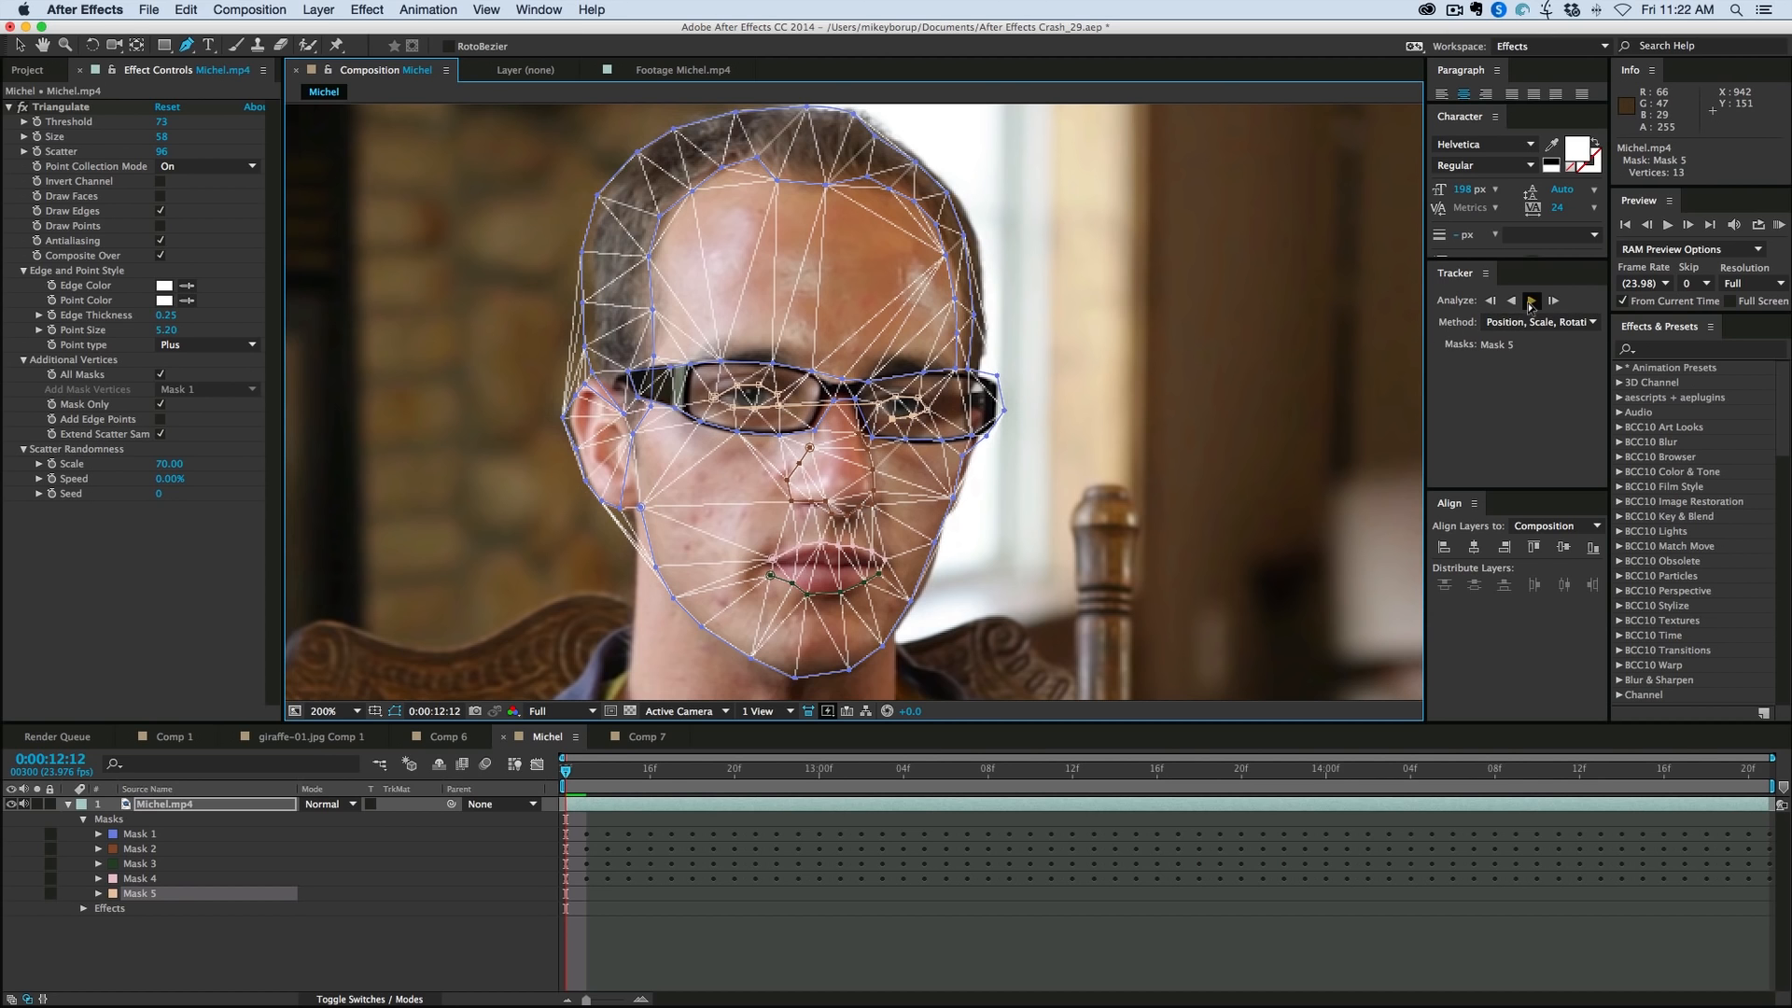
Step: Track Masks 5 and 6 forward through the clip and preview the cheek wireframe
left_click(1531, 299)
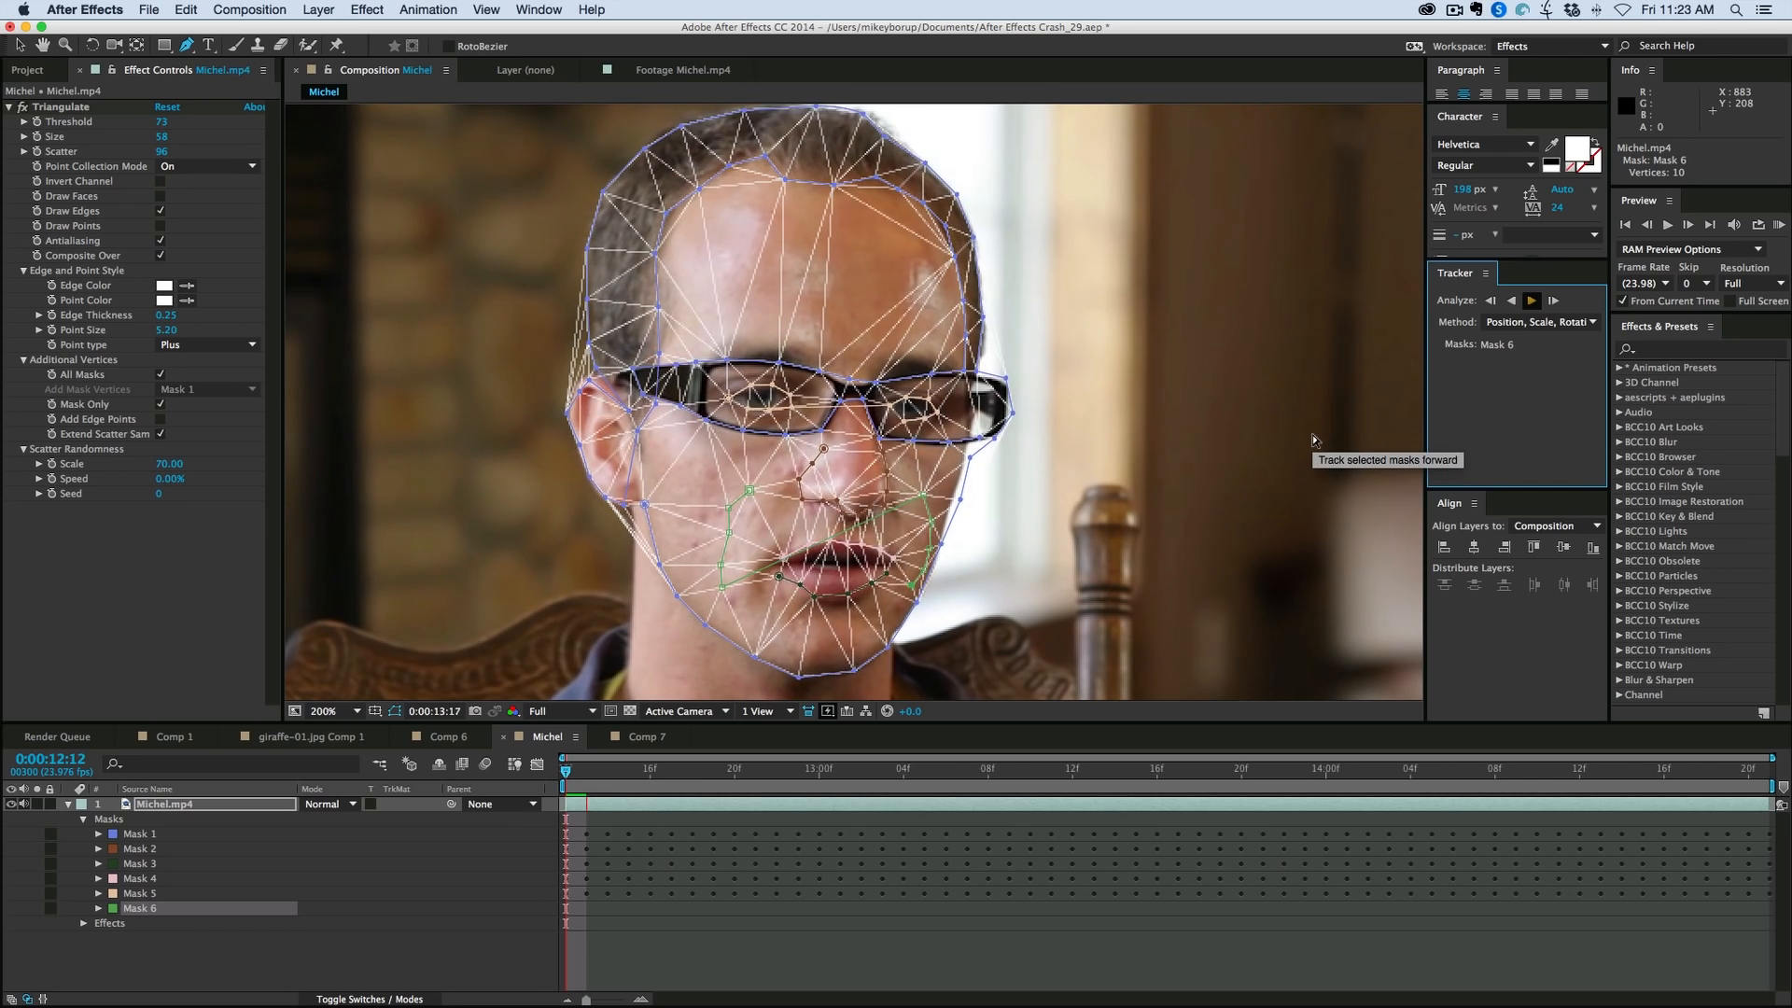
left_click(1530, 299)
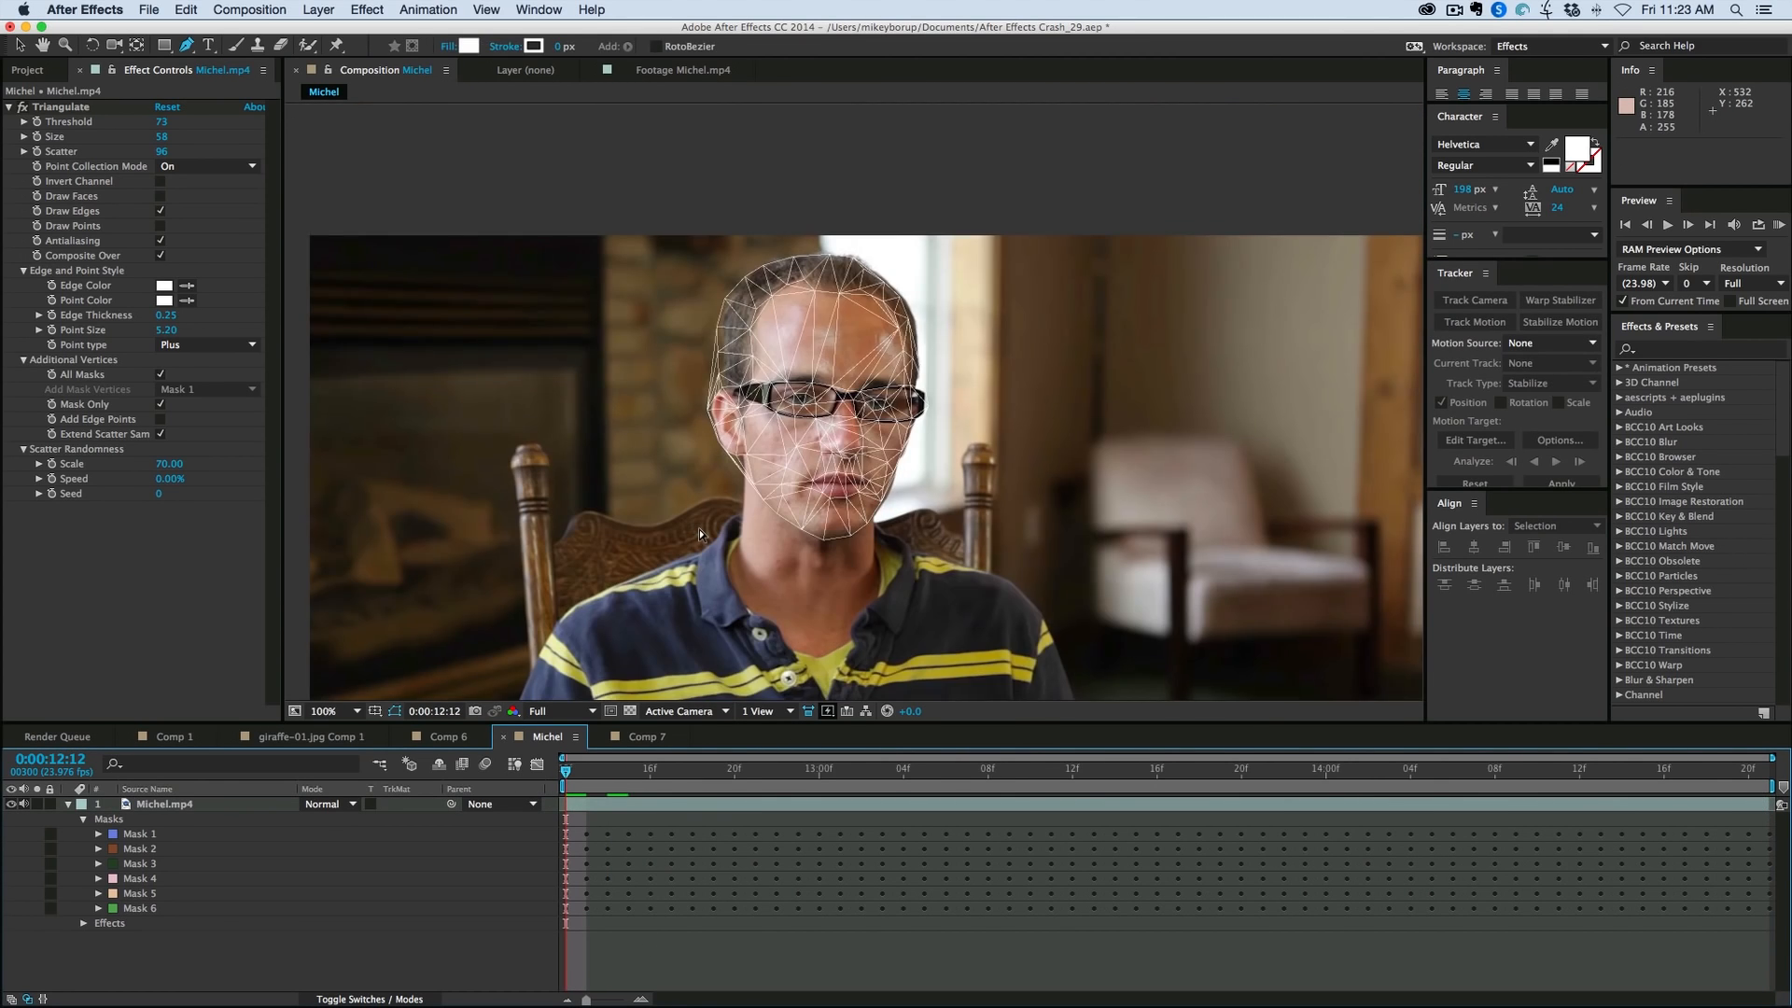
left_click(1665, 224)
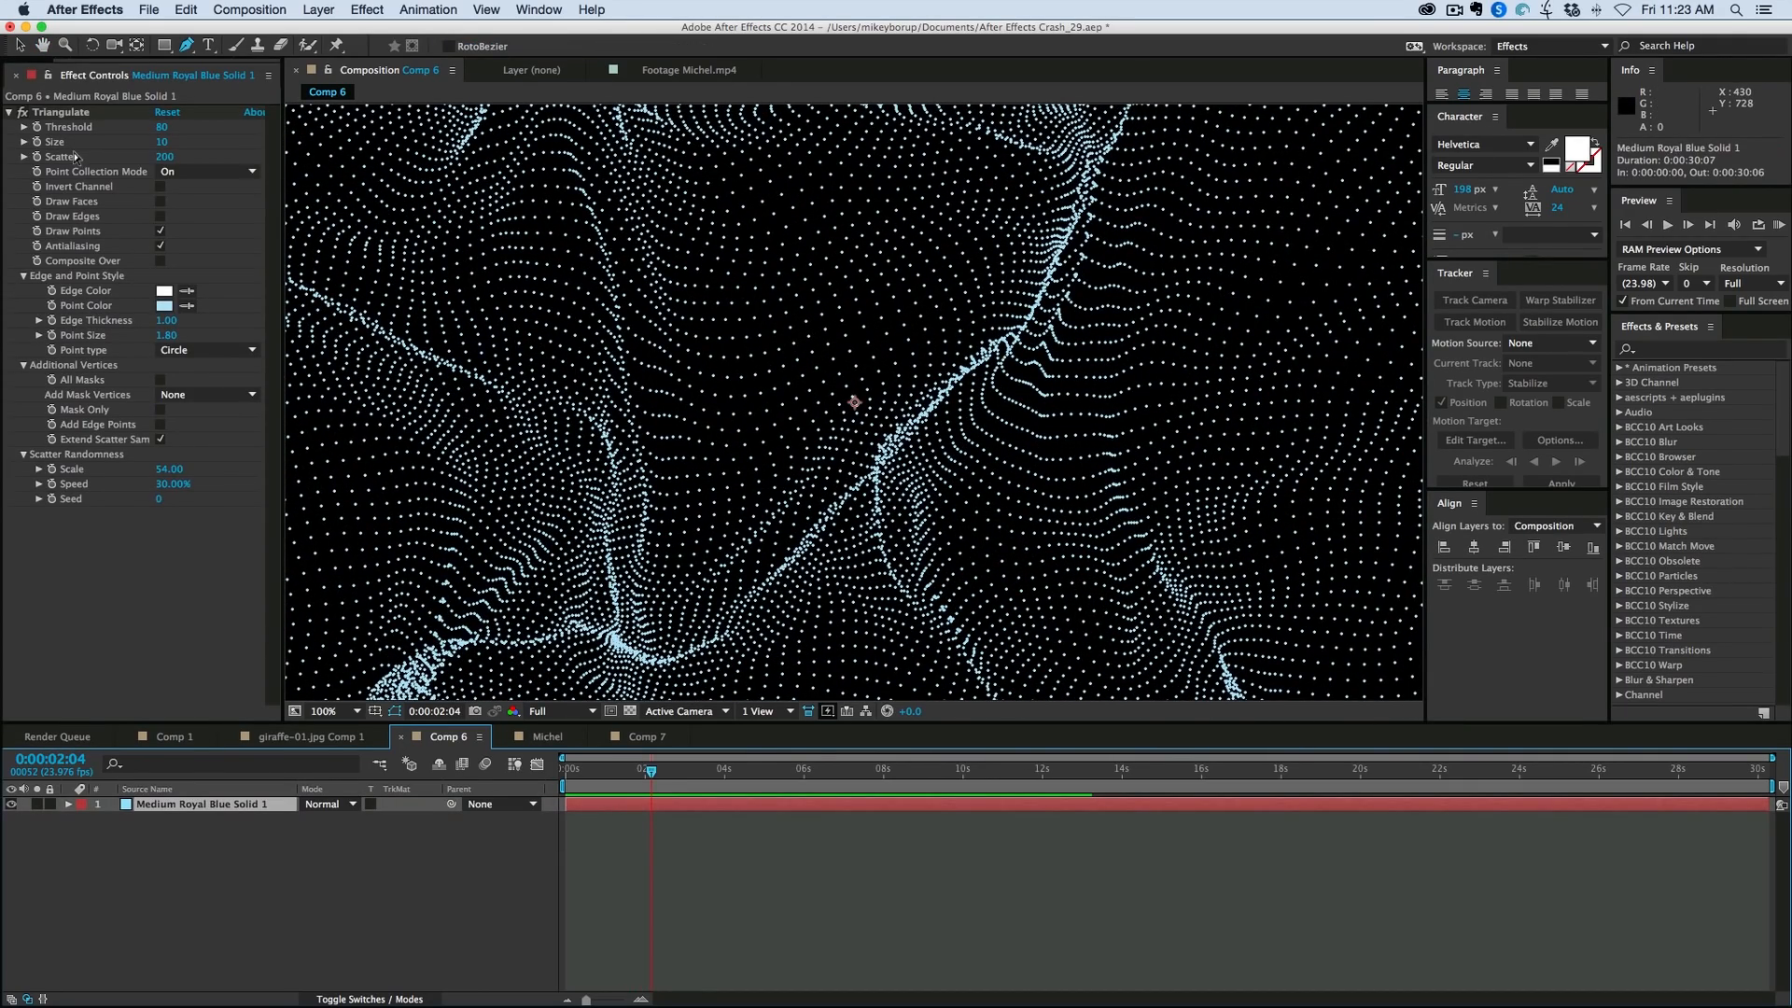
mouse_move(463, 505)
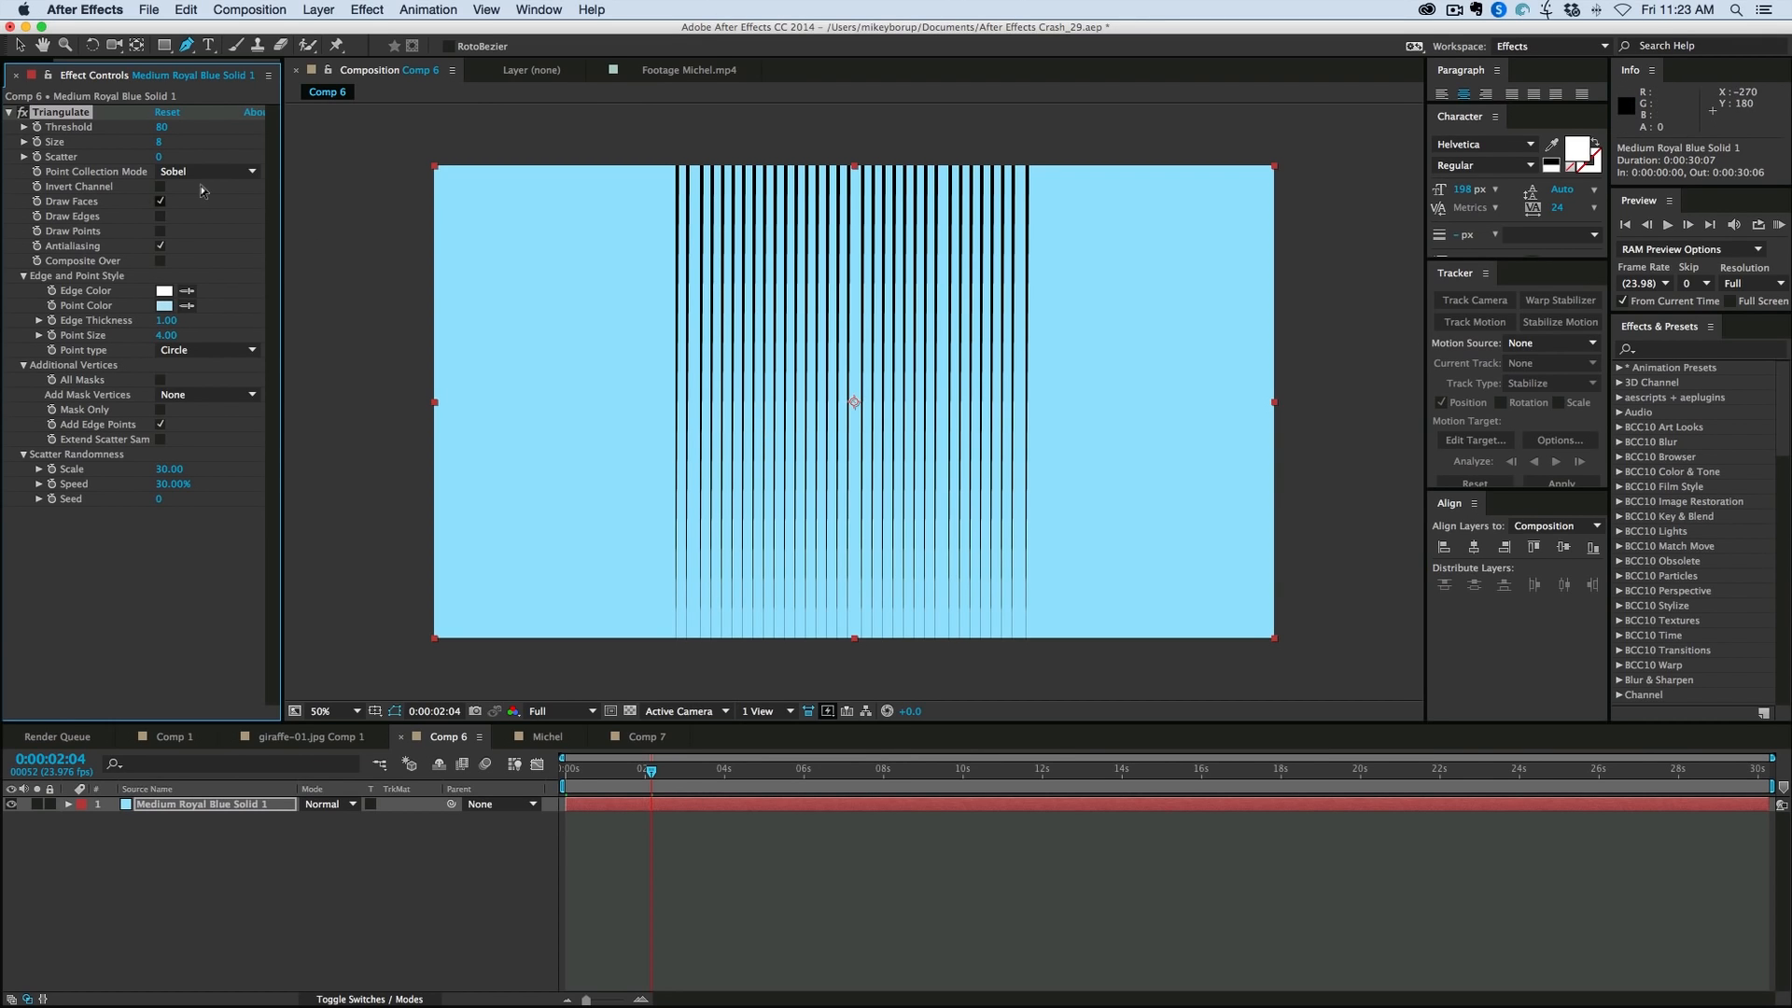
Step: Set Point Collection Mode to On, disable Draw Faces, and scatter the points at 119
left_click(205, 172)
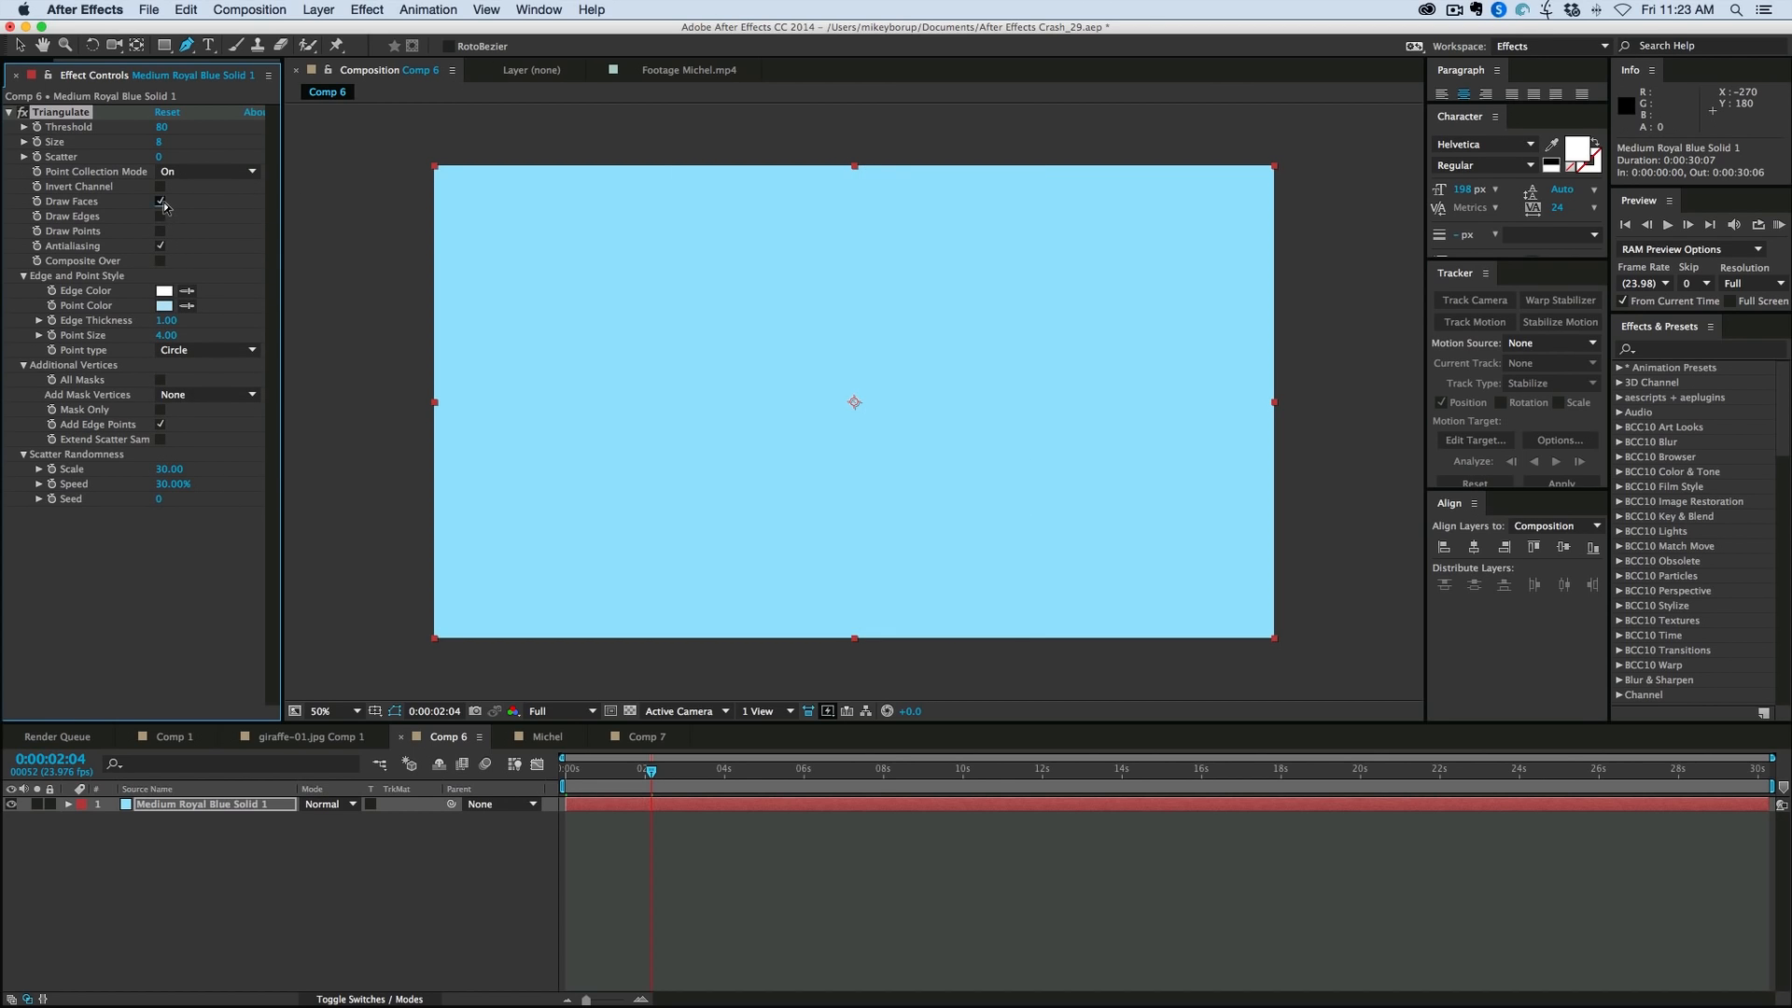
left_click(158, 230)
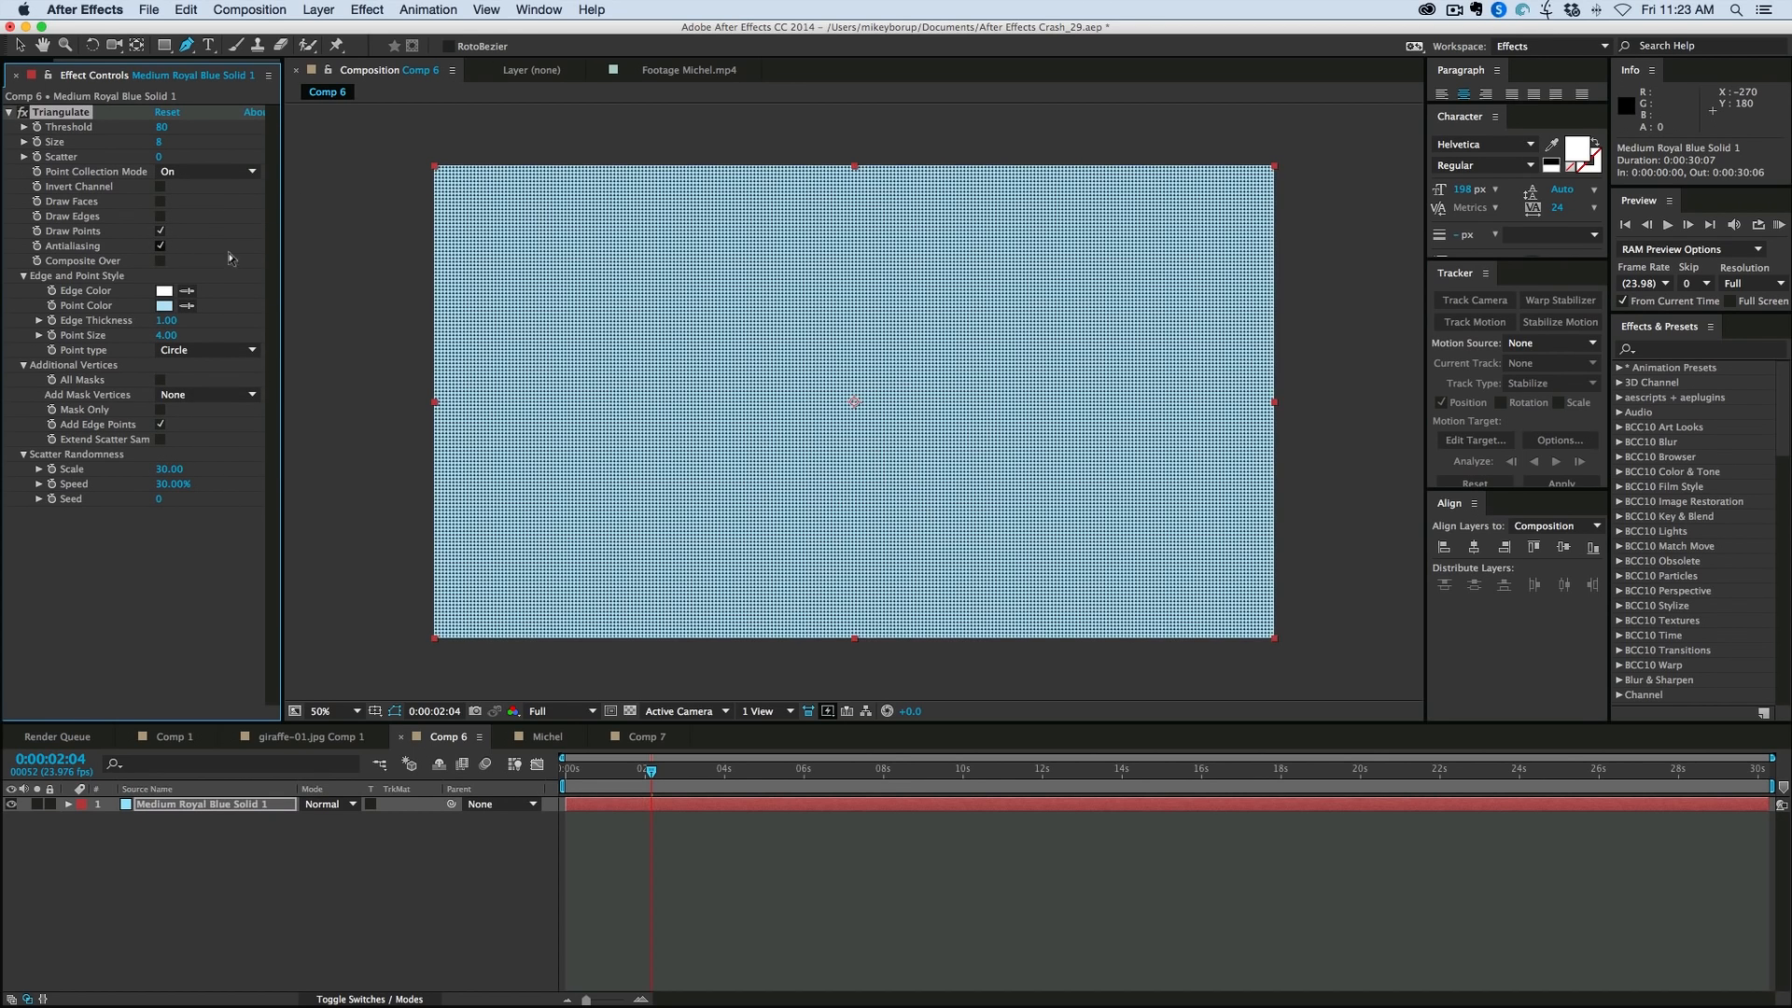
left_click(320, 711)
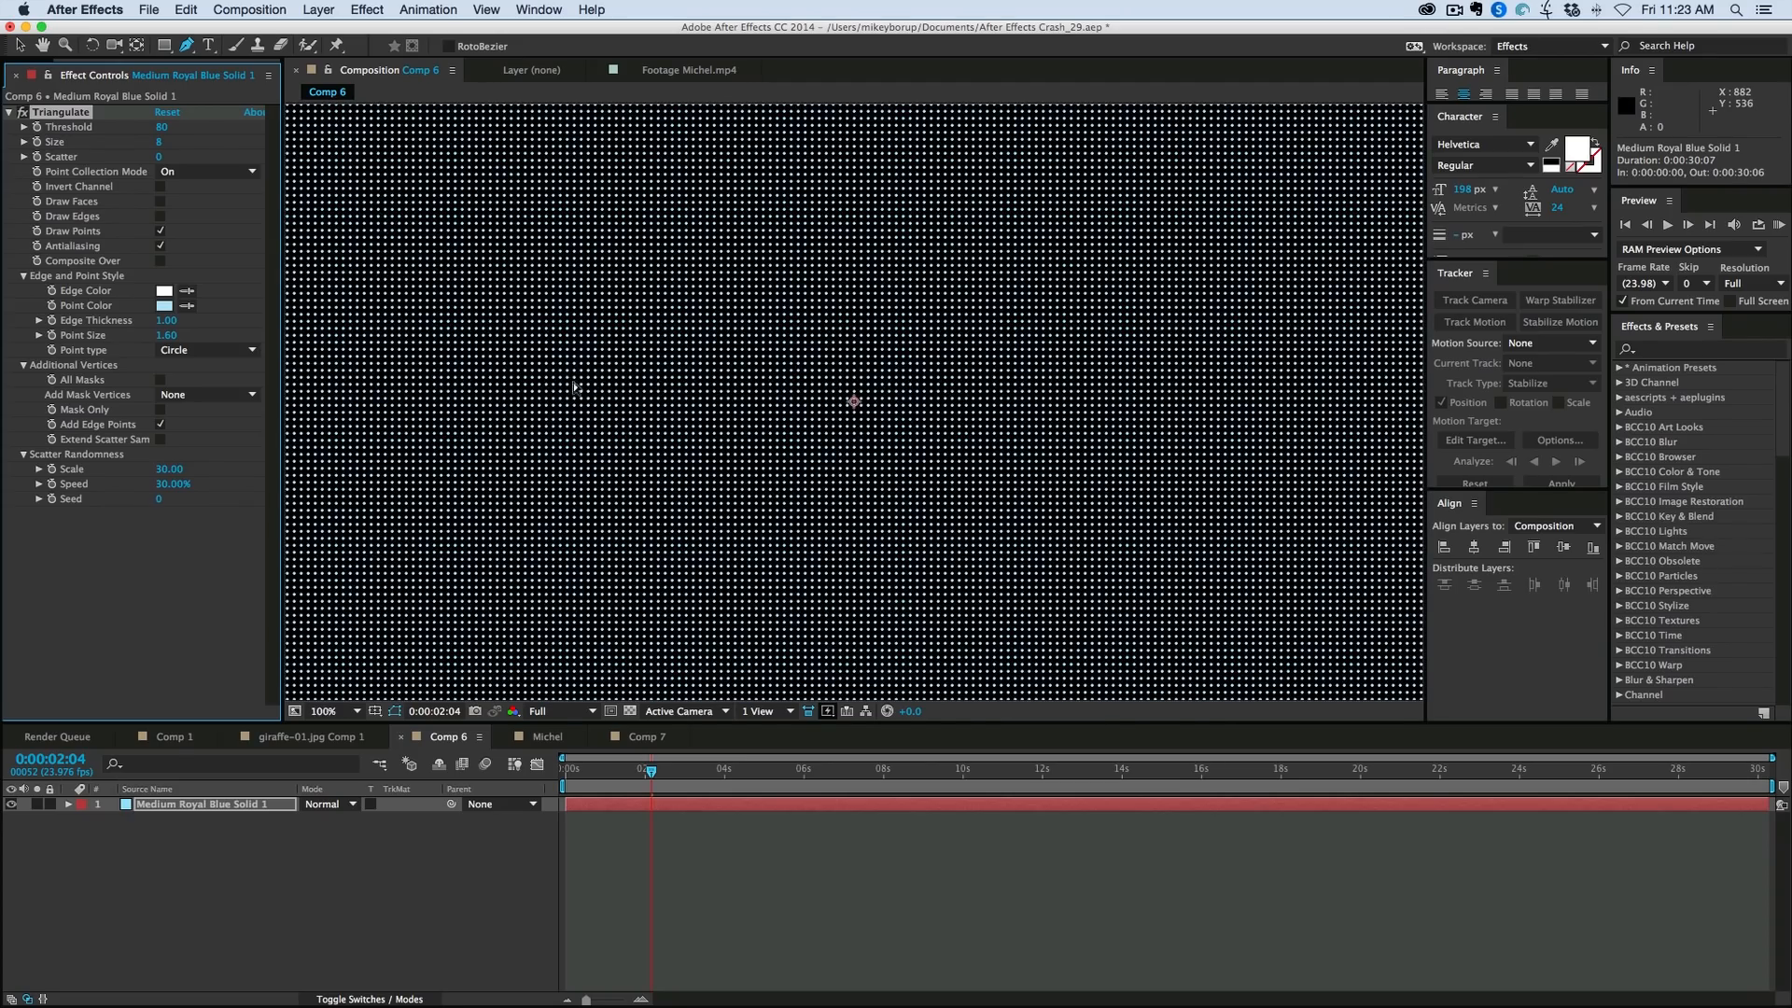
left_click(166, 157)
type("119")
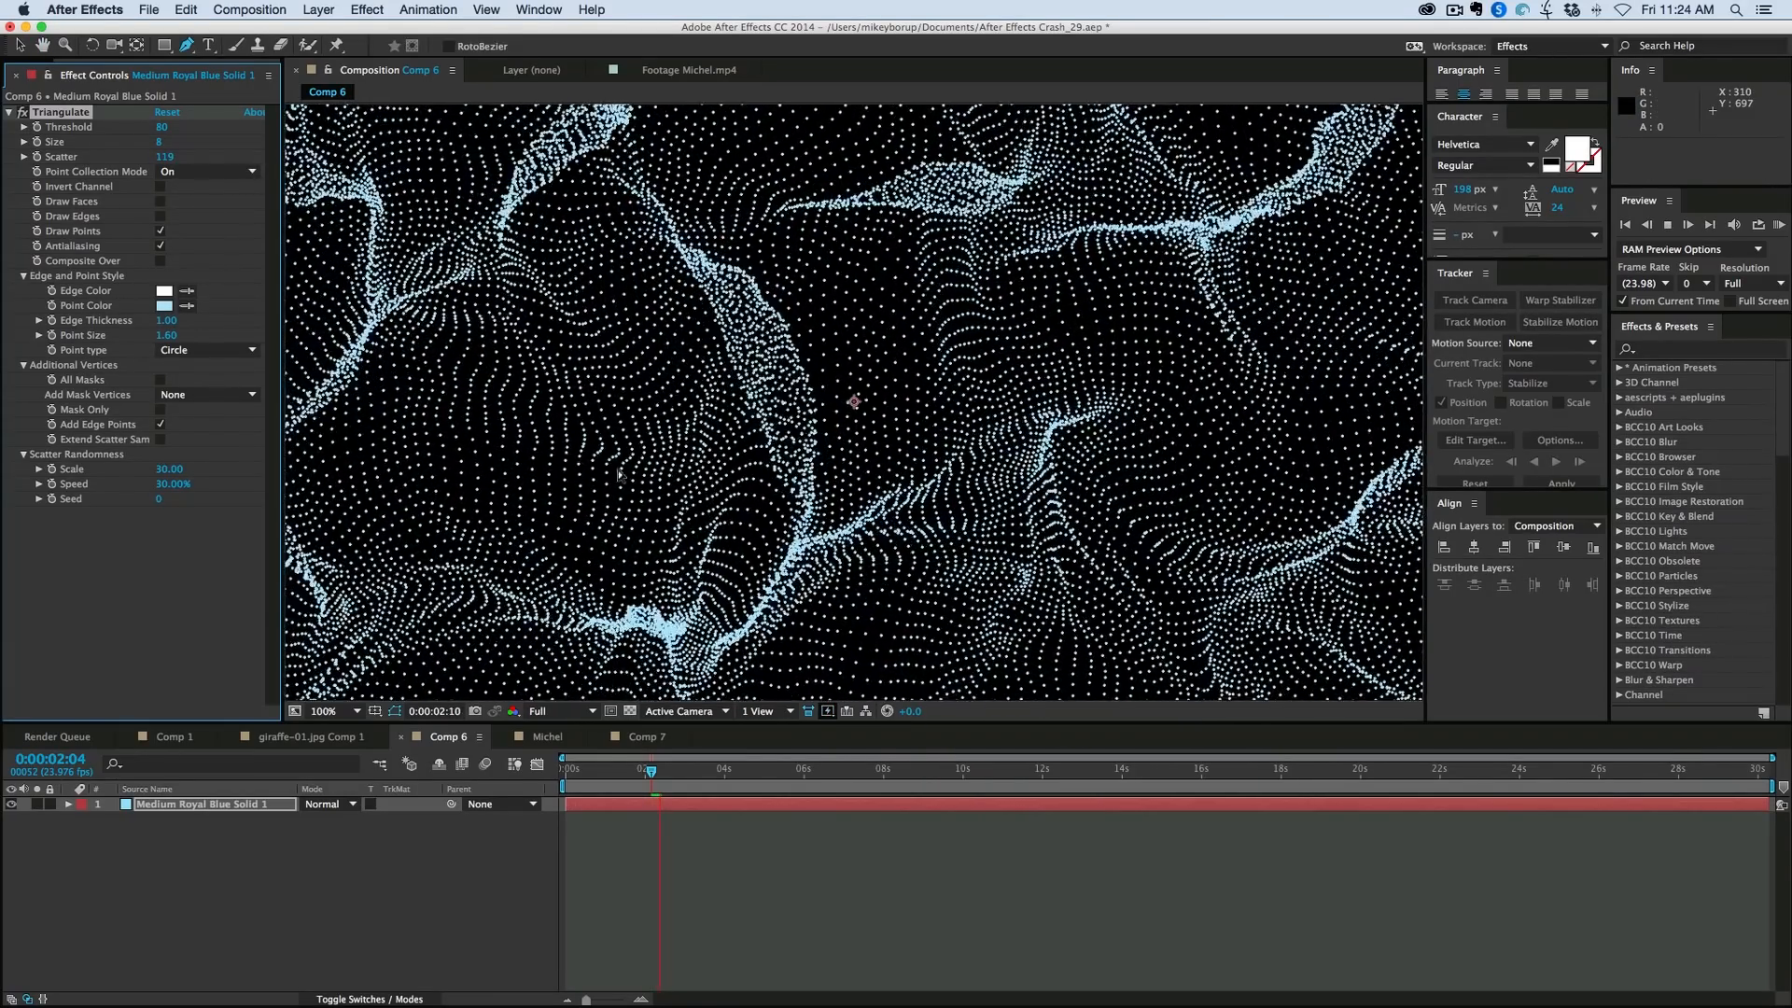
Step: Preview Comp 6, set Scatter Randomness Scale to 71 at 100% zoom, then open Comp 7
left_click(1664, 224)
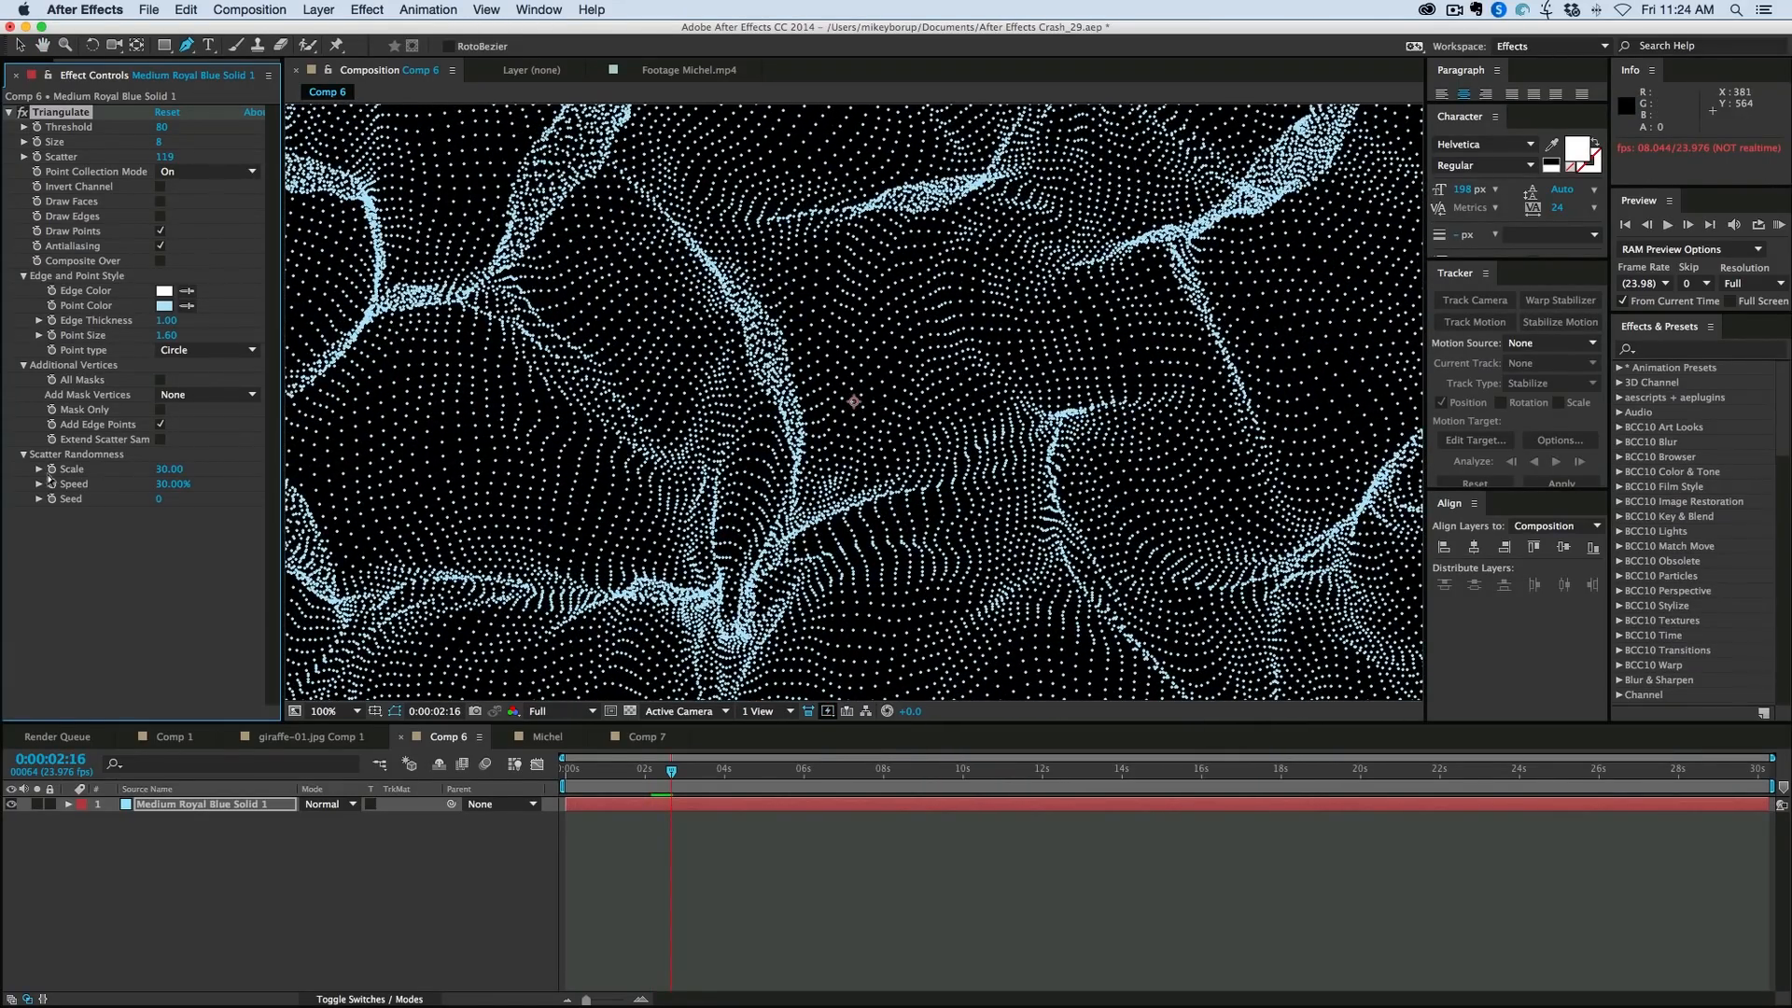
left_click(324, 711)
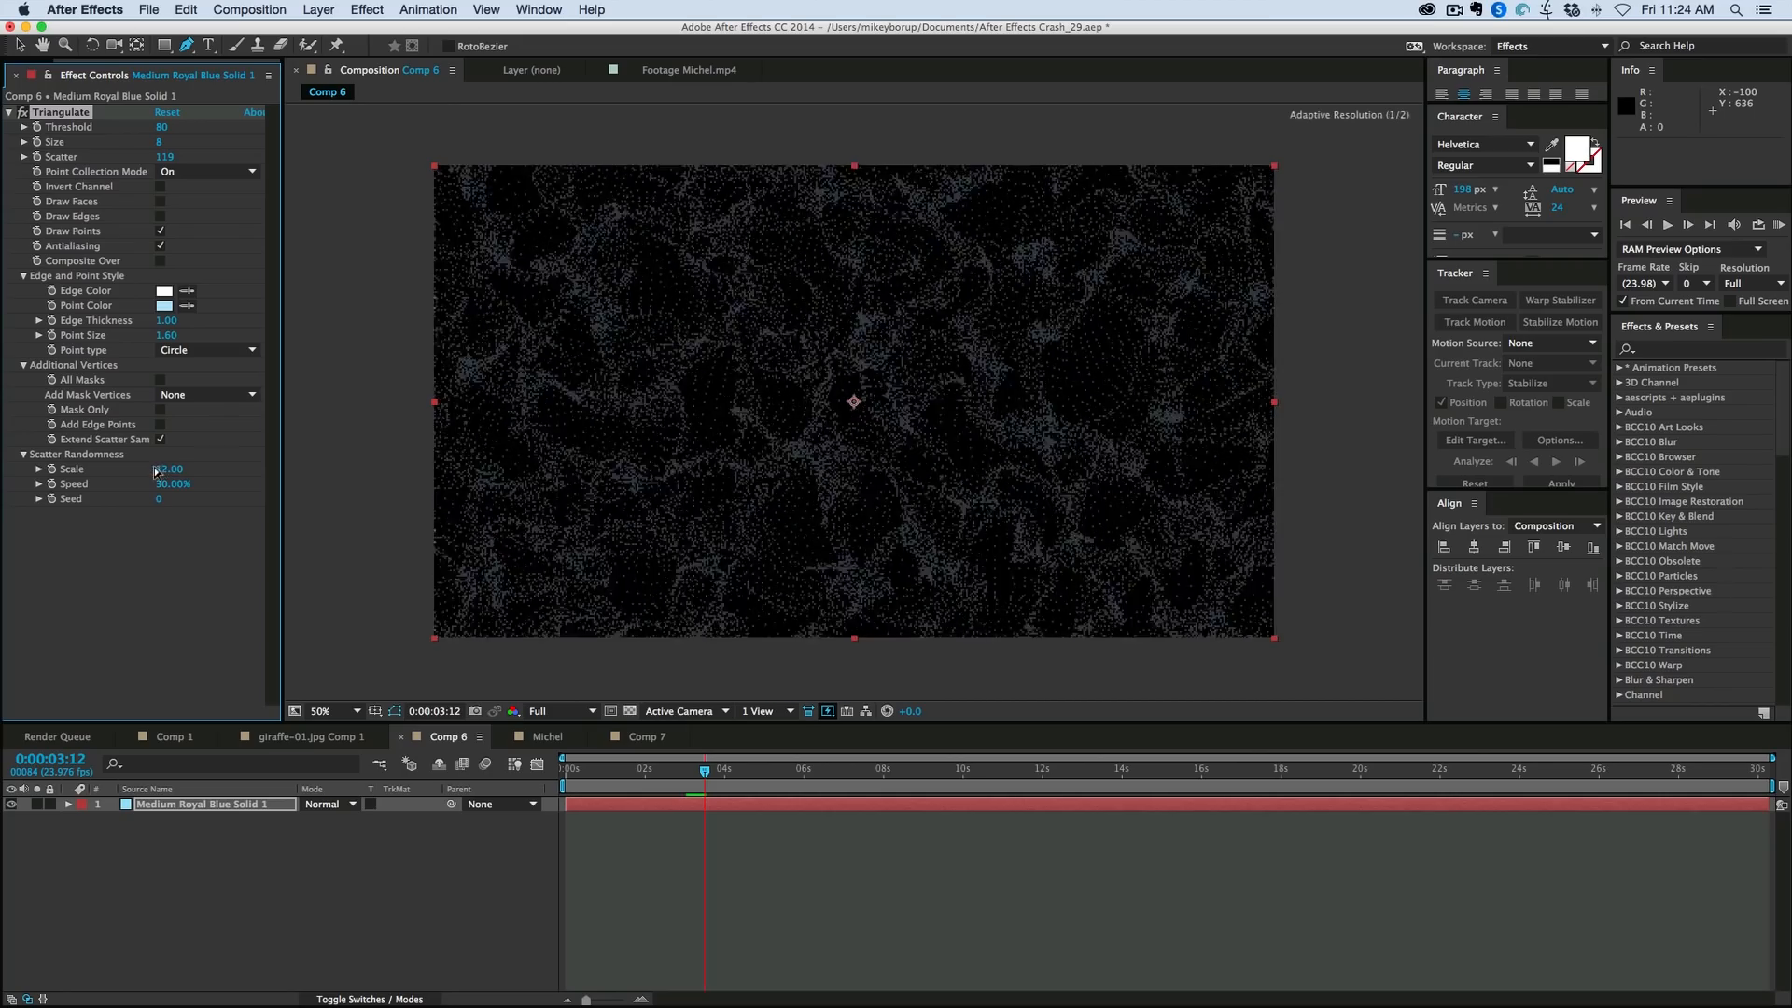
left_click_drag(169, 469, 194, 469)
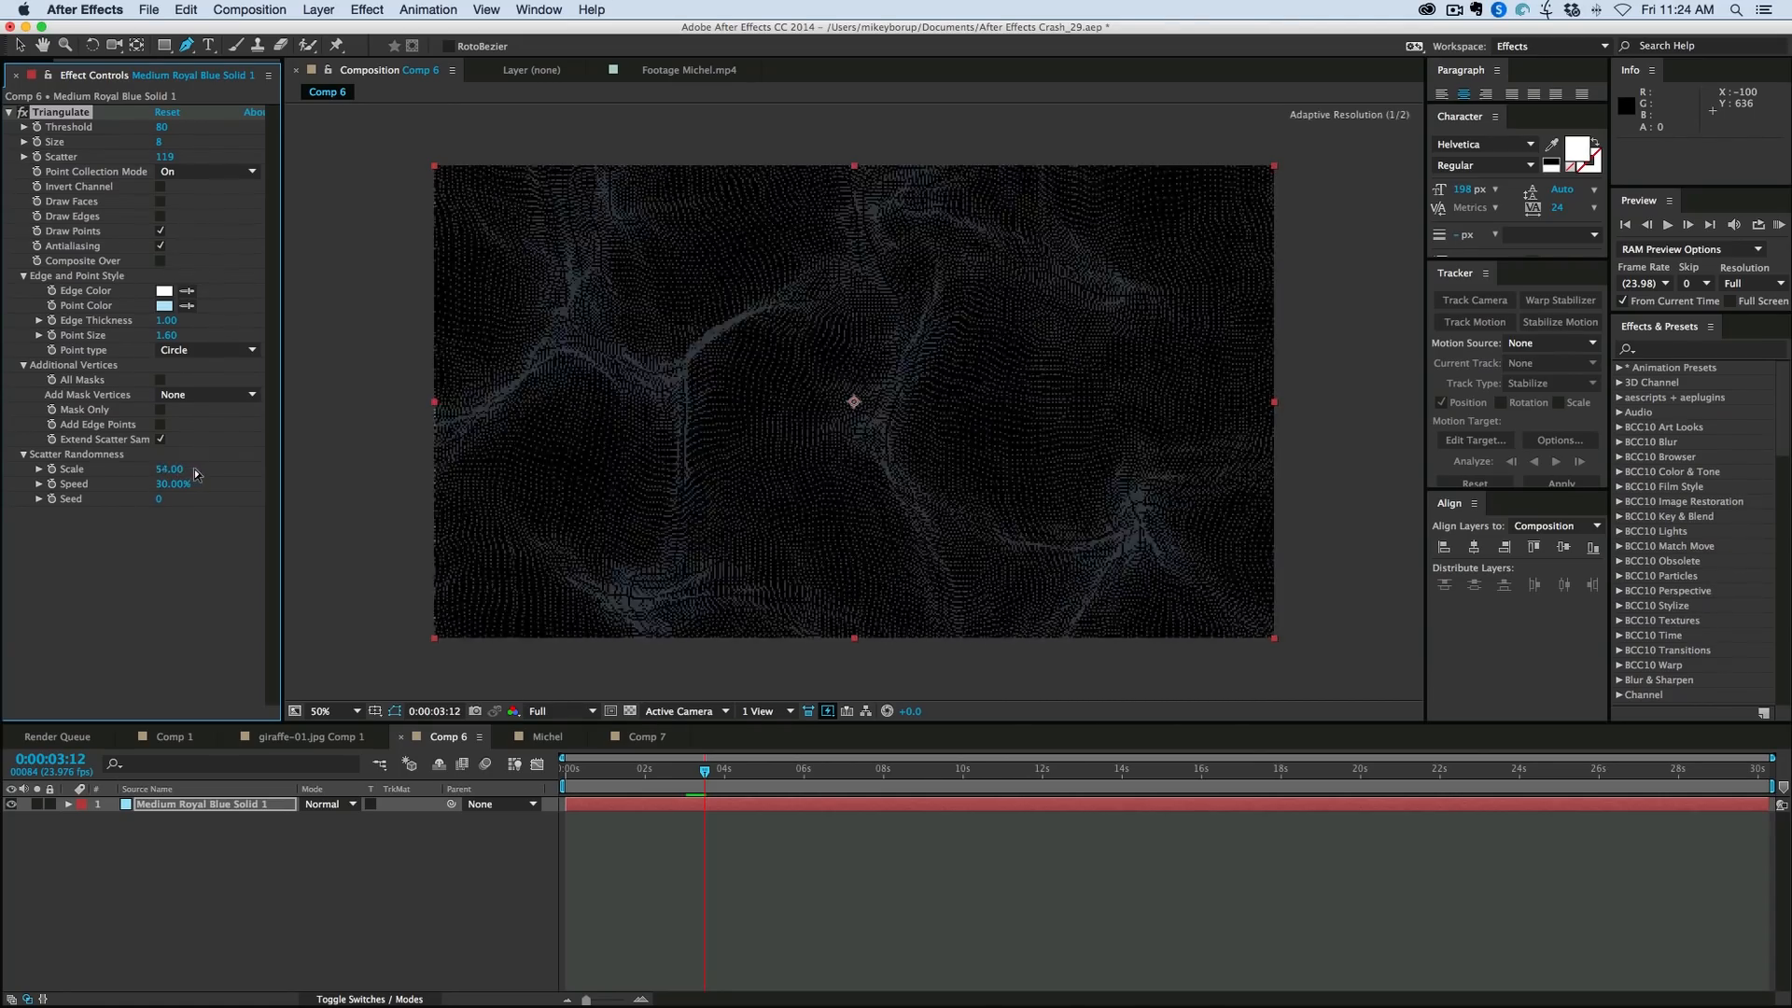
left_click_drag(168, 468, 210, 468)
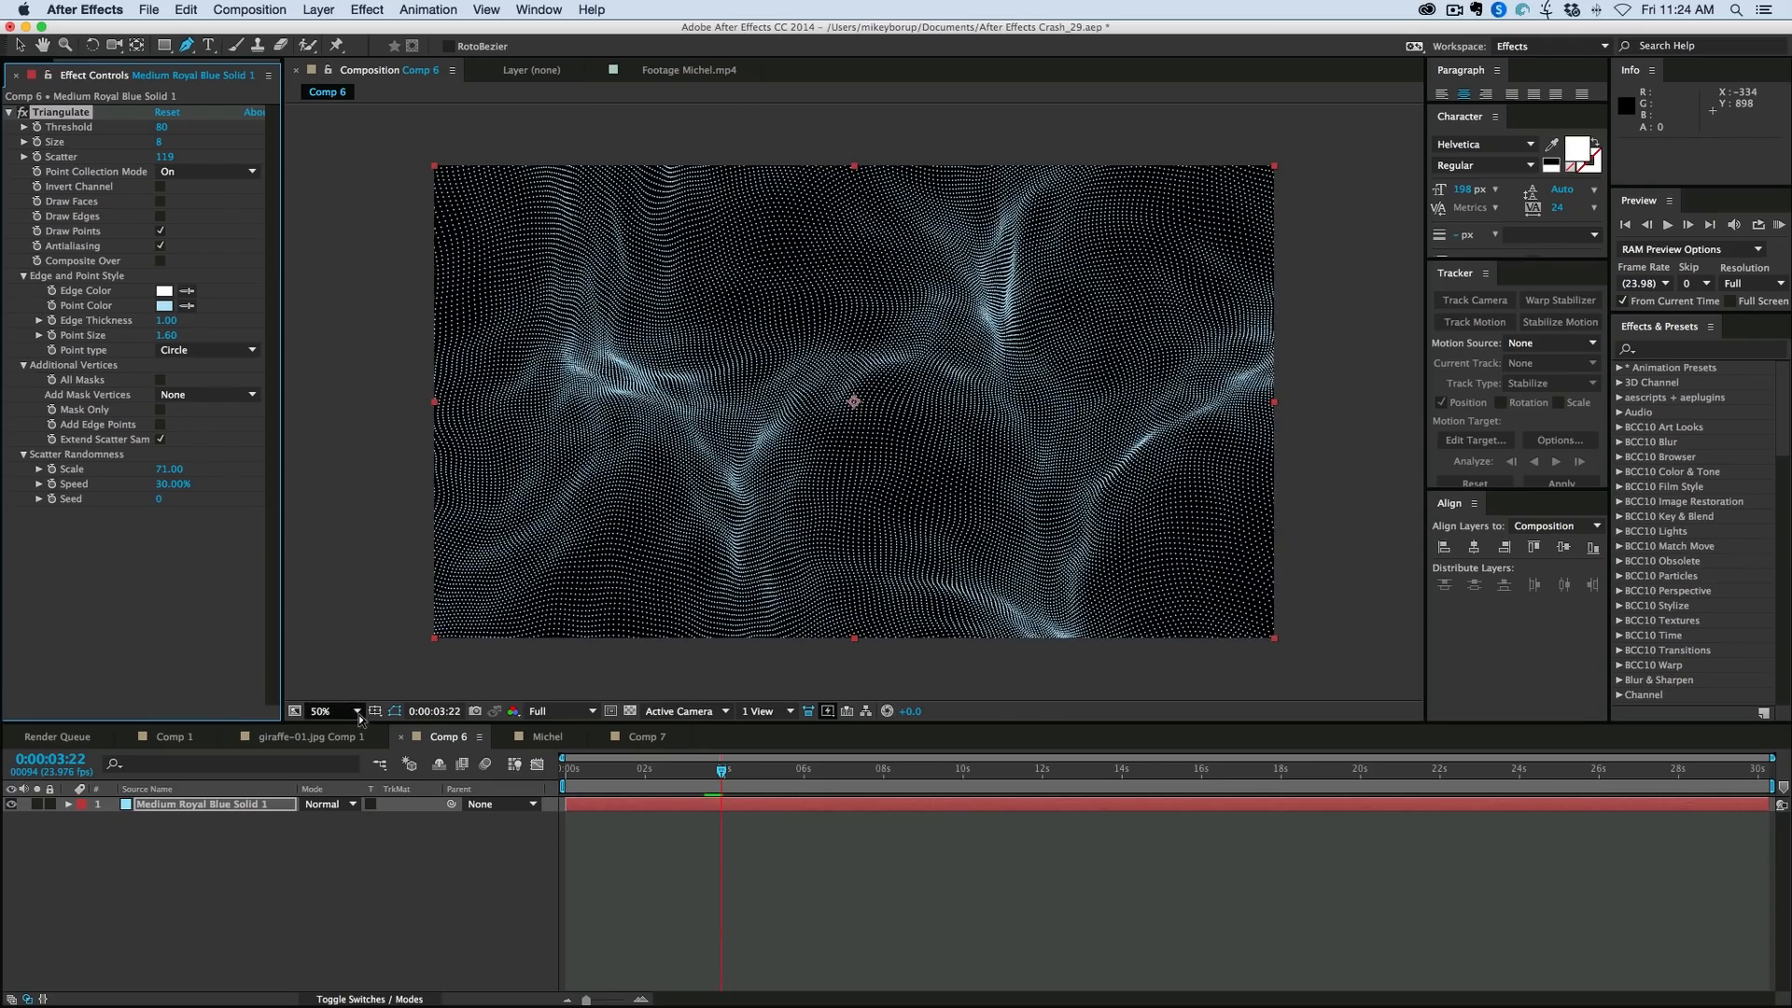
left_click(347, 711)
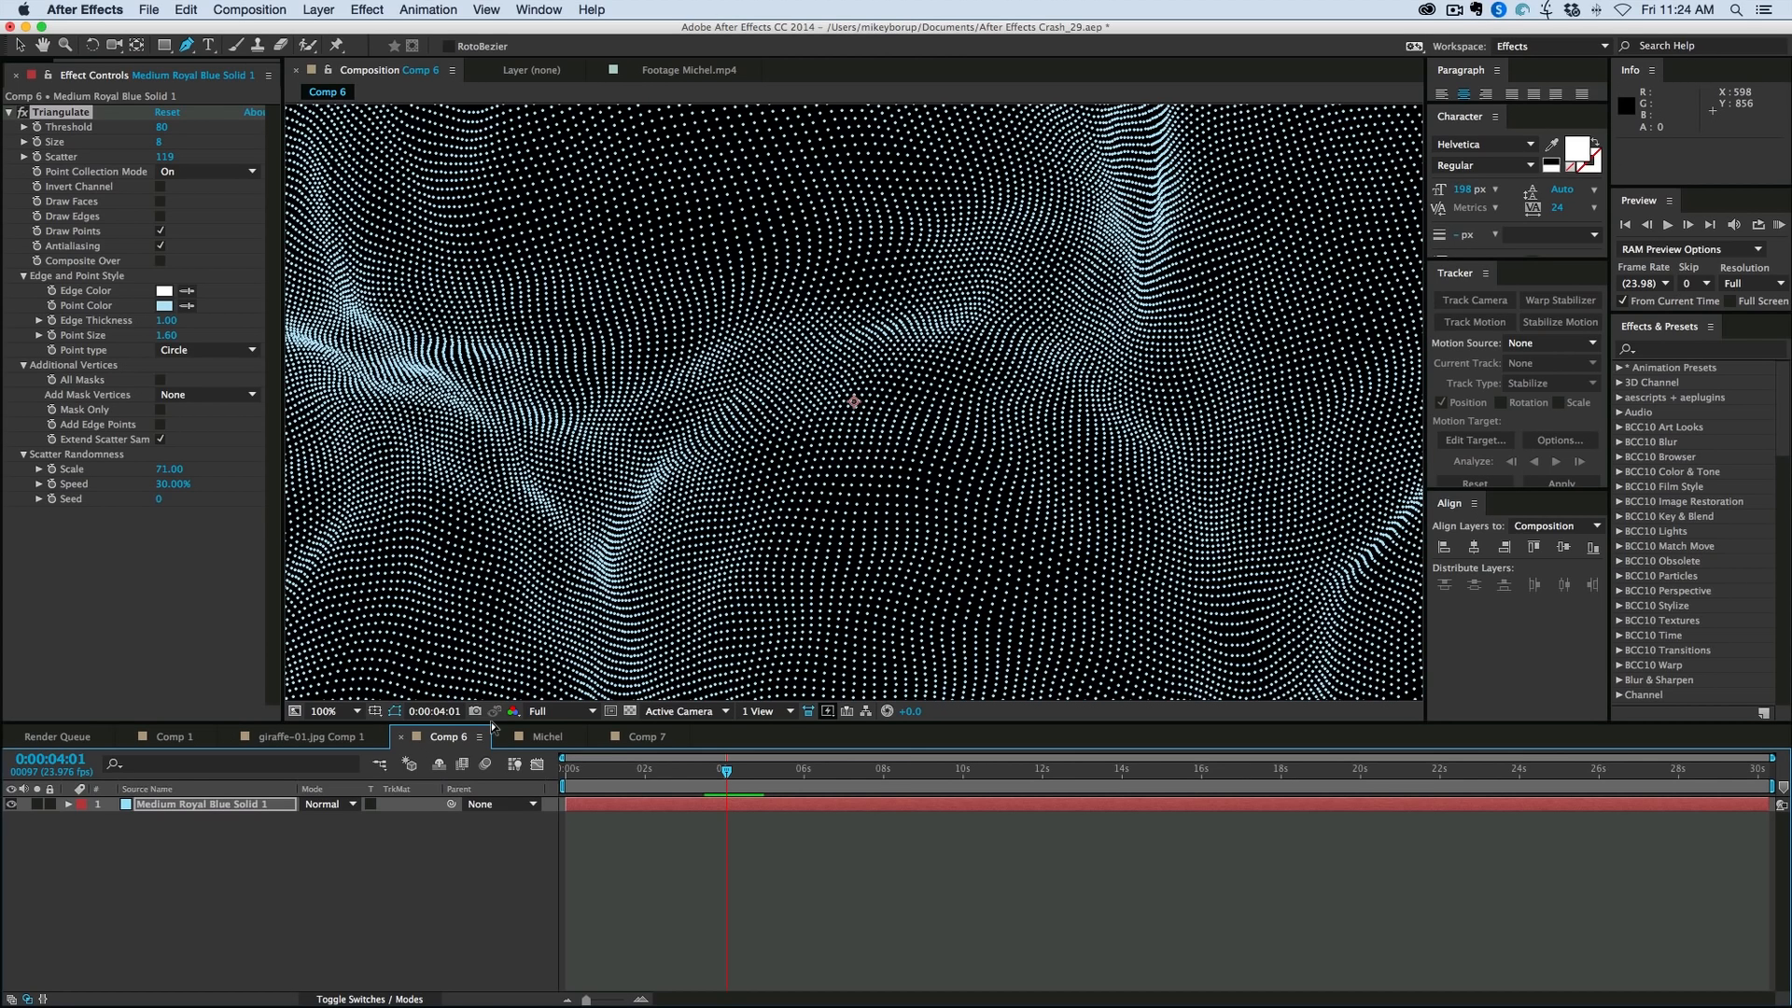
mouse_move(523, 667)
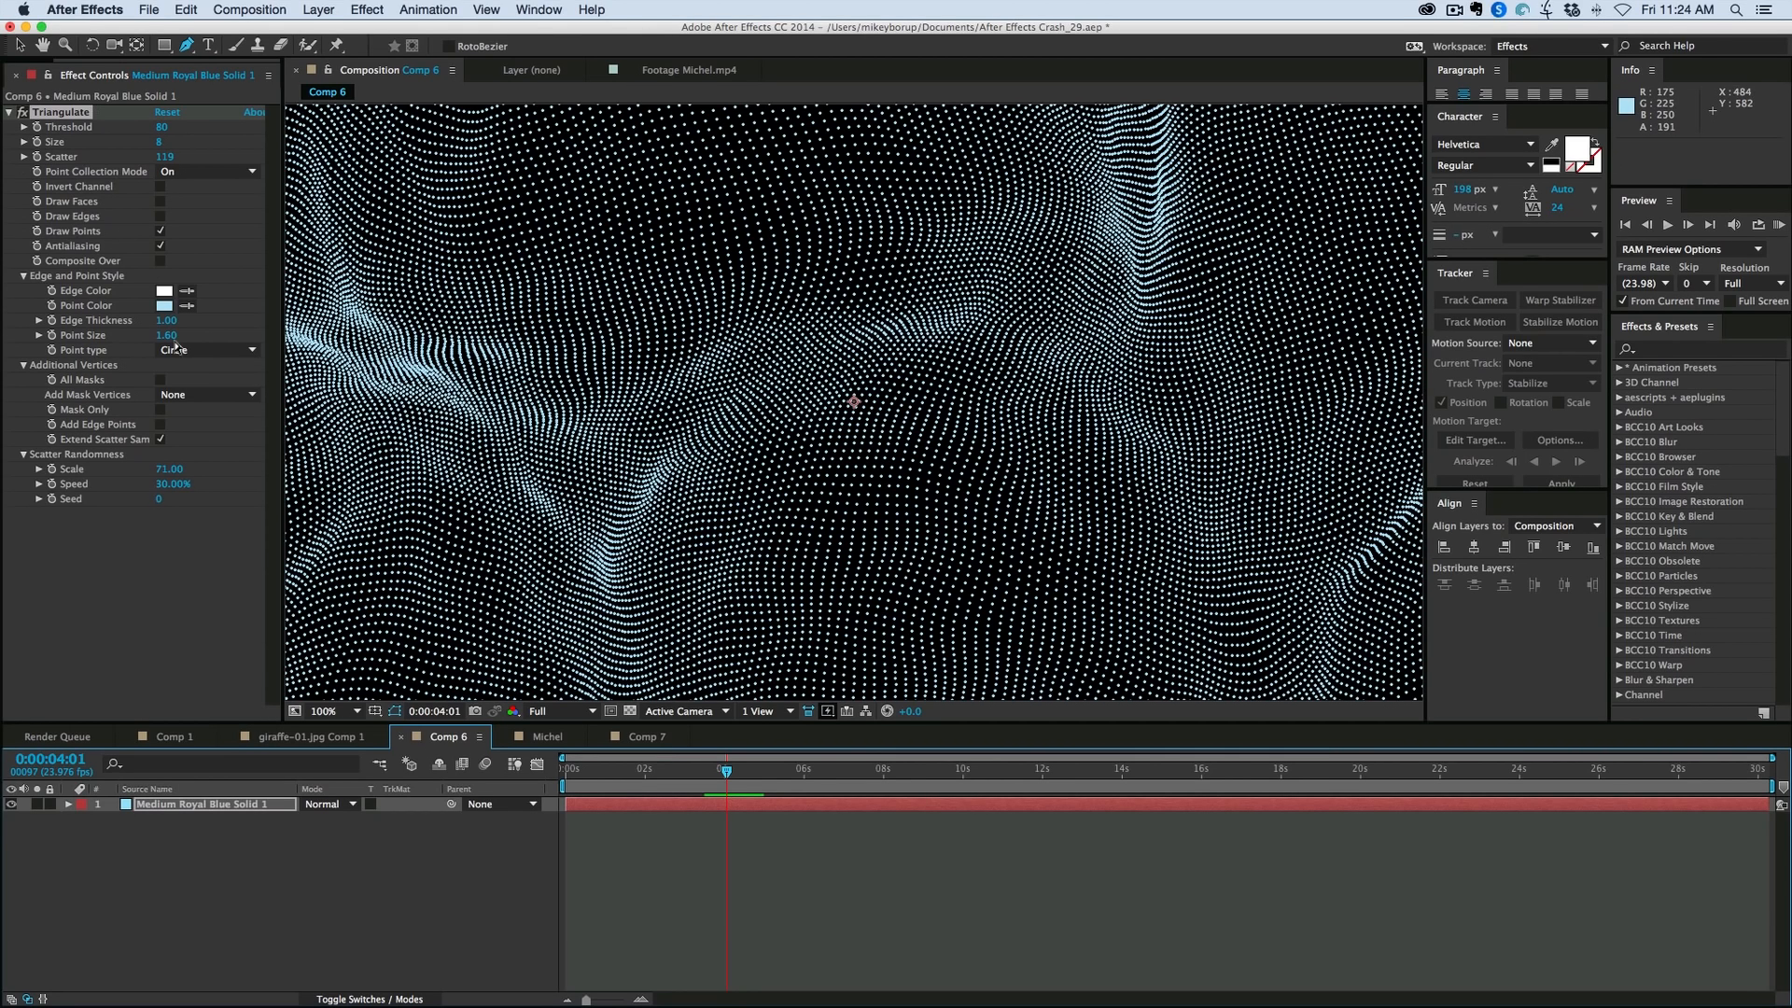
mouse_move(187, 377)
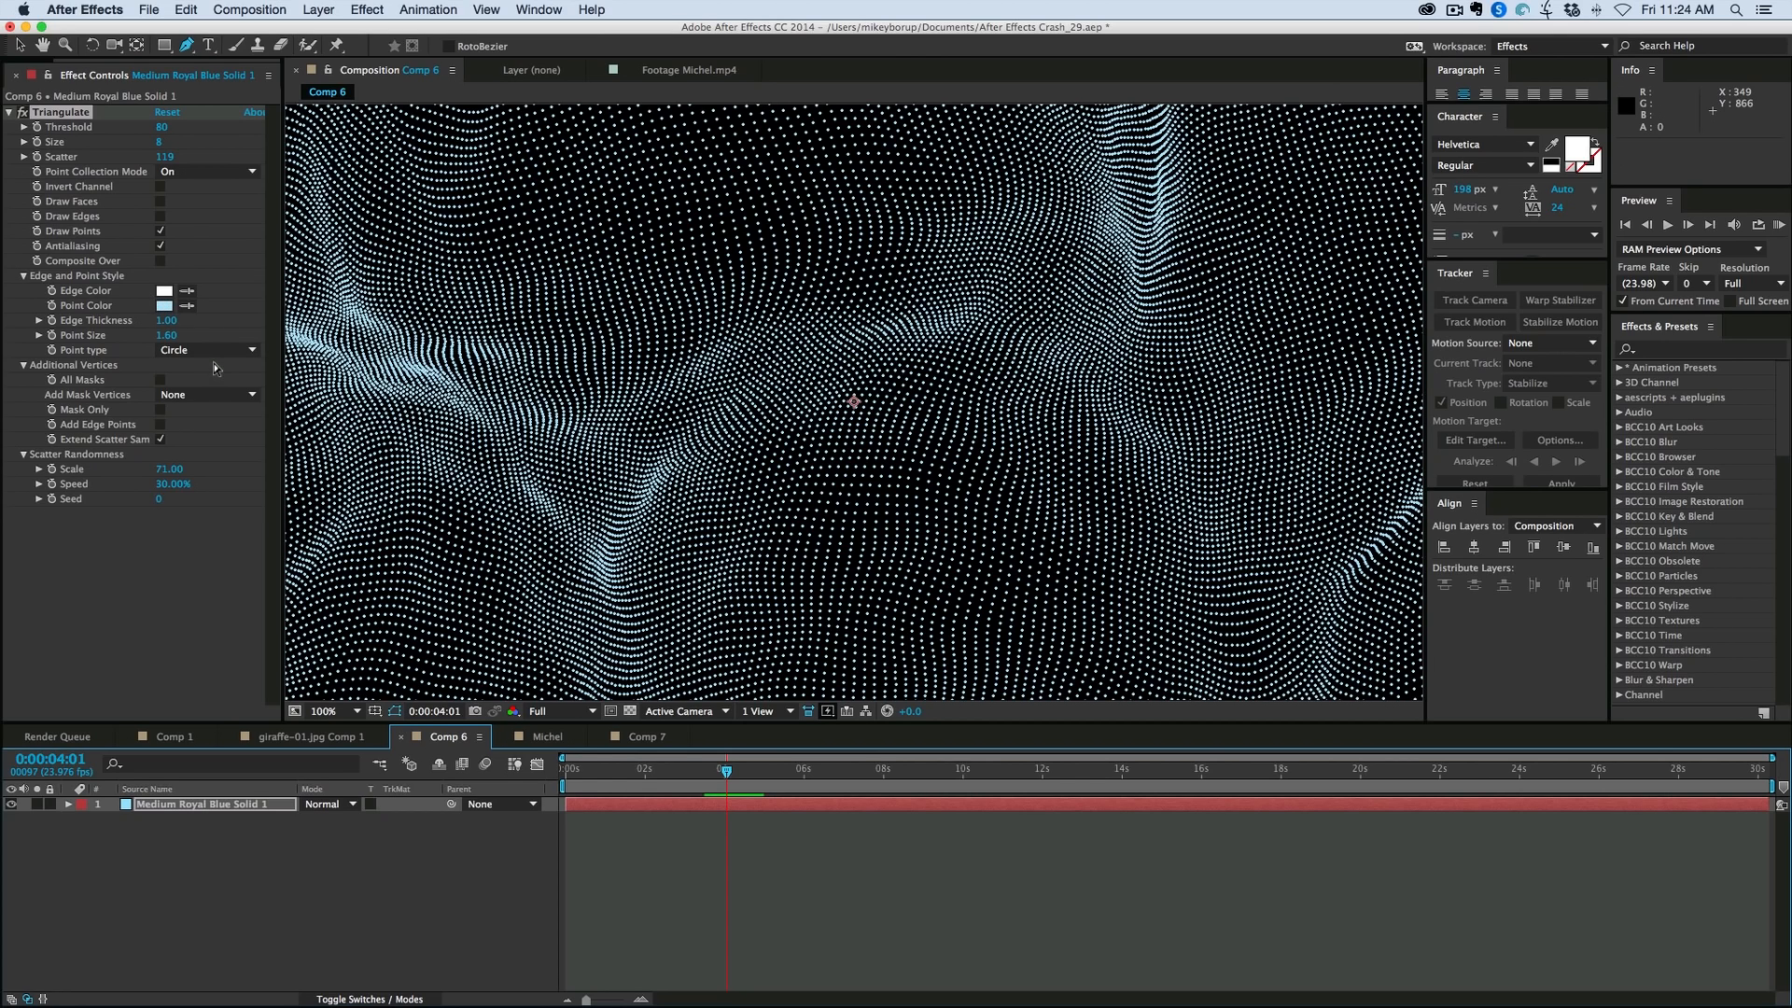
mouse_move(505, 728)
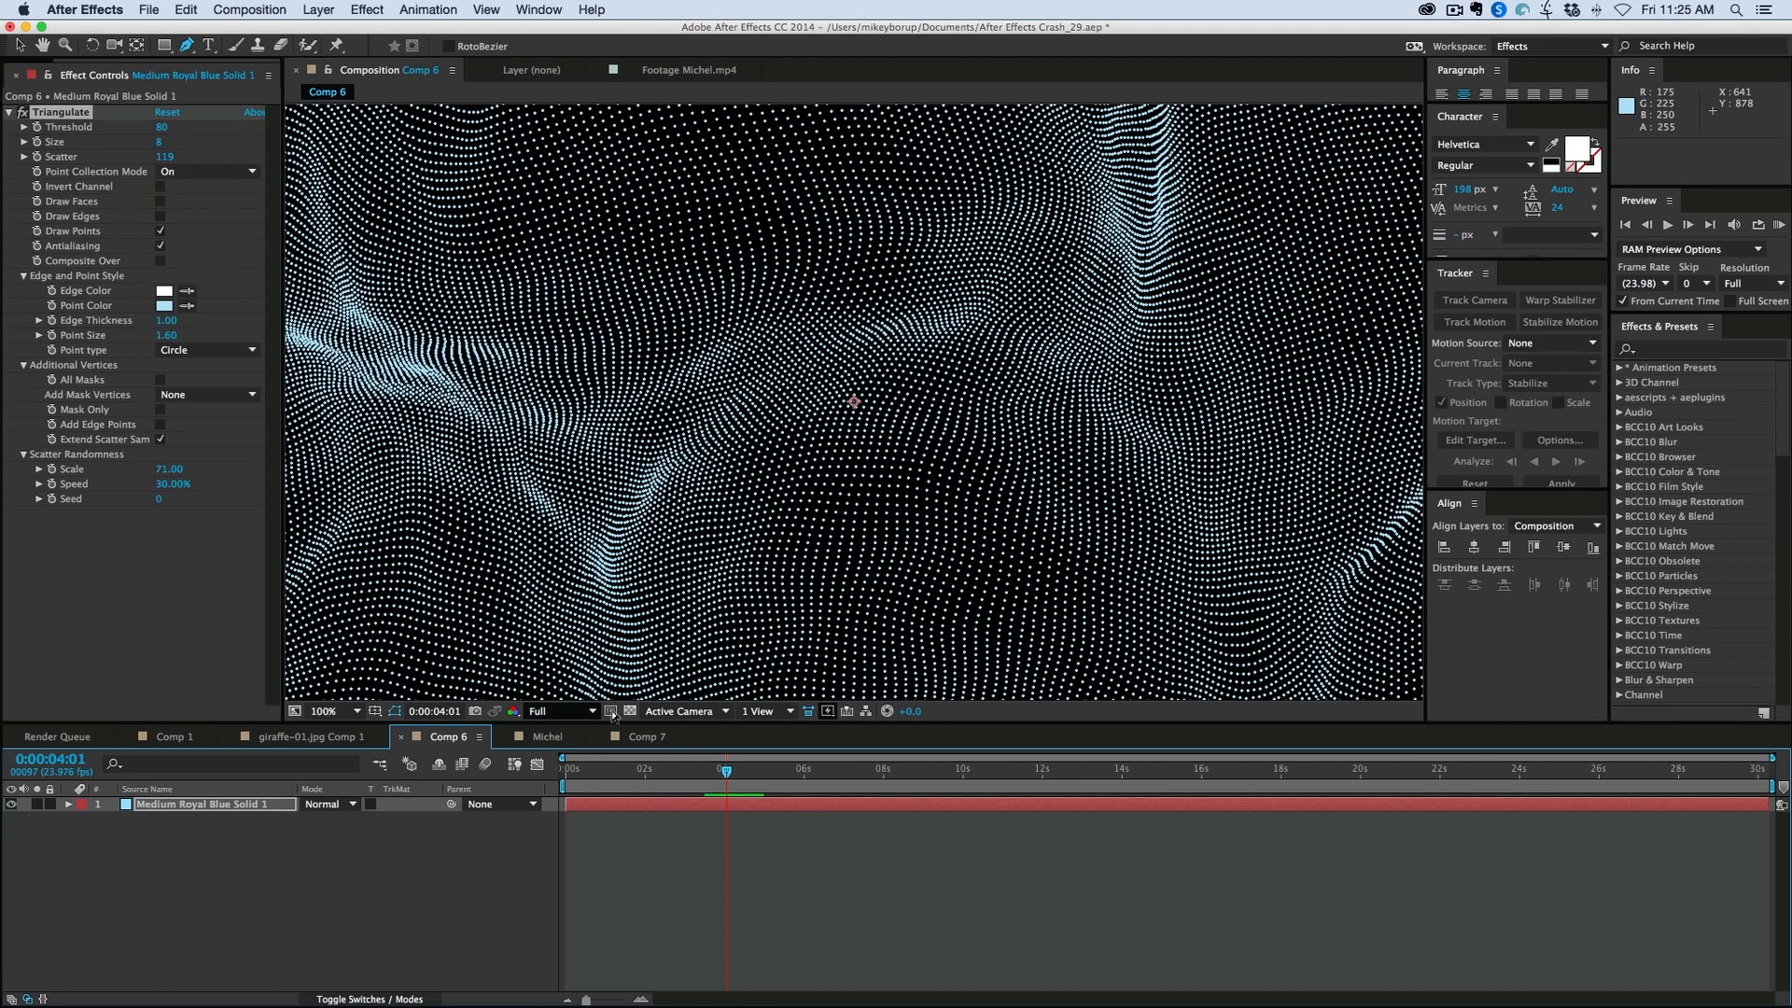
left_click(646, 736)
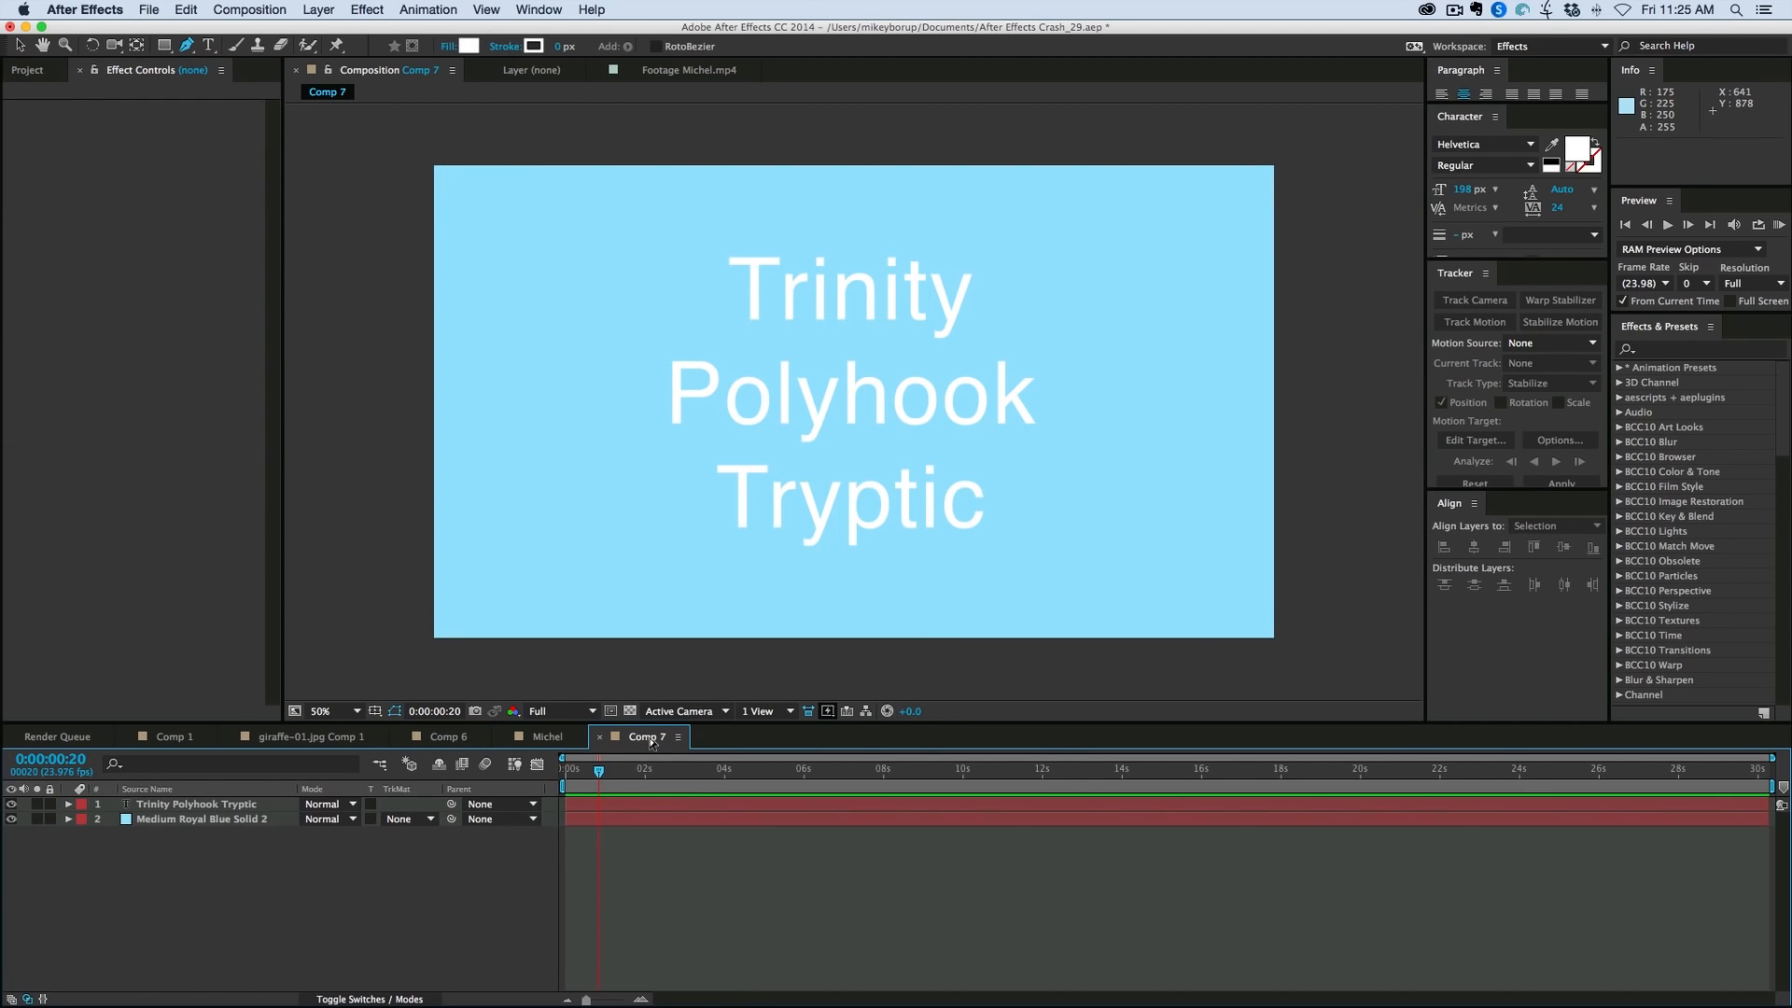
mouse_move(706, 902)
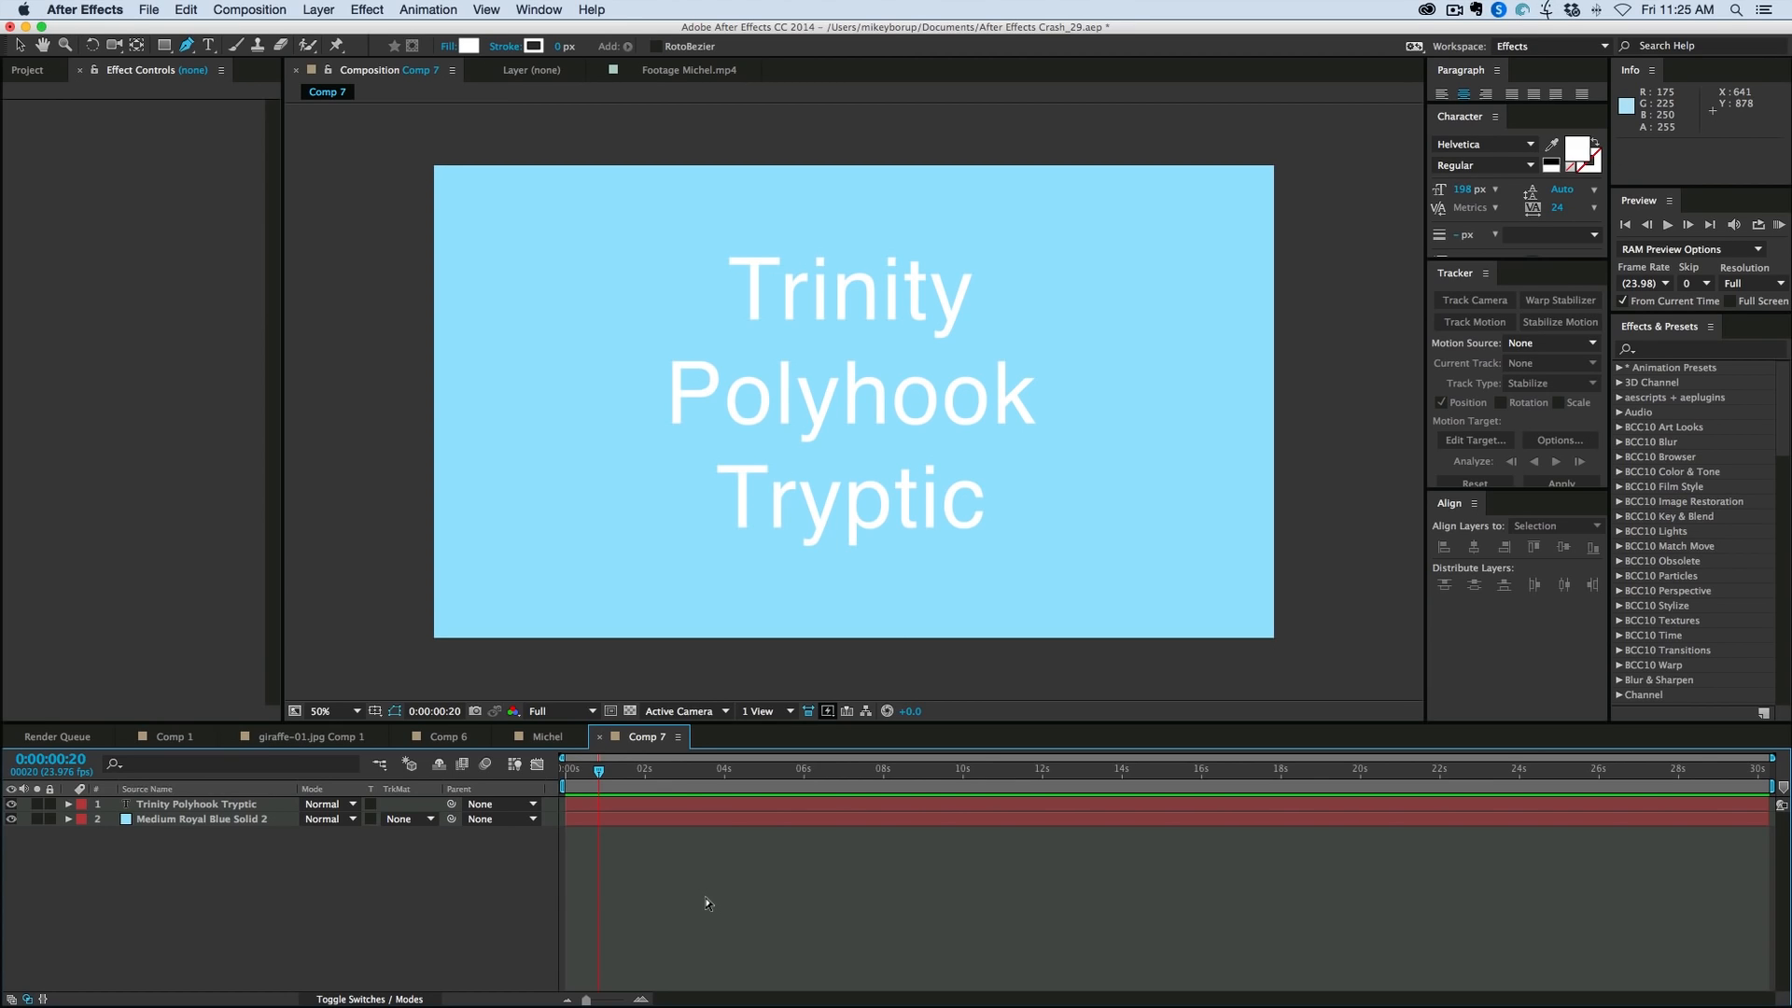